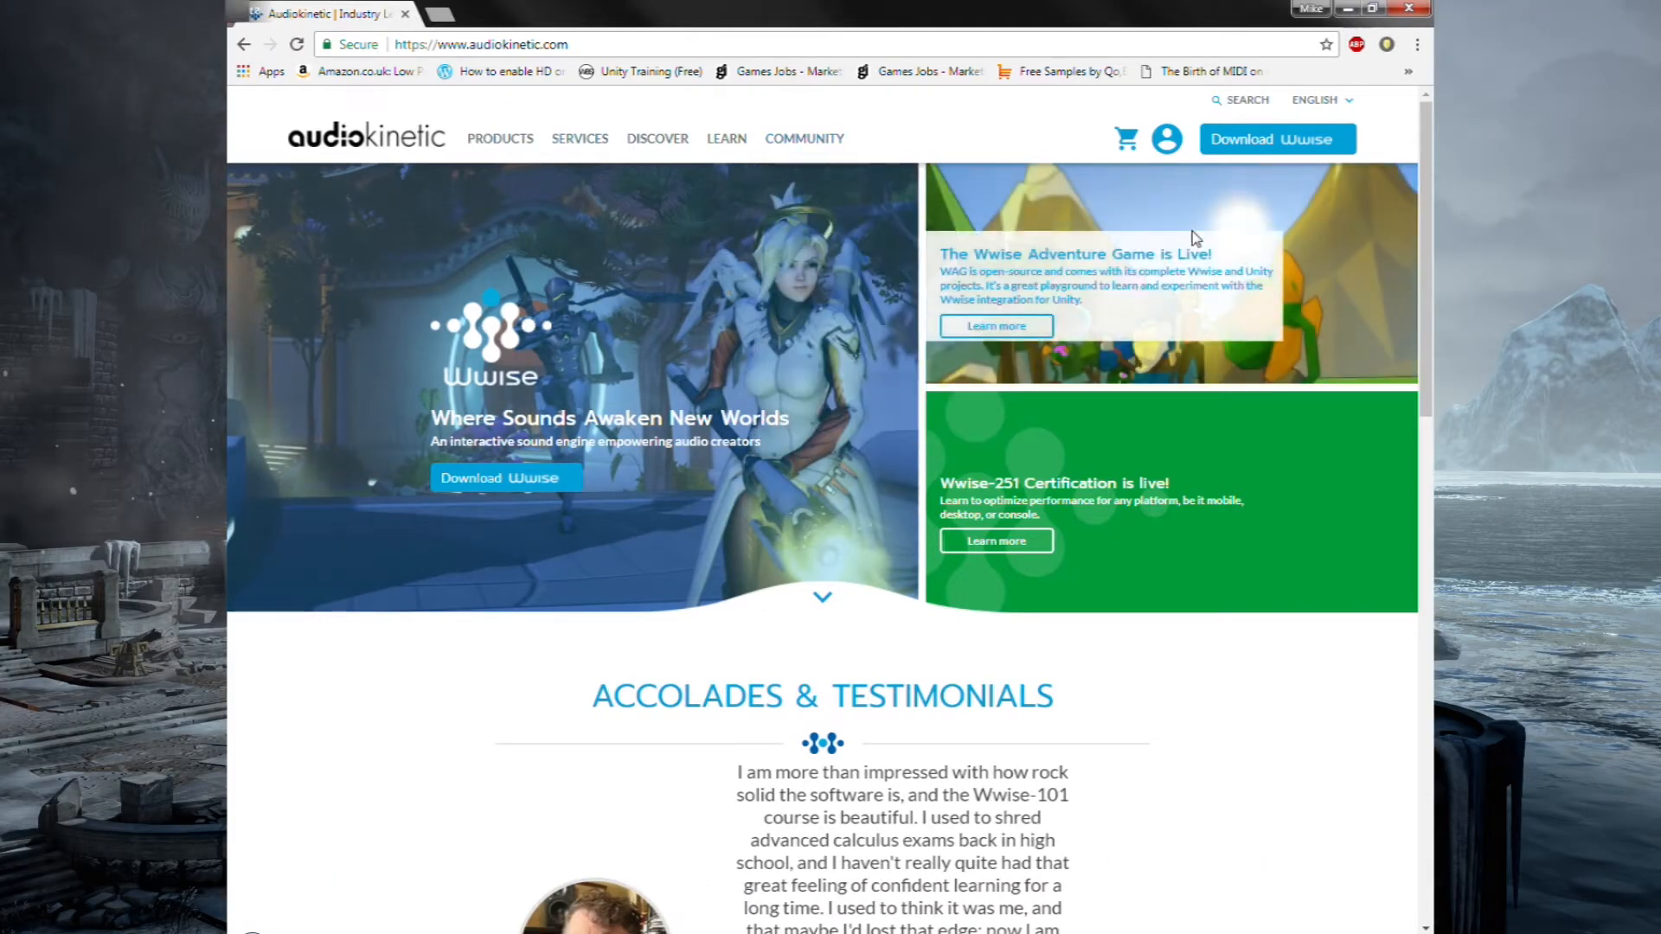
mouse_move(1289, 145)
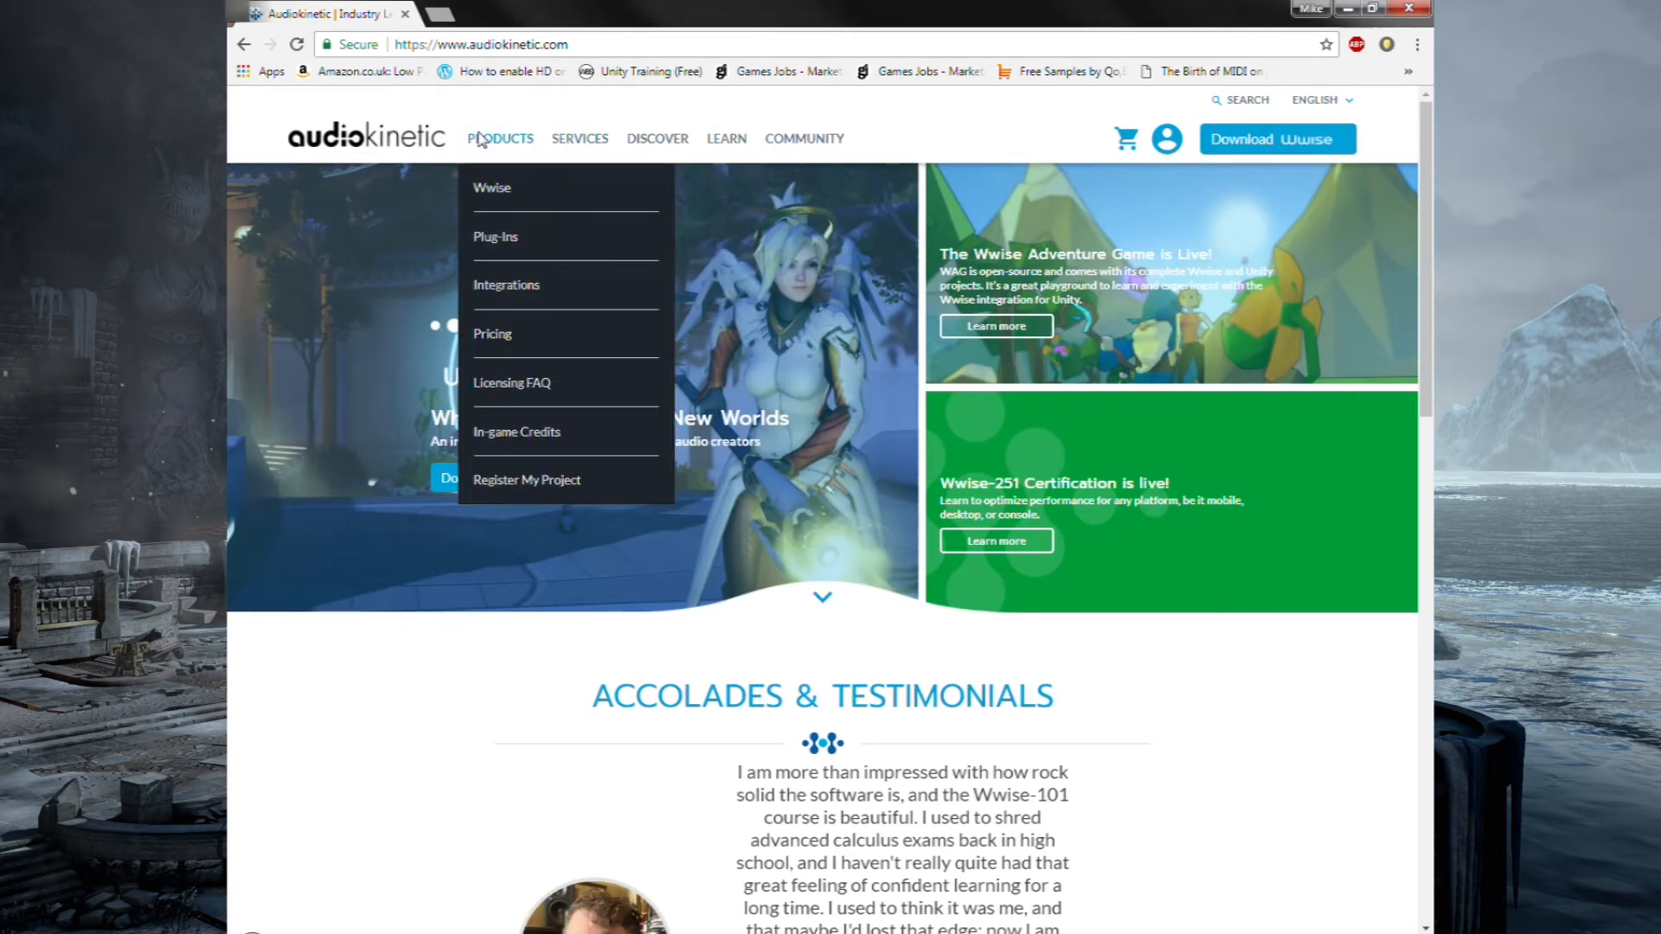
Reach the Wwise Pricing page from the PRODUCTS header menu and scan the plan comparison table.
left_click(492, 333)
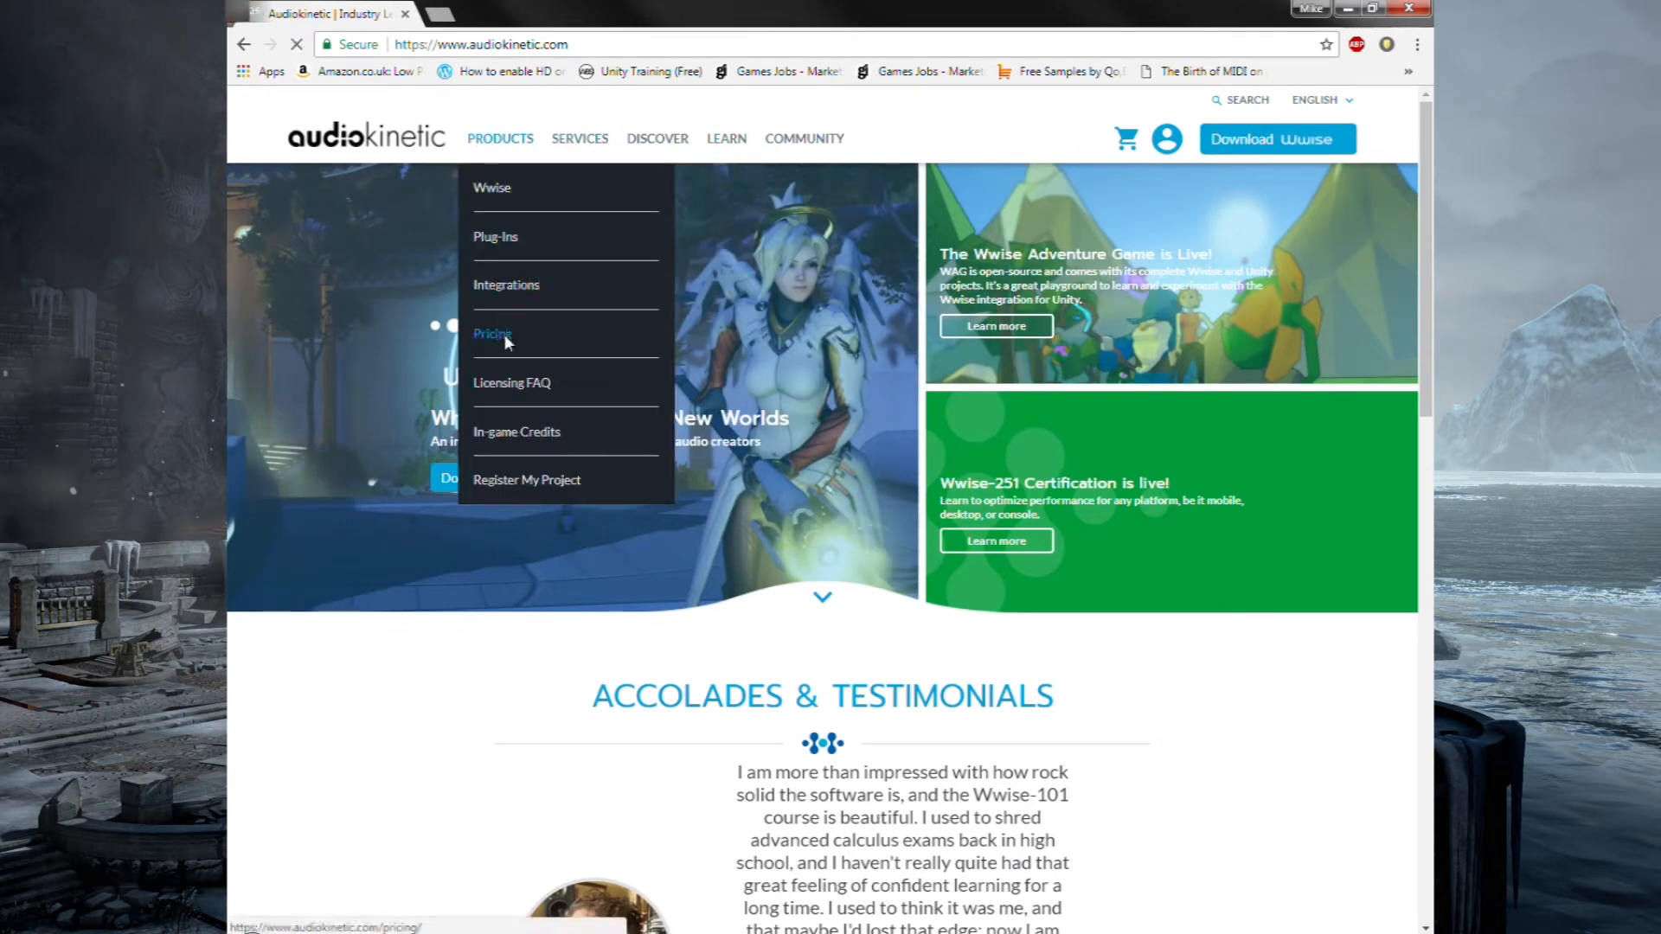
left_click(491, 334)
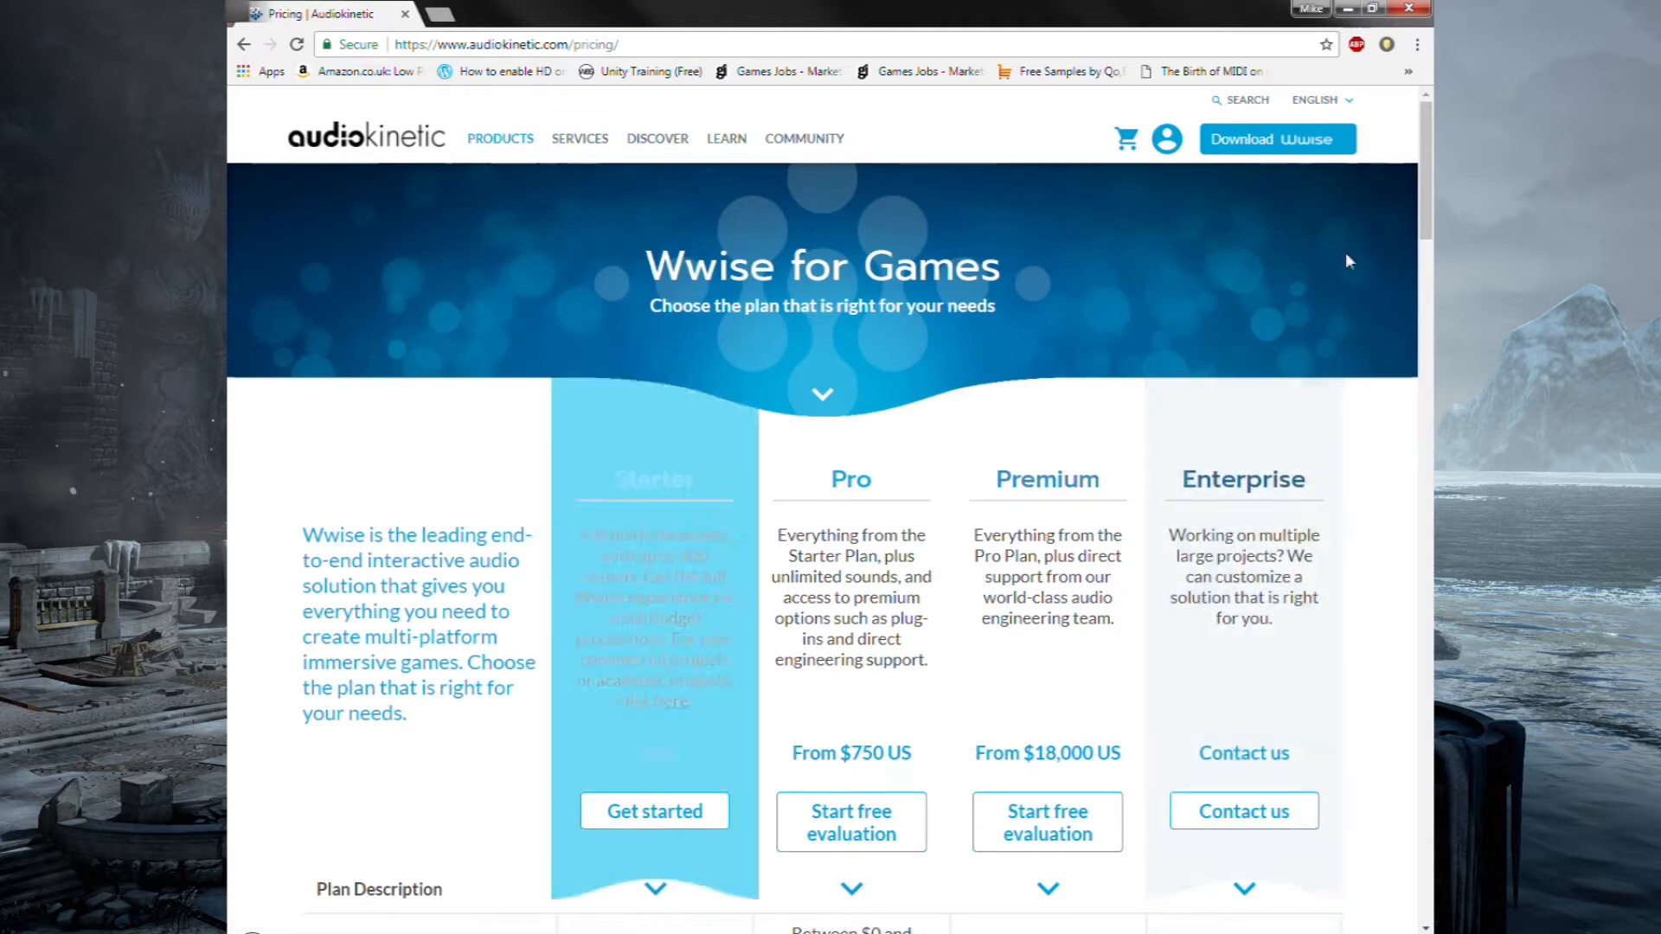
scroll("down", 3)
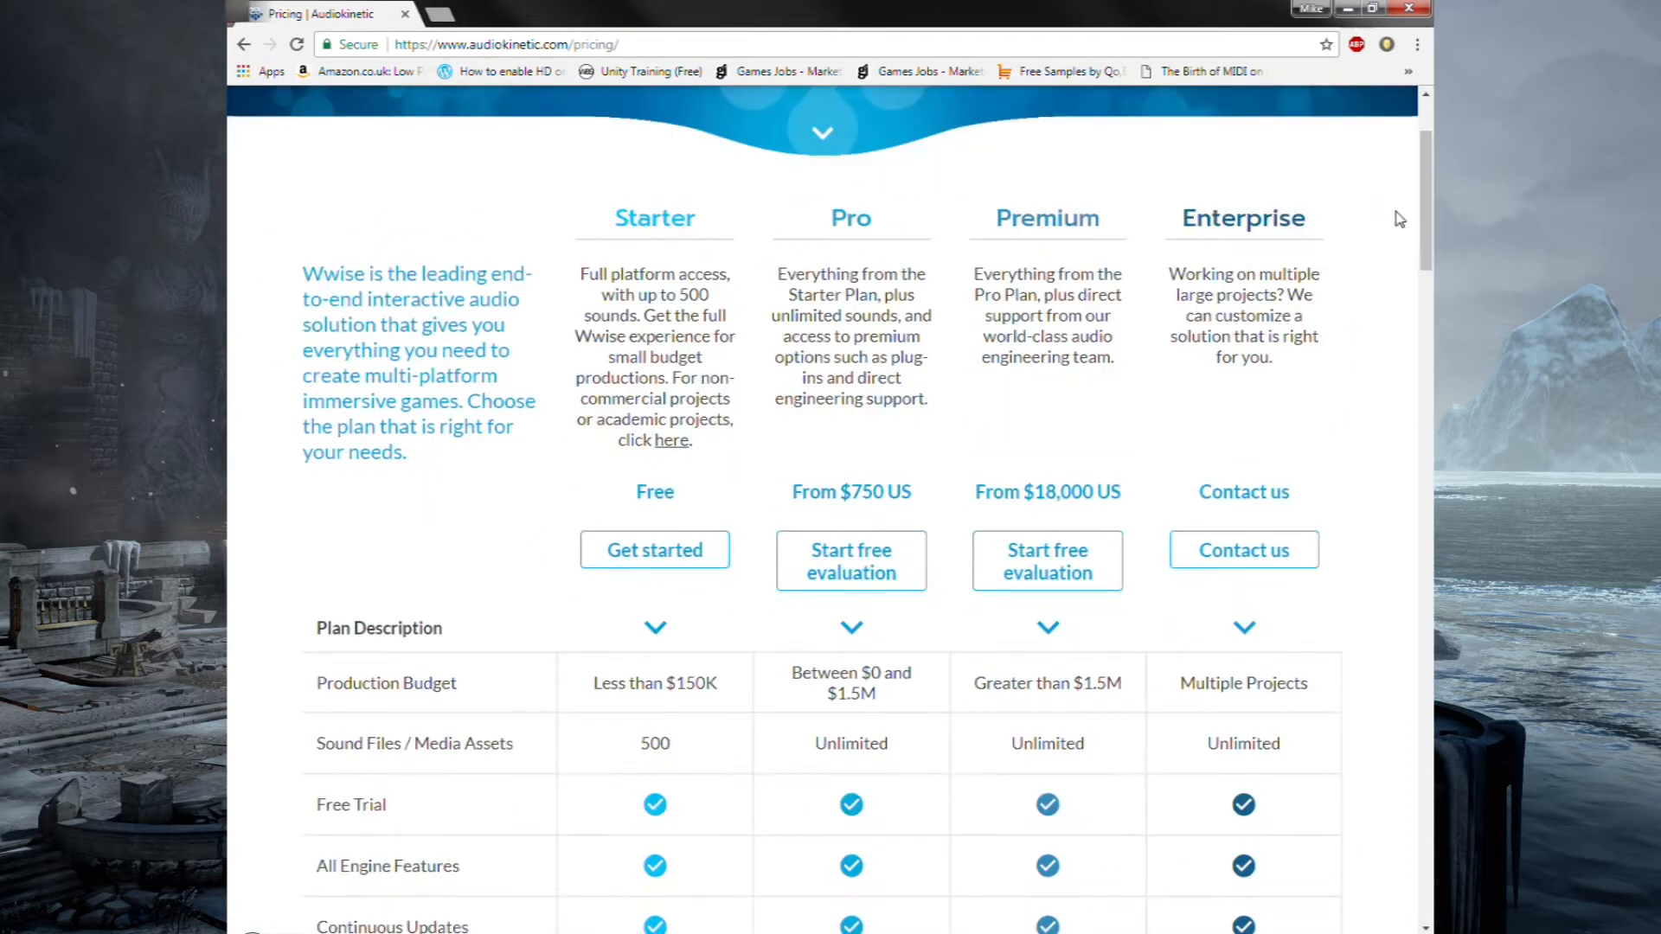
mouse_move(880, 106)
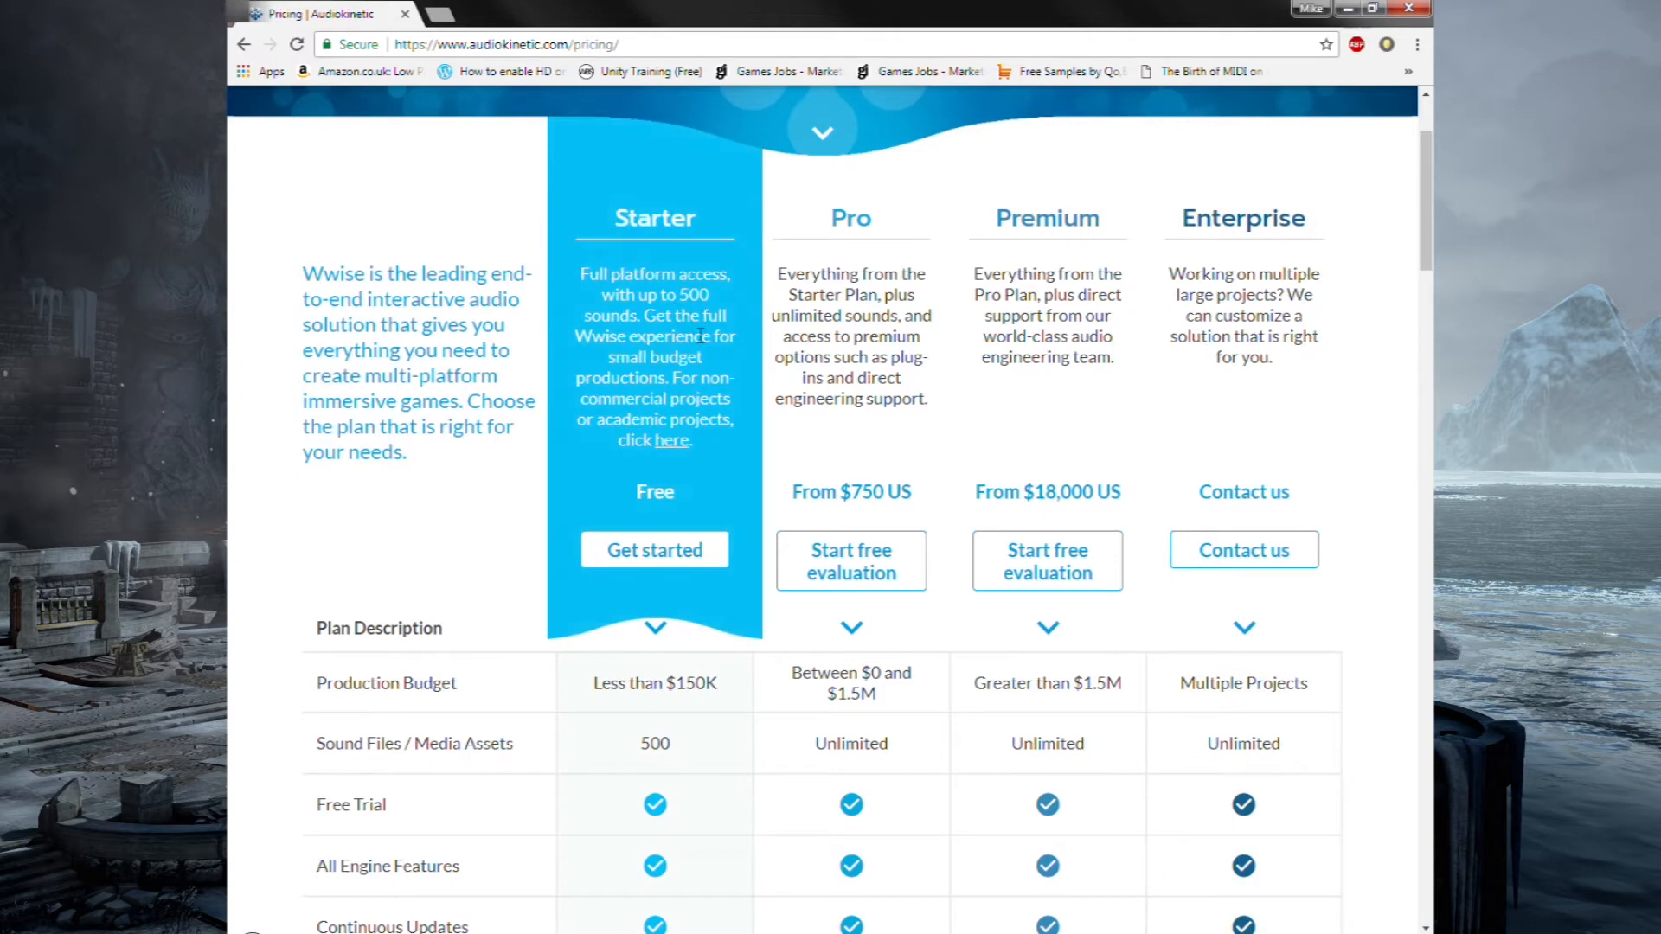
mouse_move(687, 769)
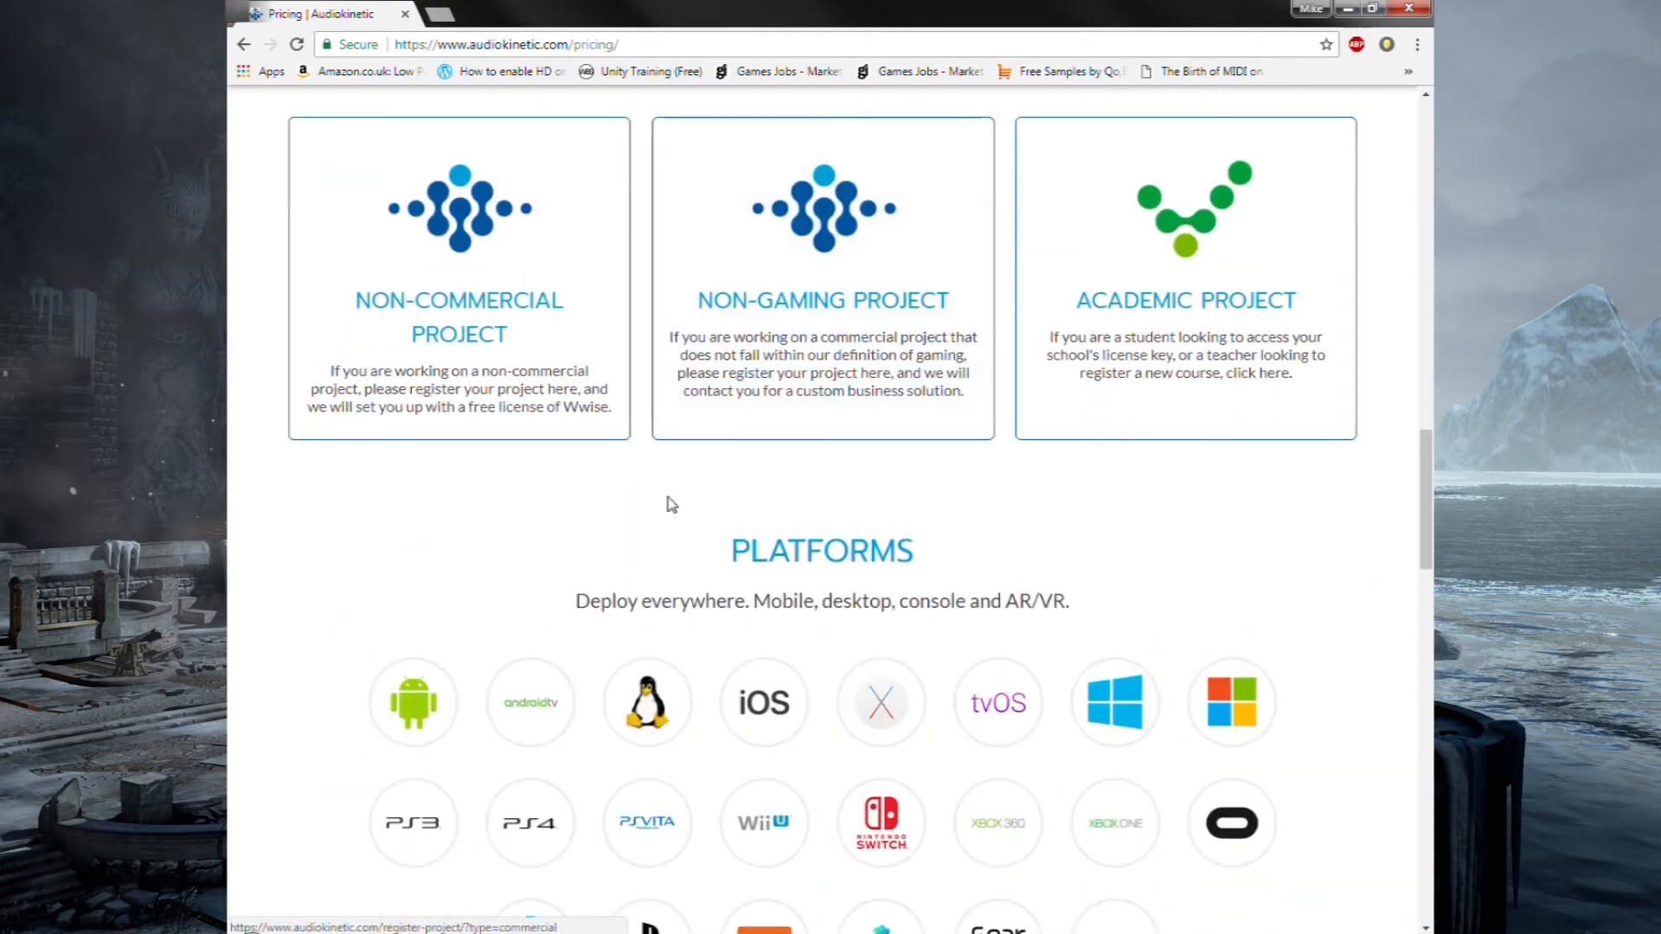
mouse_move(563, 445)
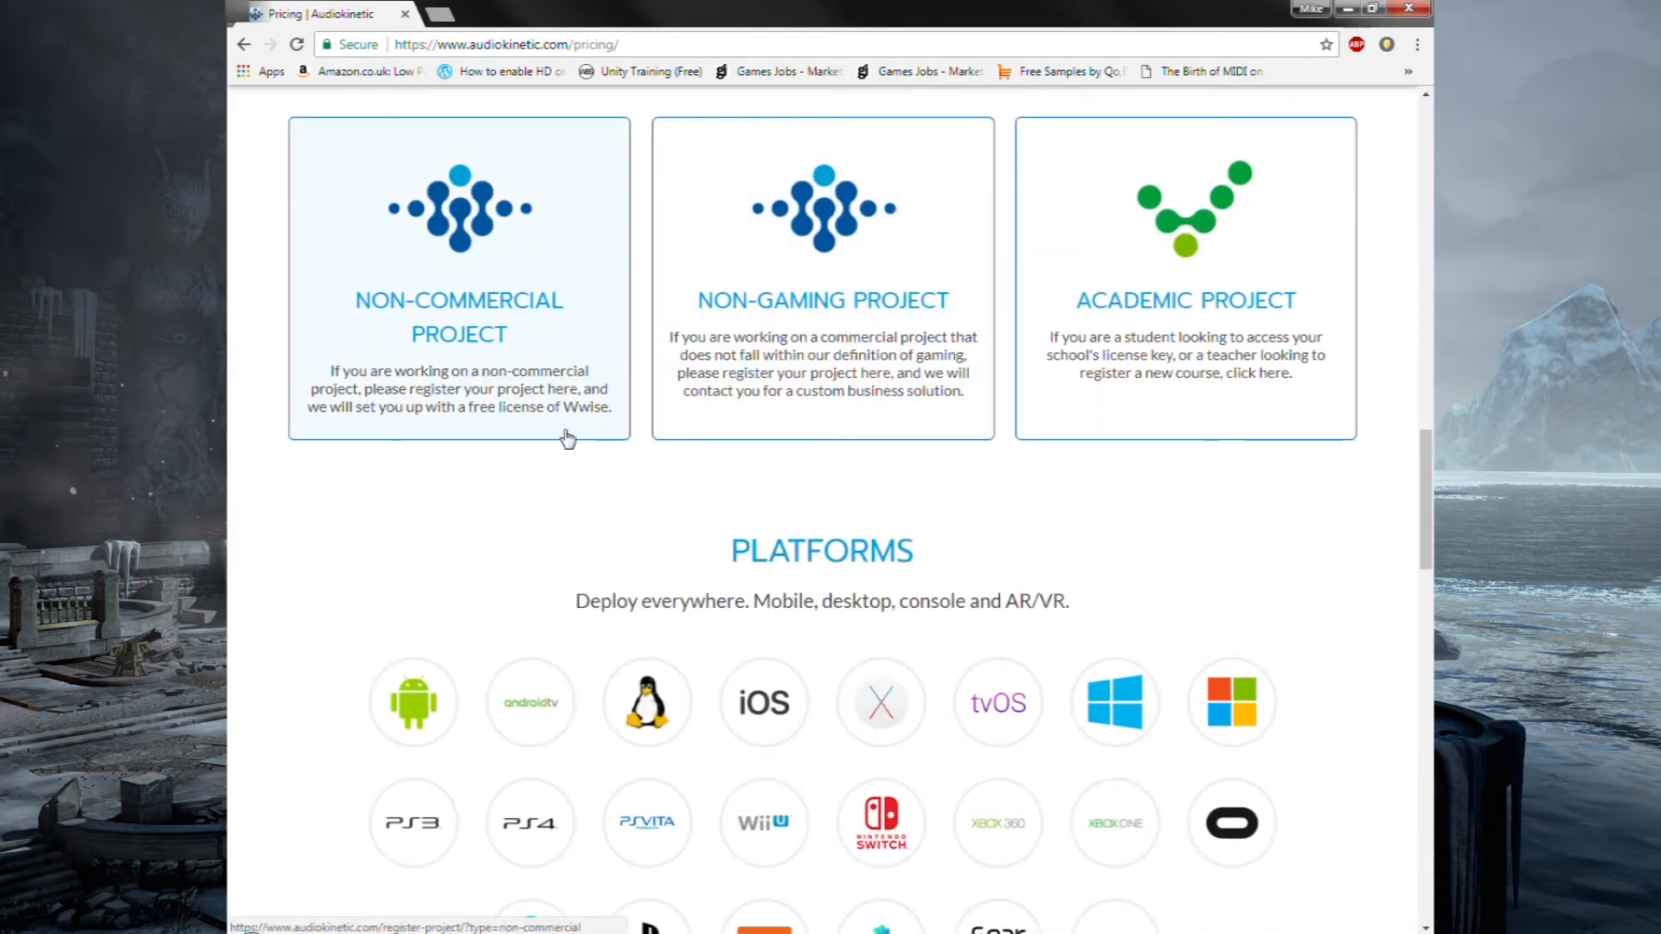
mouse_move(1419, 561)
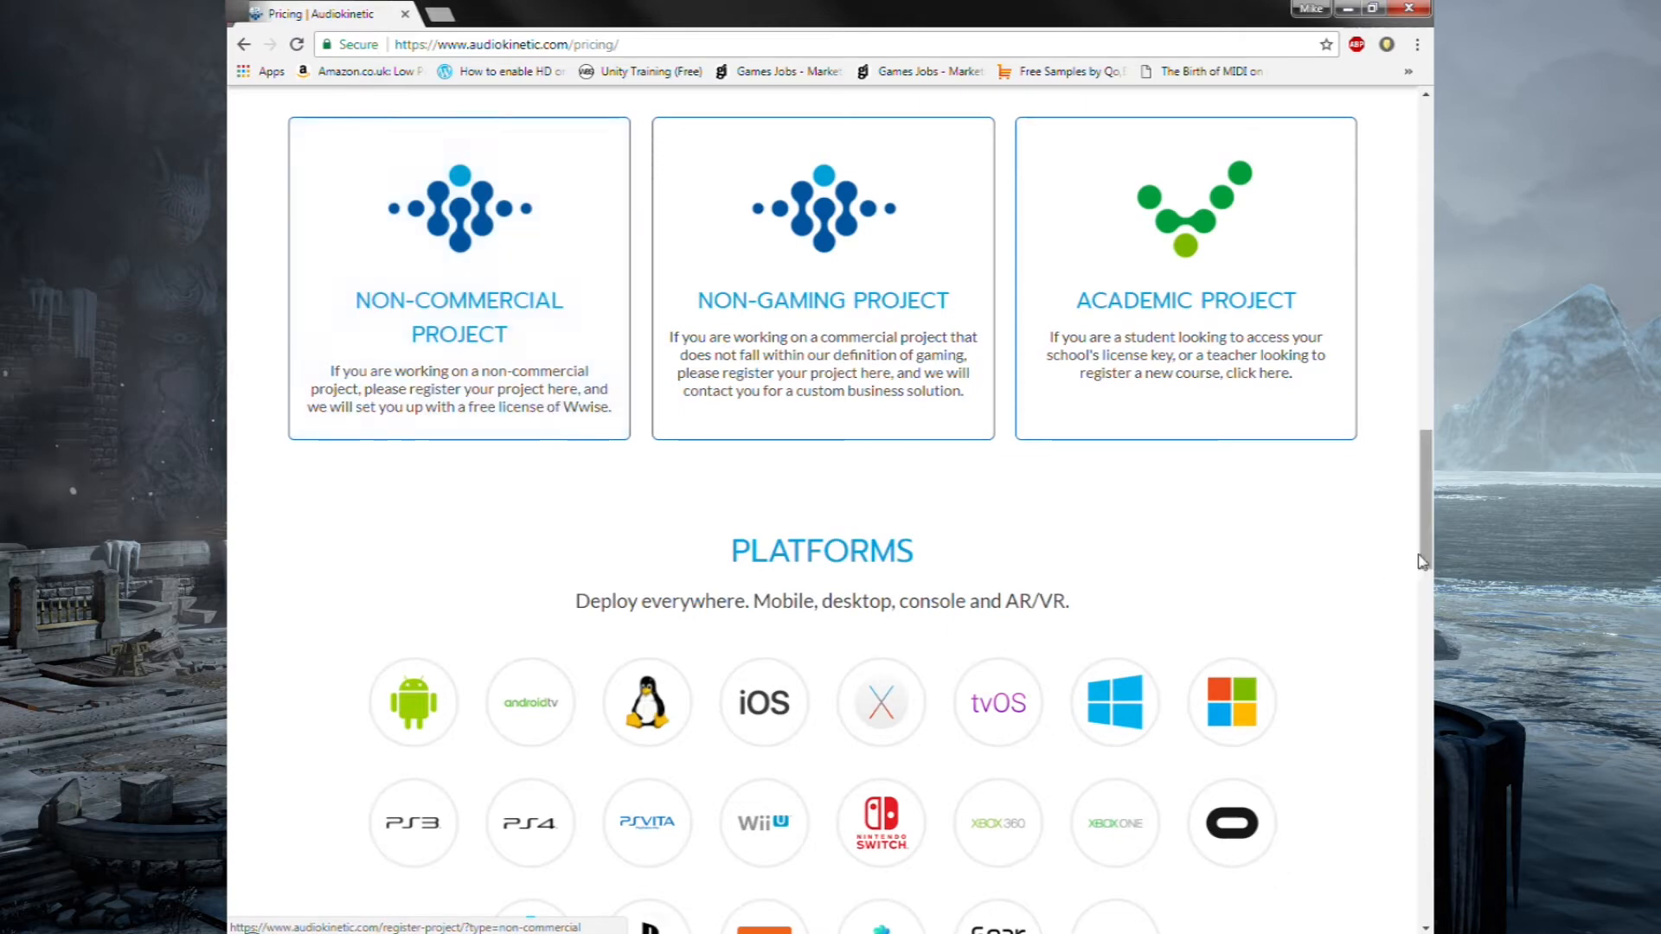
scroll("up", 3)
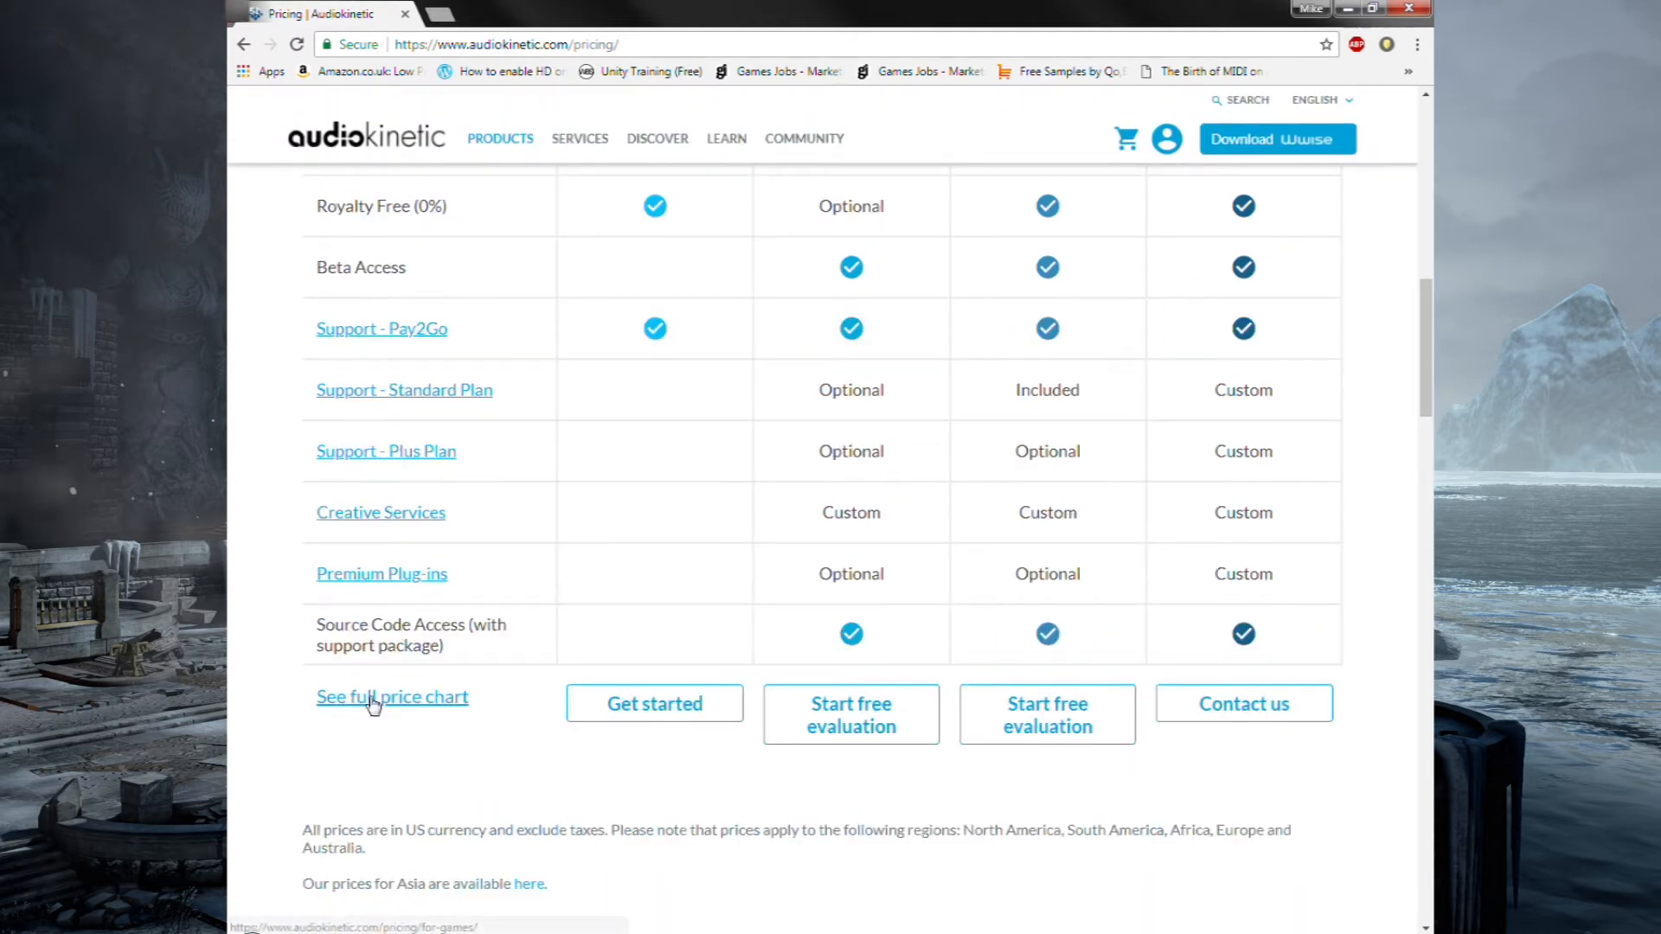
Show the full Wwise for Games price chart and jump to the Wwise Core License tiers.
left_click(391, 695)
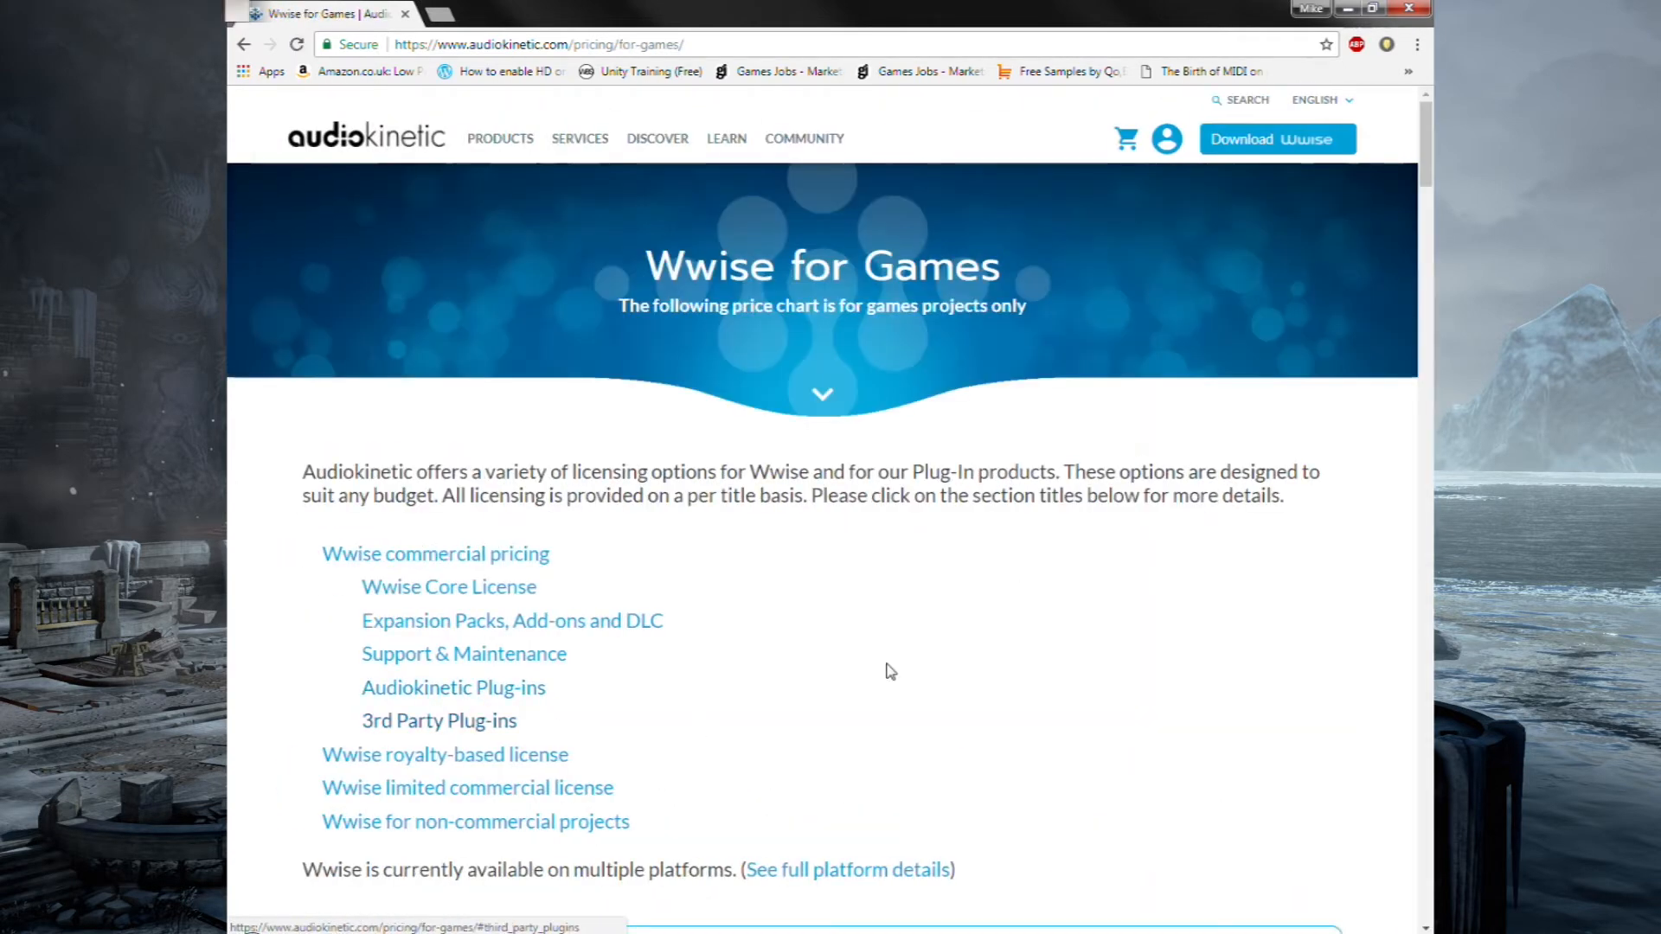
scroll("down", 3)
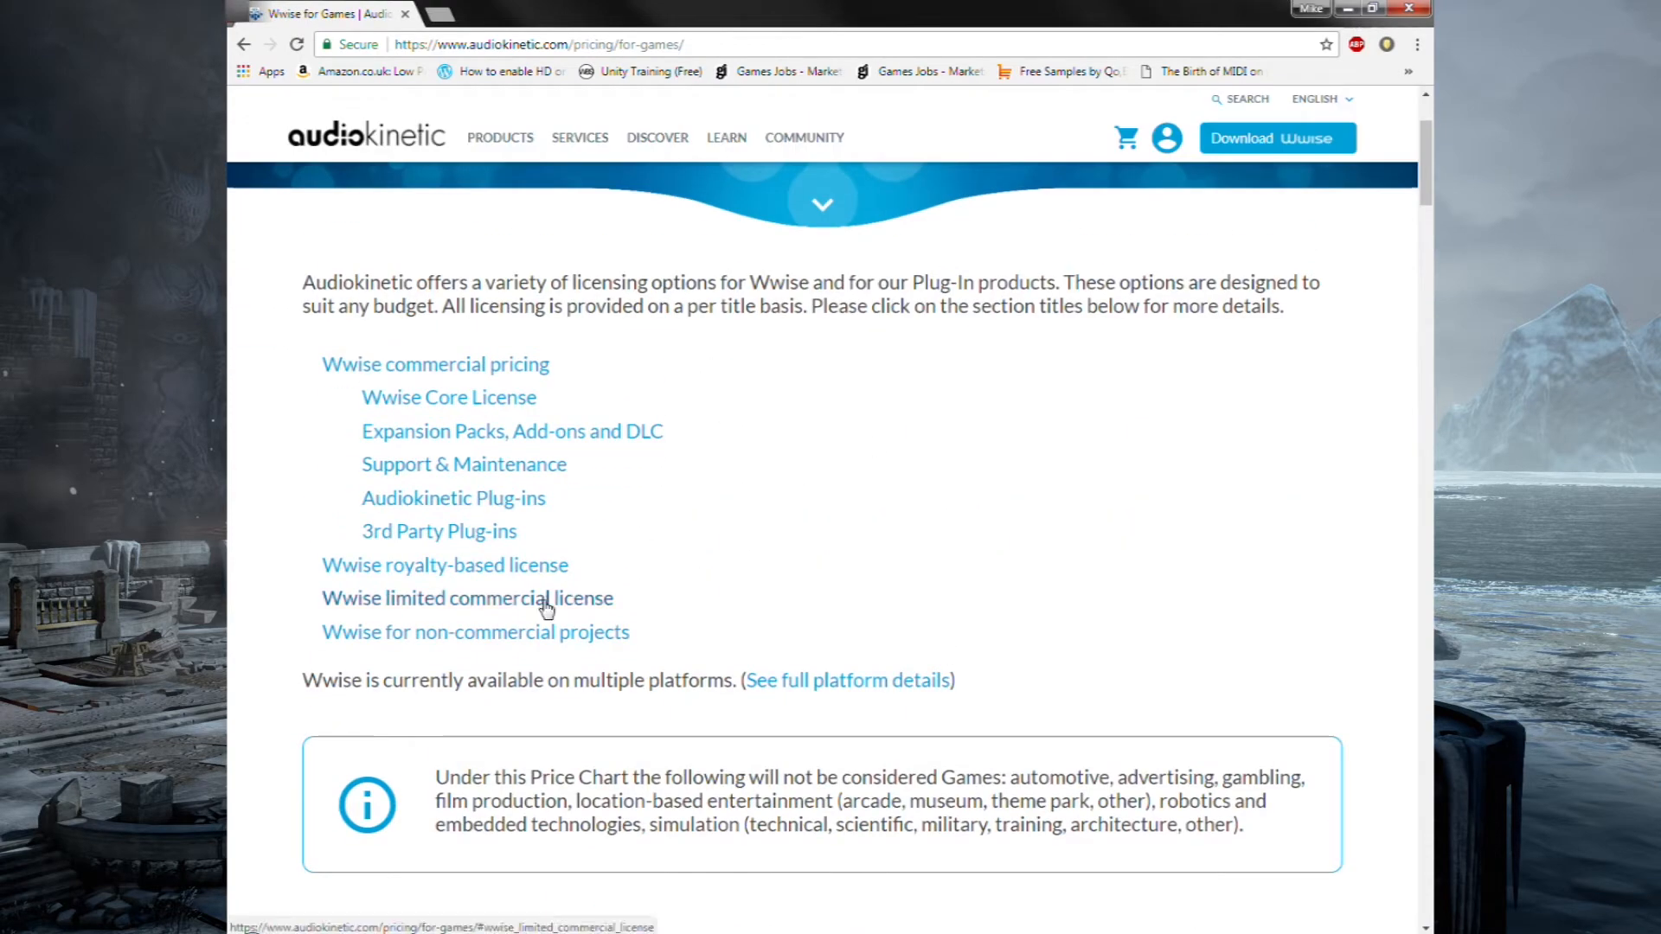
left_click(446, 398)
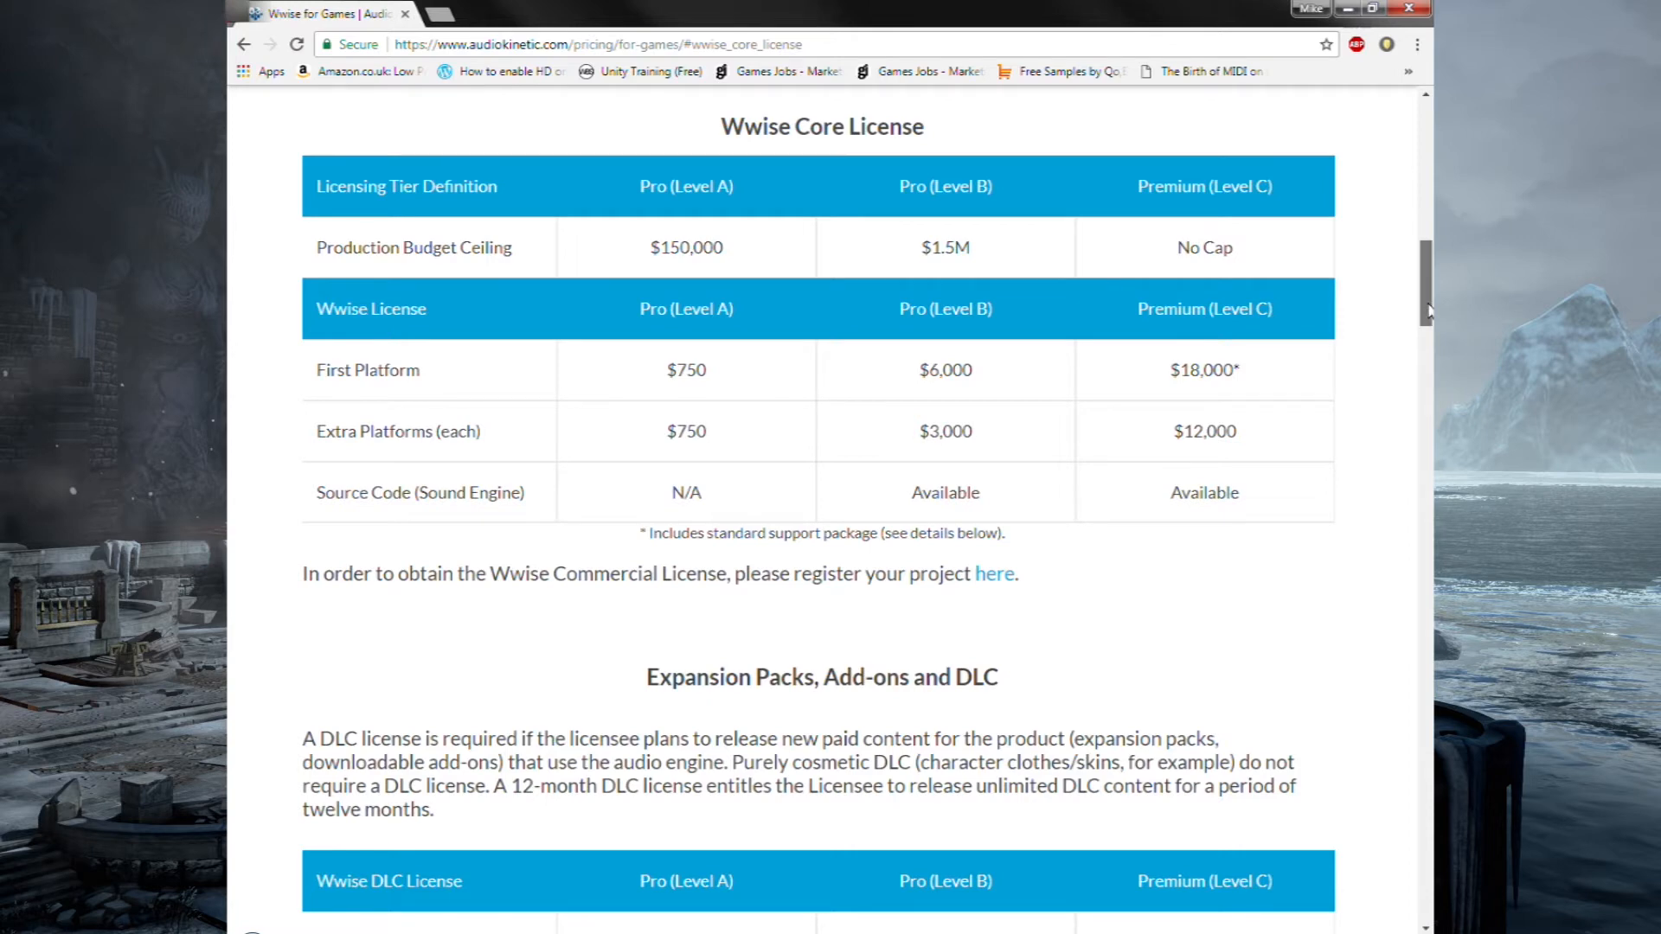
scroll("up", 3)
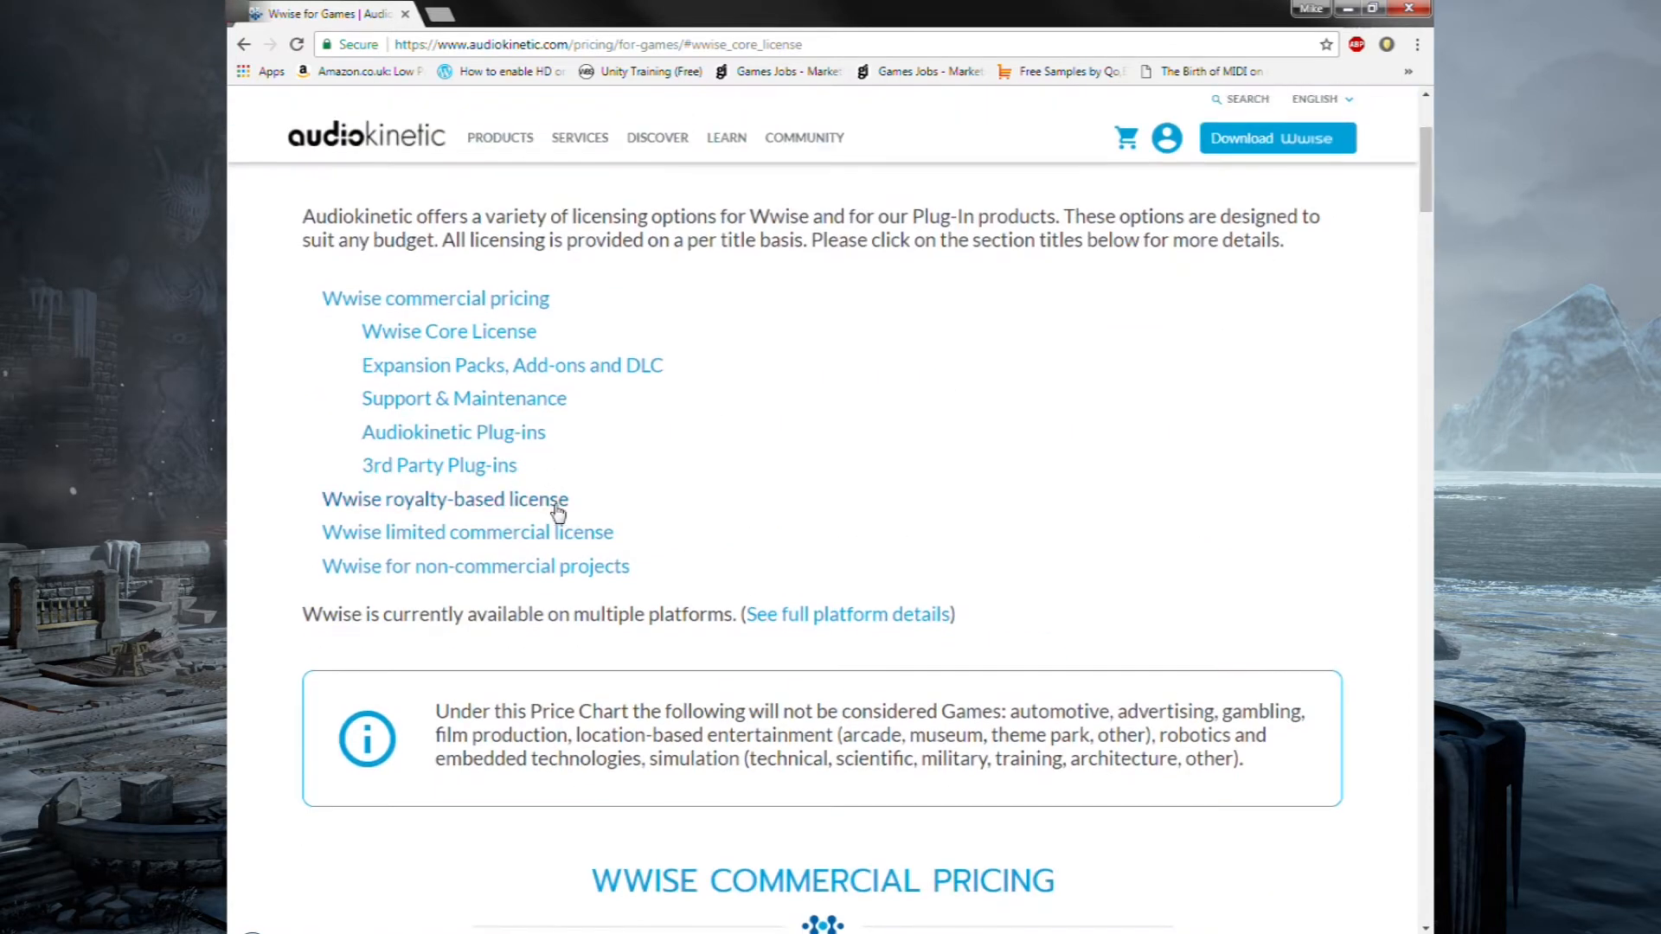
Jump to the royalty-based license details and scroll back toward the top.
left_click(445, 498)
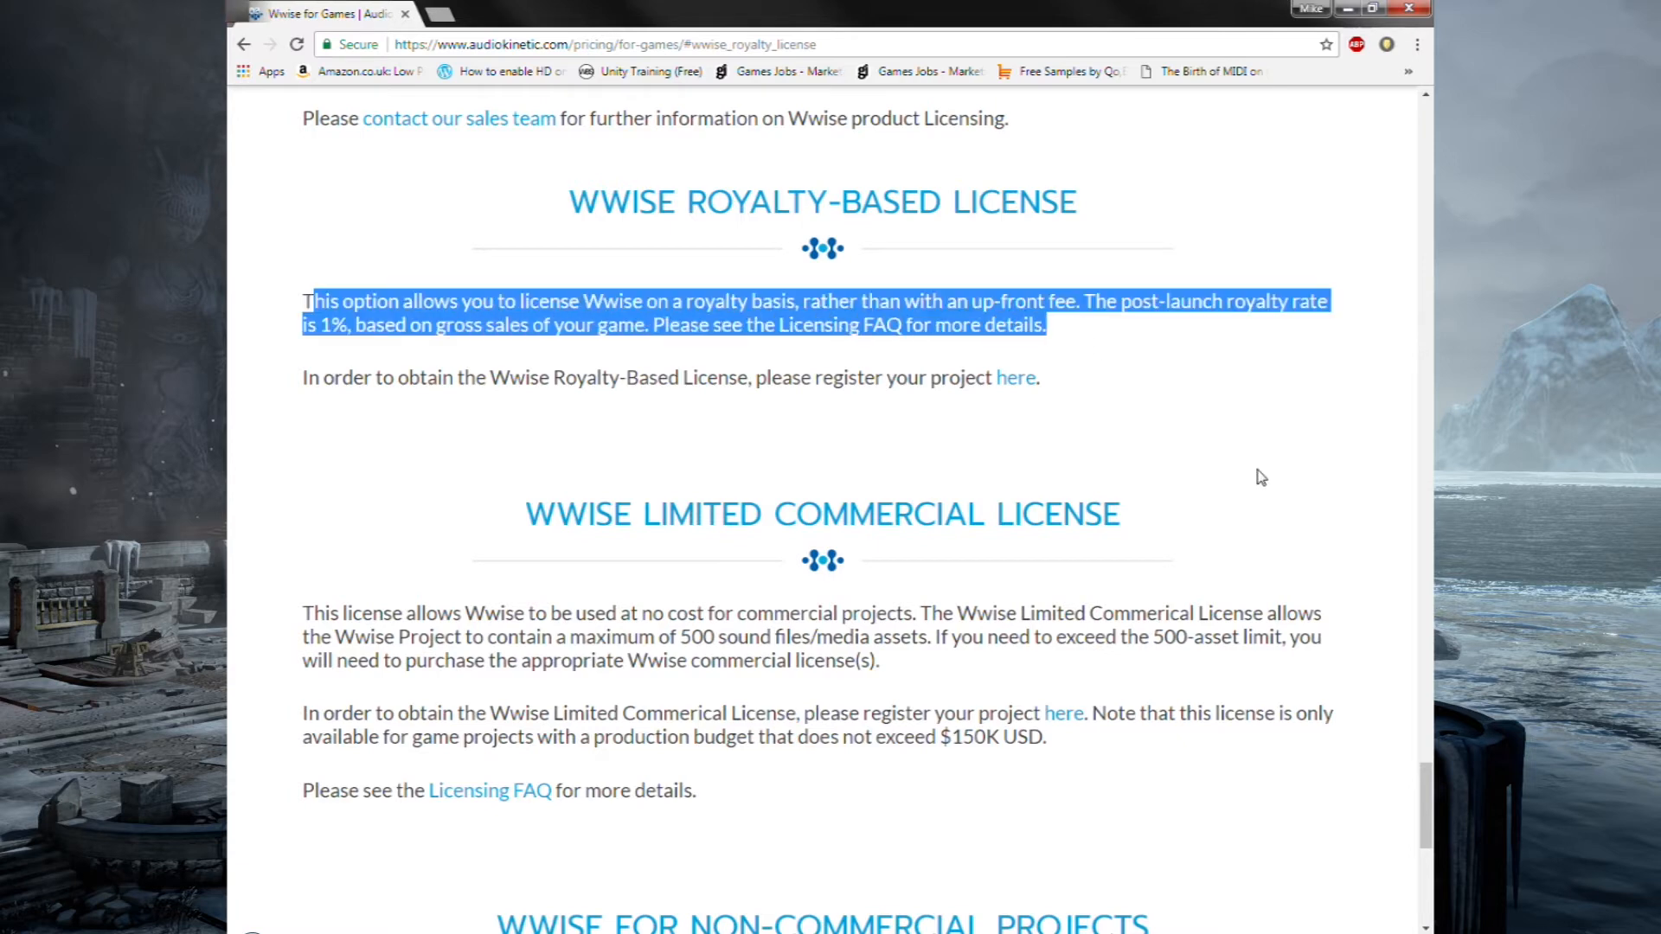
mouse_move(1294, 419)
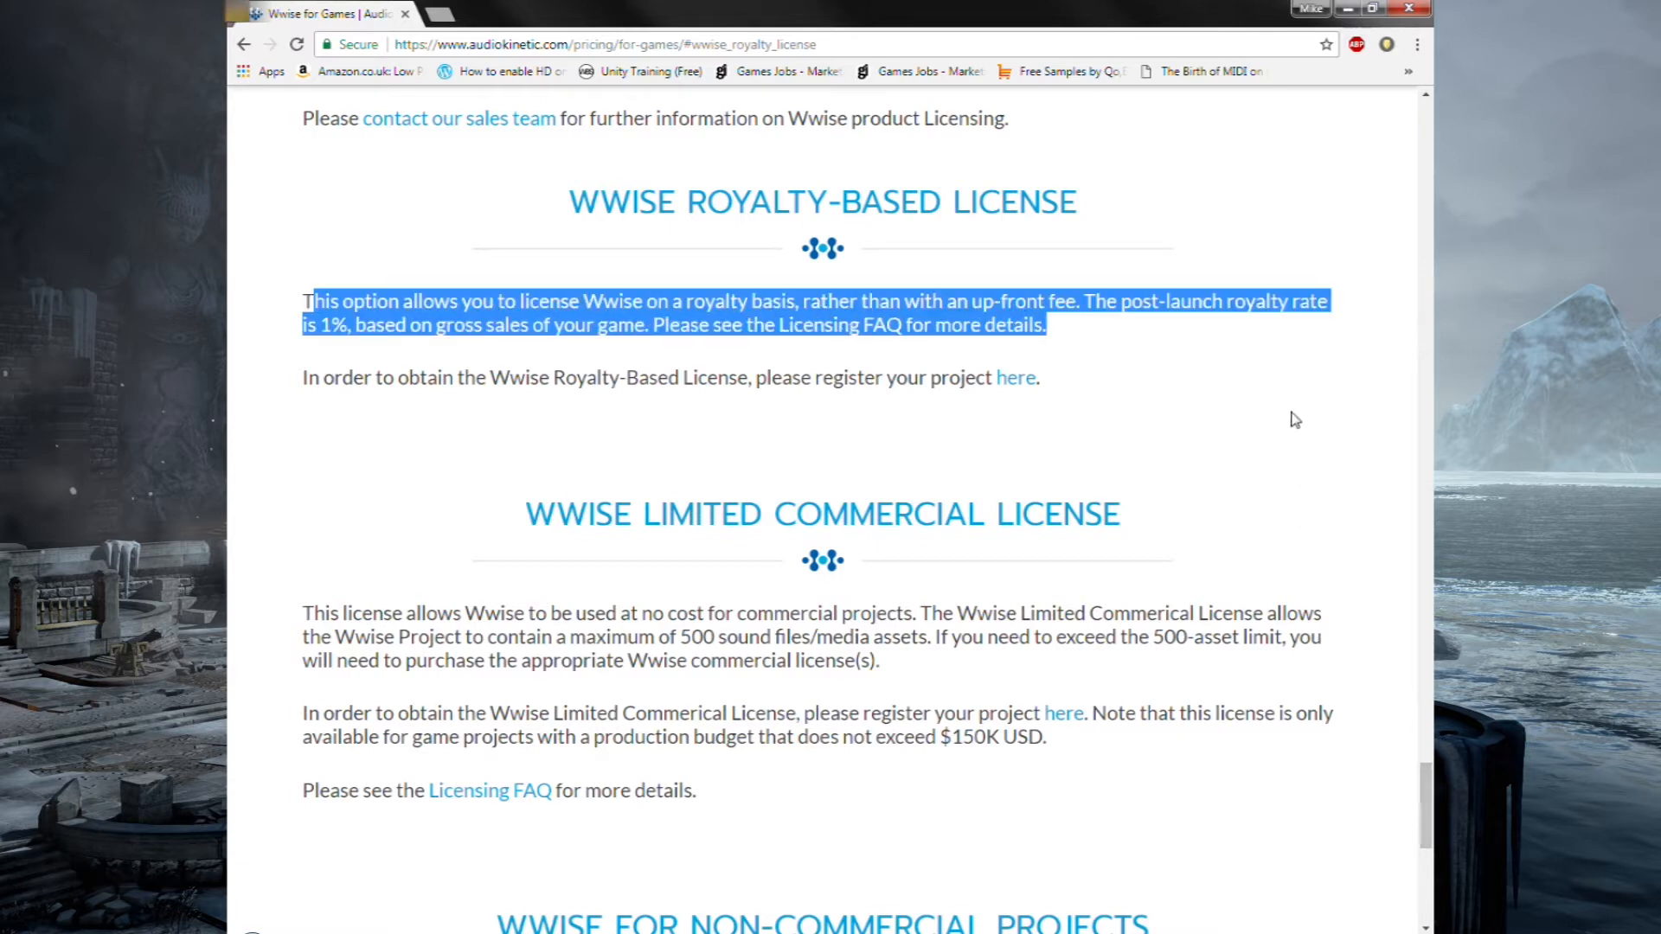
left_click(1073, 374)
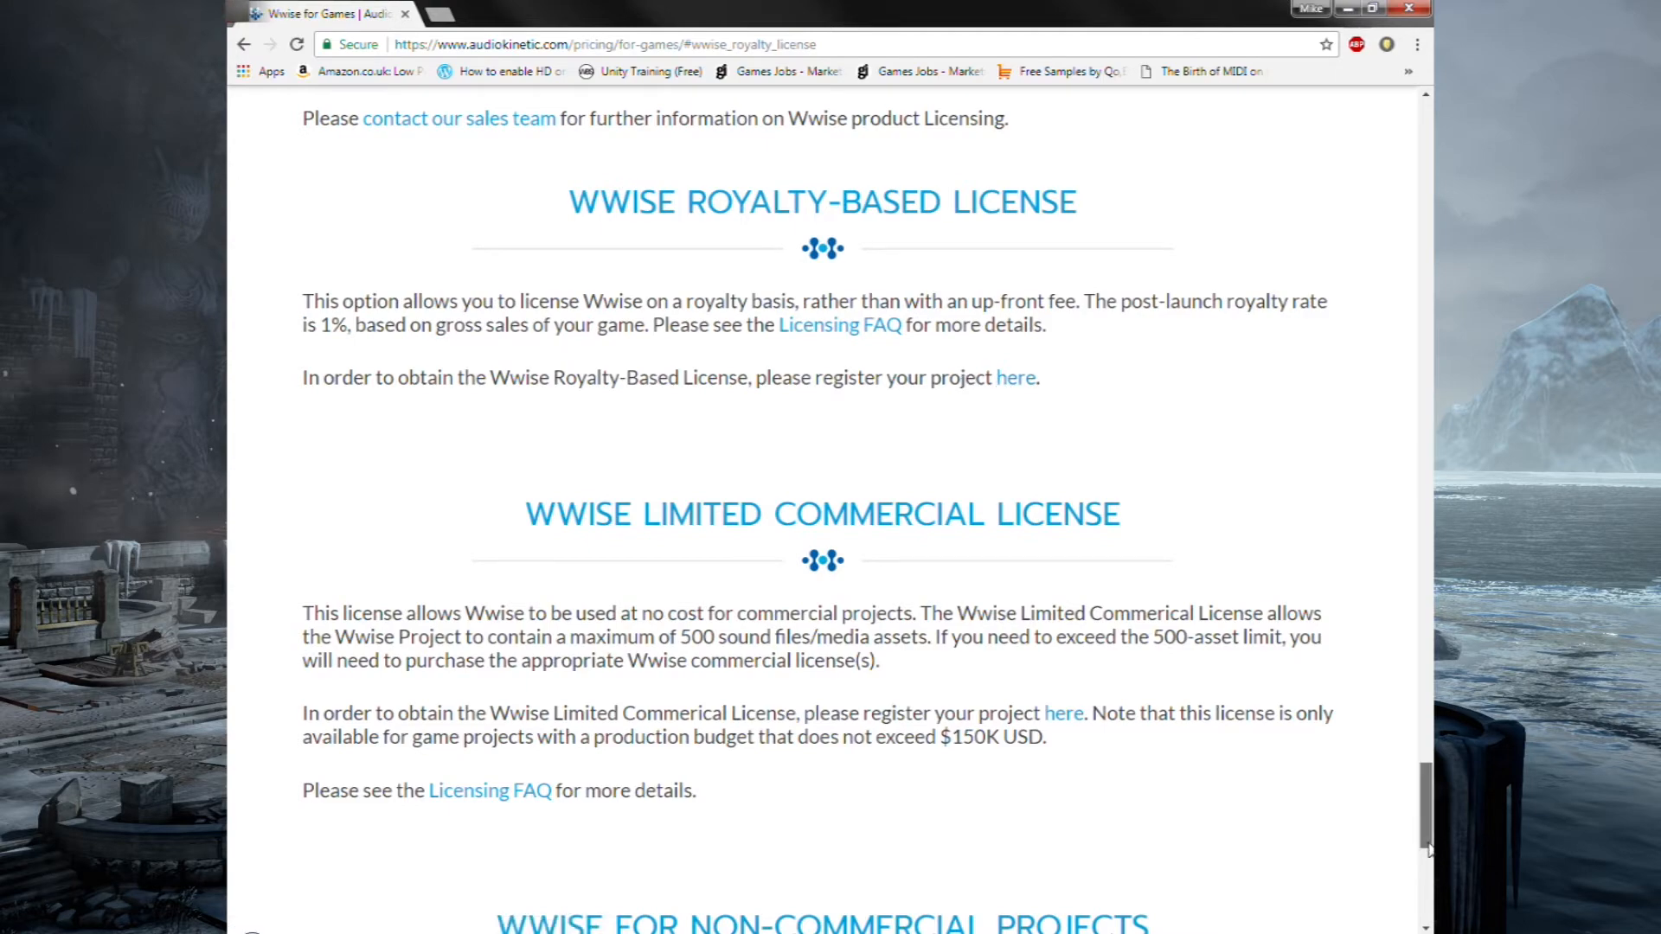
scroll("up", 3)
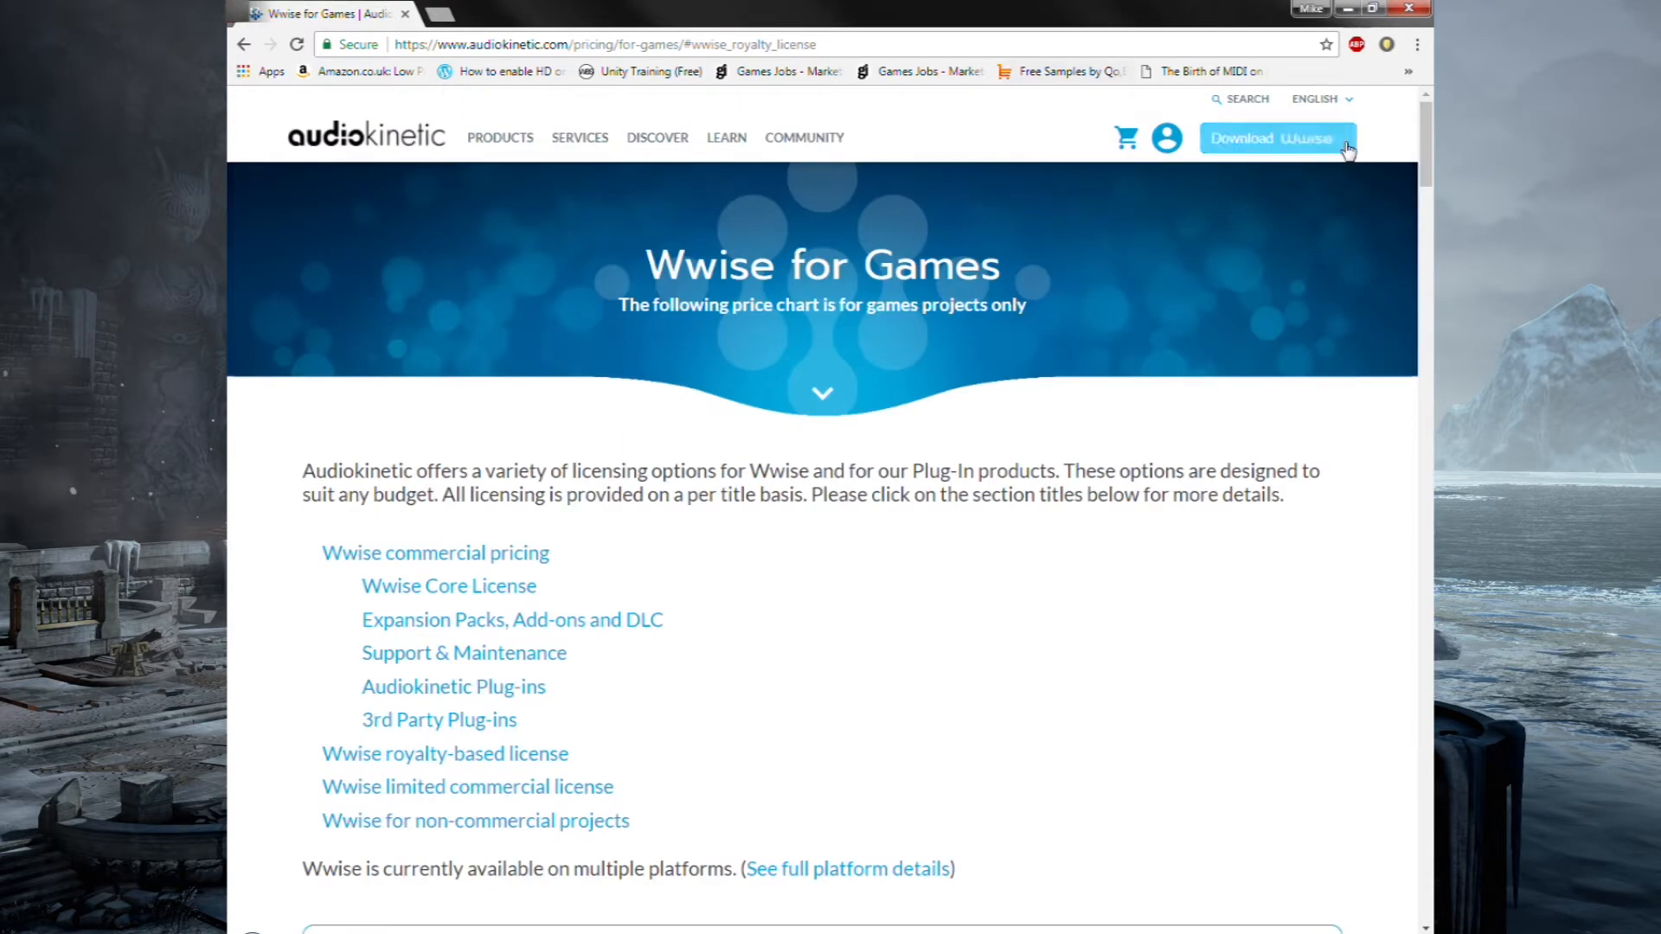
Go to the Download Wwise page from the site header and continue into the Wwise Launcher.
left_click(1277, 139)
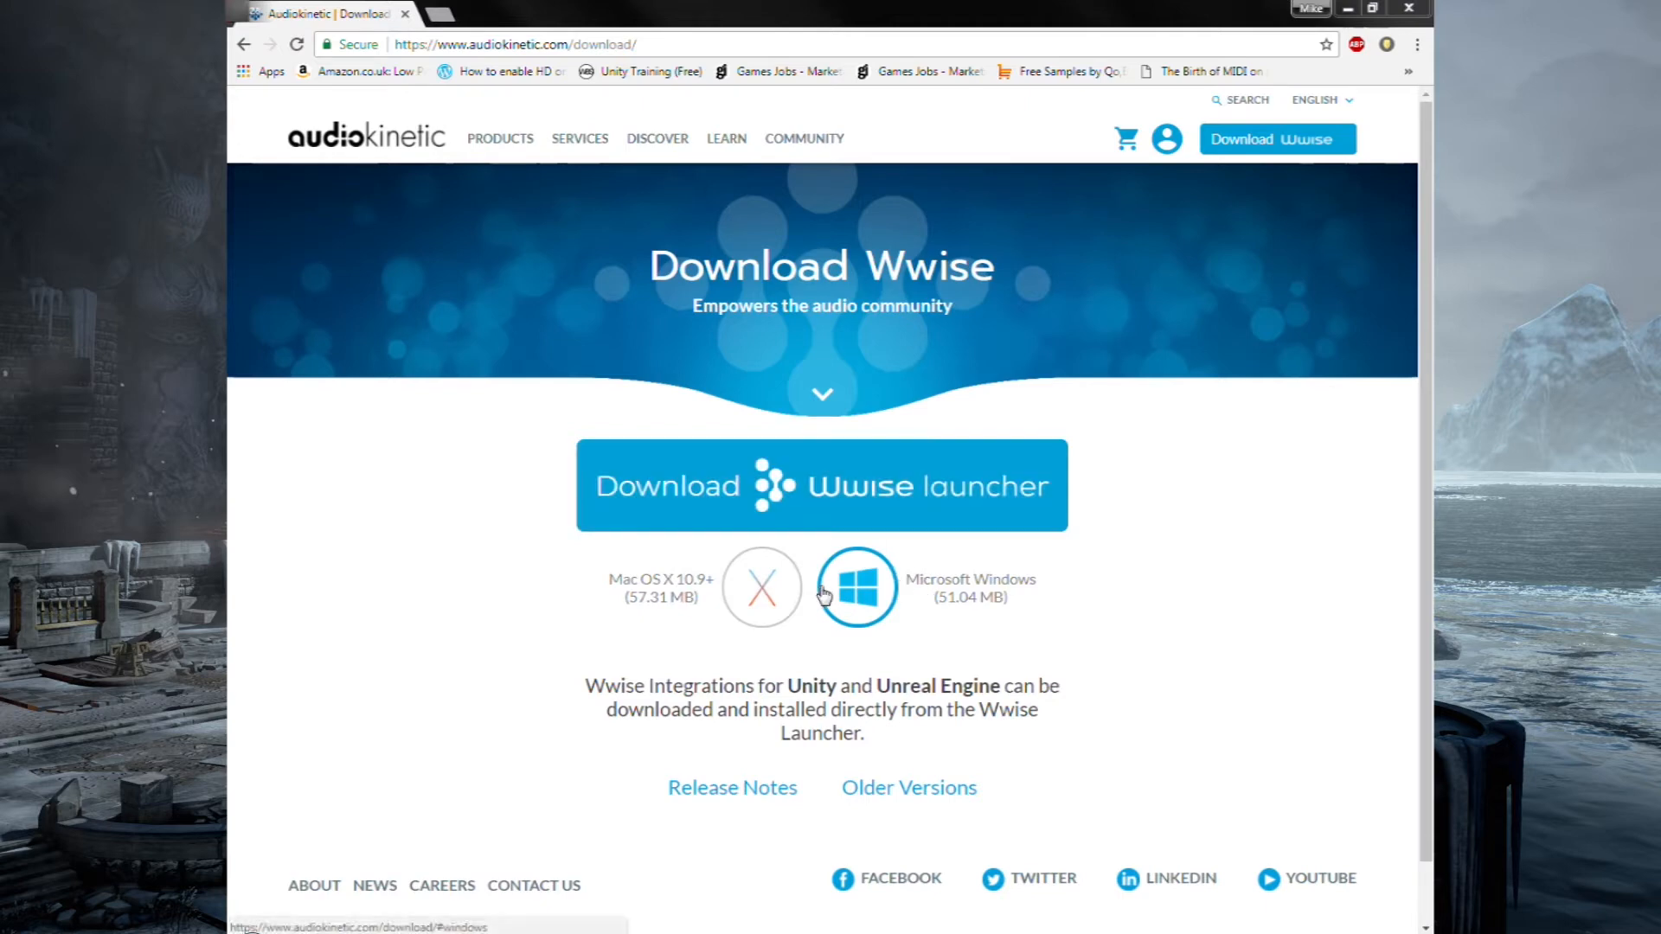
mouse_move(801, 450)
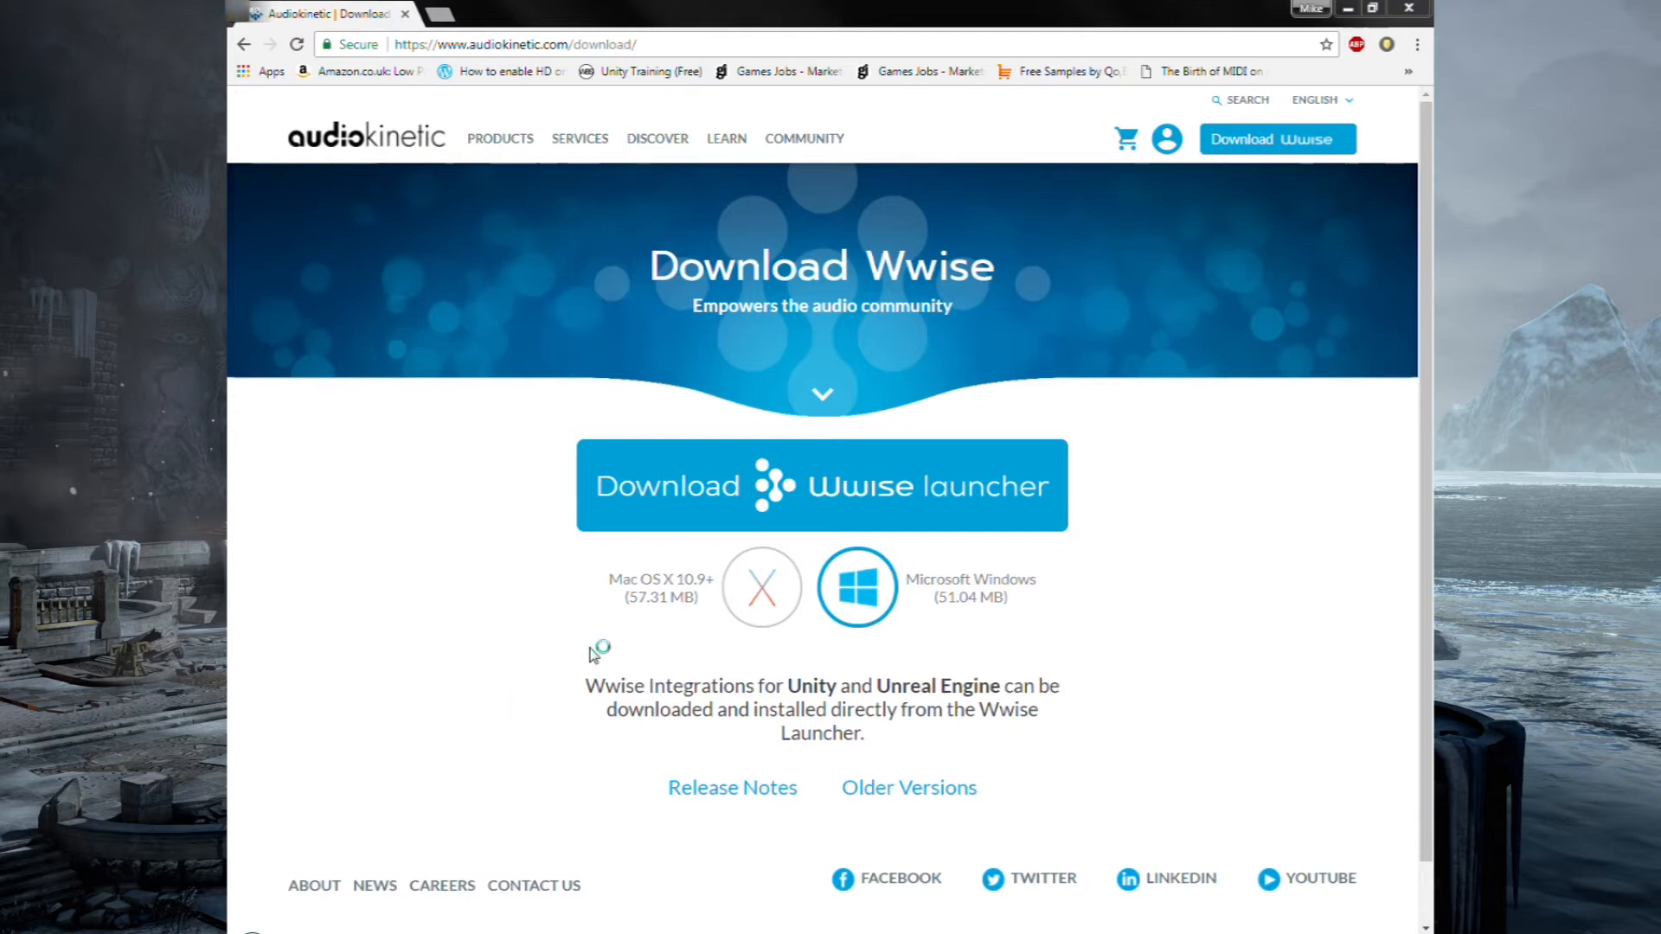
left_click(820, 485)
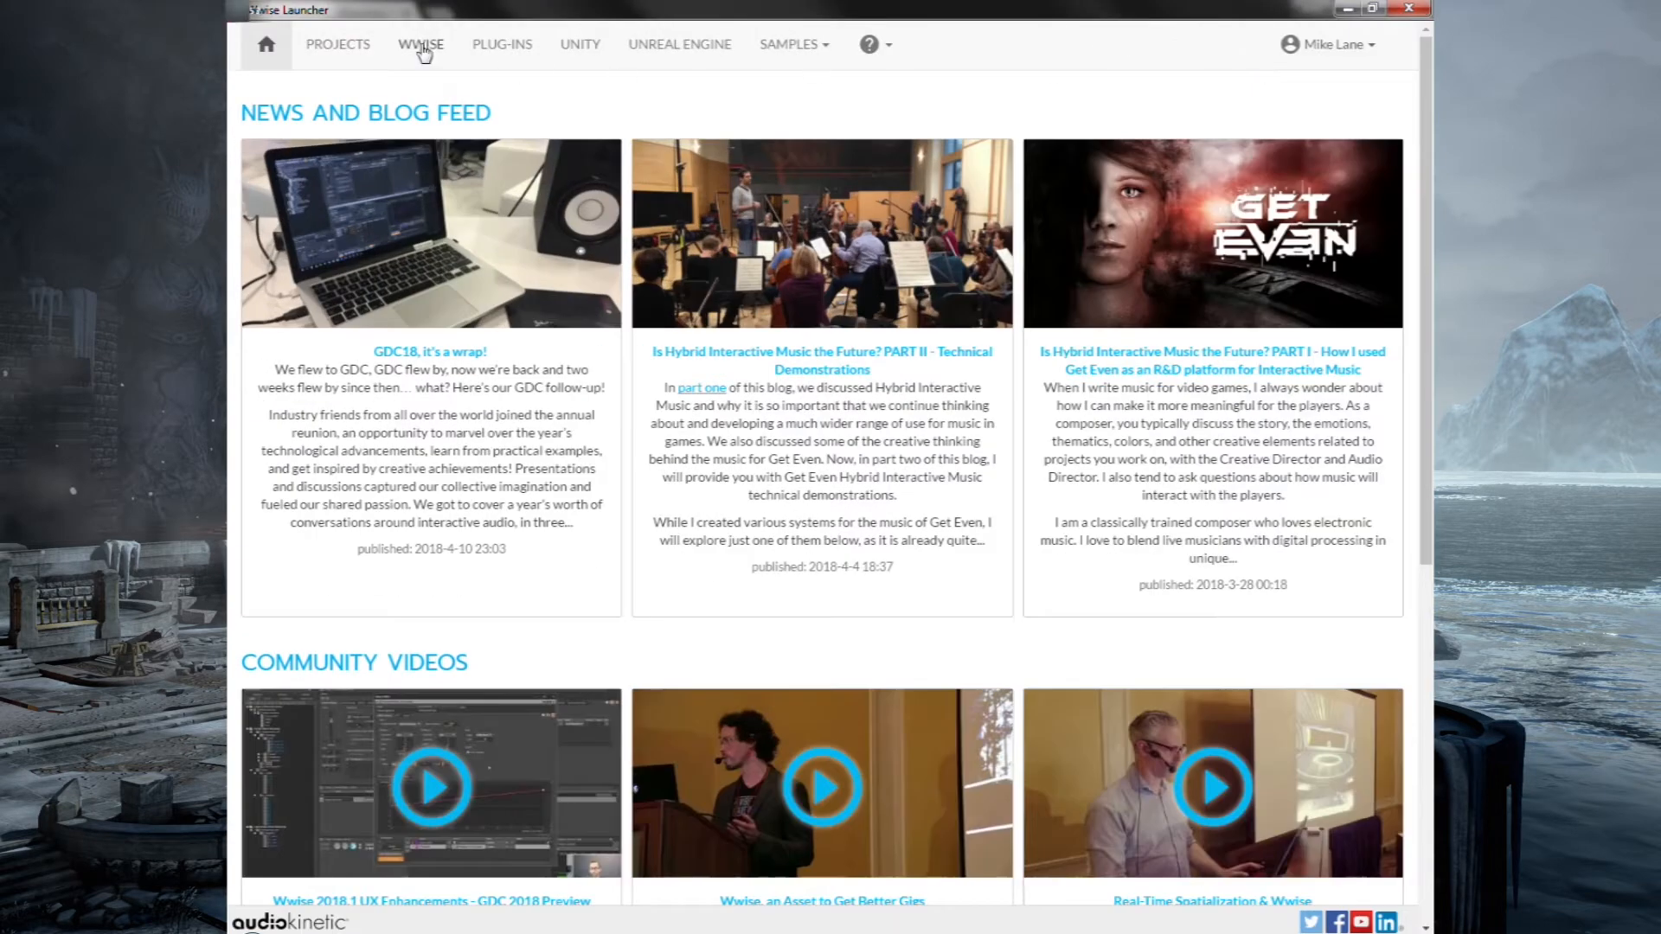
Show the WWISE section listing installed version 2017.2.3.6575.
left_click(421, 45)
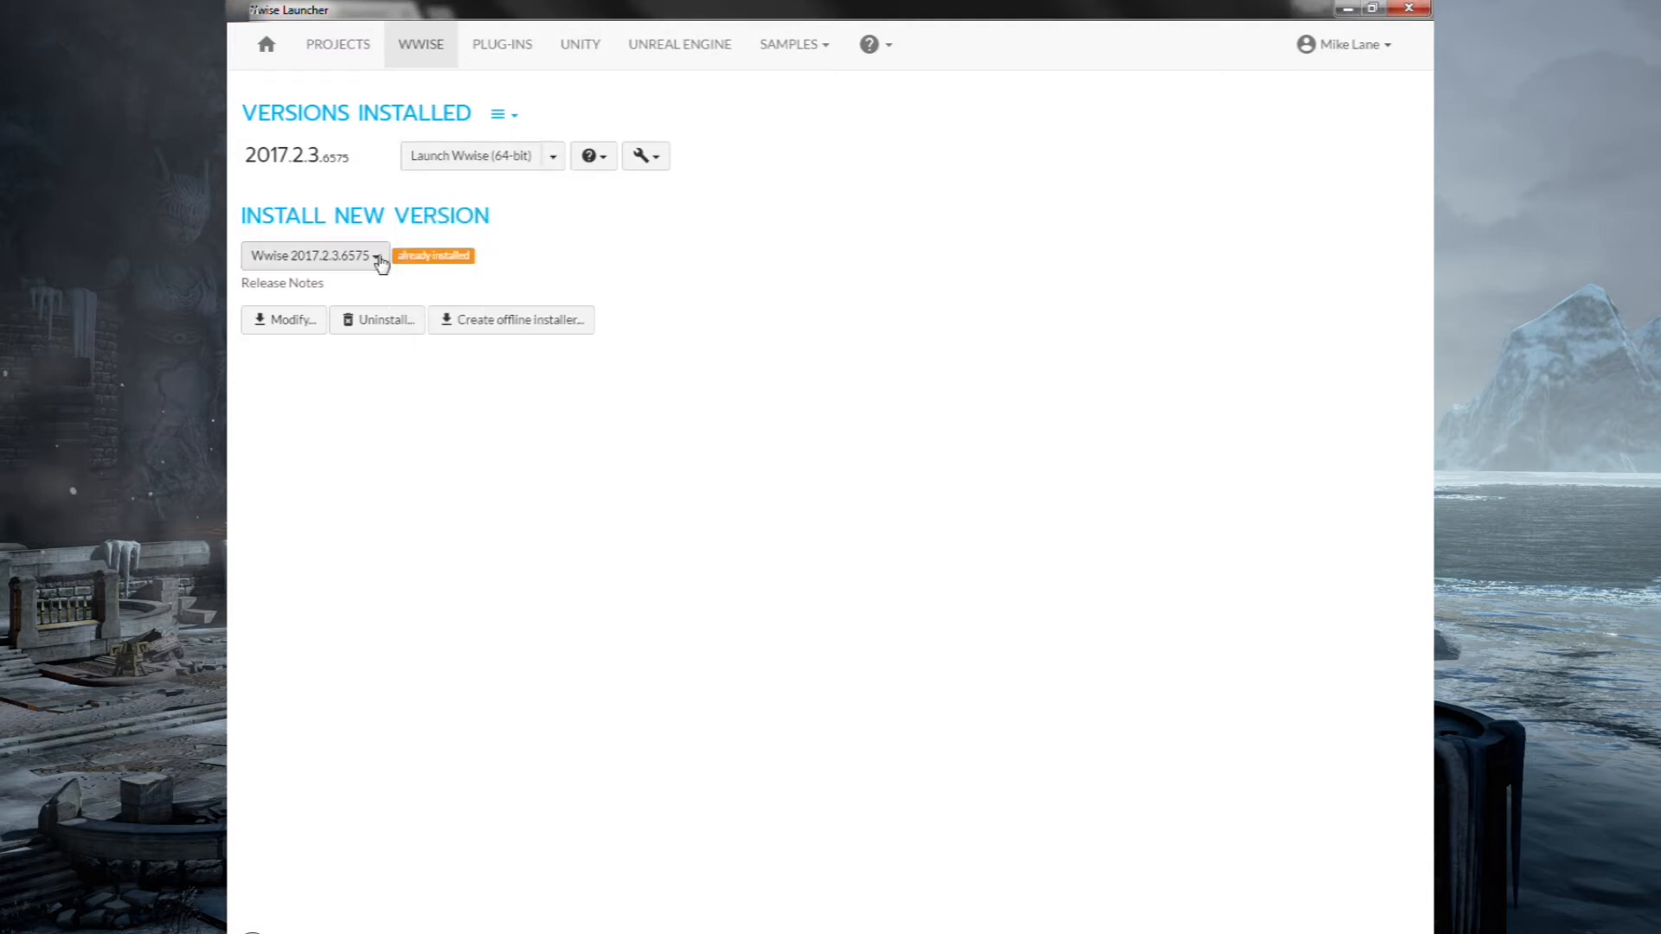
mouse_move(682, 417)
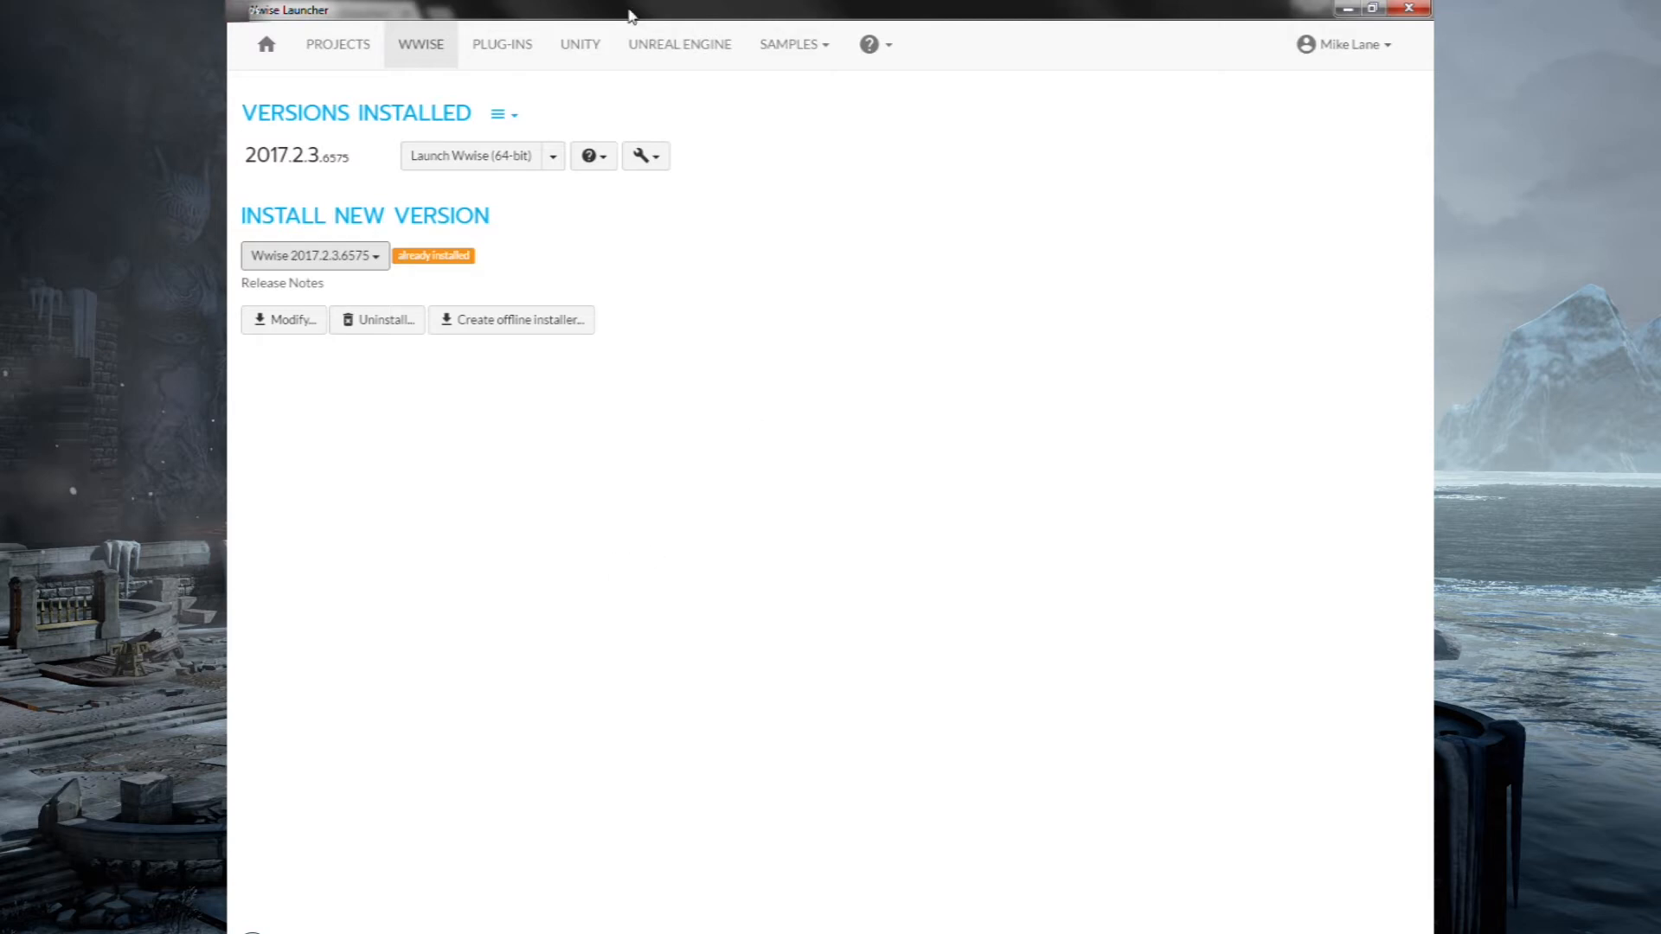
mouse_move(455, 164)
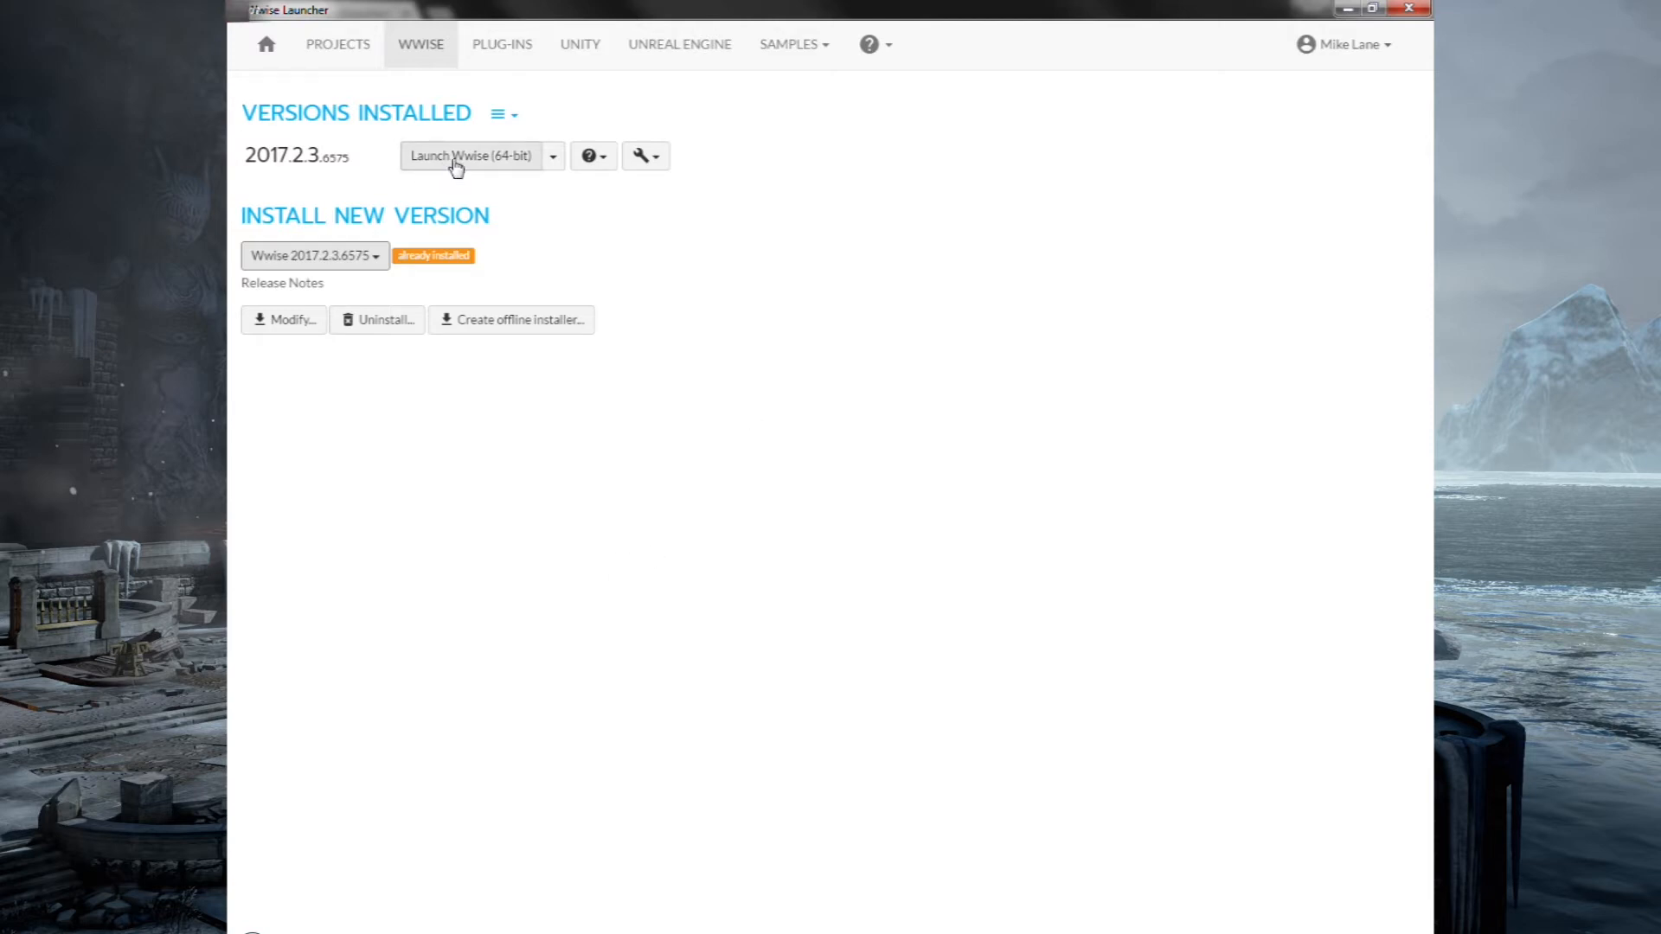
mouse_move(678, 54)
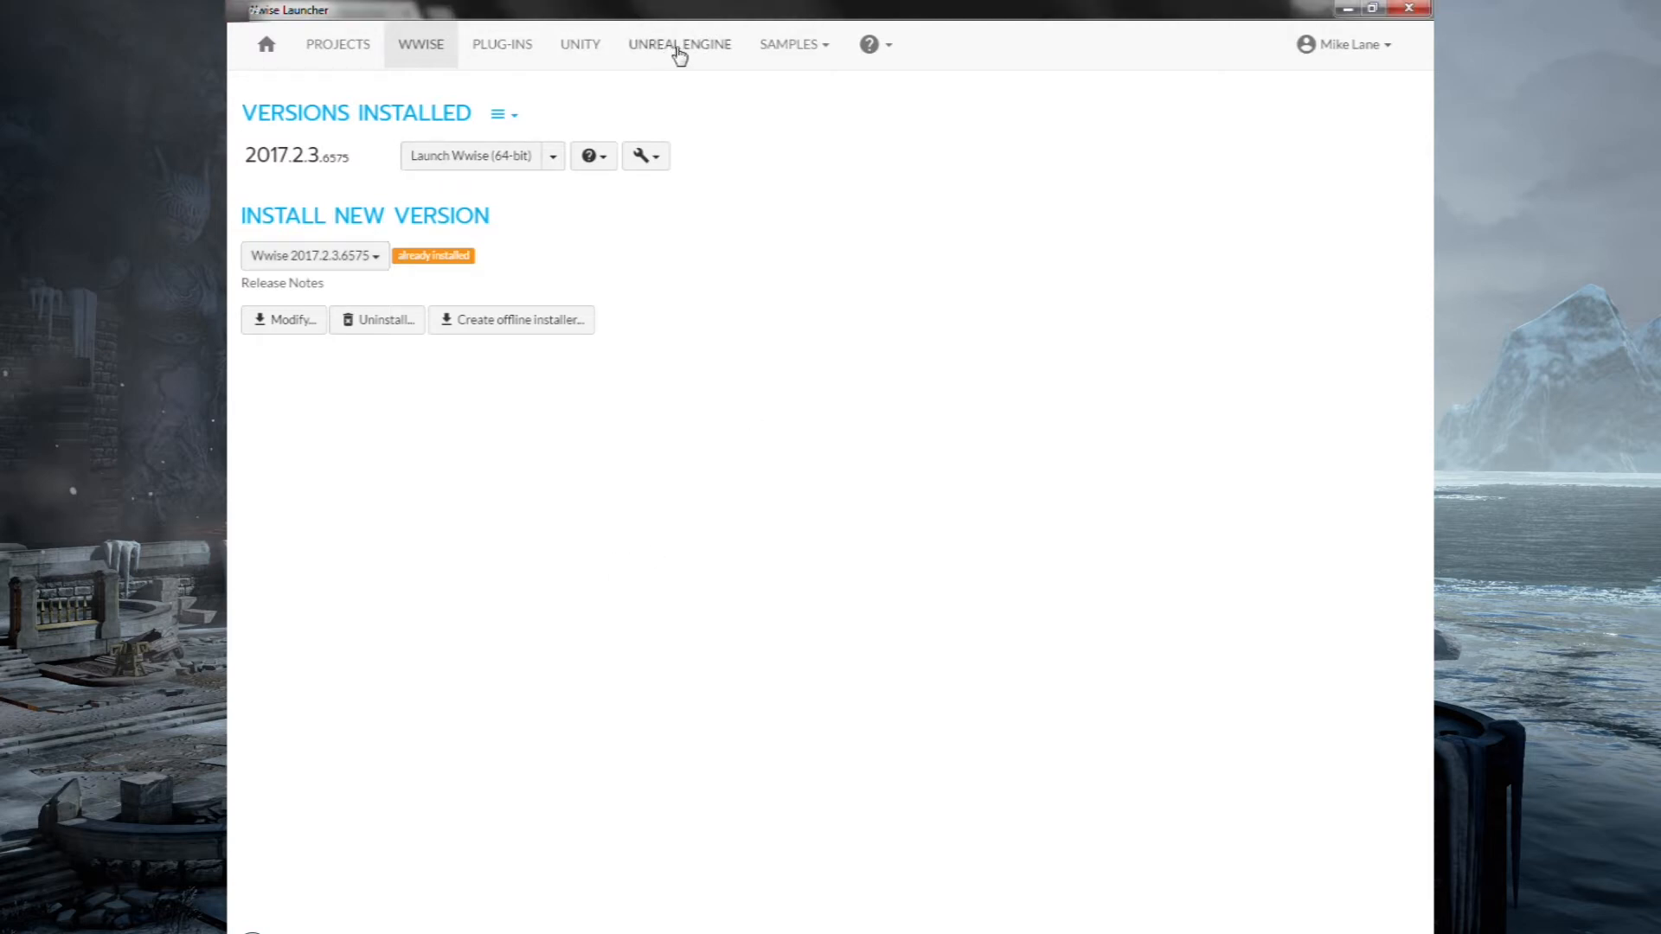
Show the Unreal Engine section listing recent projects and their Wwise integration versions.
left_click(679, 45)
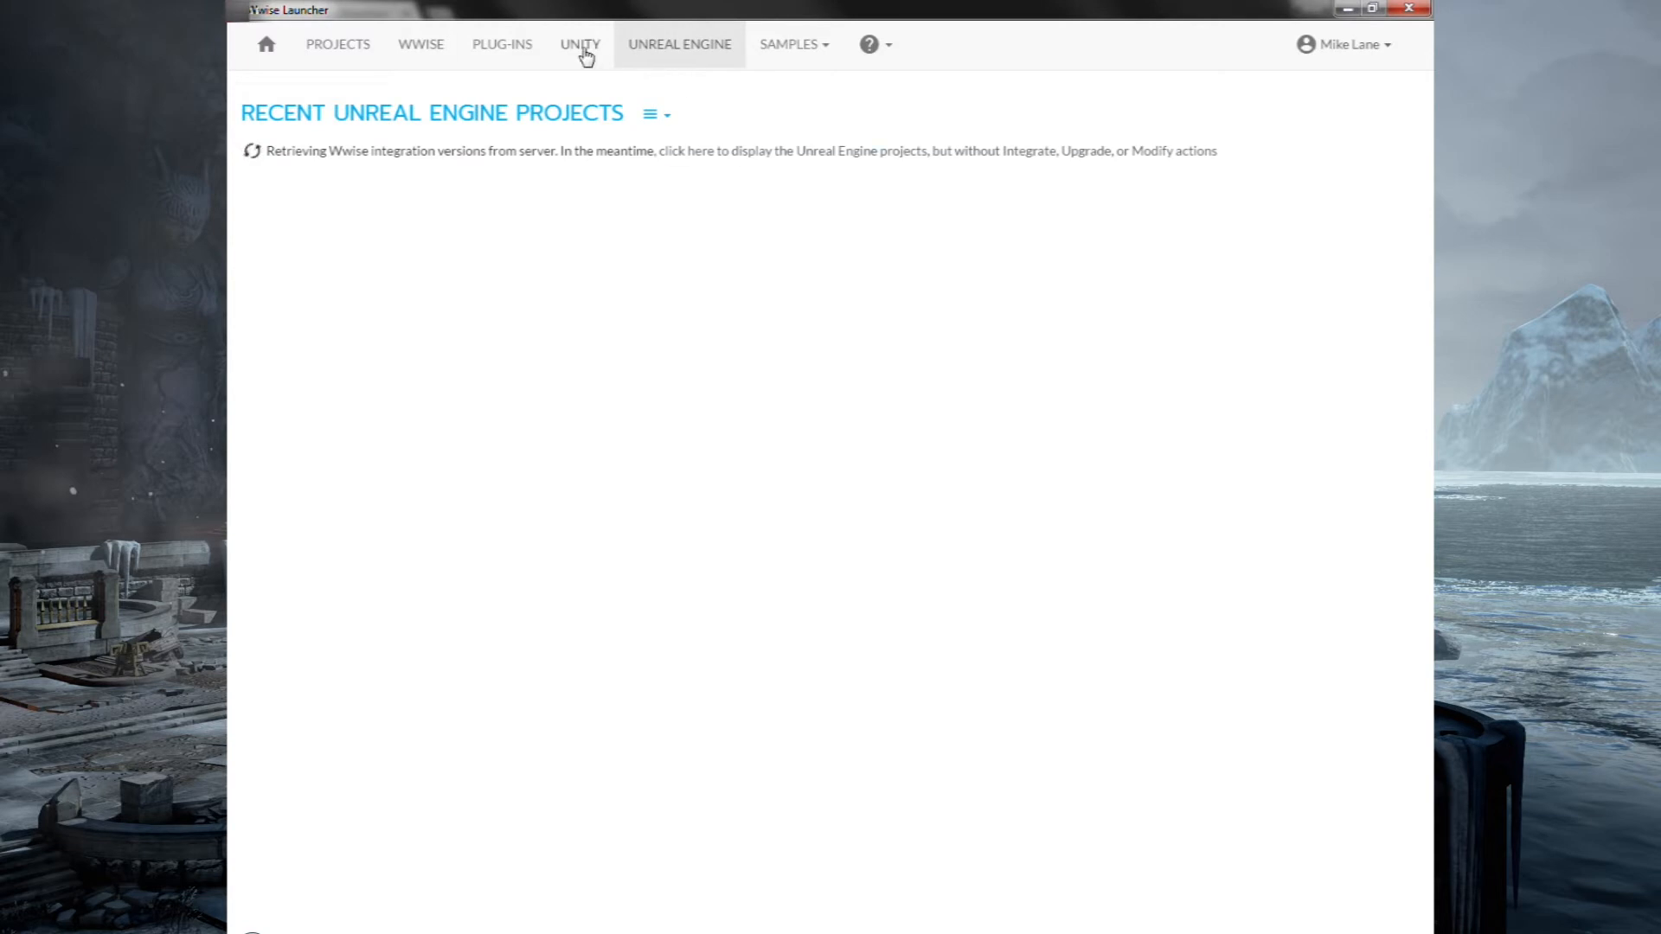
mouse_move(647, 56)
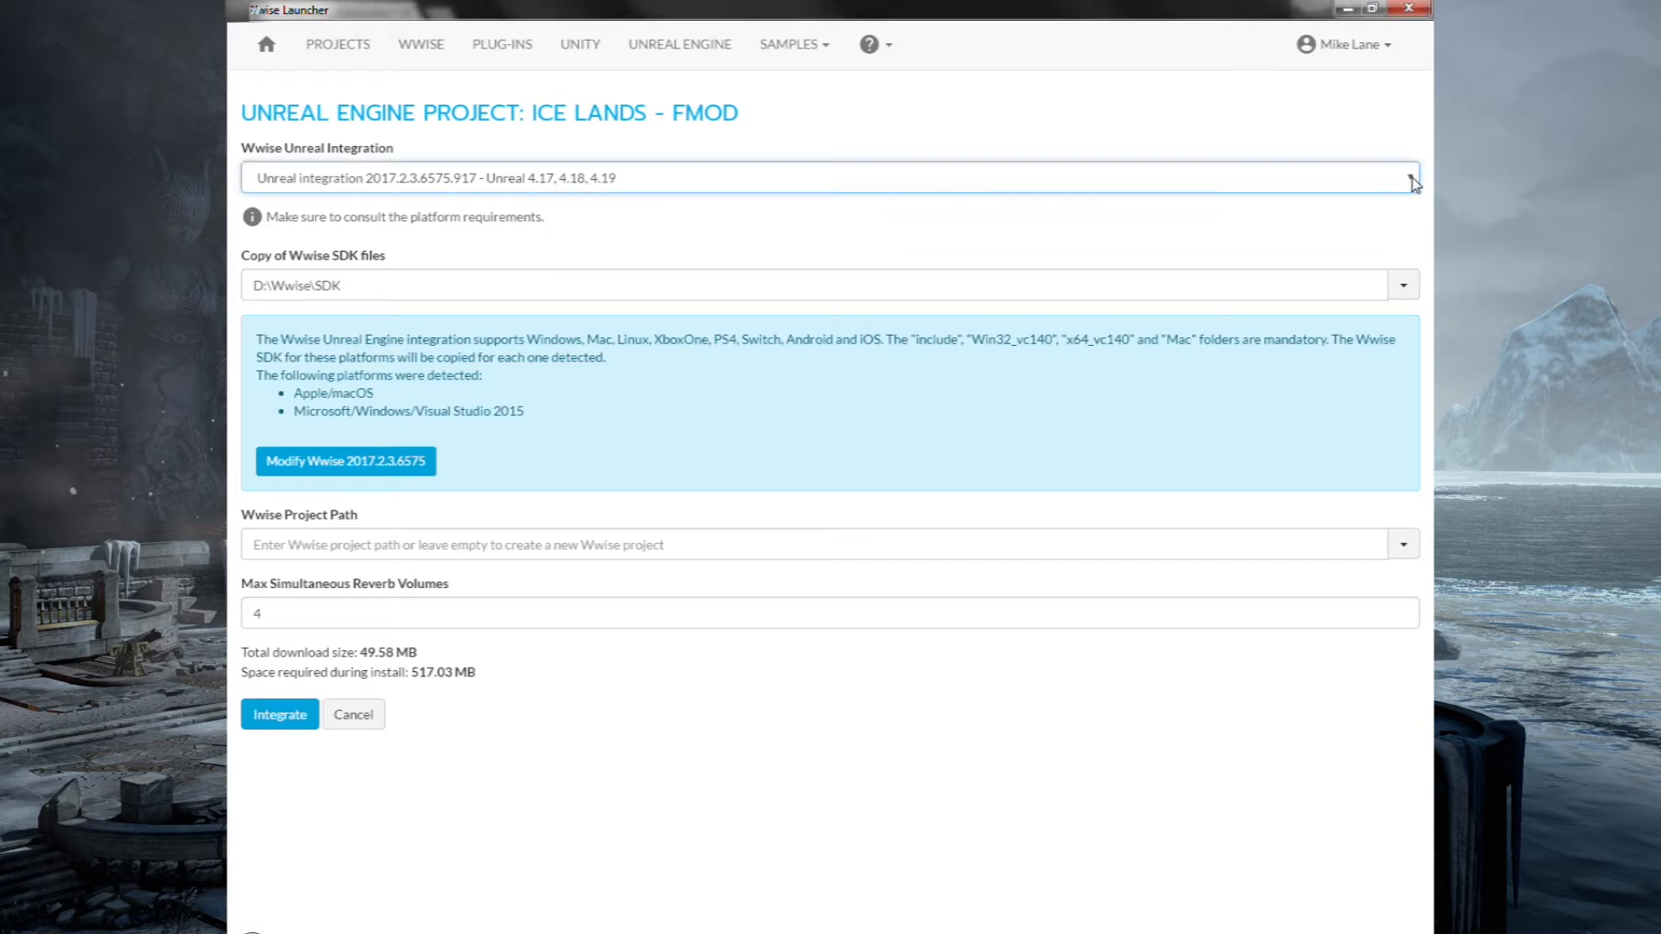
mouse_move(592, 455)
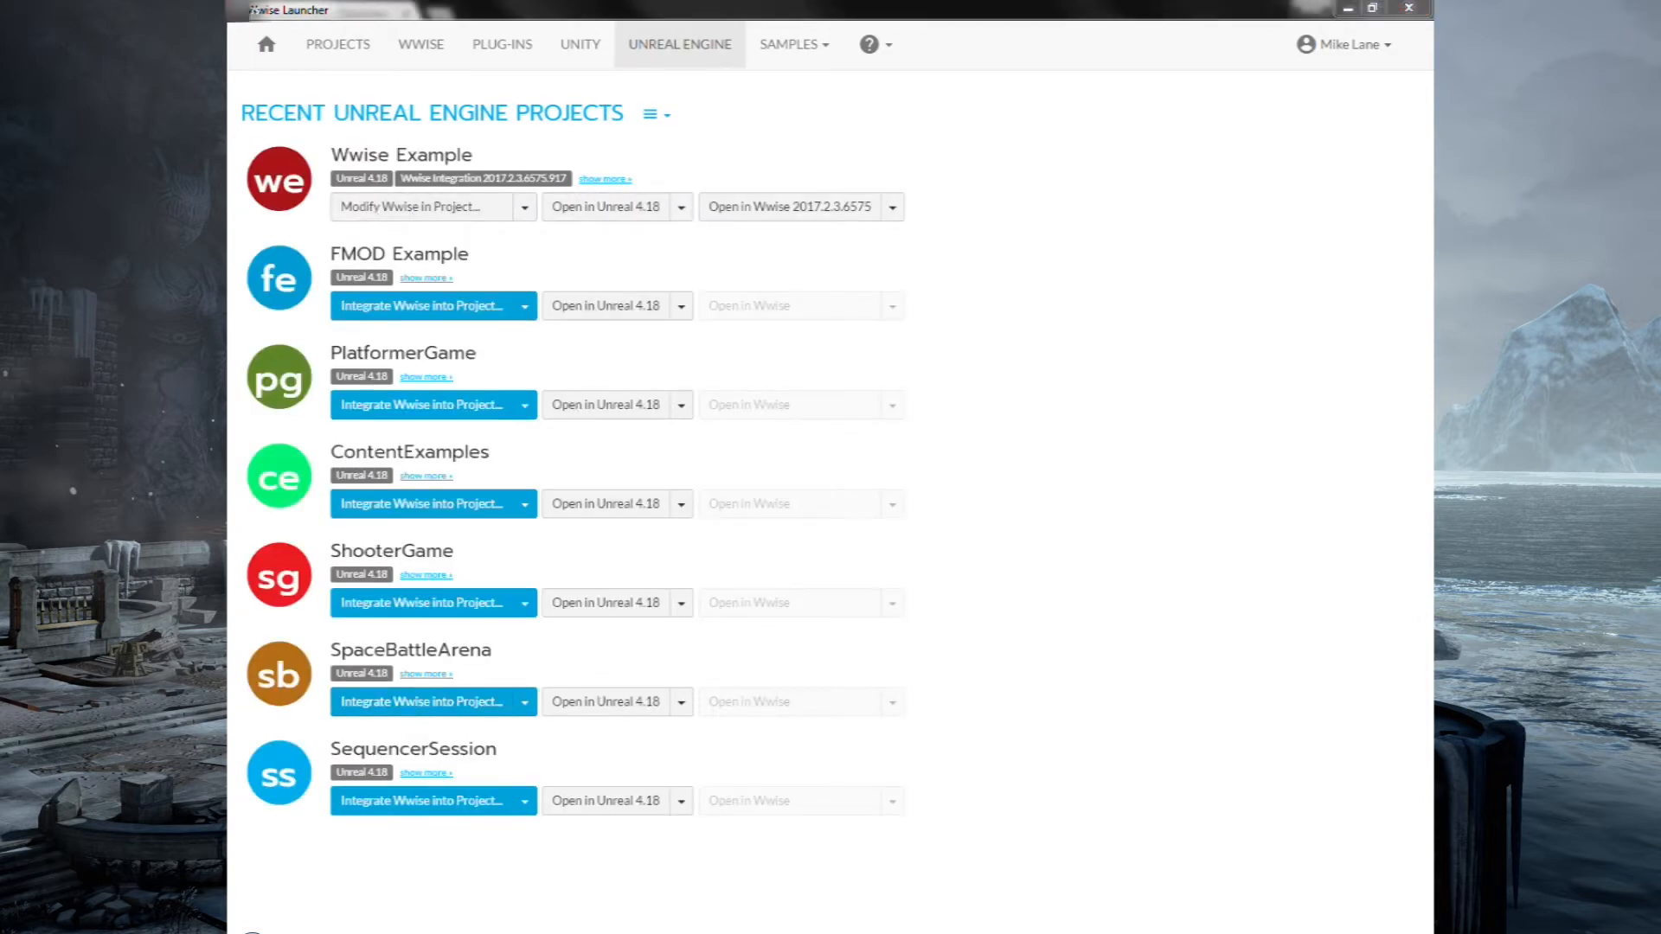
Launch the integrated Ice Lands project in the Wwise authoring tool.
left_click(794, 206)
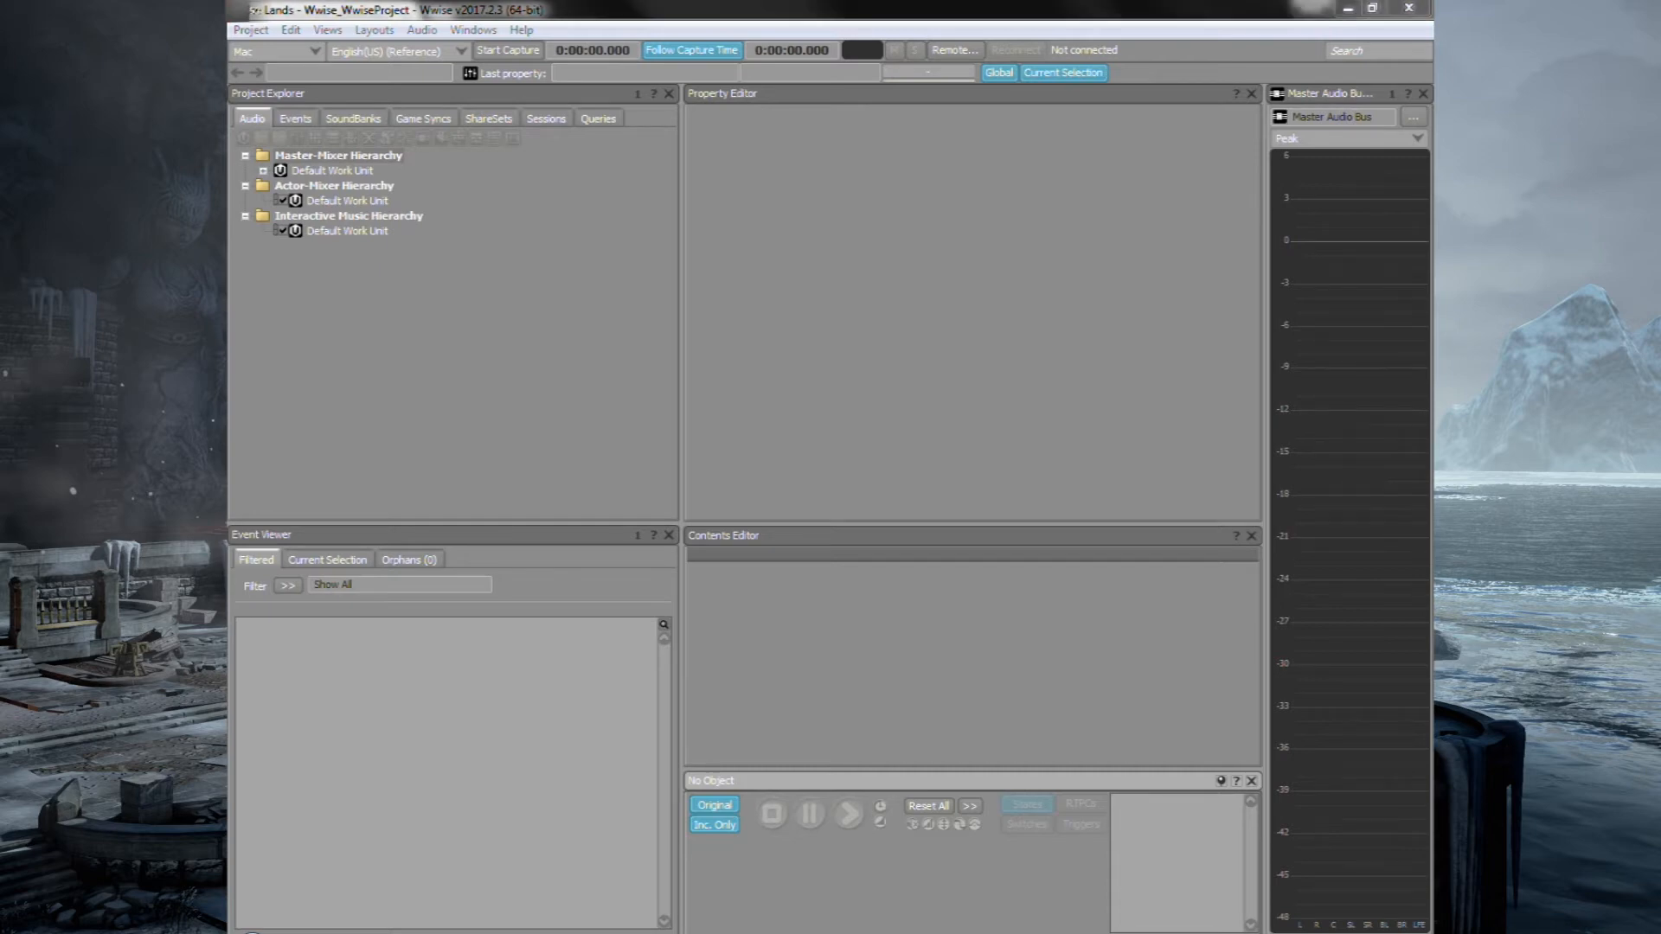
mouse_move(499, 342)
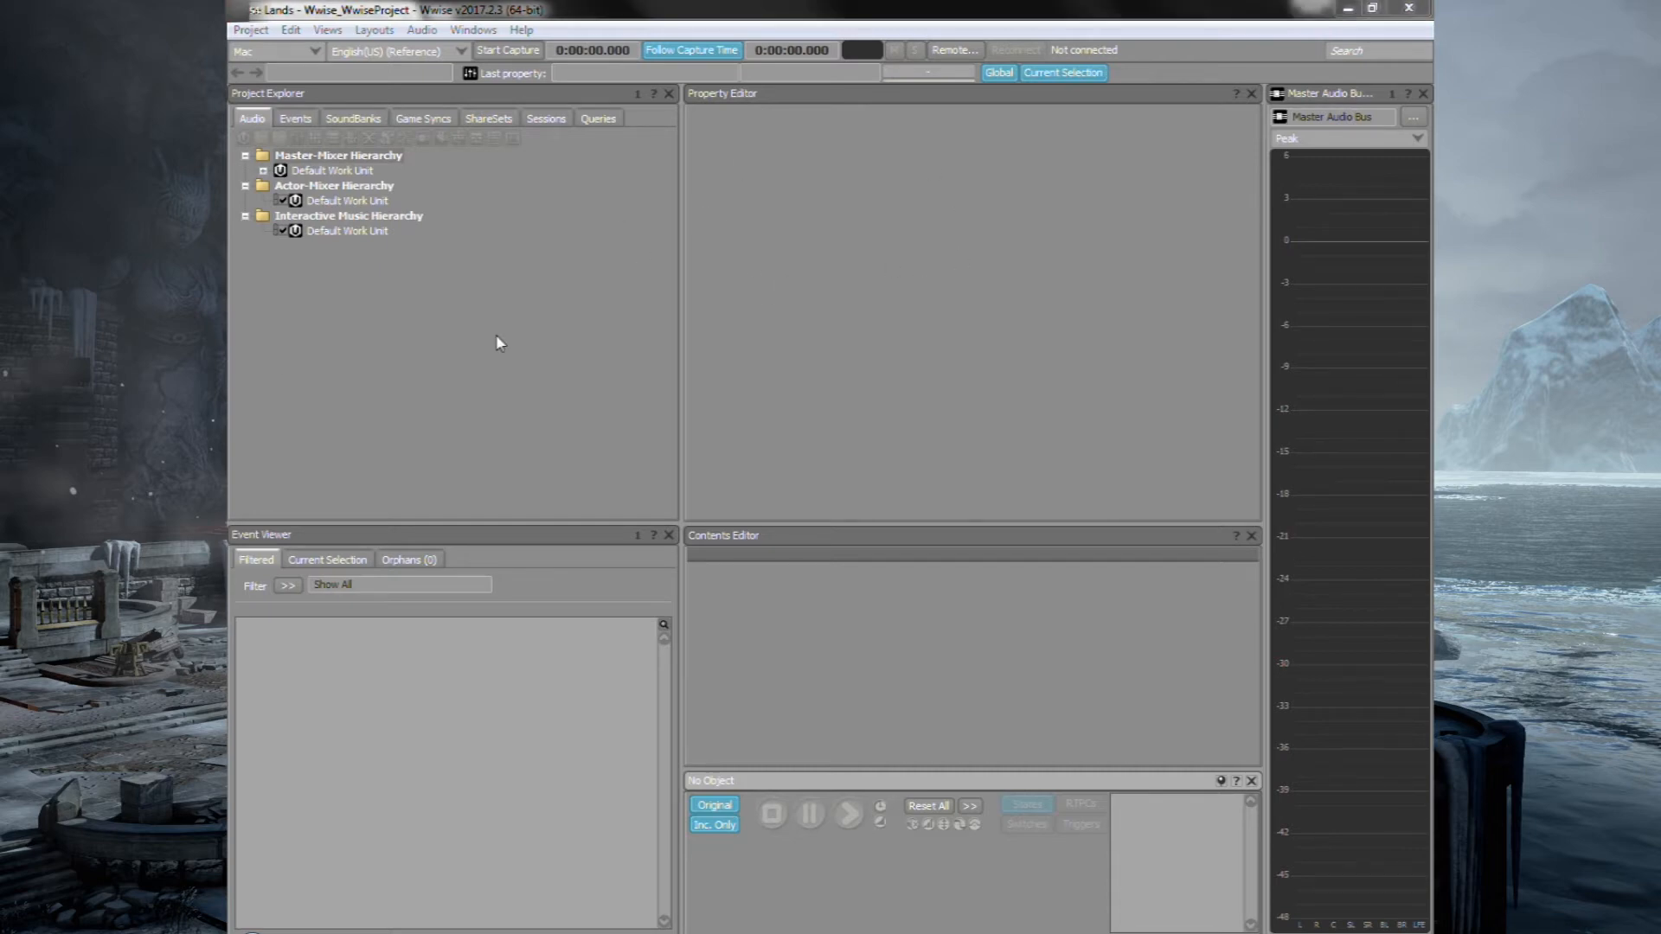
mouse_move(980, 594)
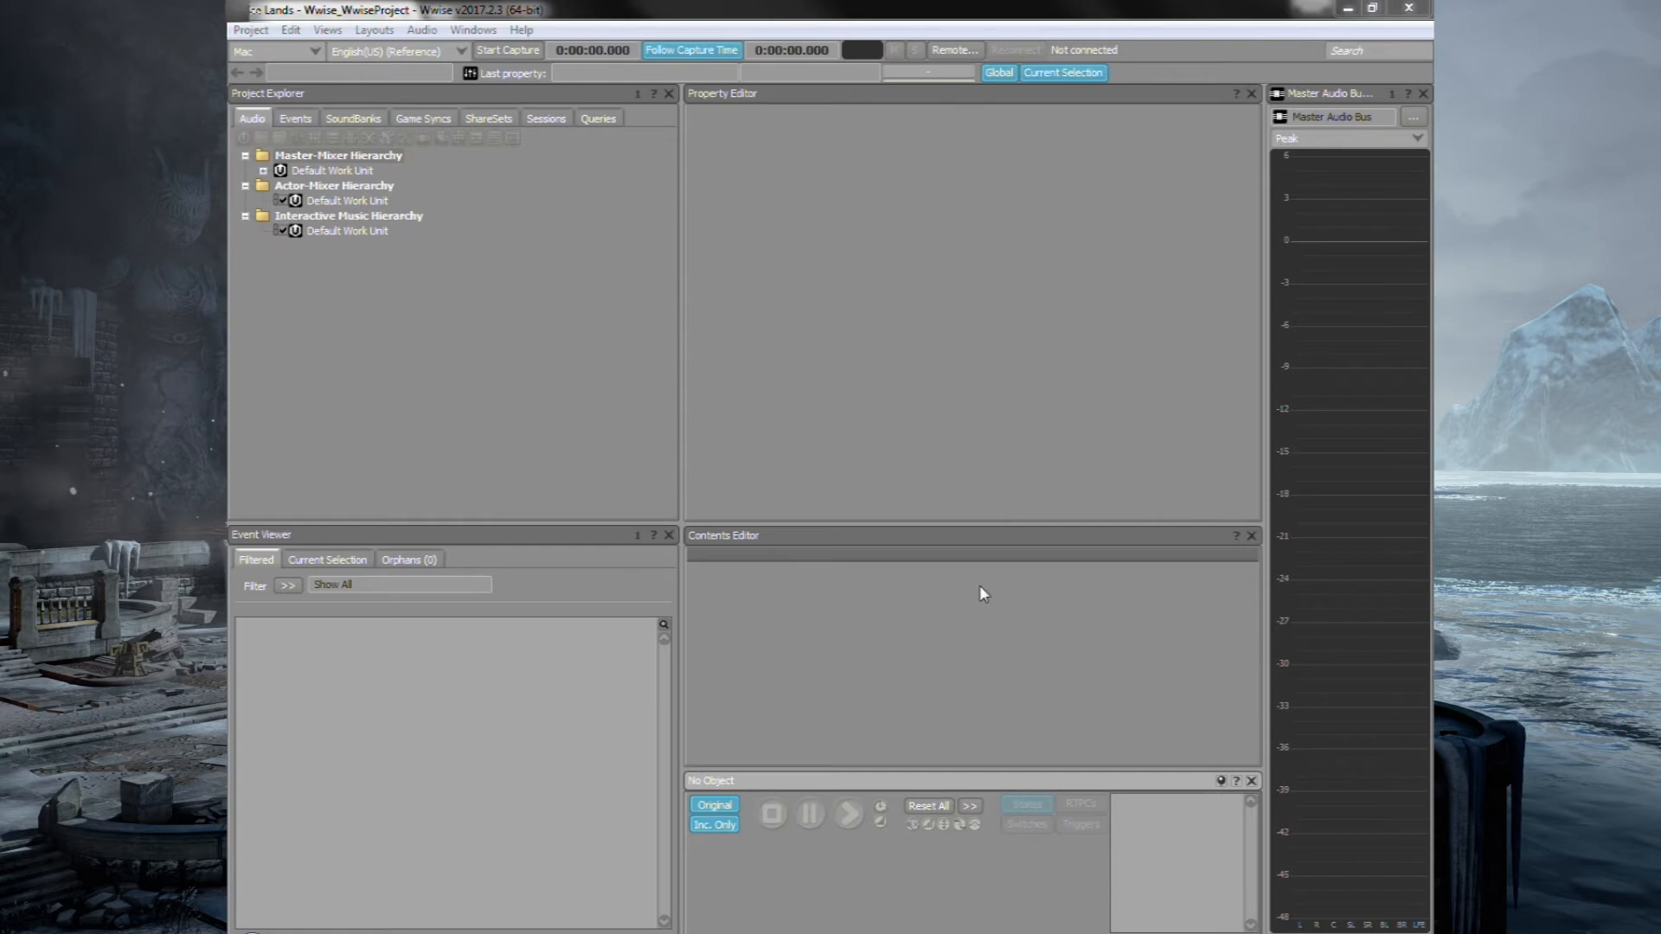
mouse_move(607, 258)
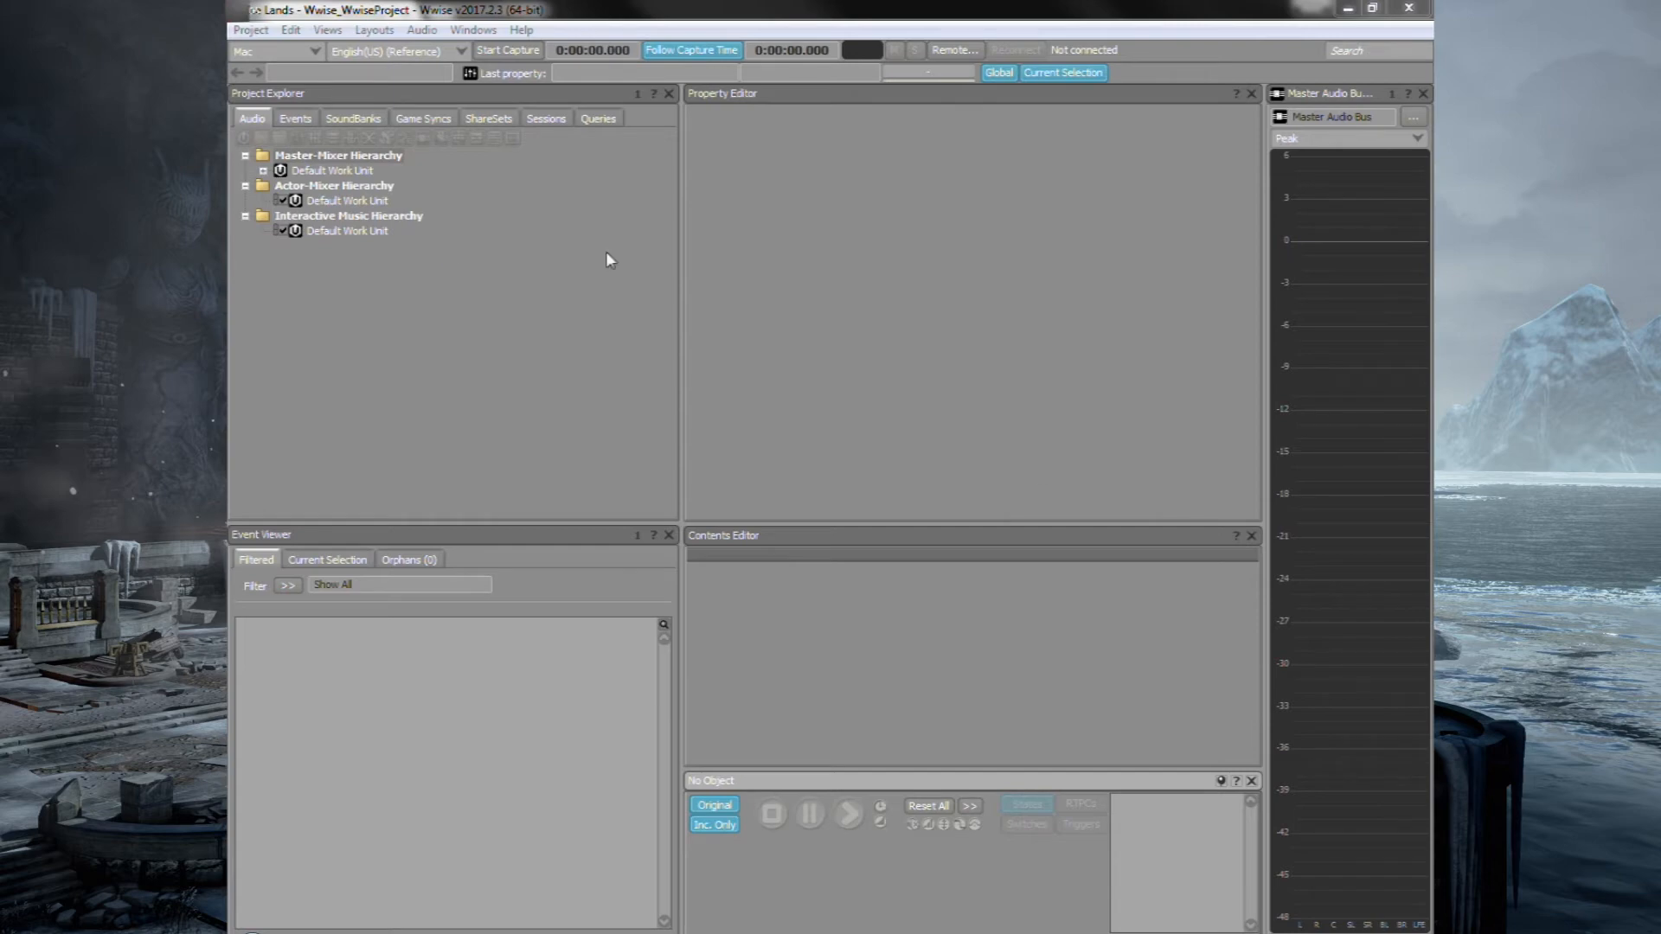
mouse_move(583, 303)
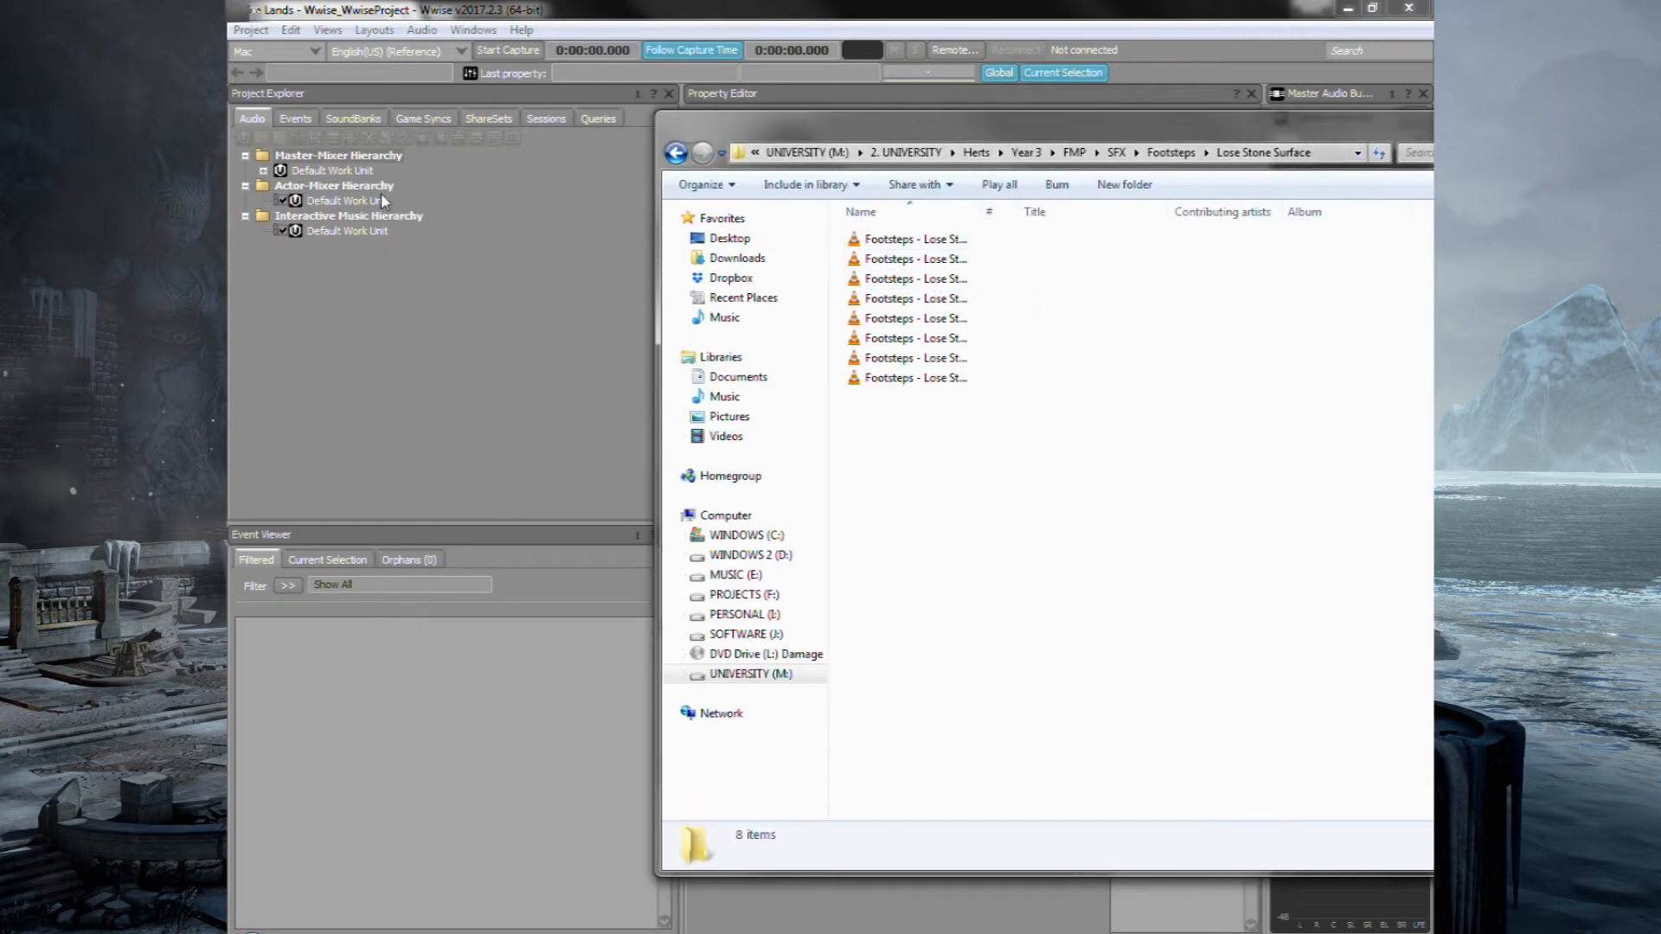
Import the Lose Stone Surface footstep .wav as a sound in the Actor-Mixer Default Work Unit and select it.
left_click(917, 238)
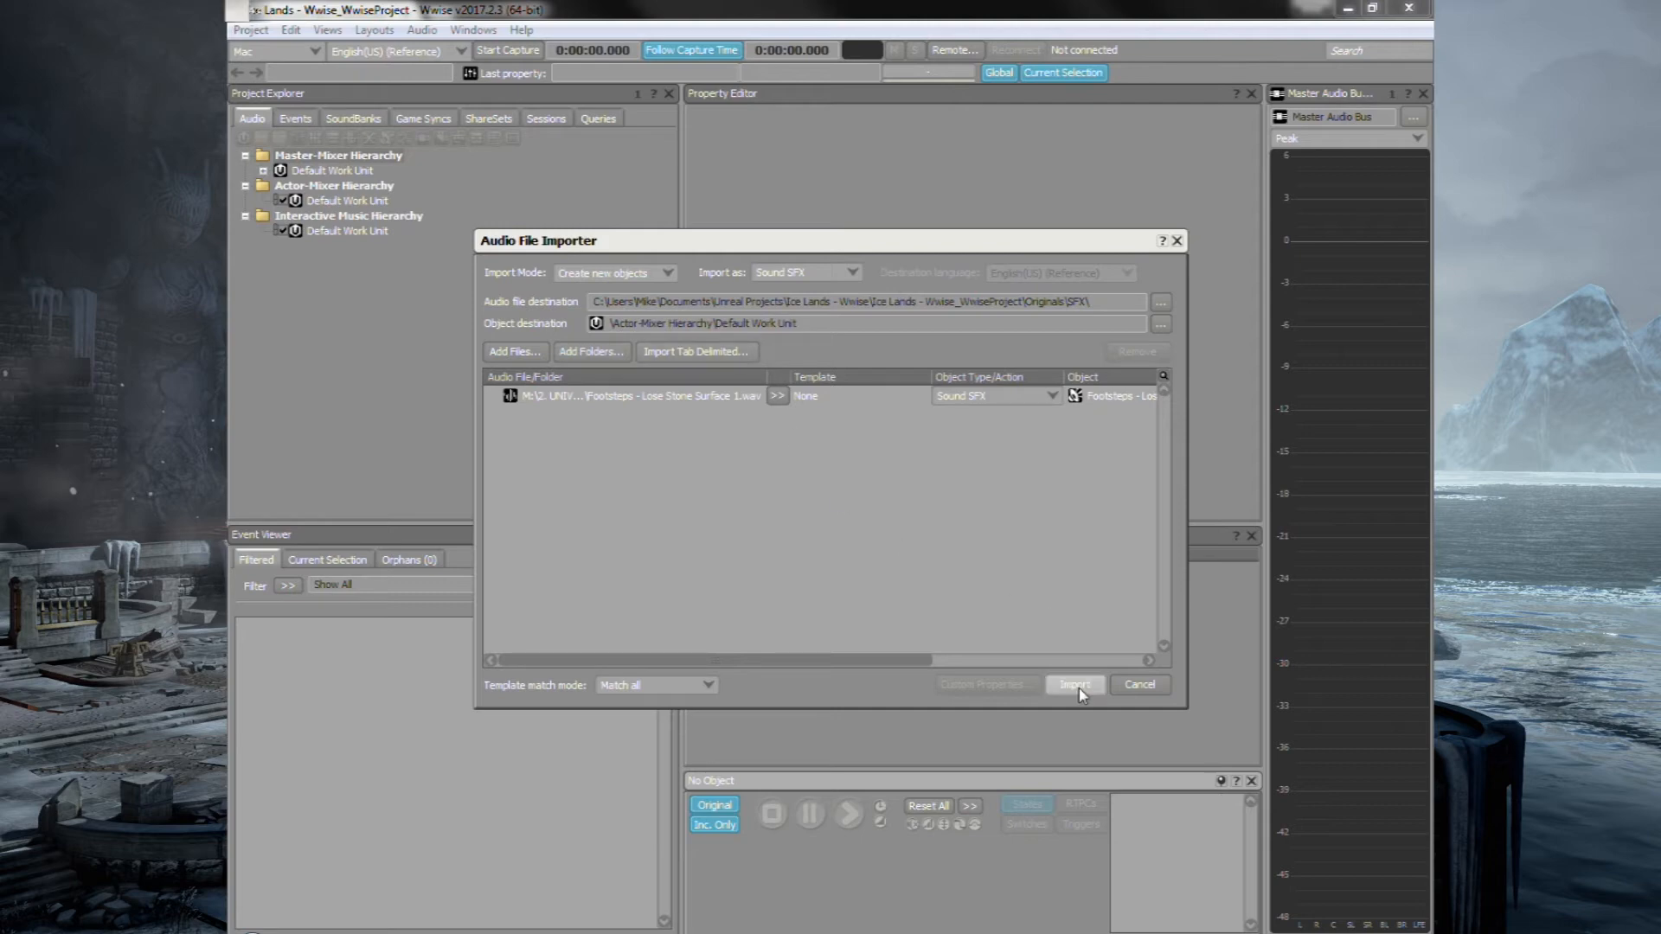
left_click(1072, 685)
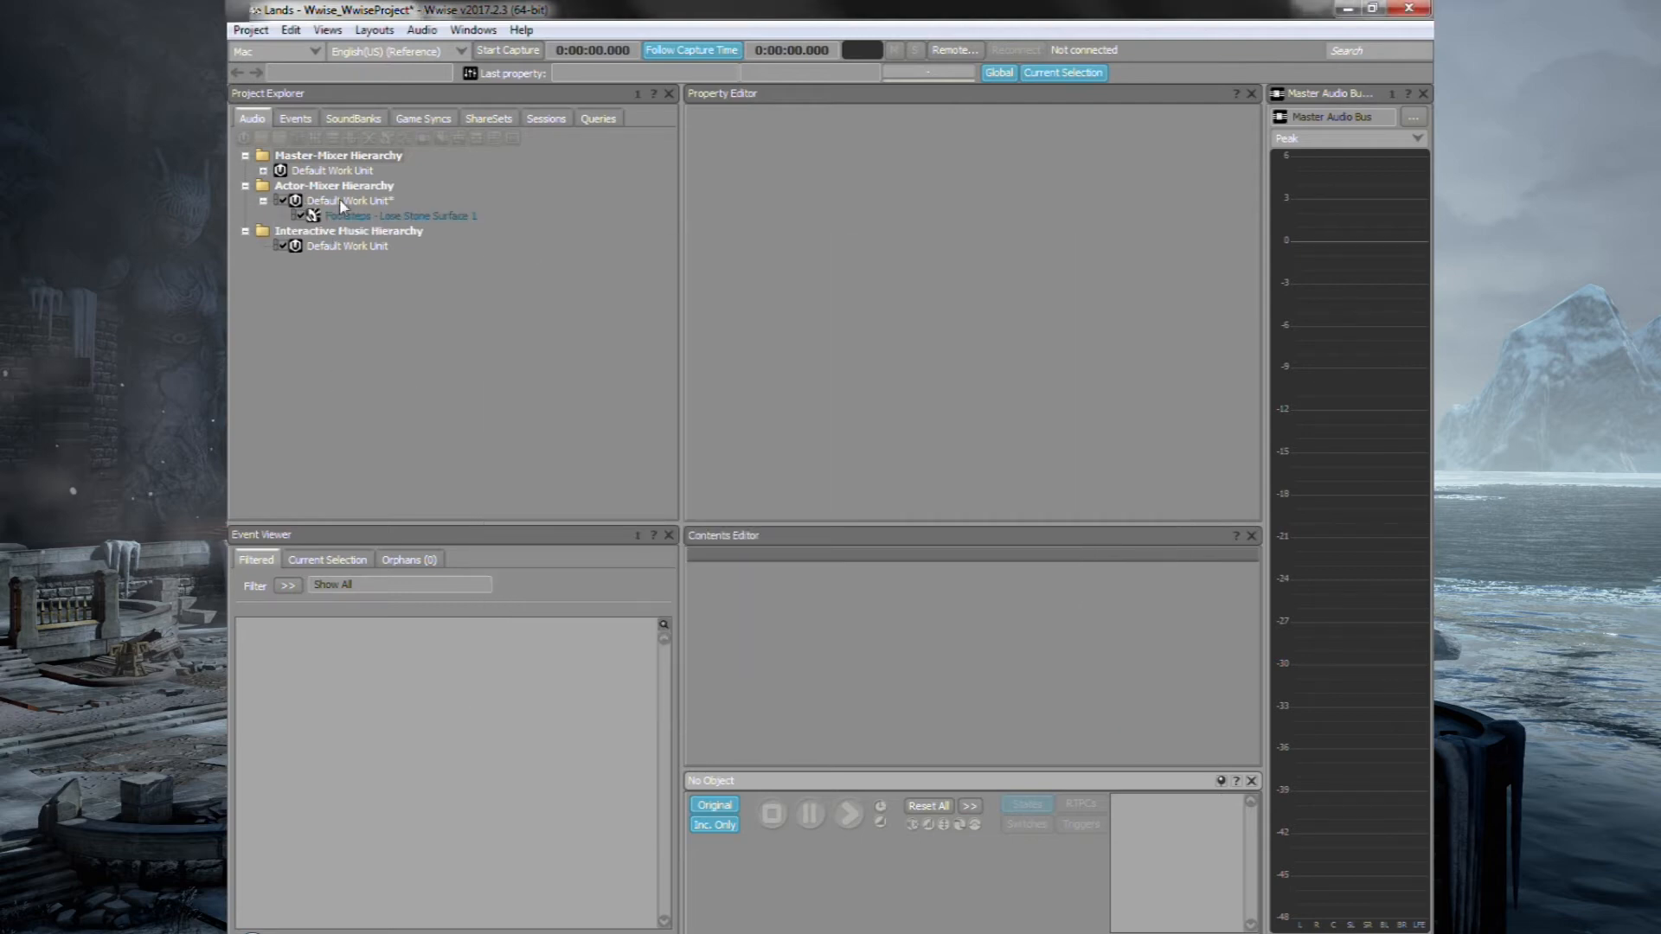
right_click(349, 200)
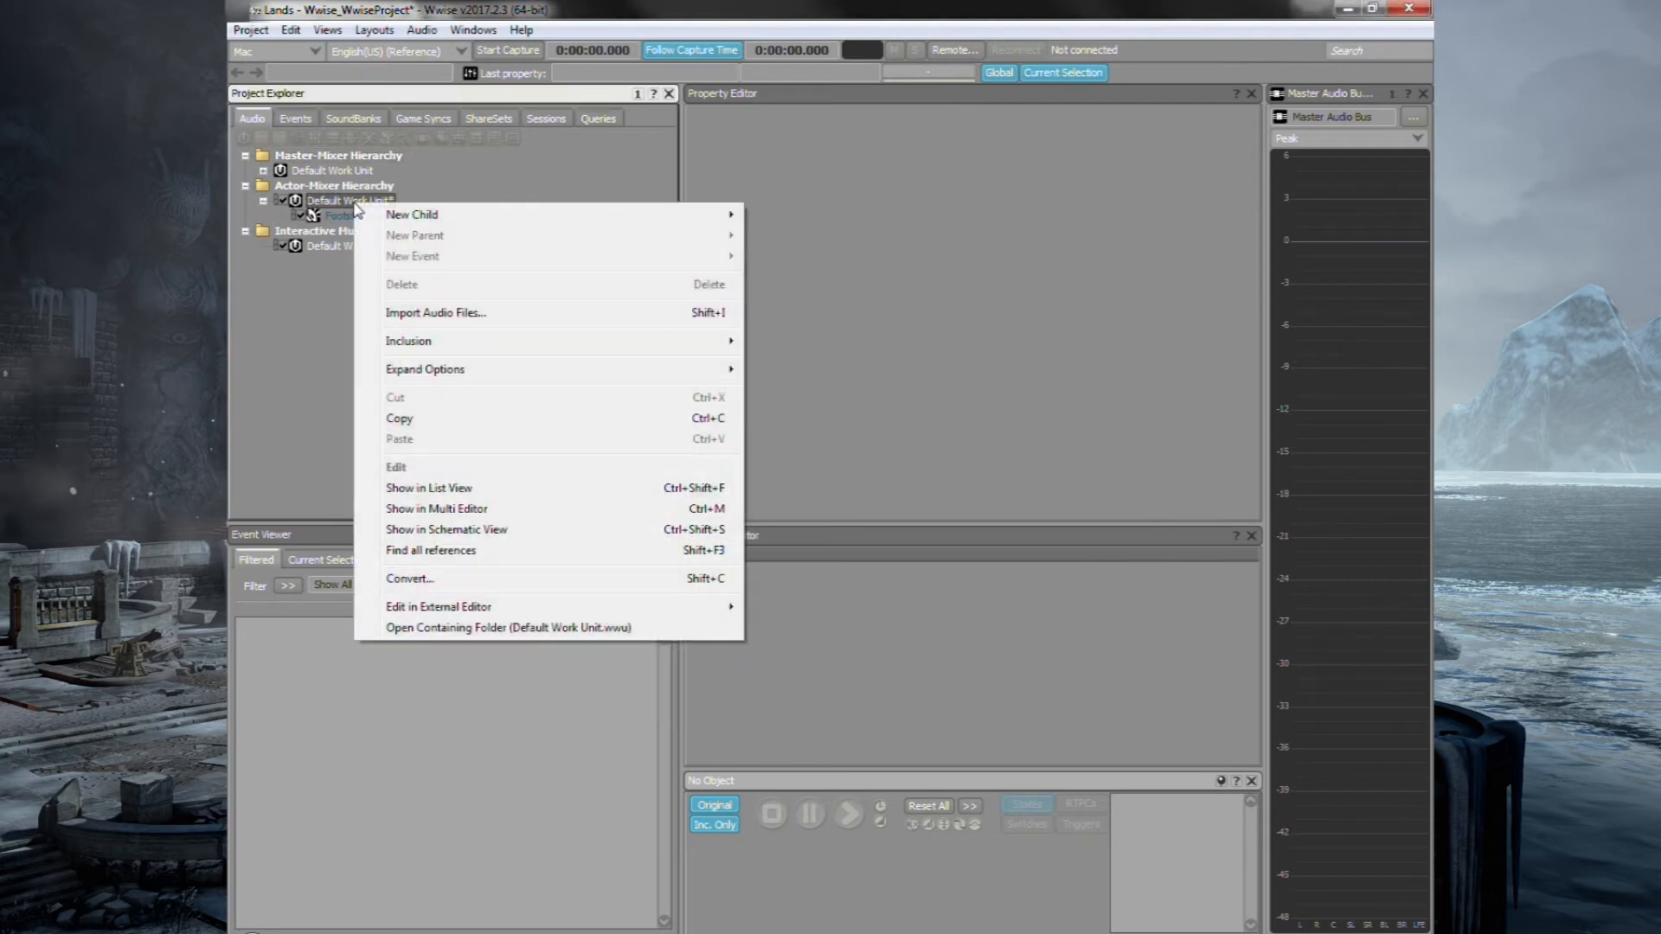
left_click(436, 314)
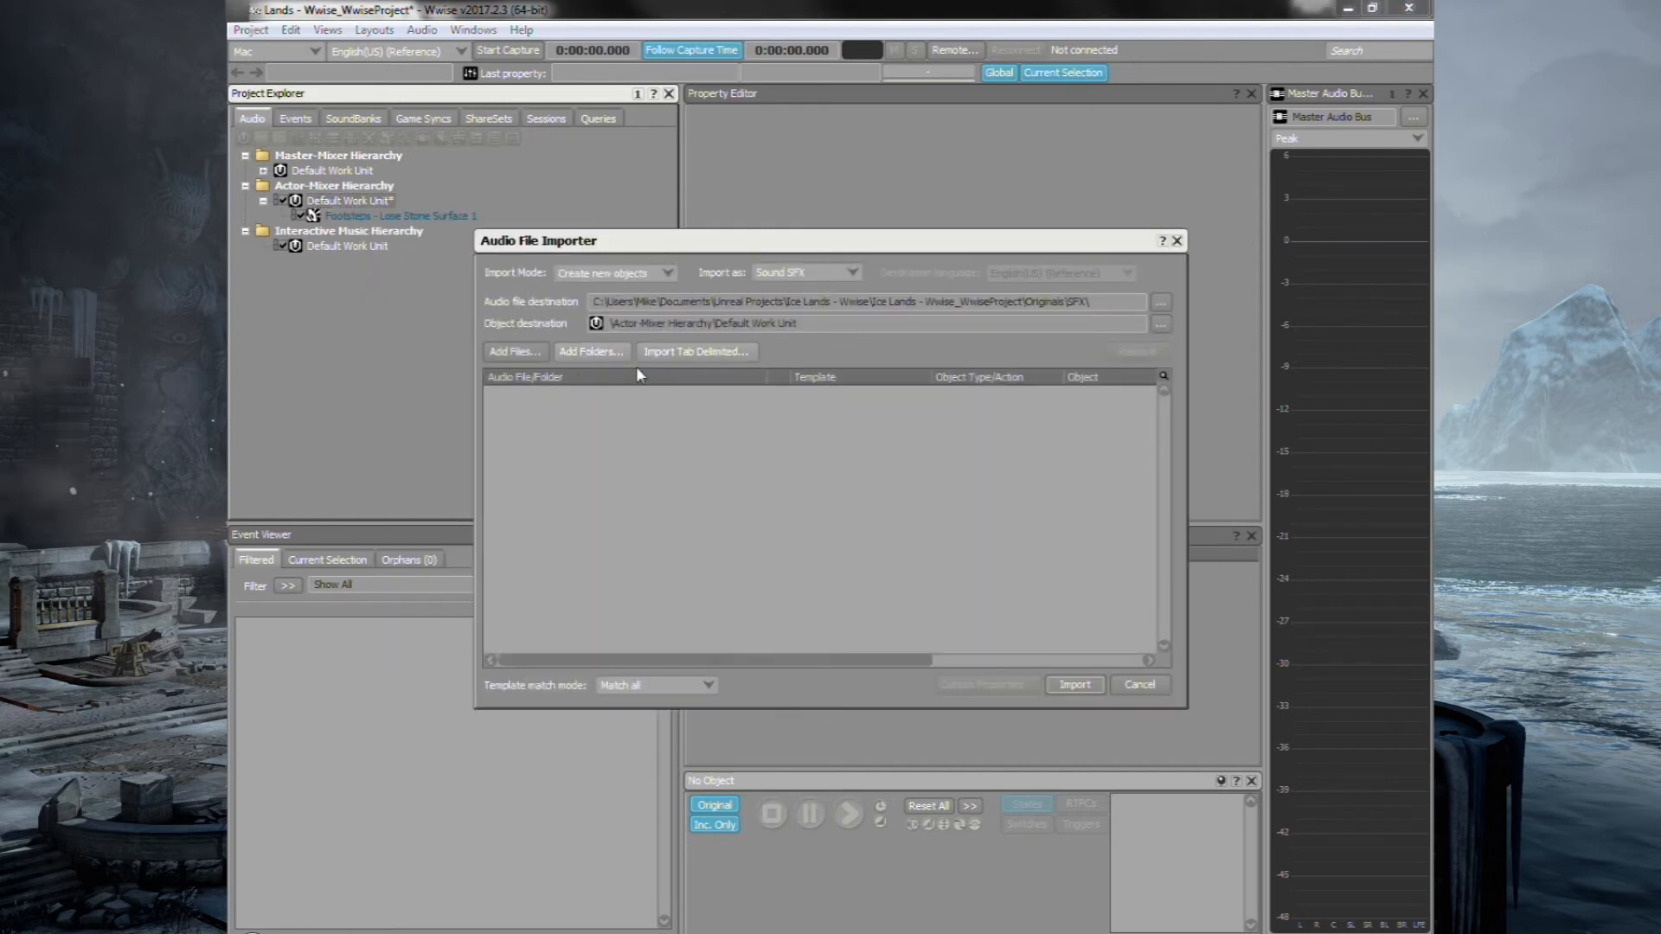
left_click(1139, 685)
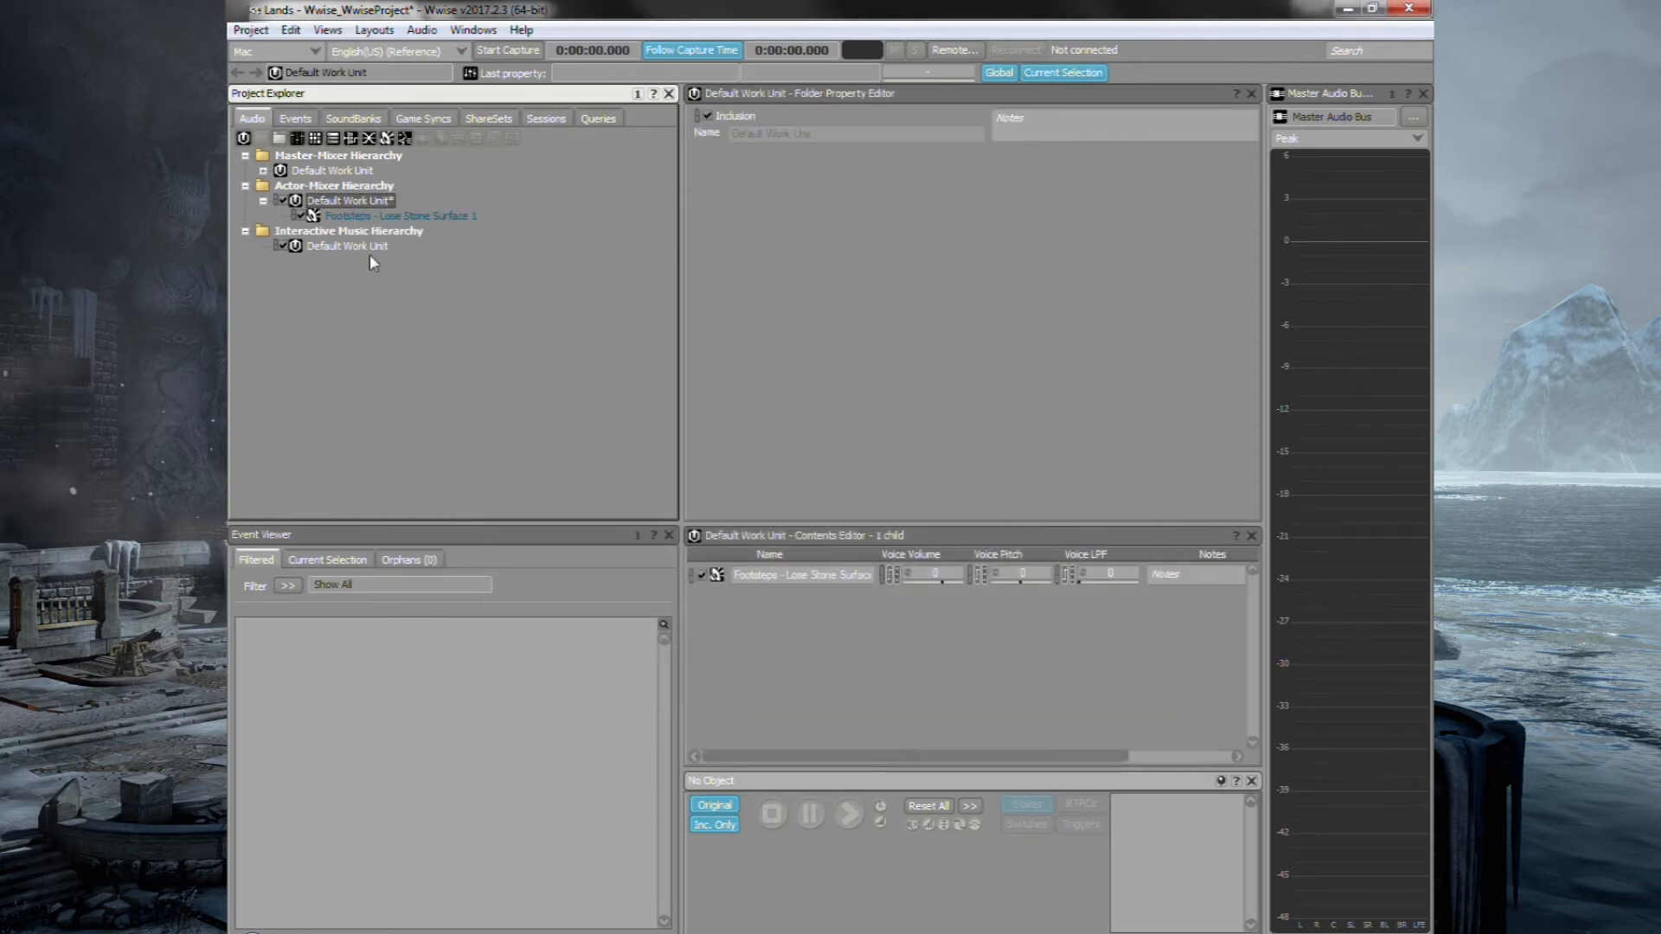
left_click(400, 215)
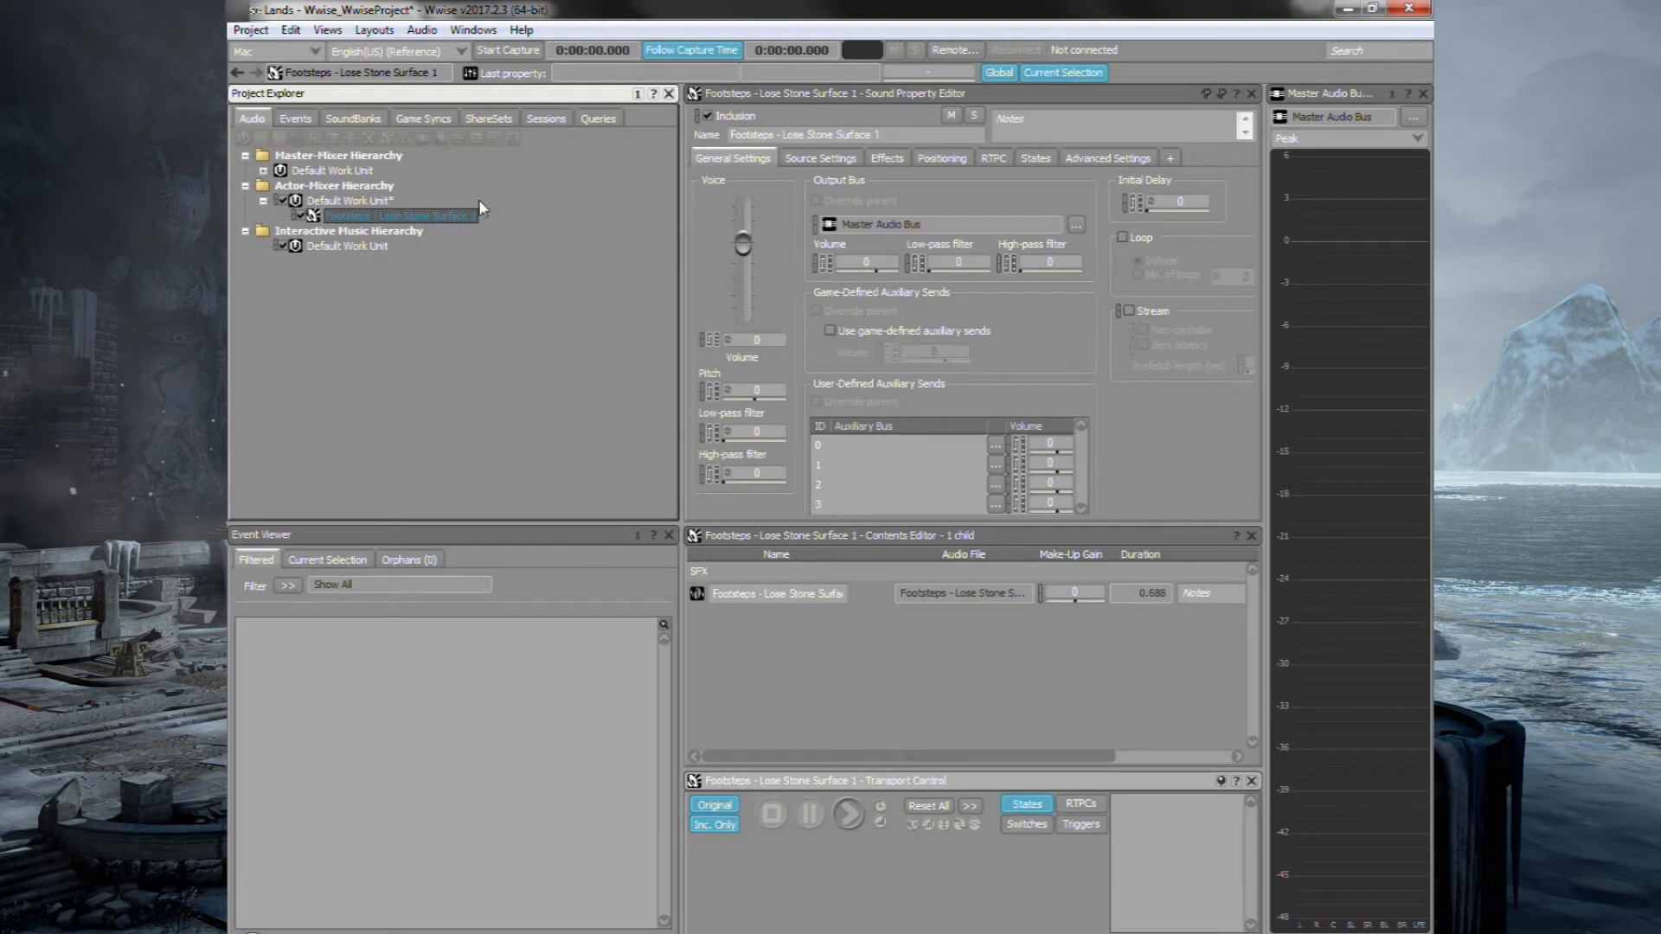
Audition the imported footstep sound twice, then show the SoundBanks hierarchy.
left_click(848, 813)
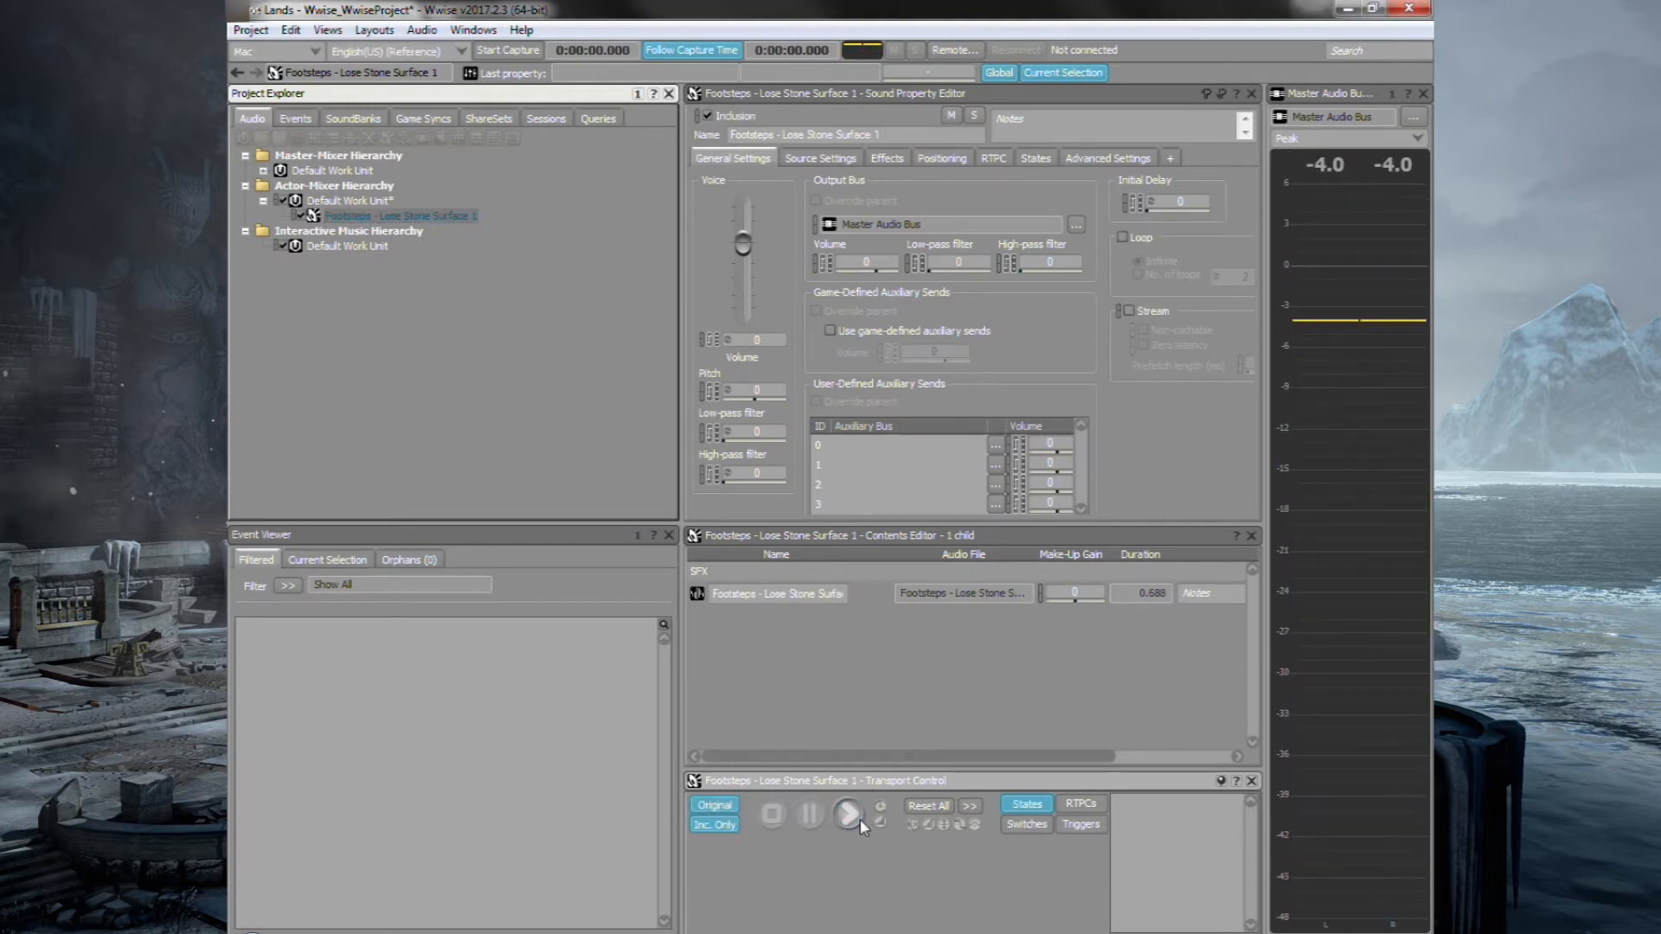
left_click(848, 815)
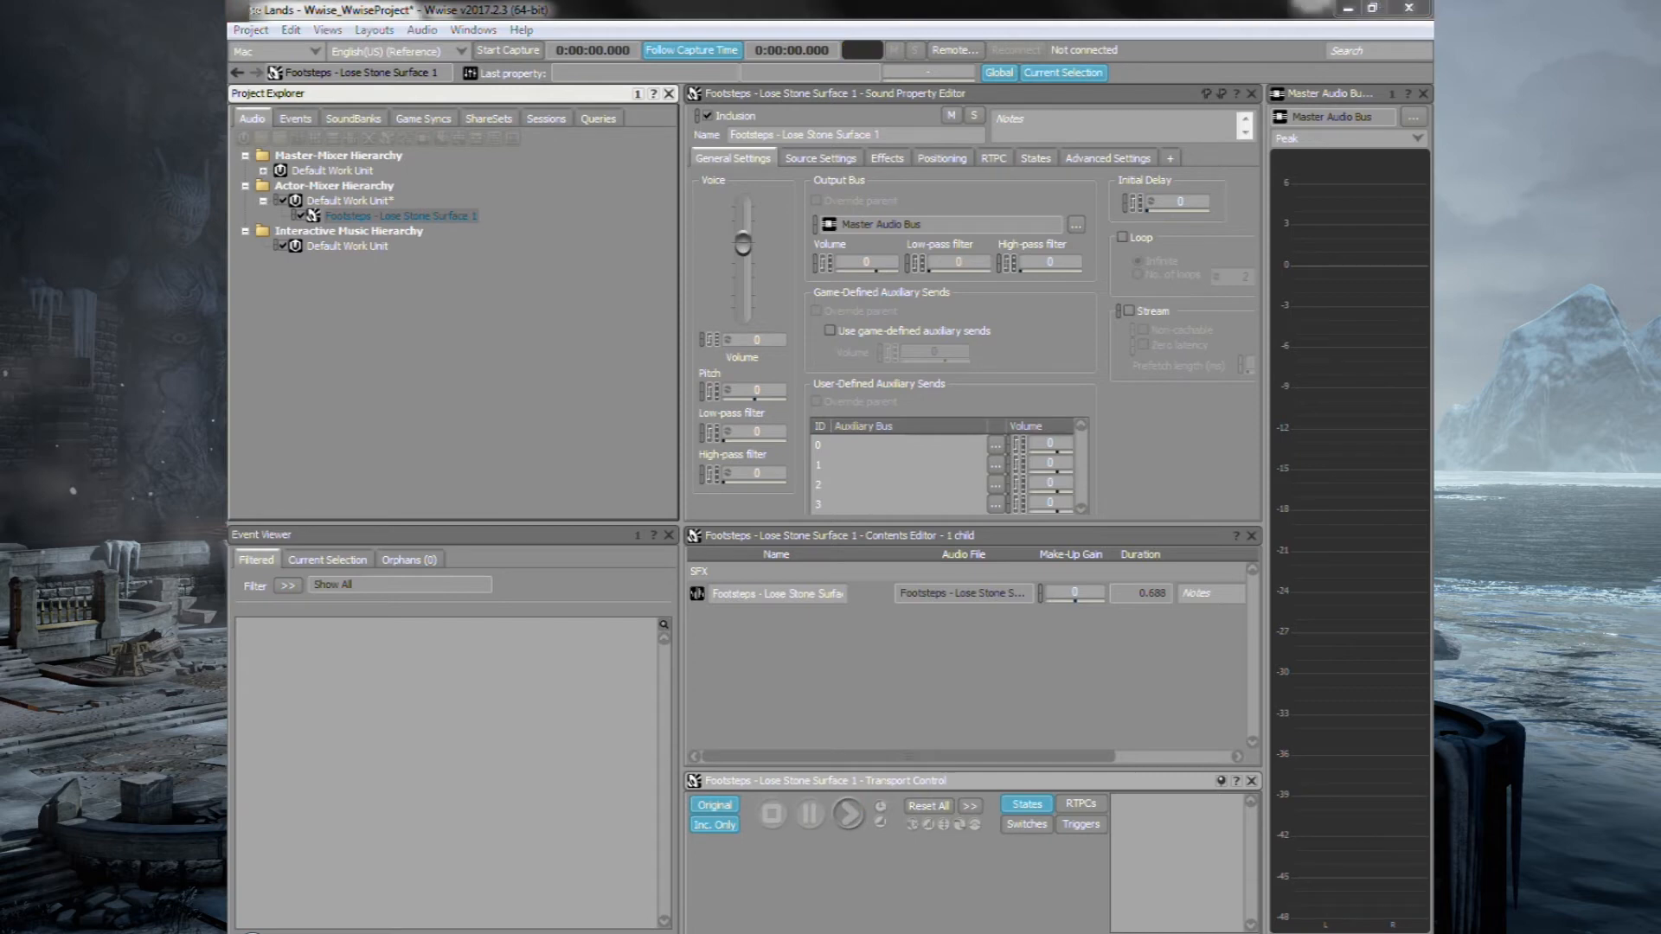
left_click(353, 118)
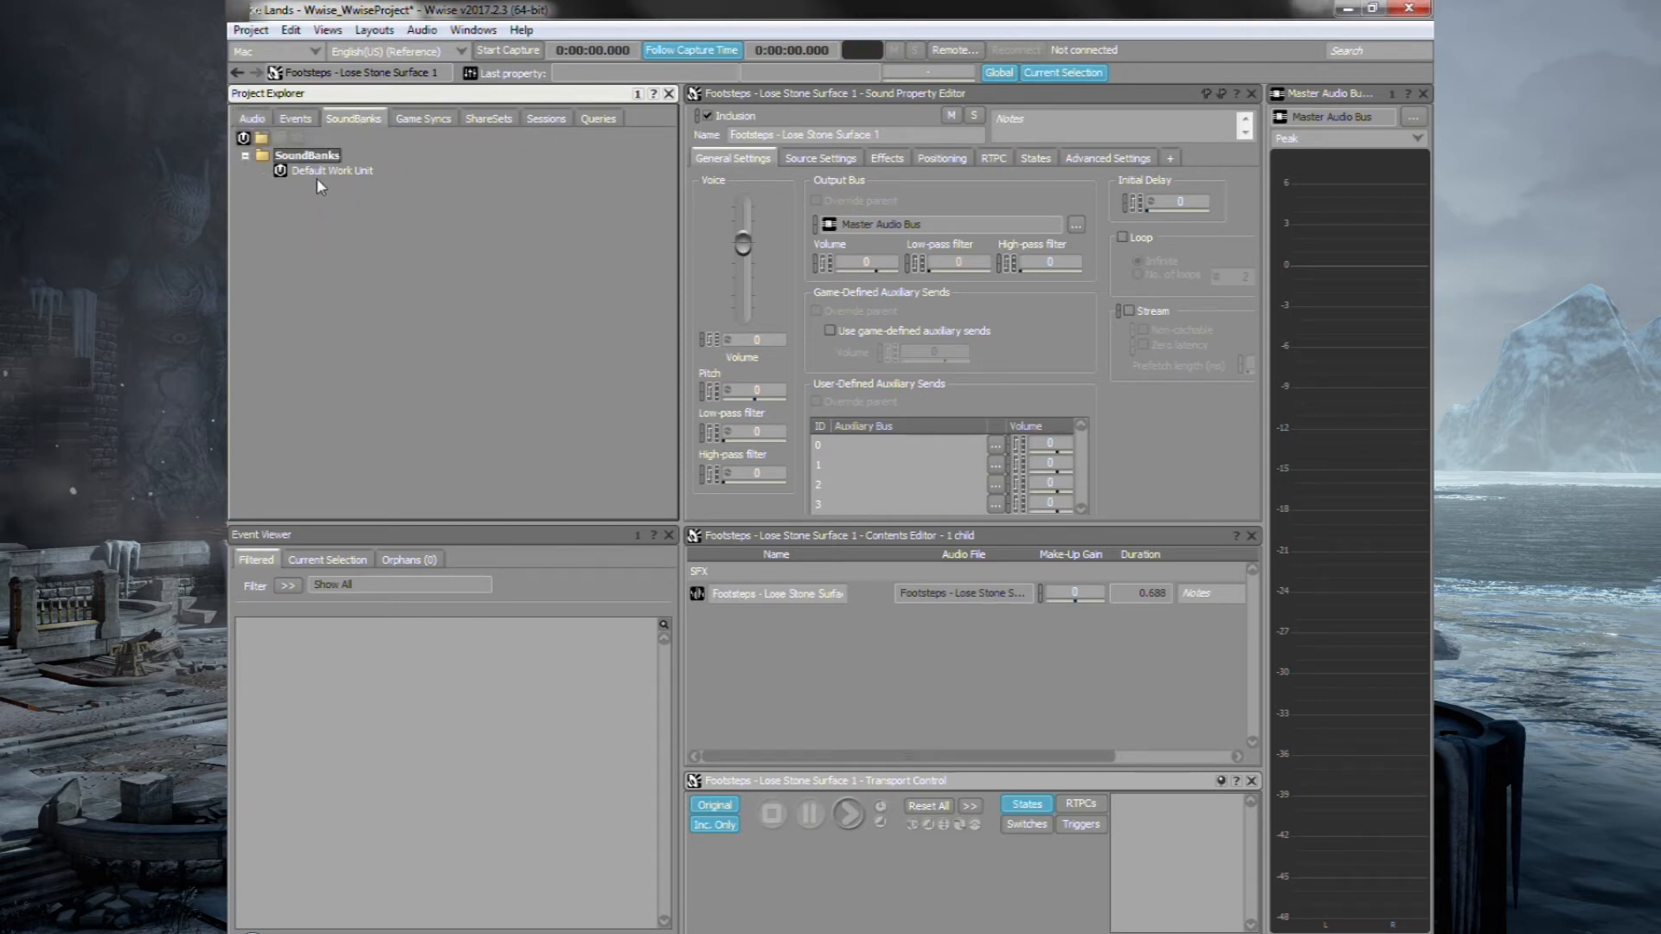
Create a new SoundBank named Master in the SoundBanks Default Work Unit, then show Events.
left_click(331, 171)
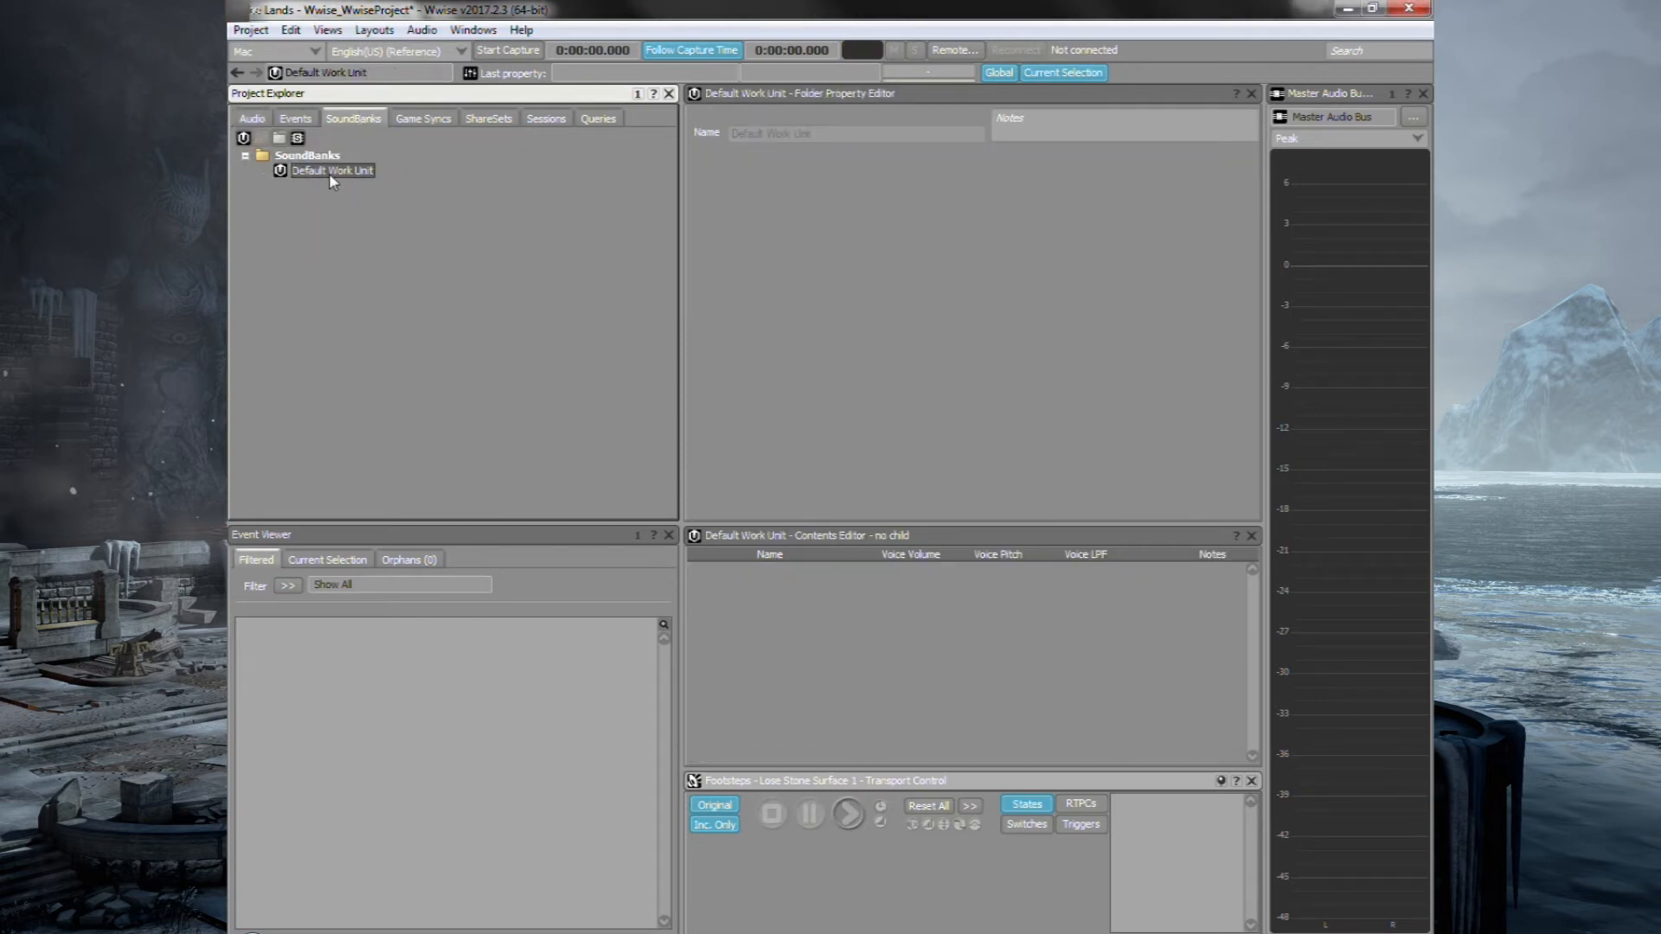
mouse_move(296, 138)
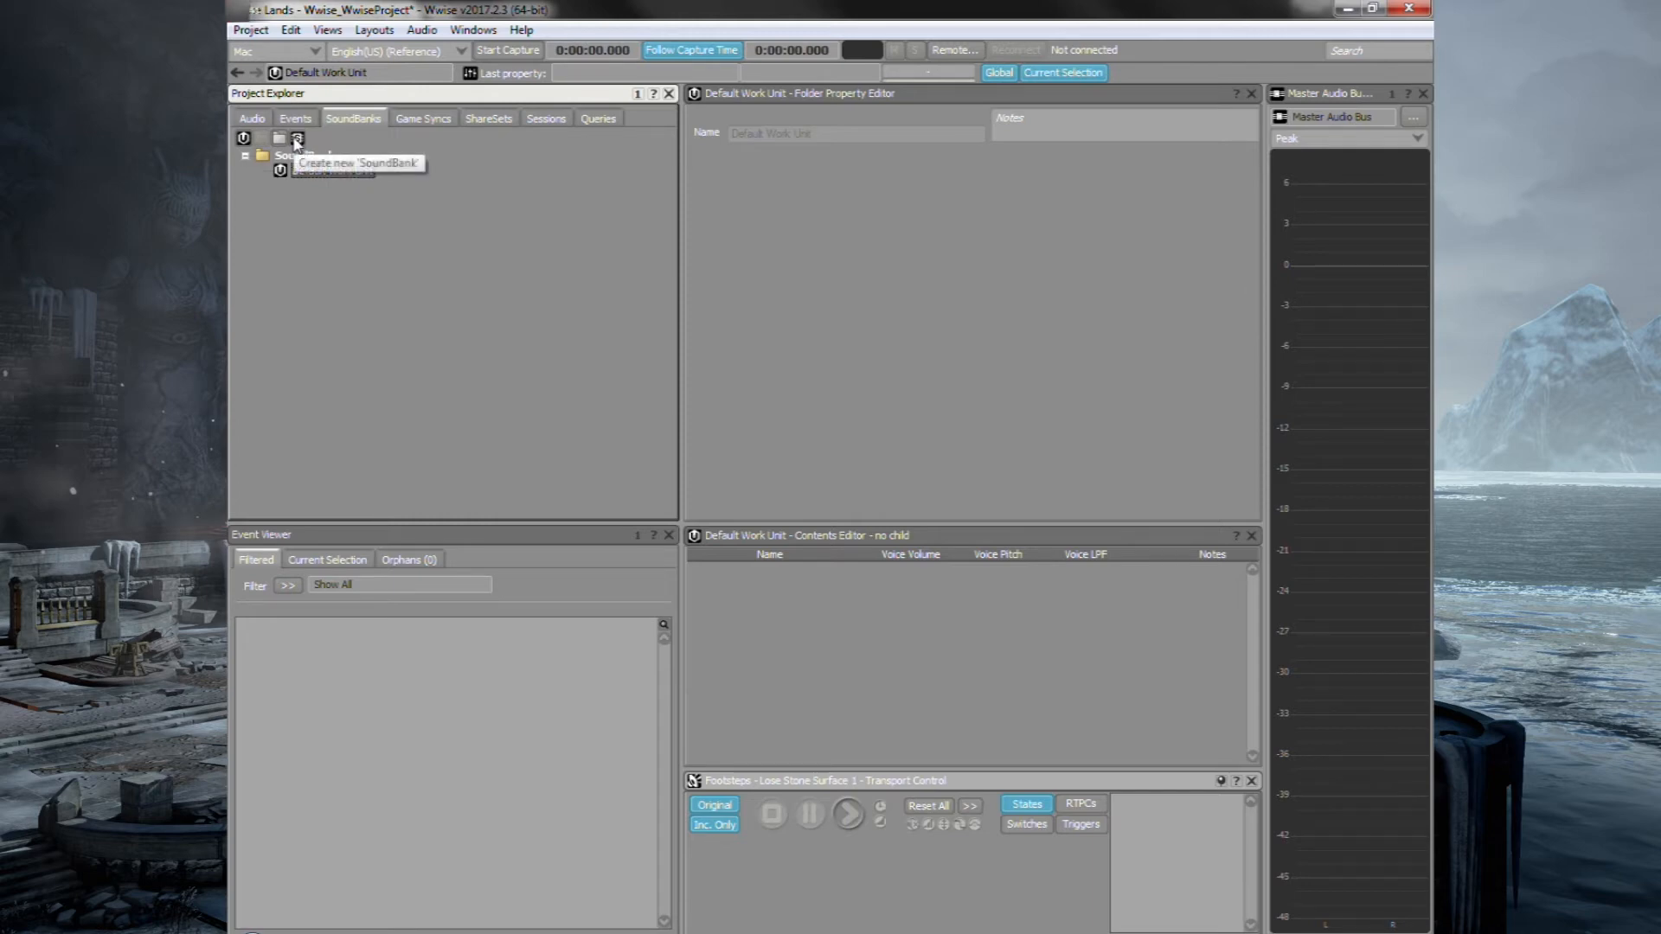
left_click(298, 138)
type("Master")
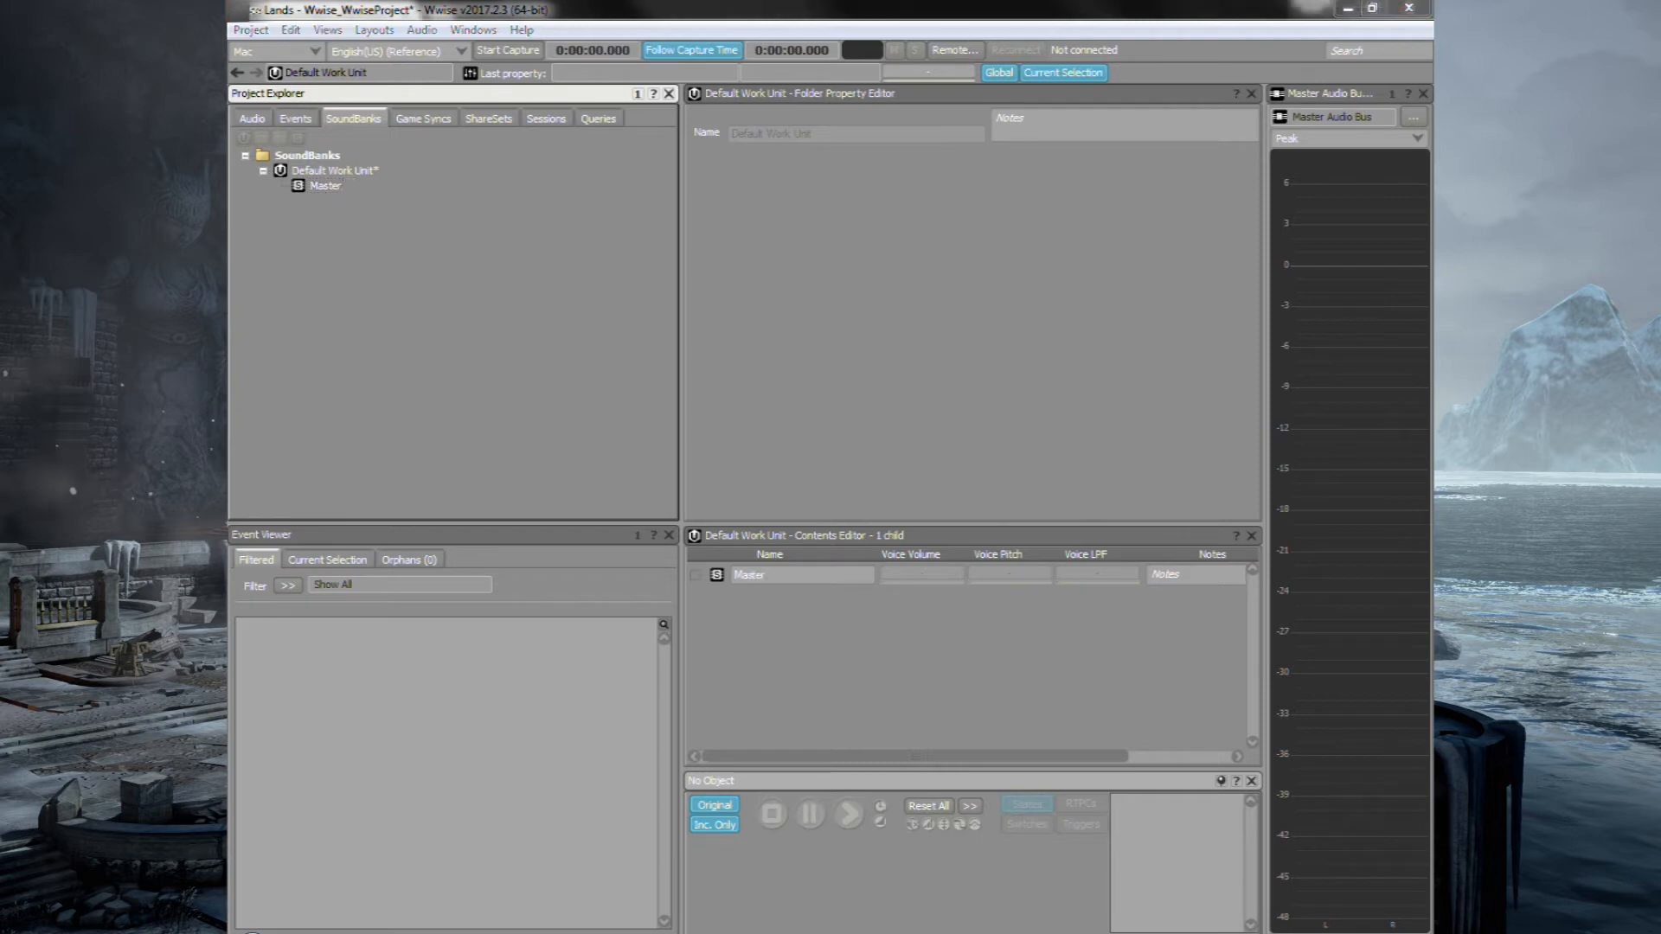
left_click(296, 118)
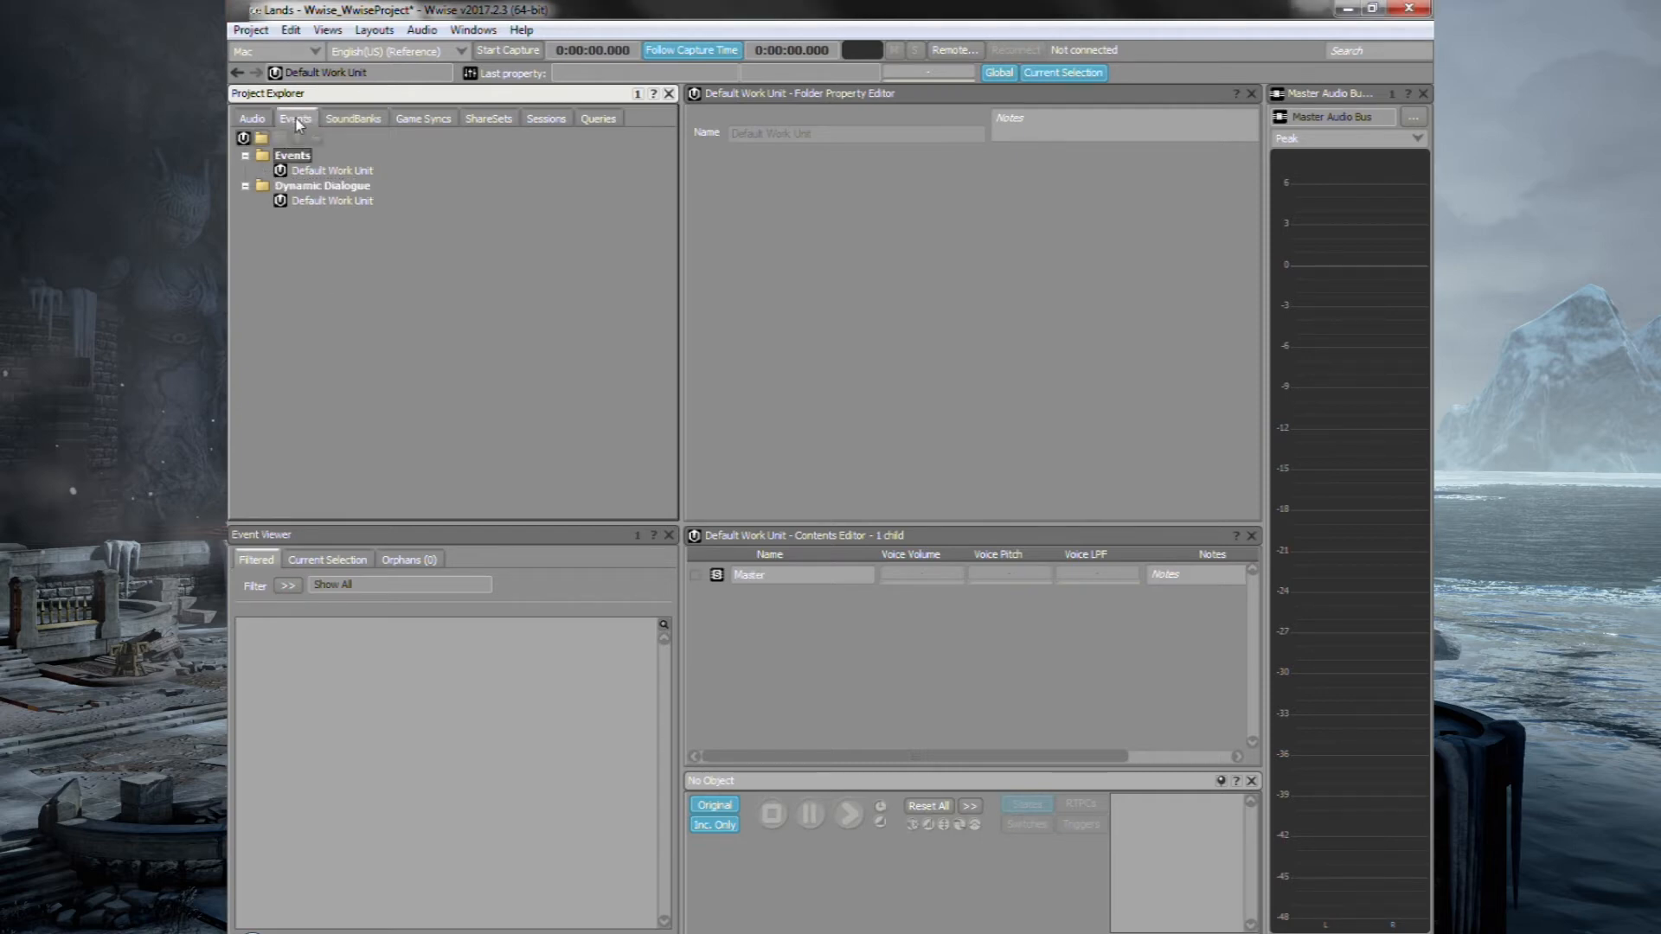
Create an event named Foottest in the Events Default Work Unit and bring it up in the Event Editor.
left_click(330, 170)
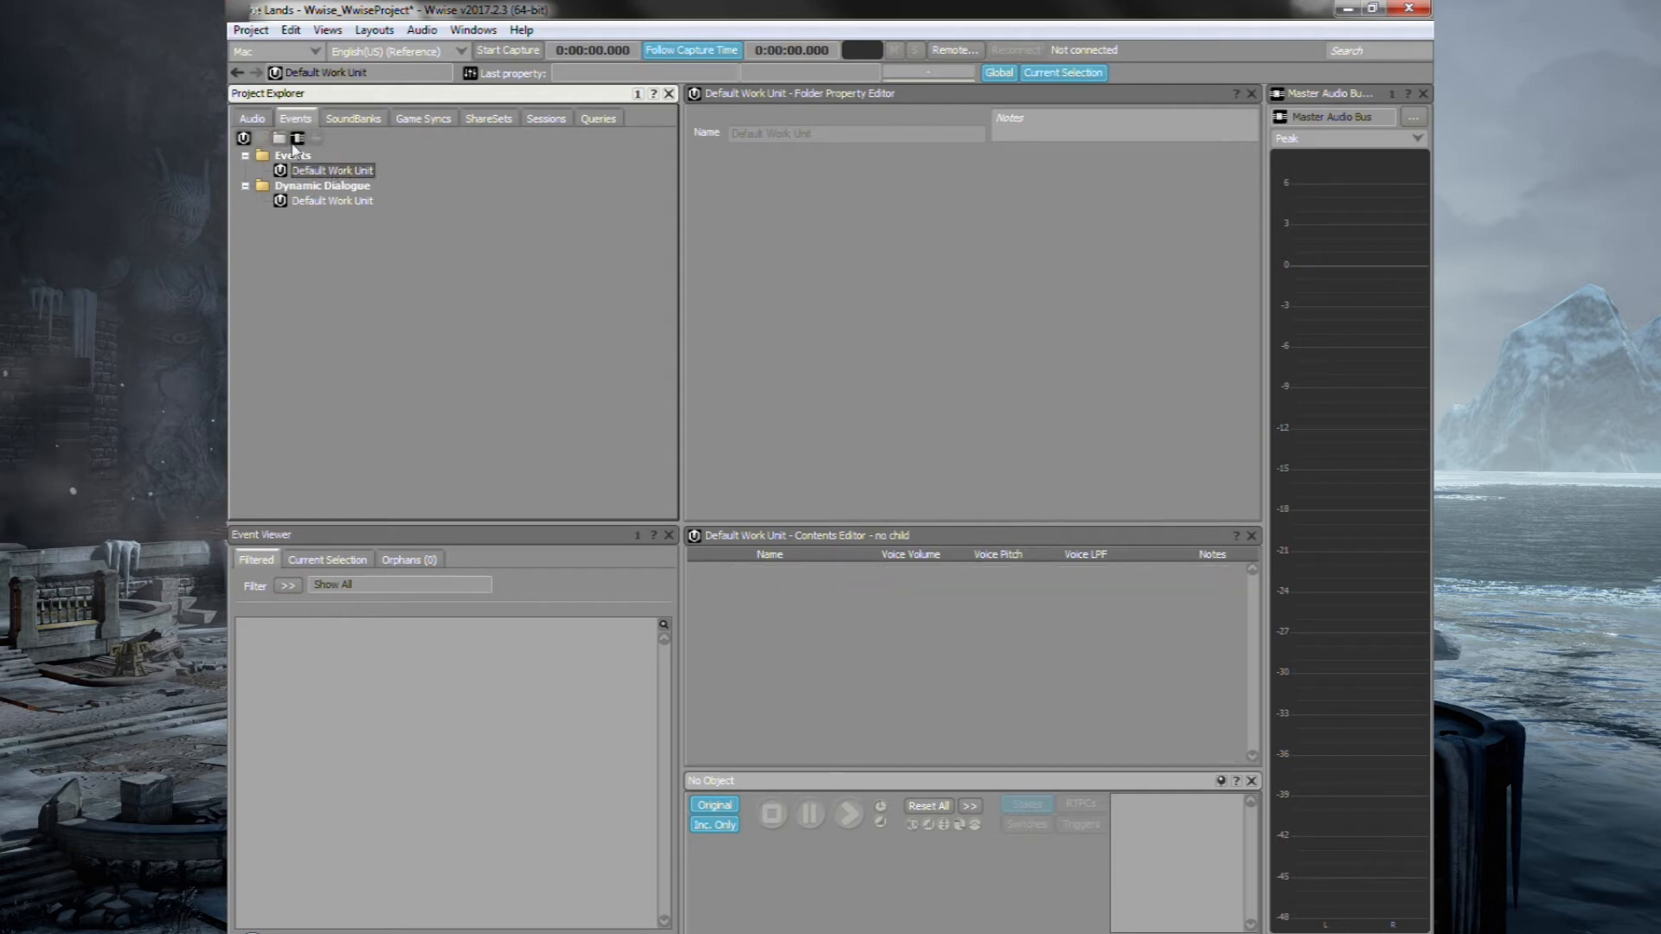
left_click(297, 138)
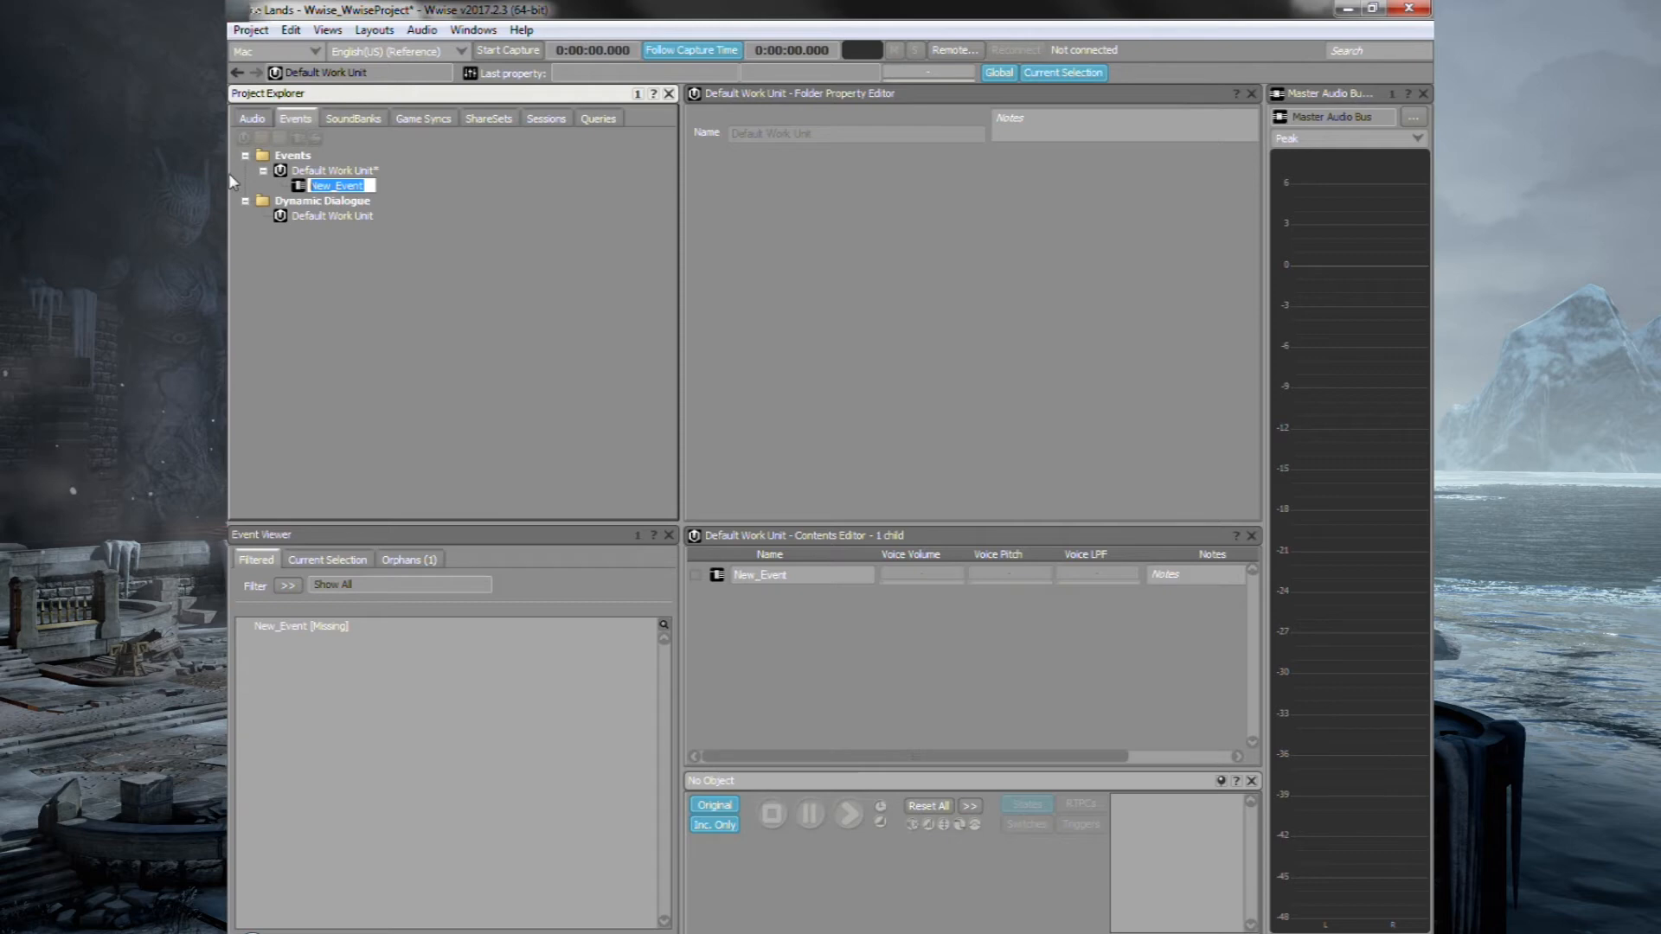
type("Foottest")
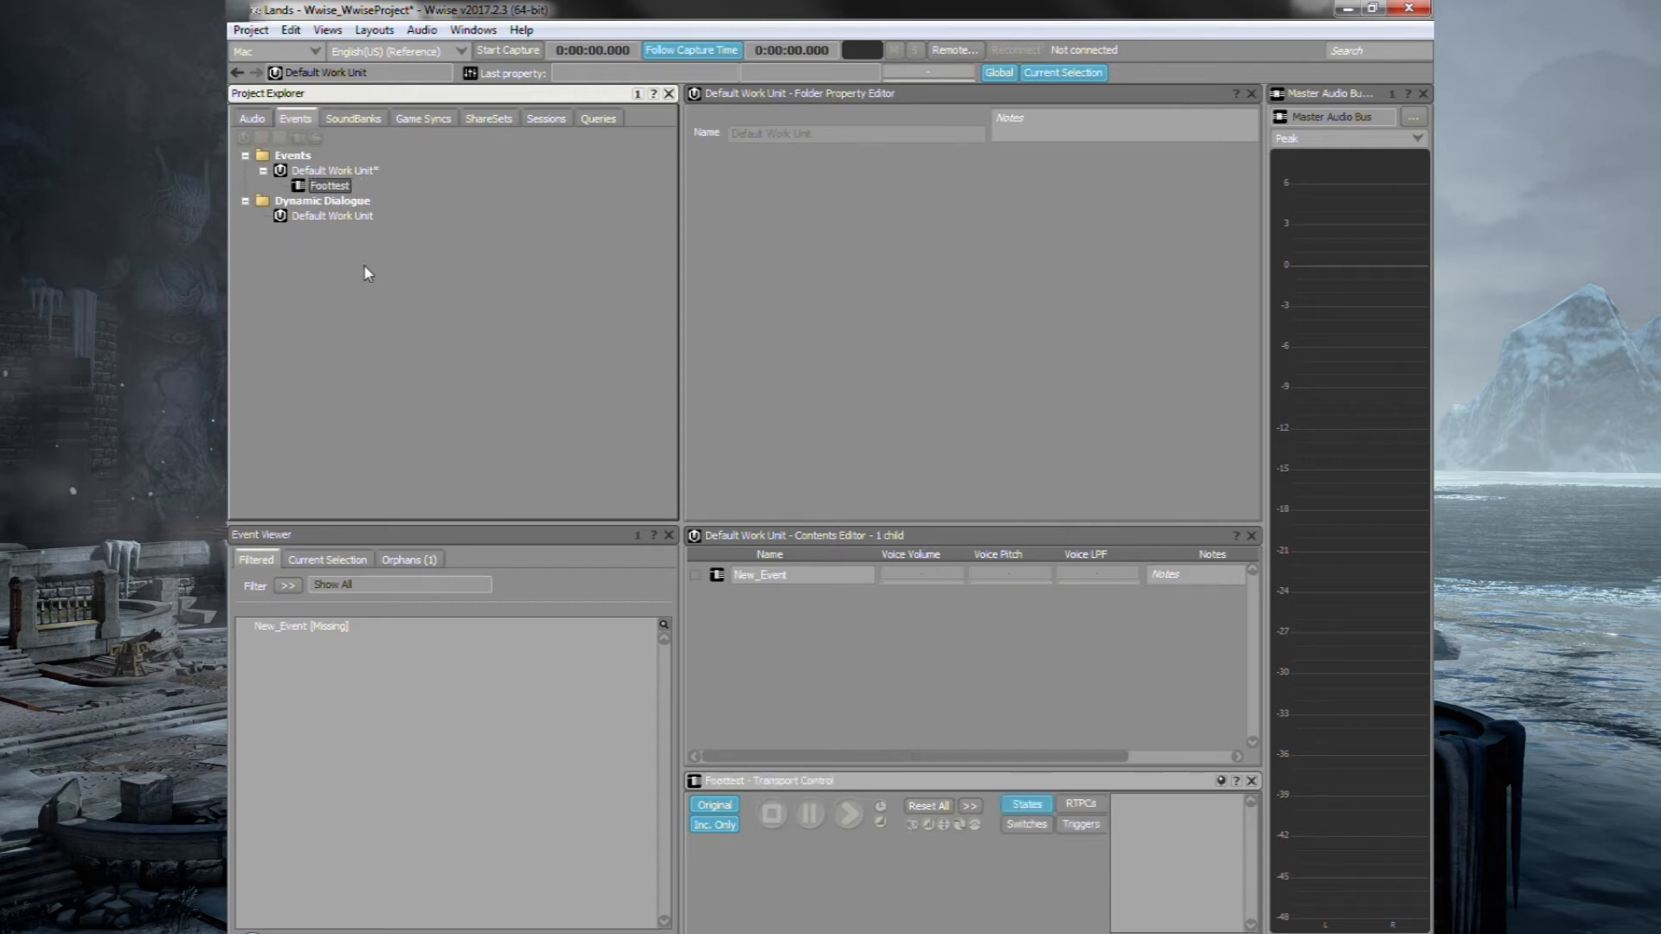
left_click(329, 185)
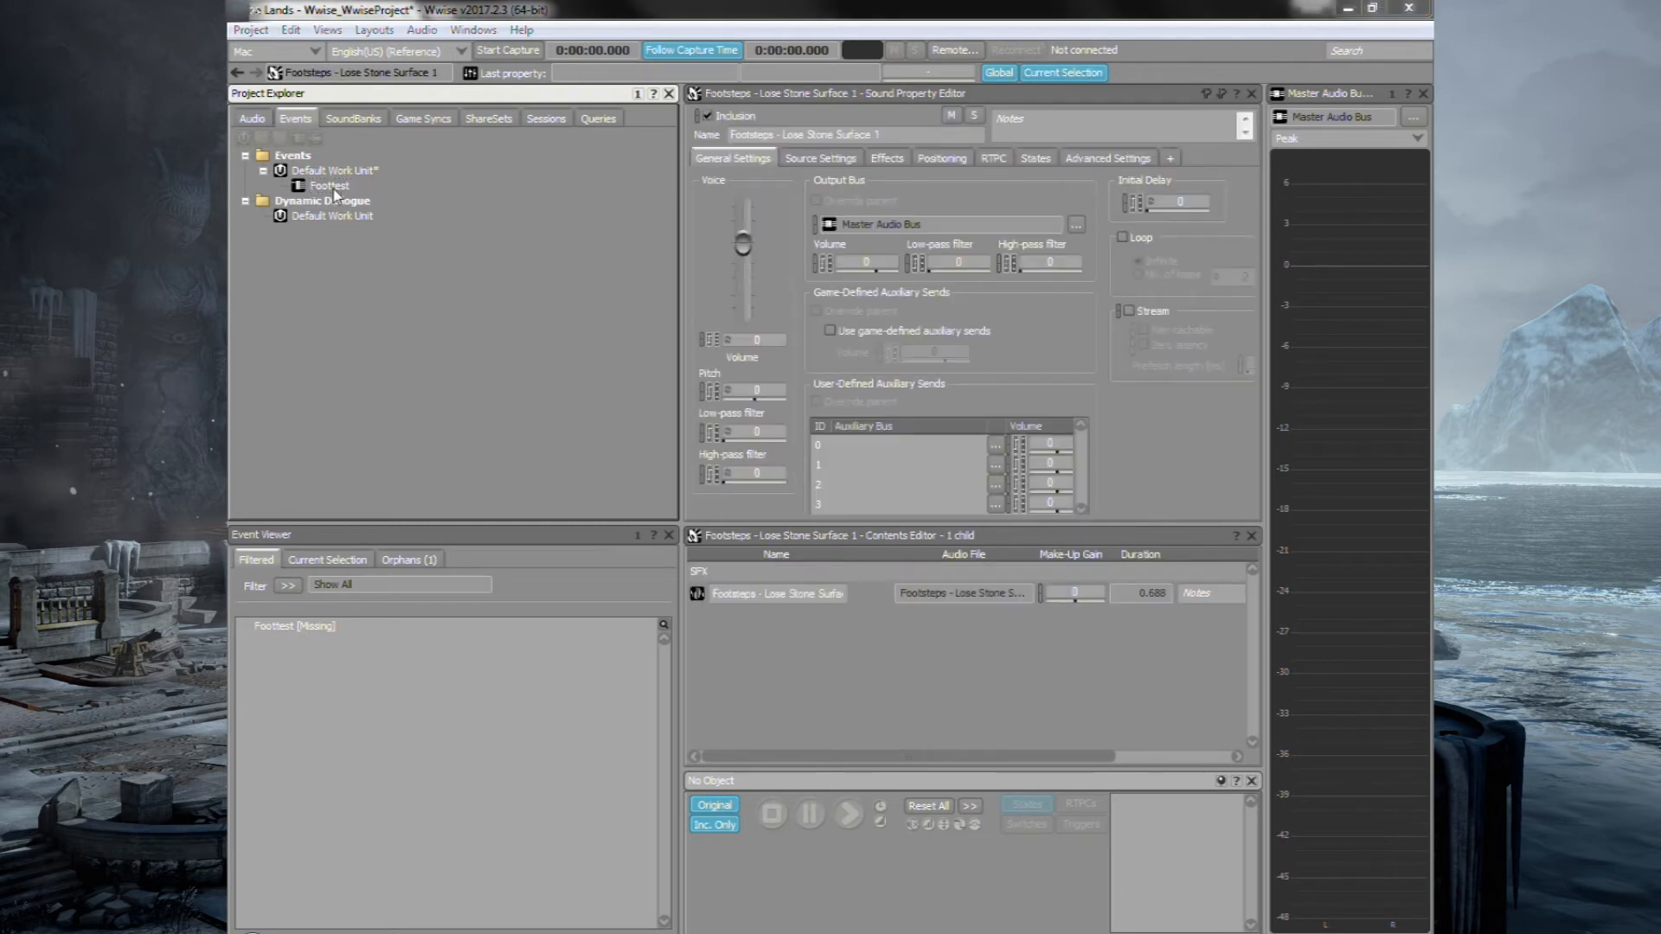
left_click(329, 185)
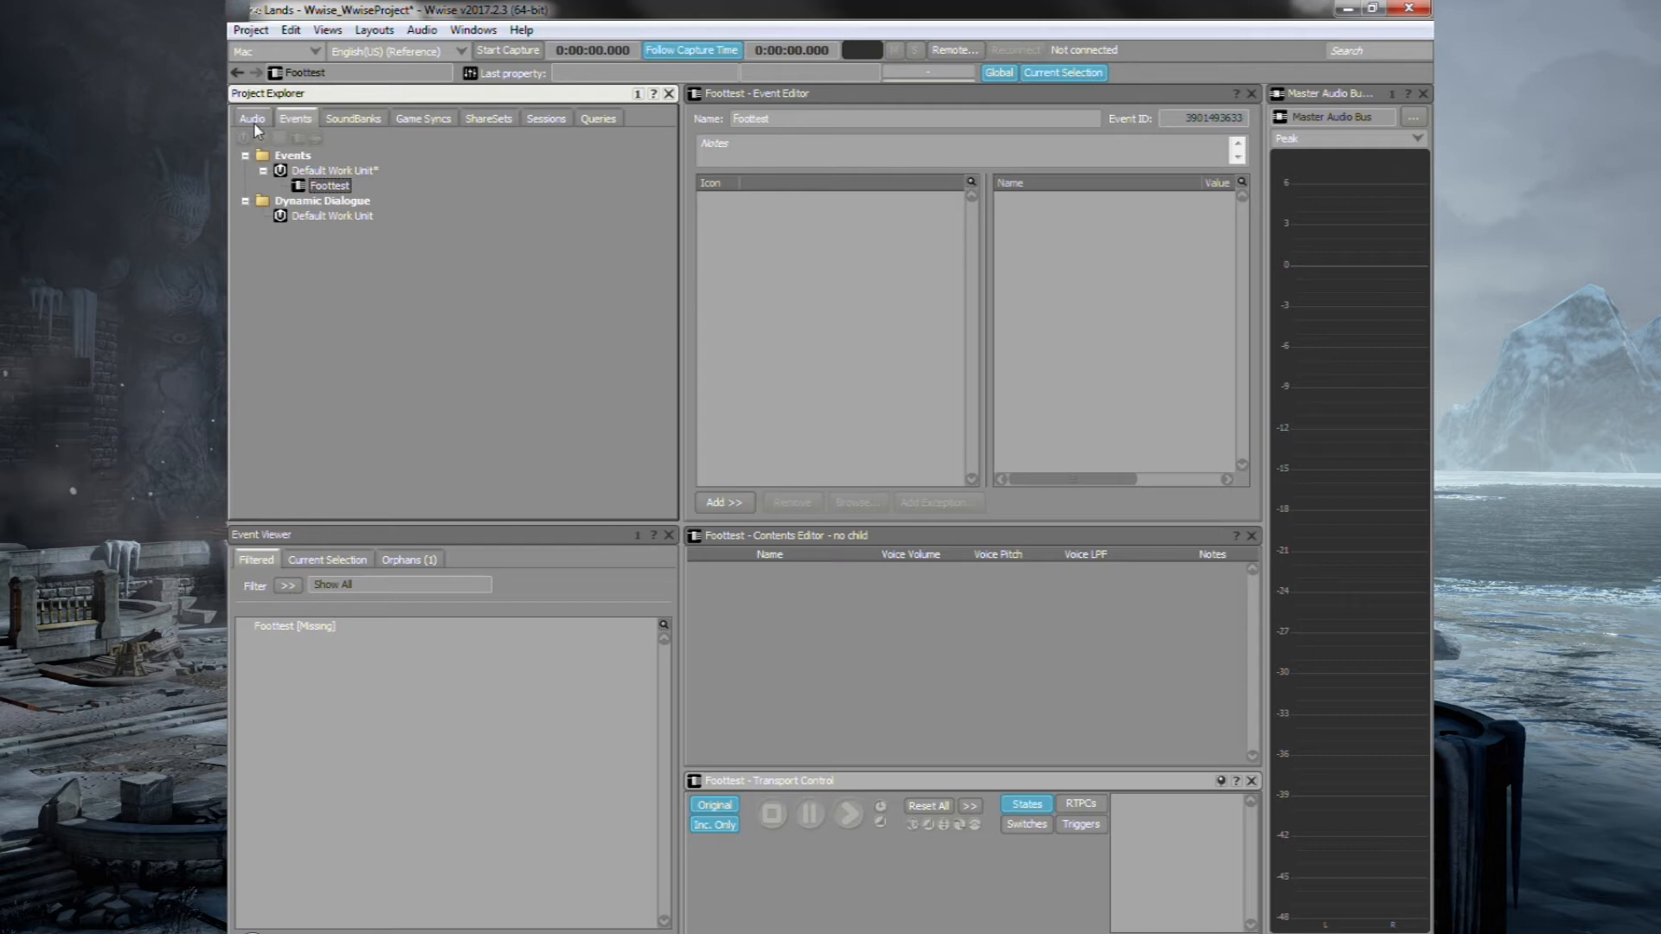
Audition the Foottest event's footstep sound, then bring up the SoundBank Manager layout.
left_click(251, 118)
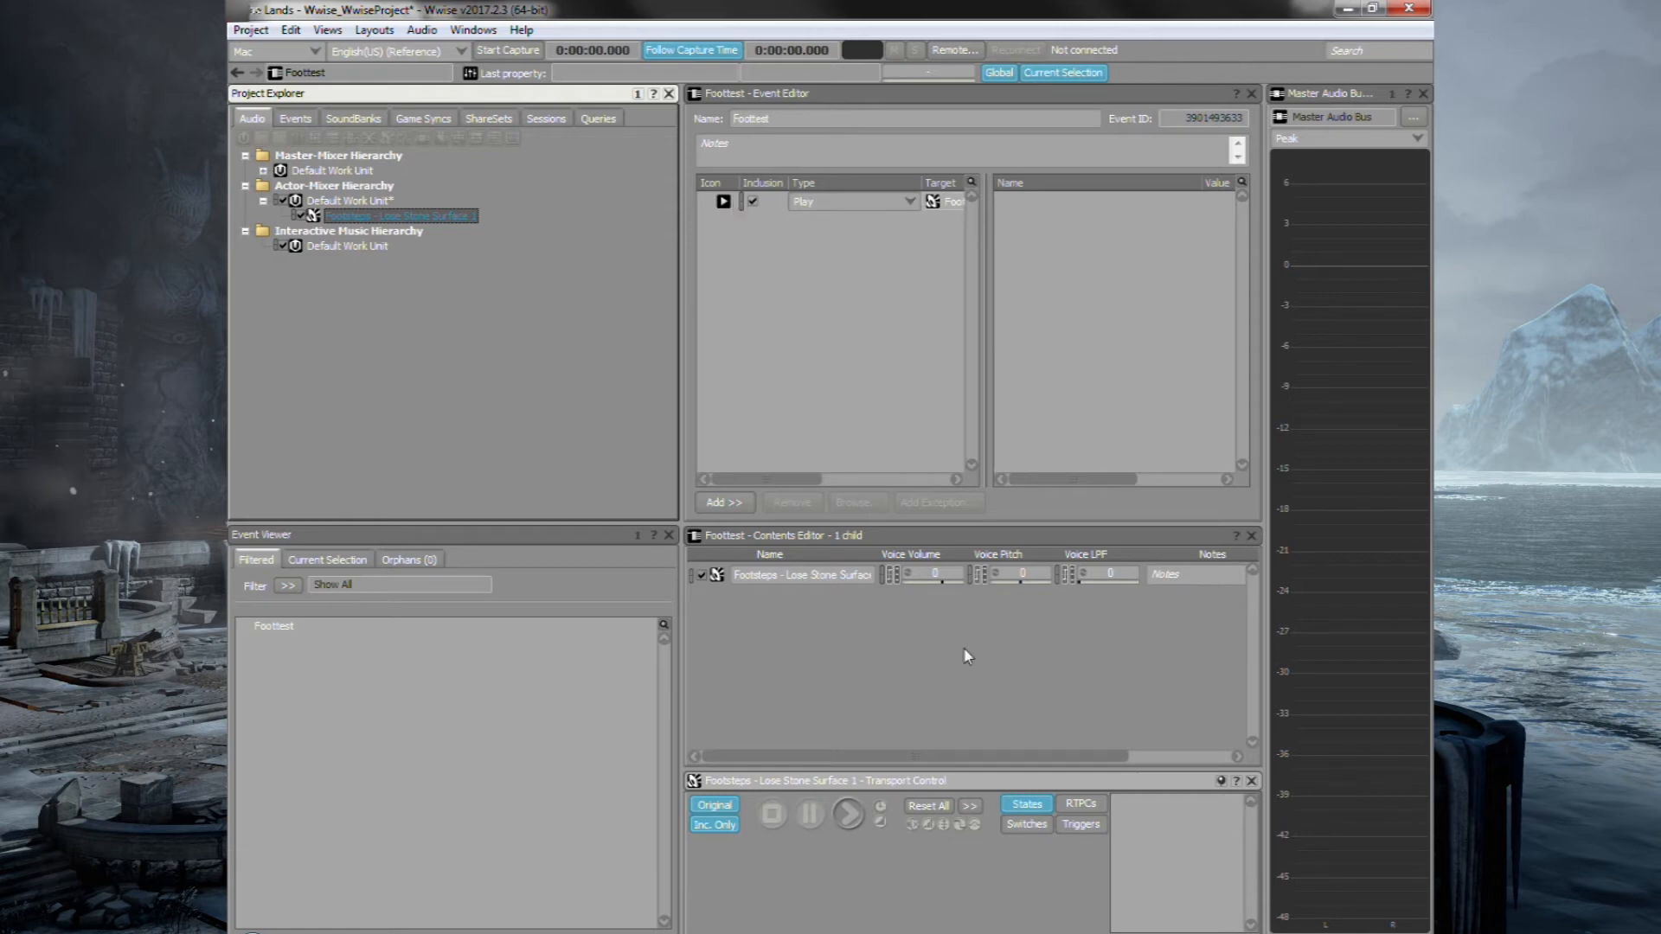
left_click(846, 815)
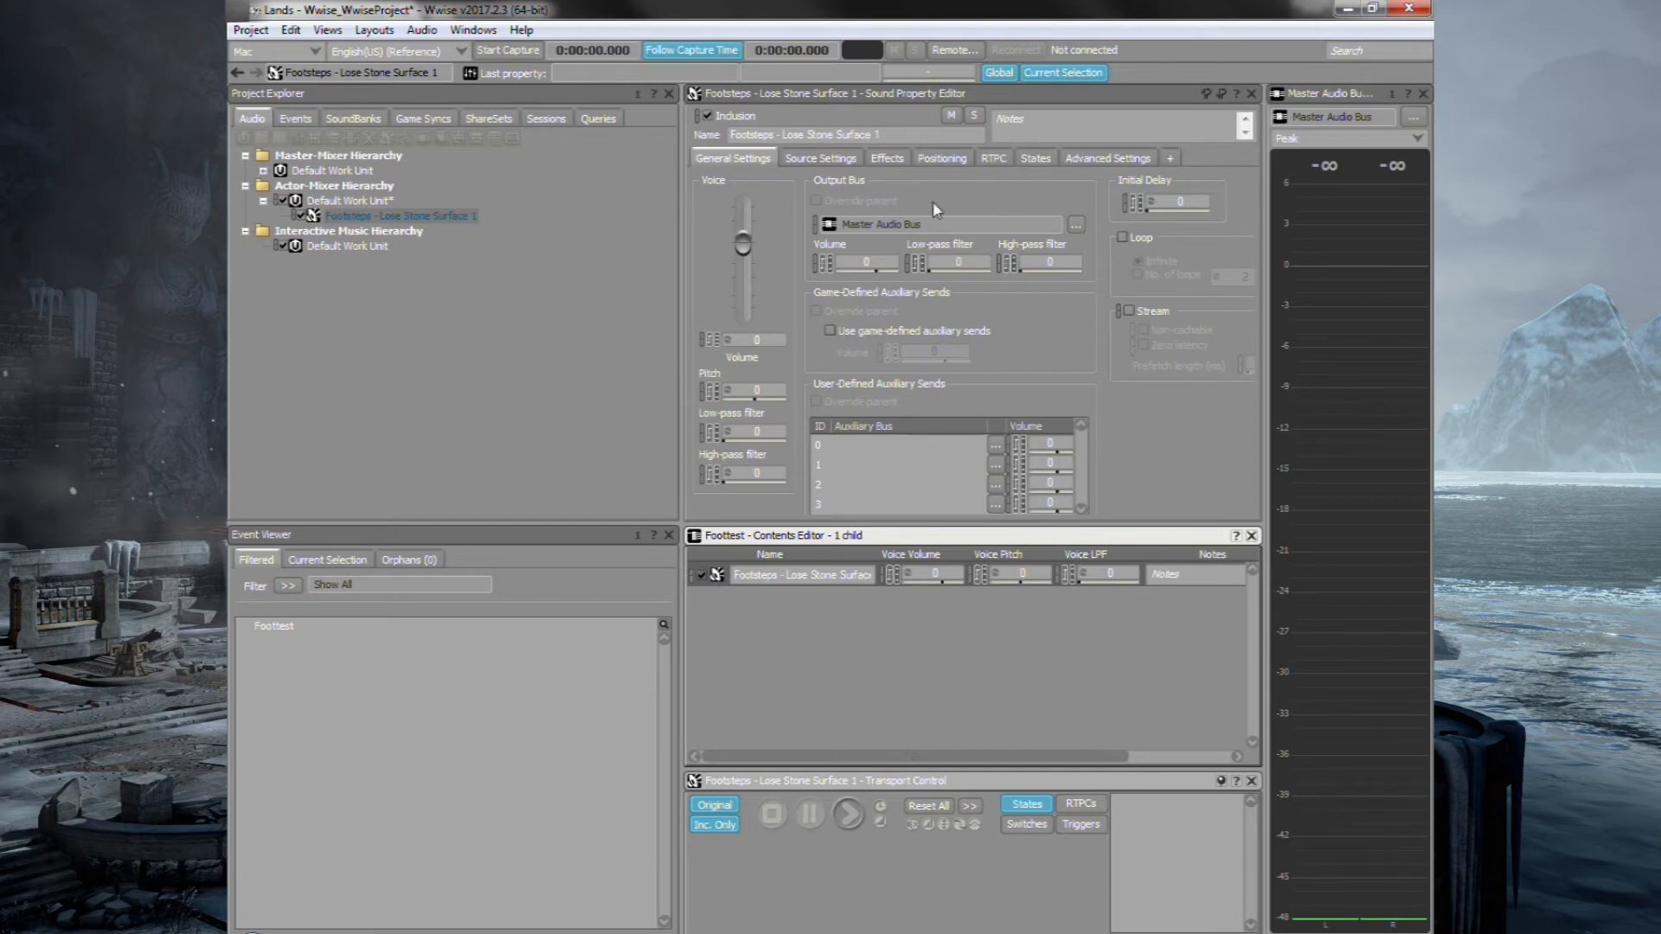
mouse_move(853, 293)
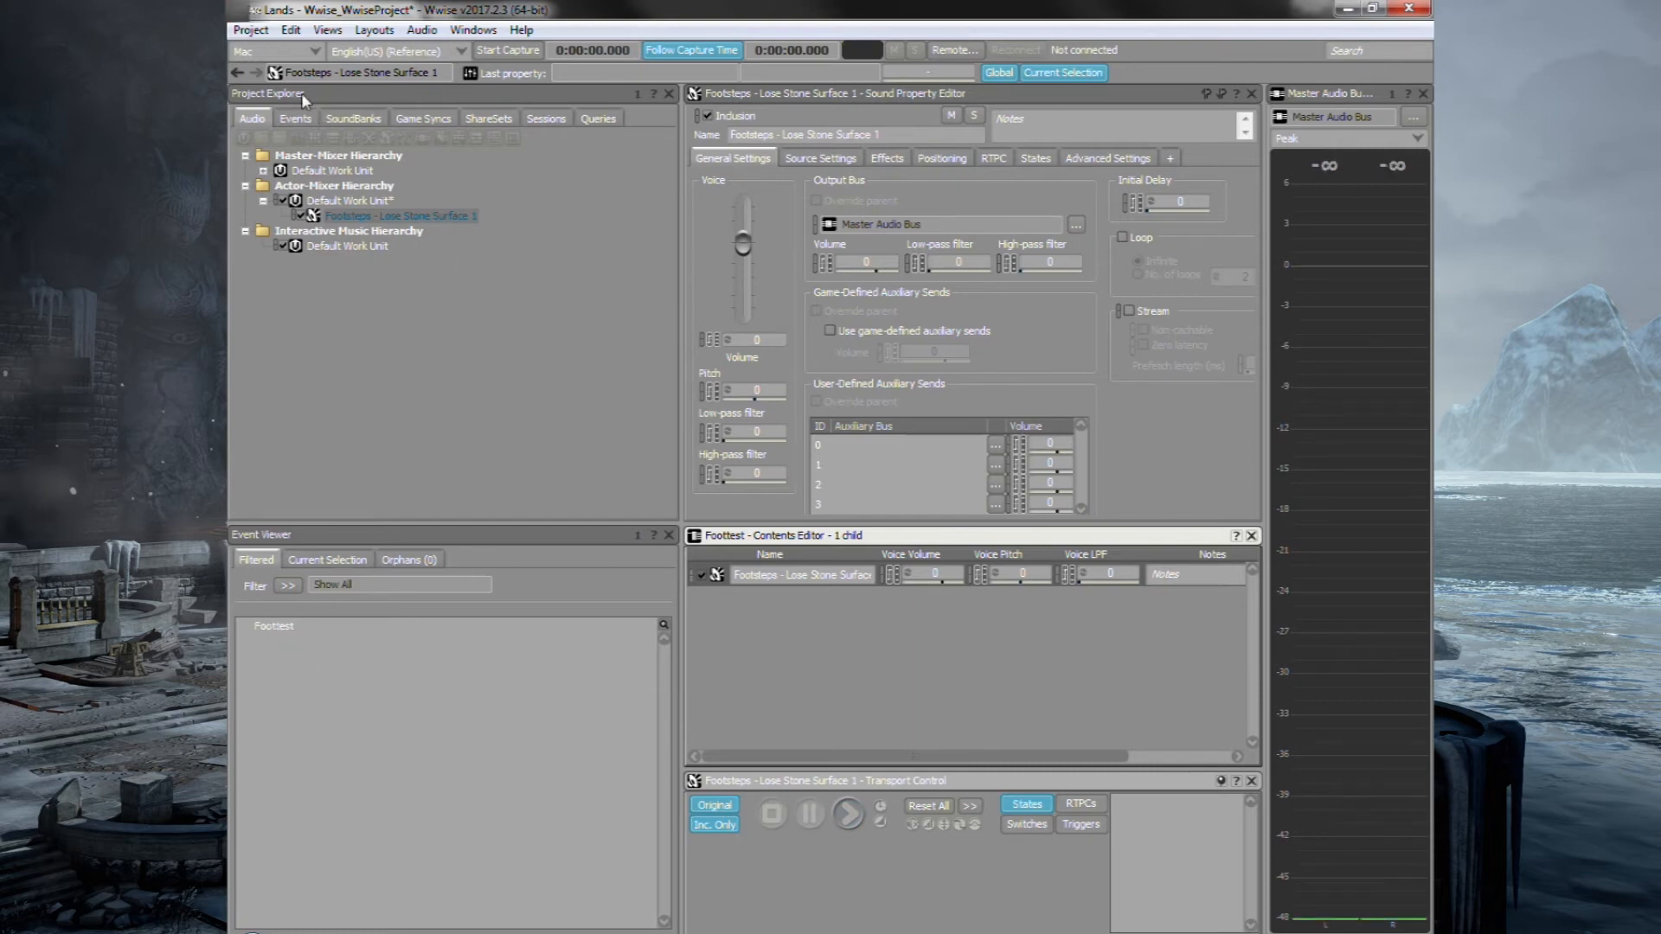
left_click(295, 118)
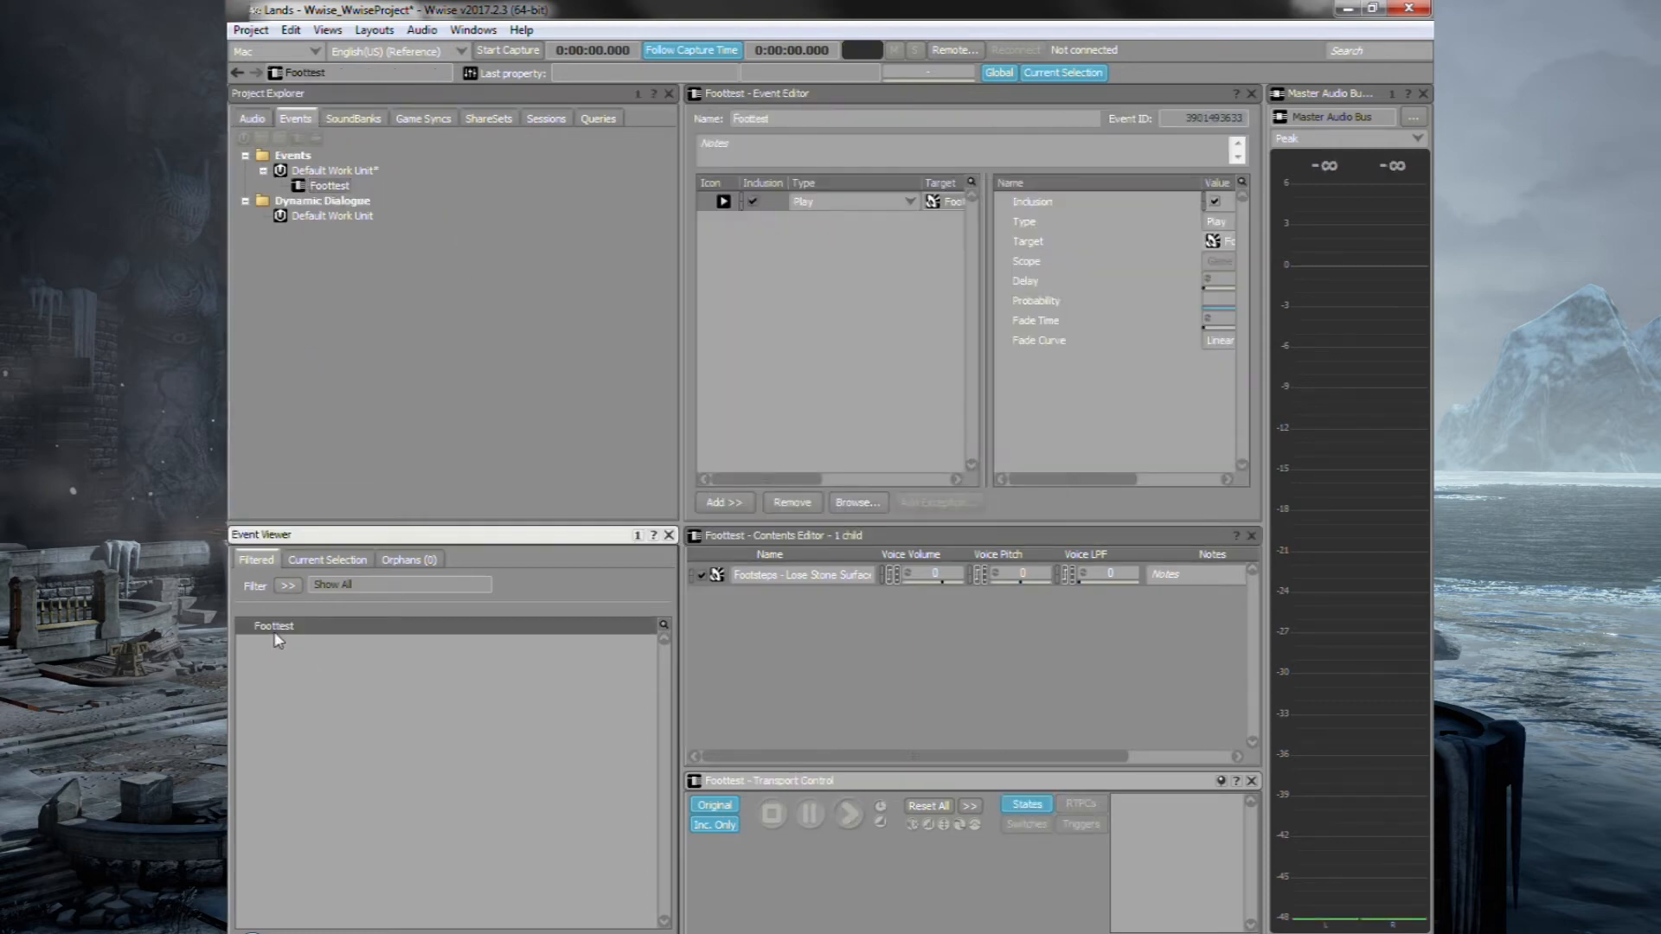
left_click(848, 815)
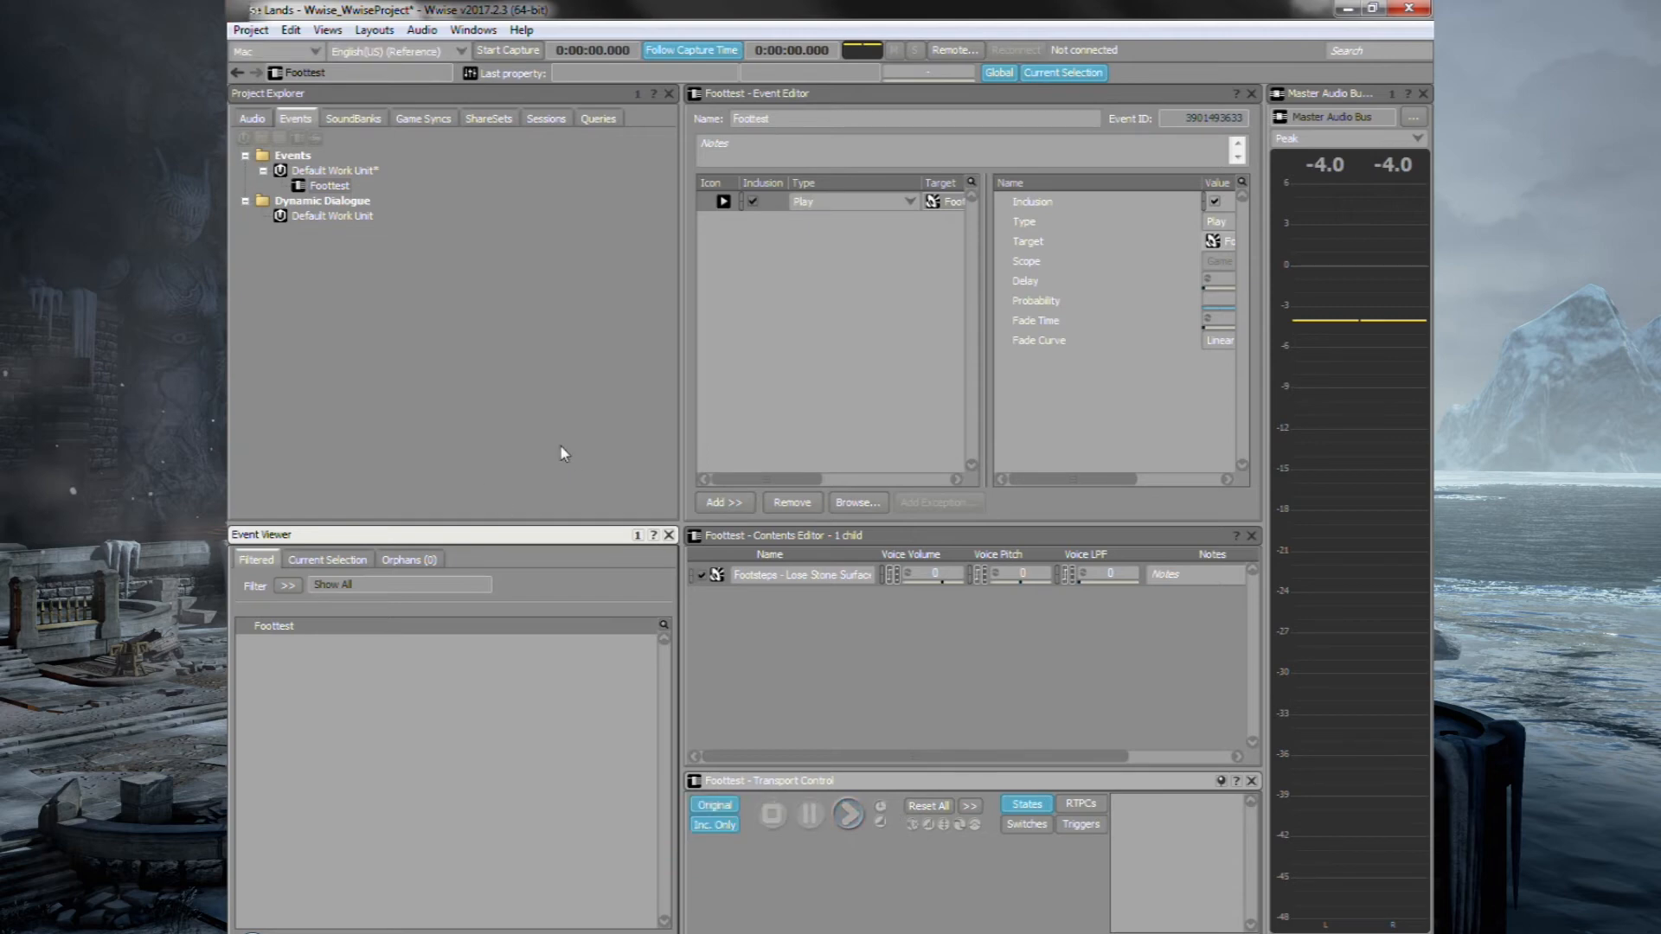
left_click(353, 117)
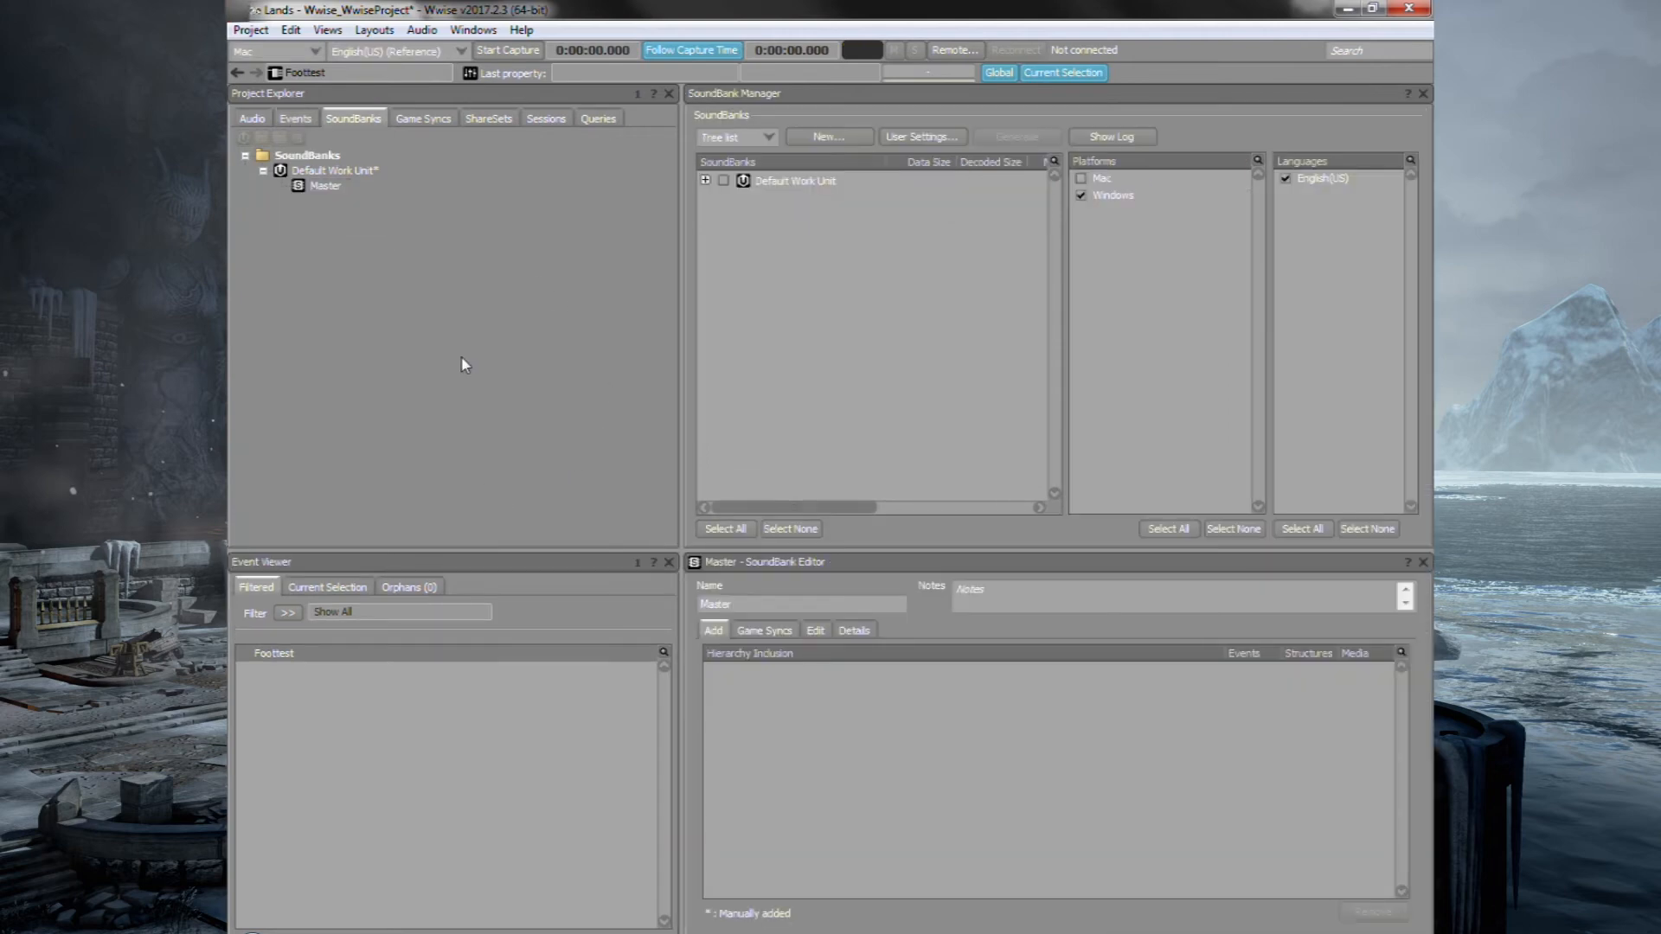
Add the Foottest event to the Master soundbank under the Default Work Unit.
left_click(723, 180)
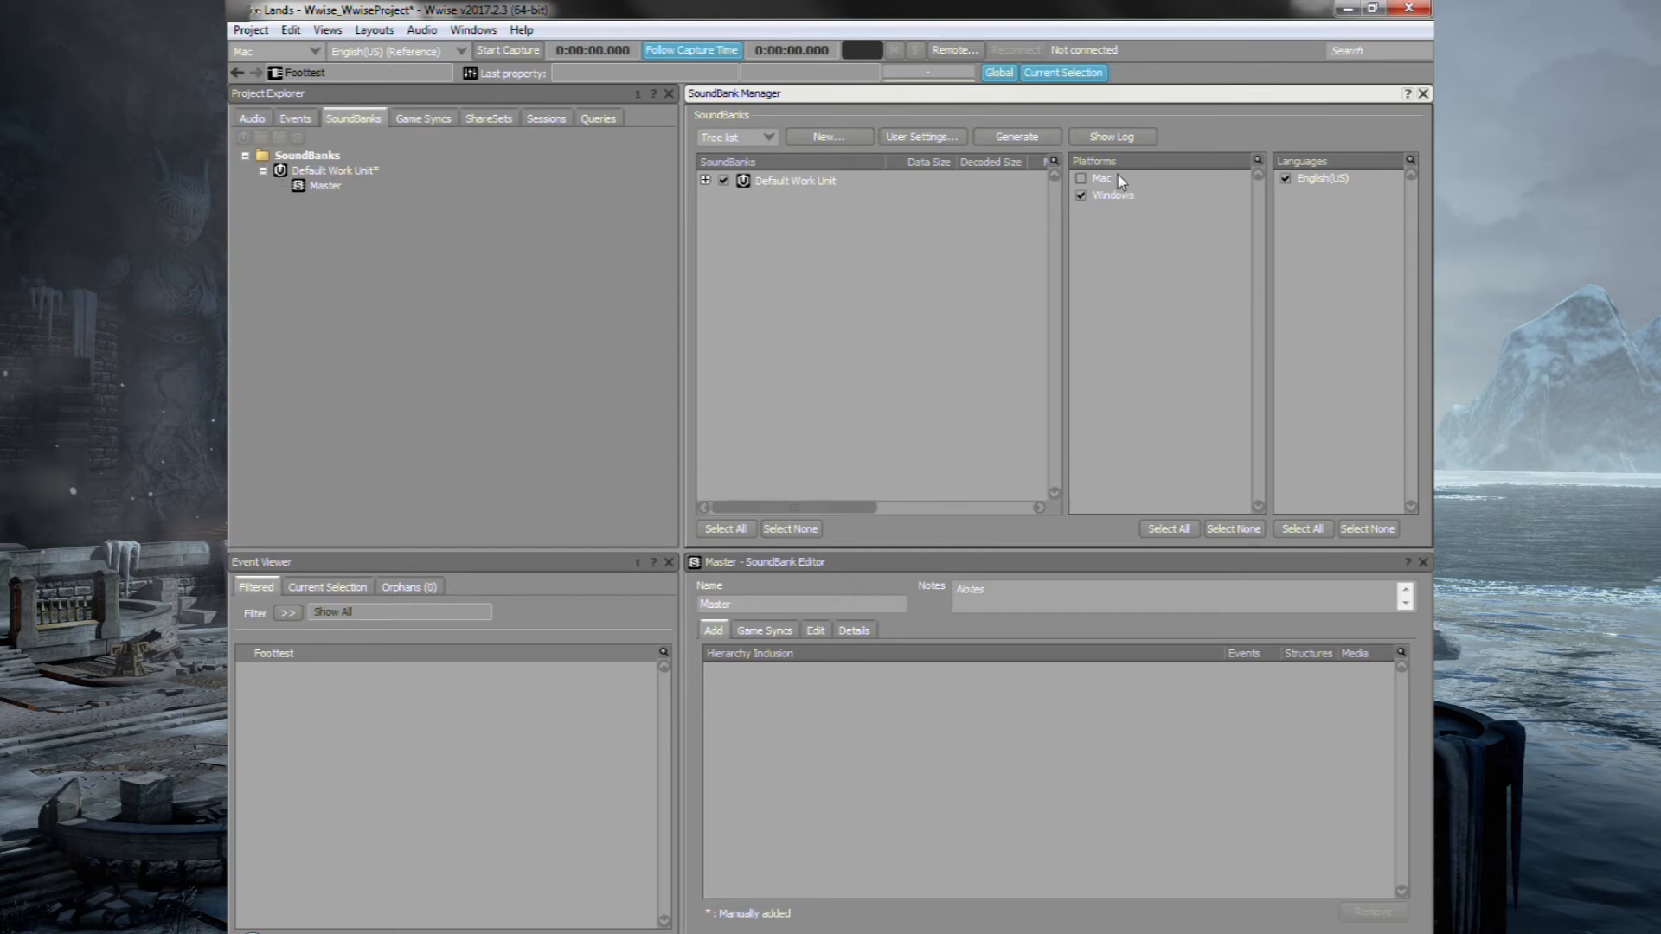
mouse_move(815, 339)
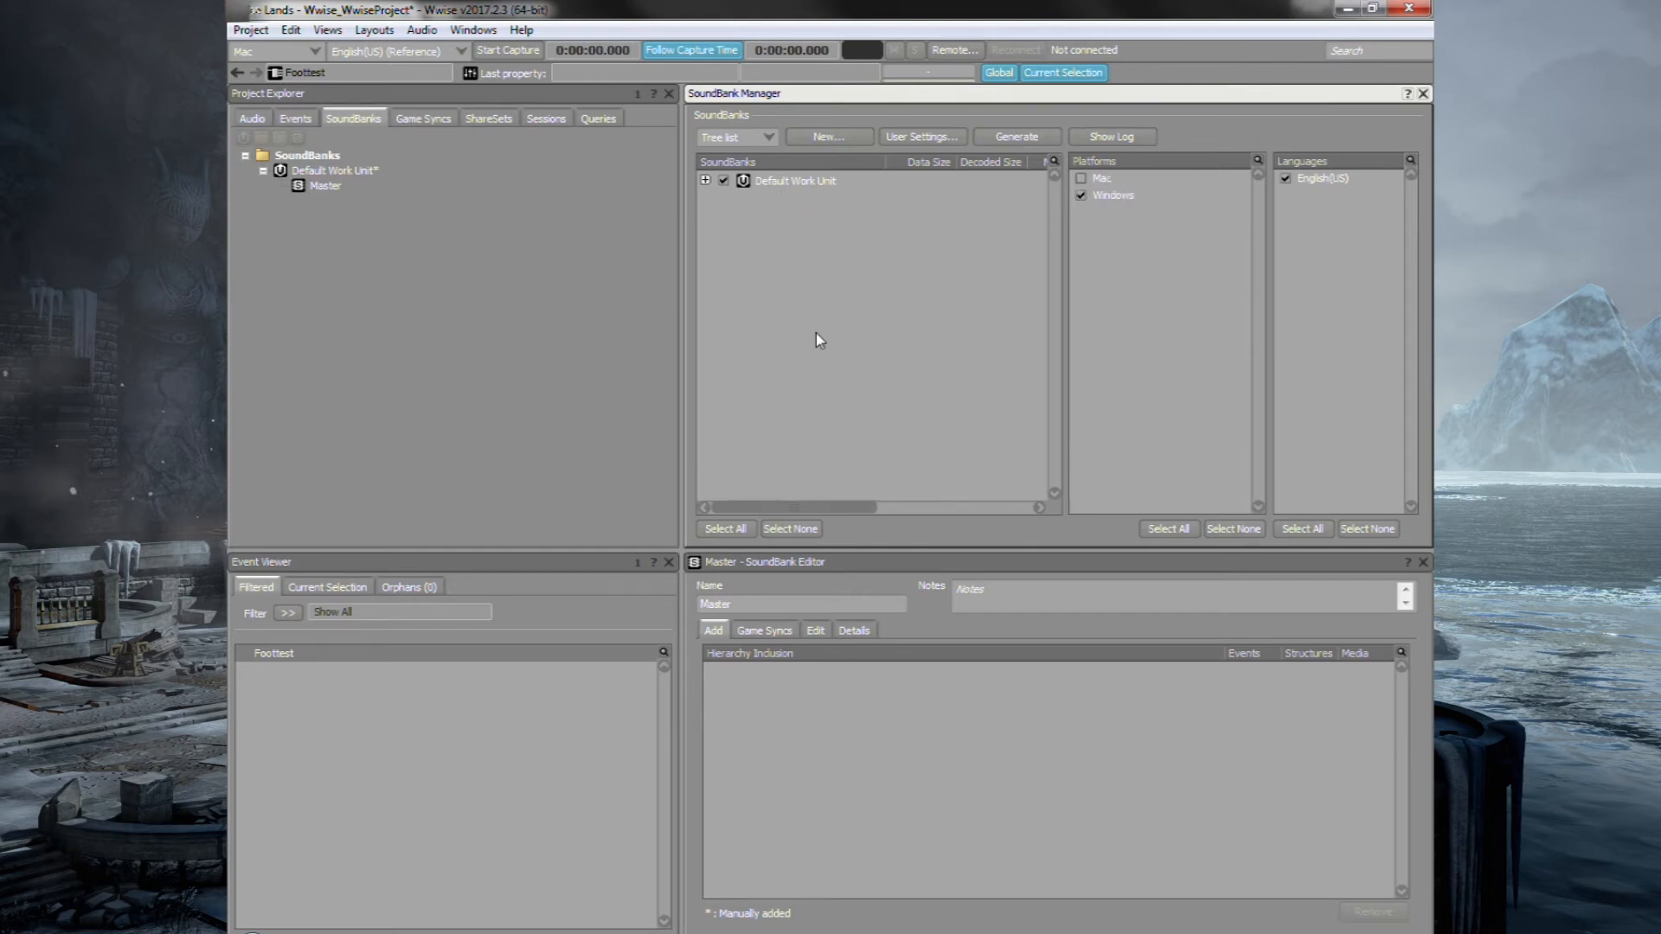
mouse_move(417, 154)
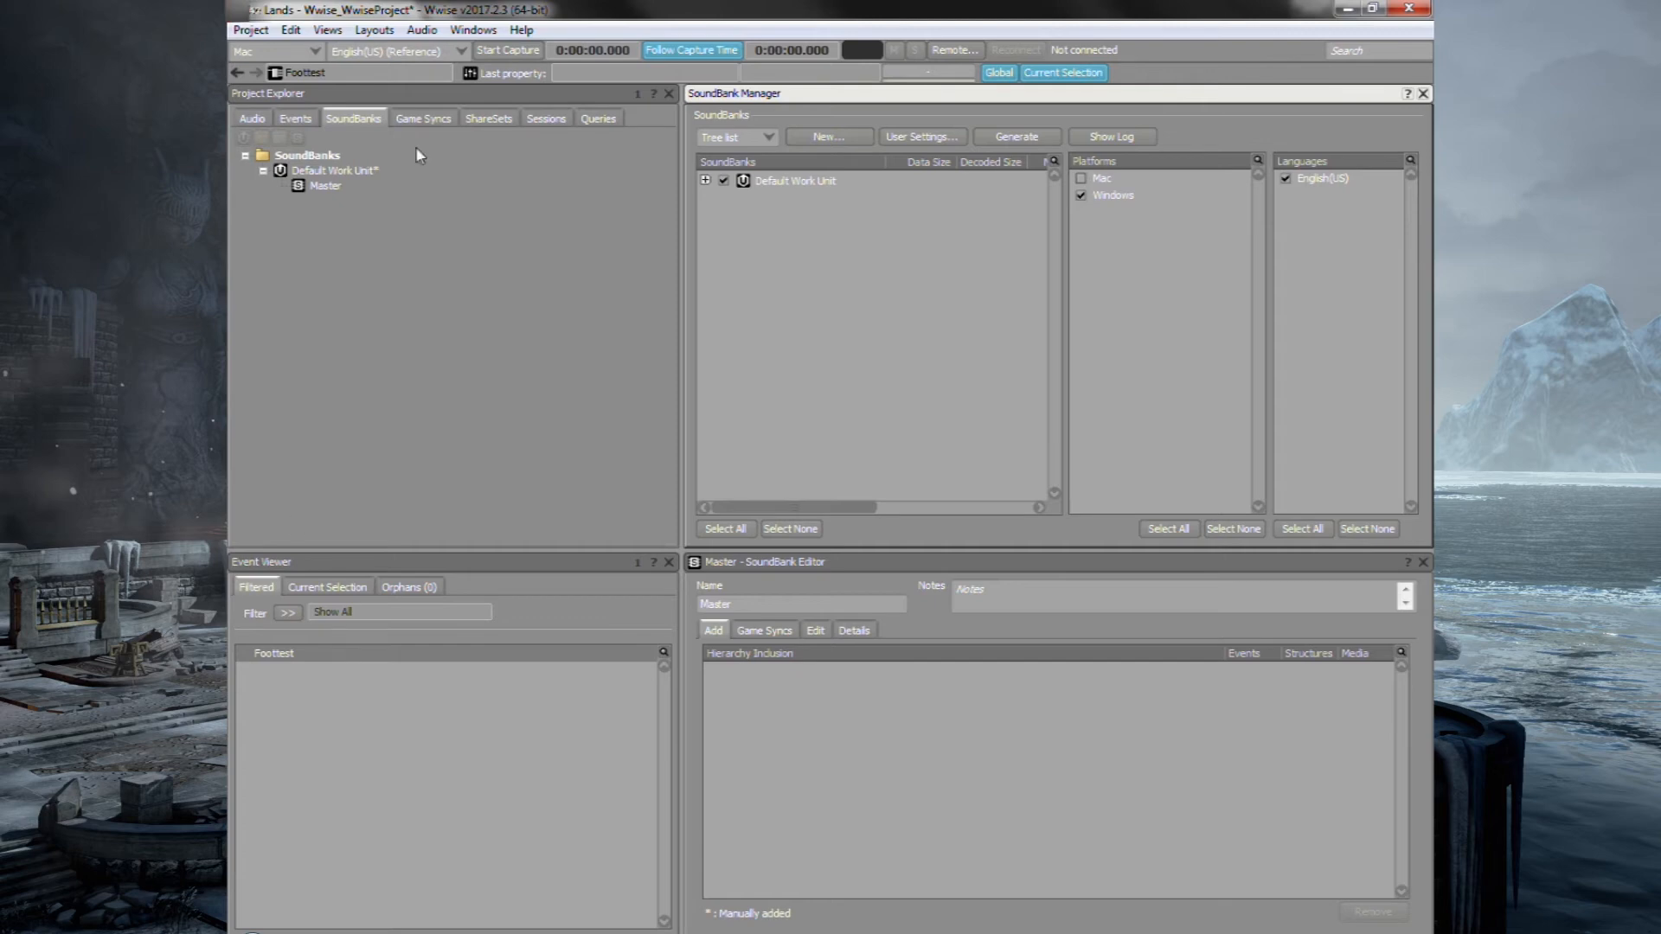
mouse_move(281, 661)
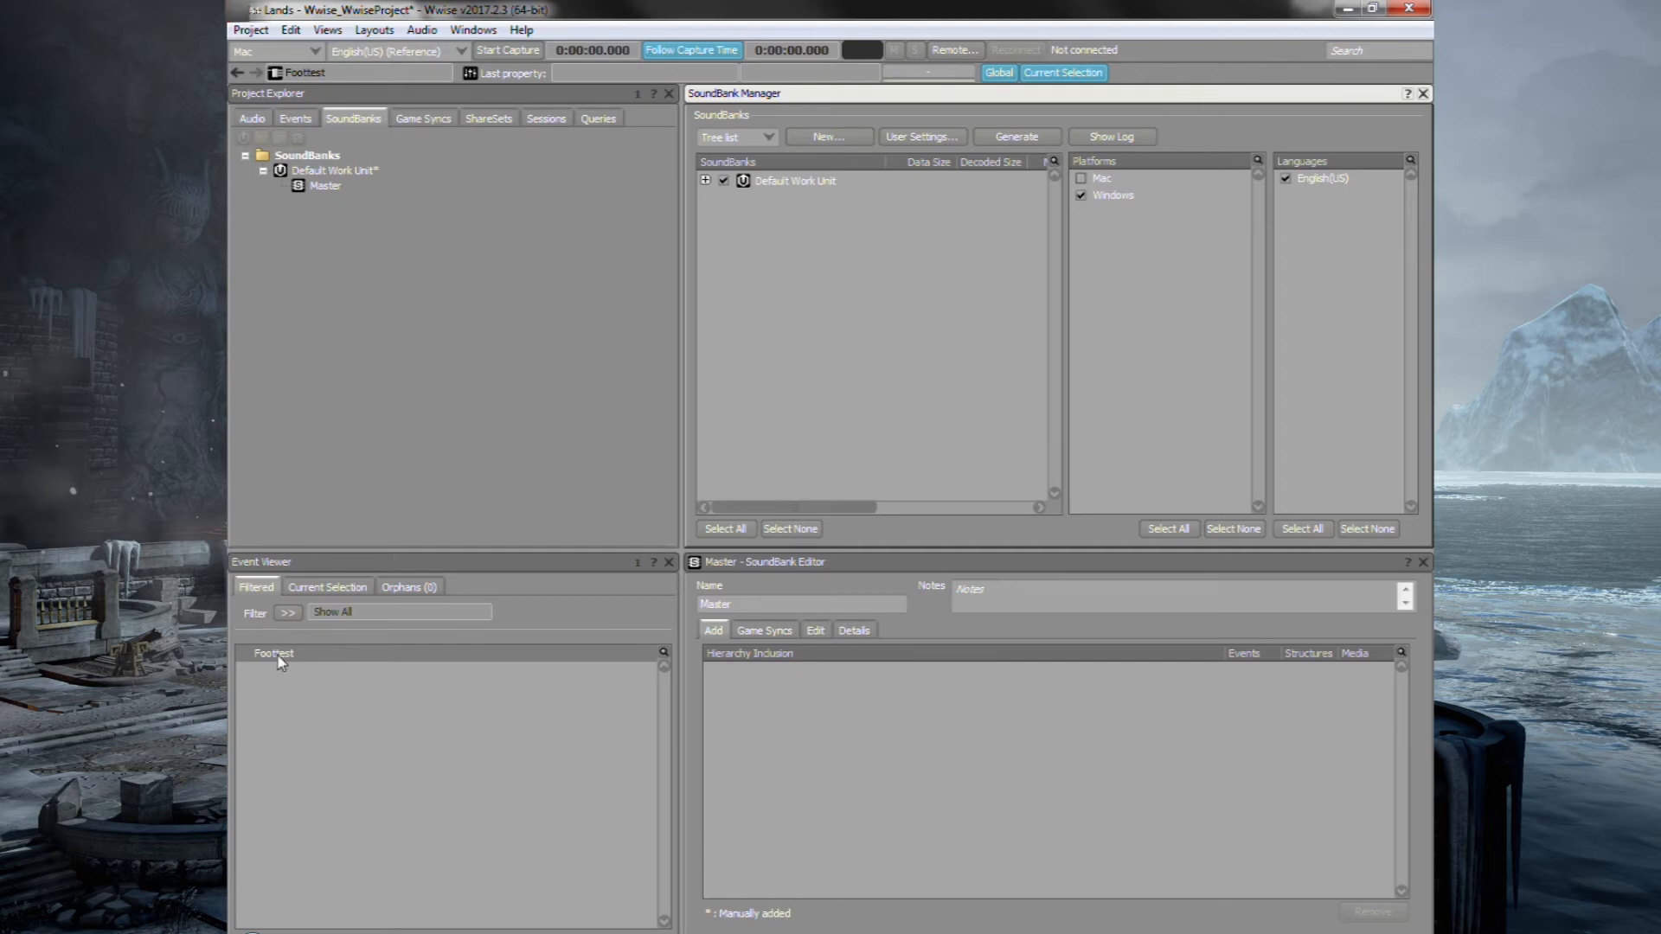
left_click(705, 179)
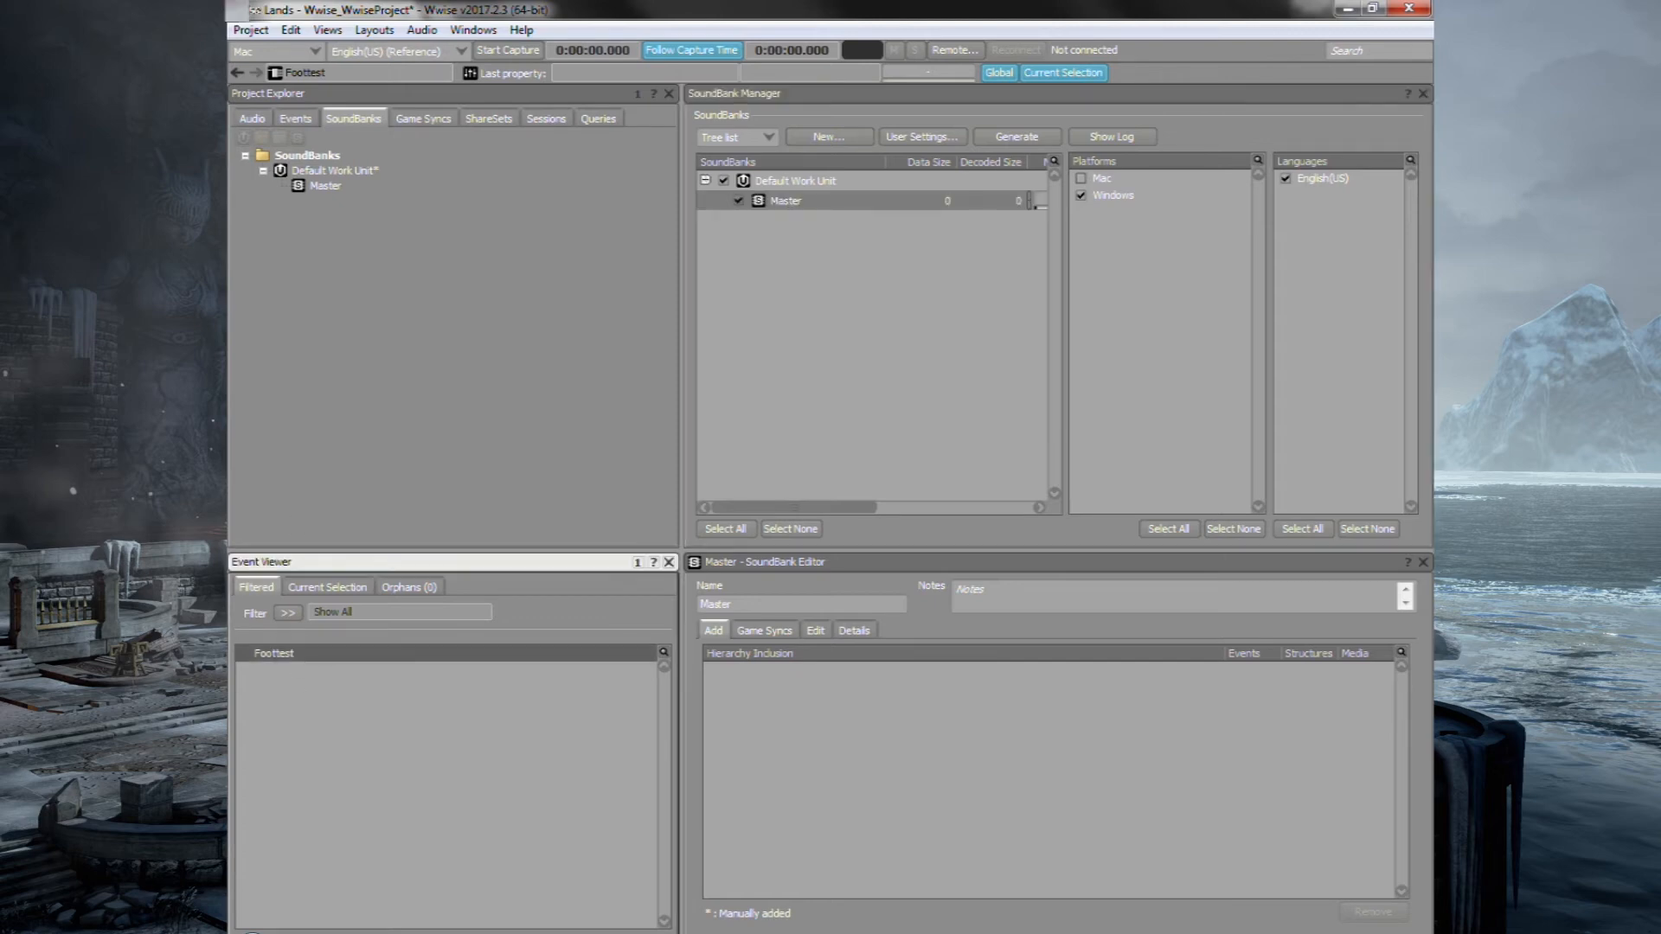
left_click(713, 635)
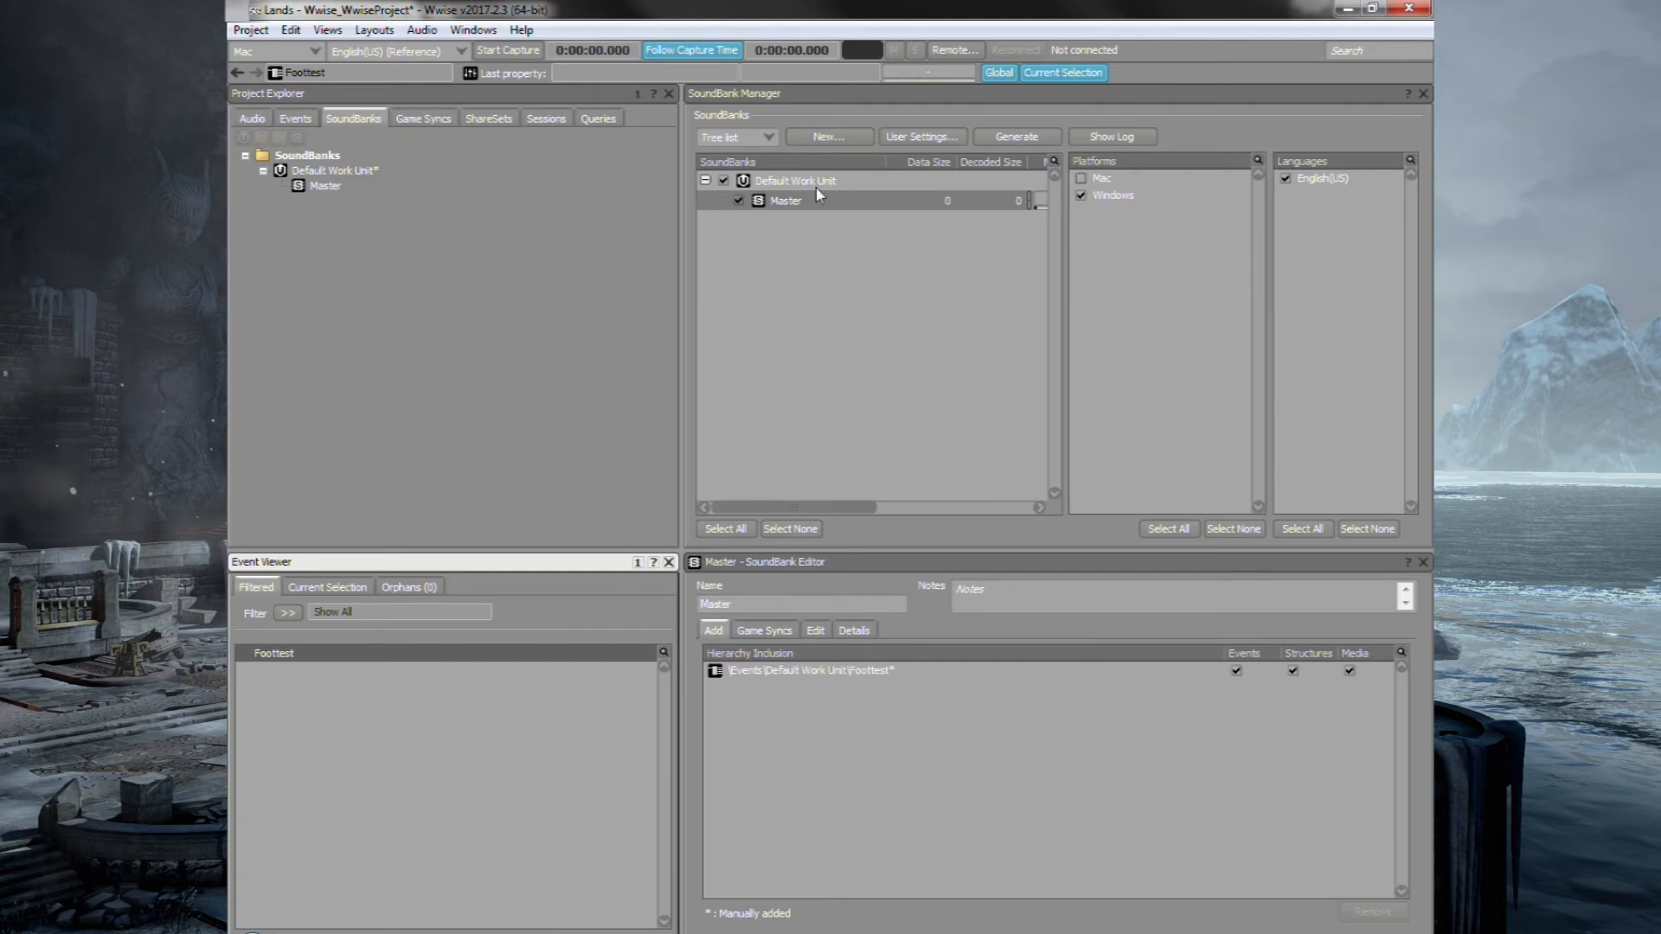
mouse_move(831, 414)
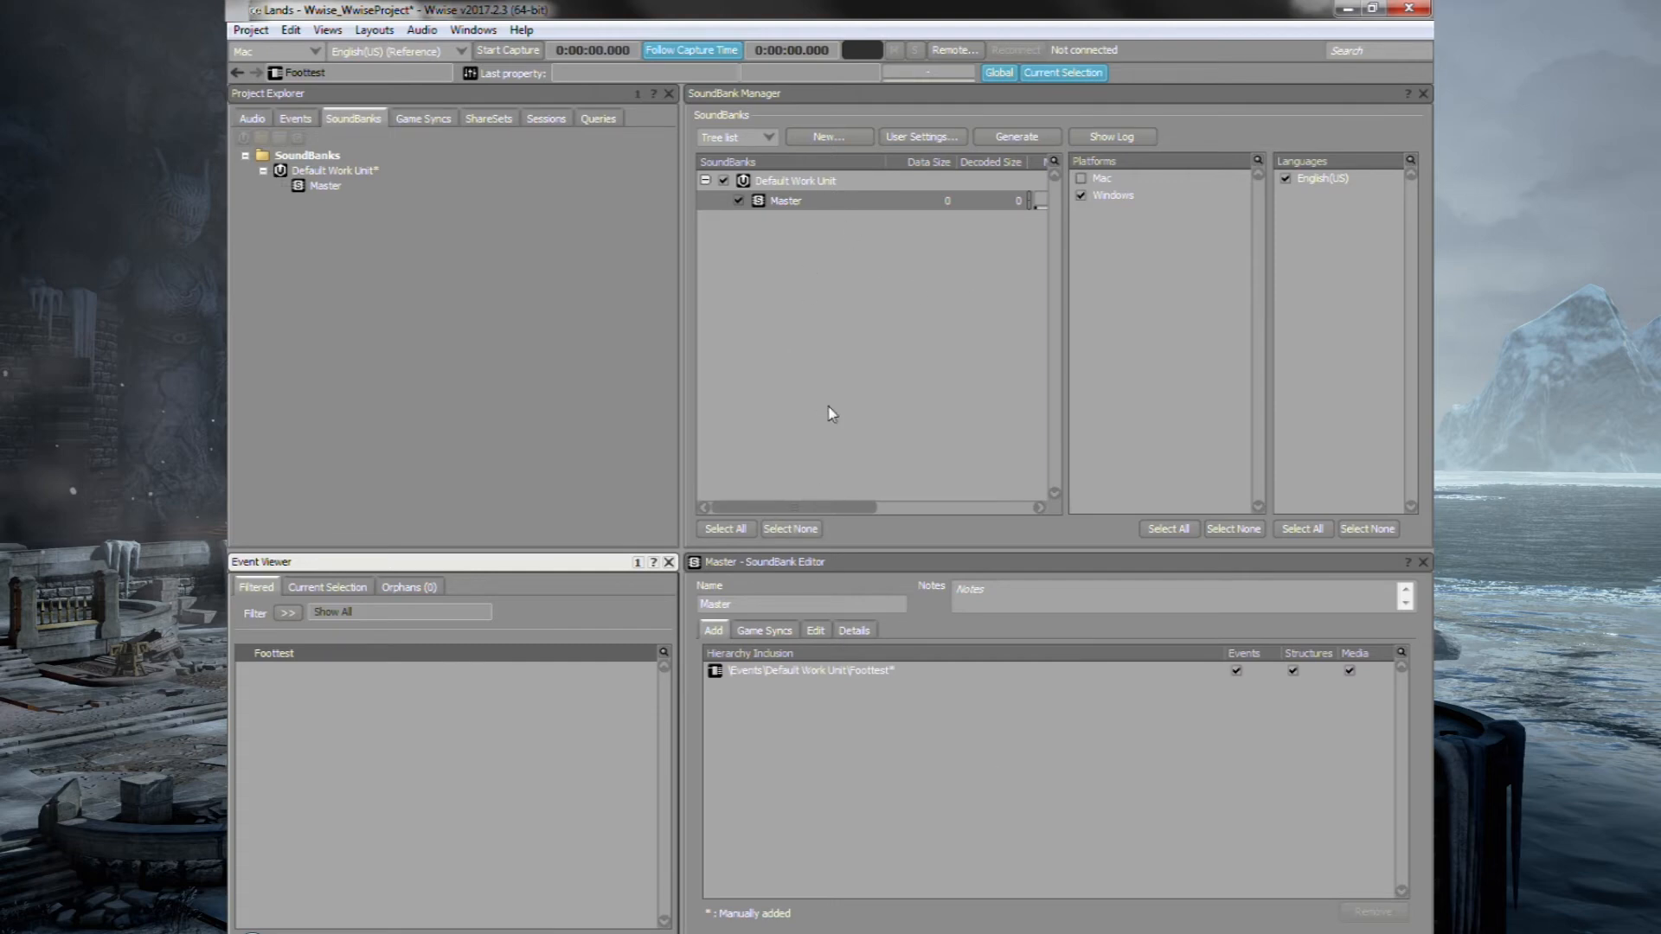
Generate the Master and Init soundbanks for Windows, then return to the Wwise Example Unreal project.
left_click(249, 30)
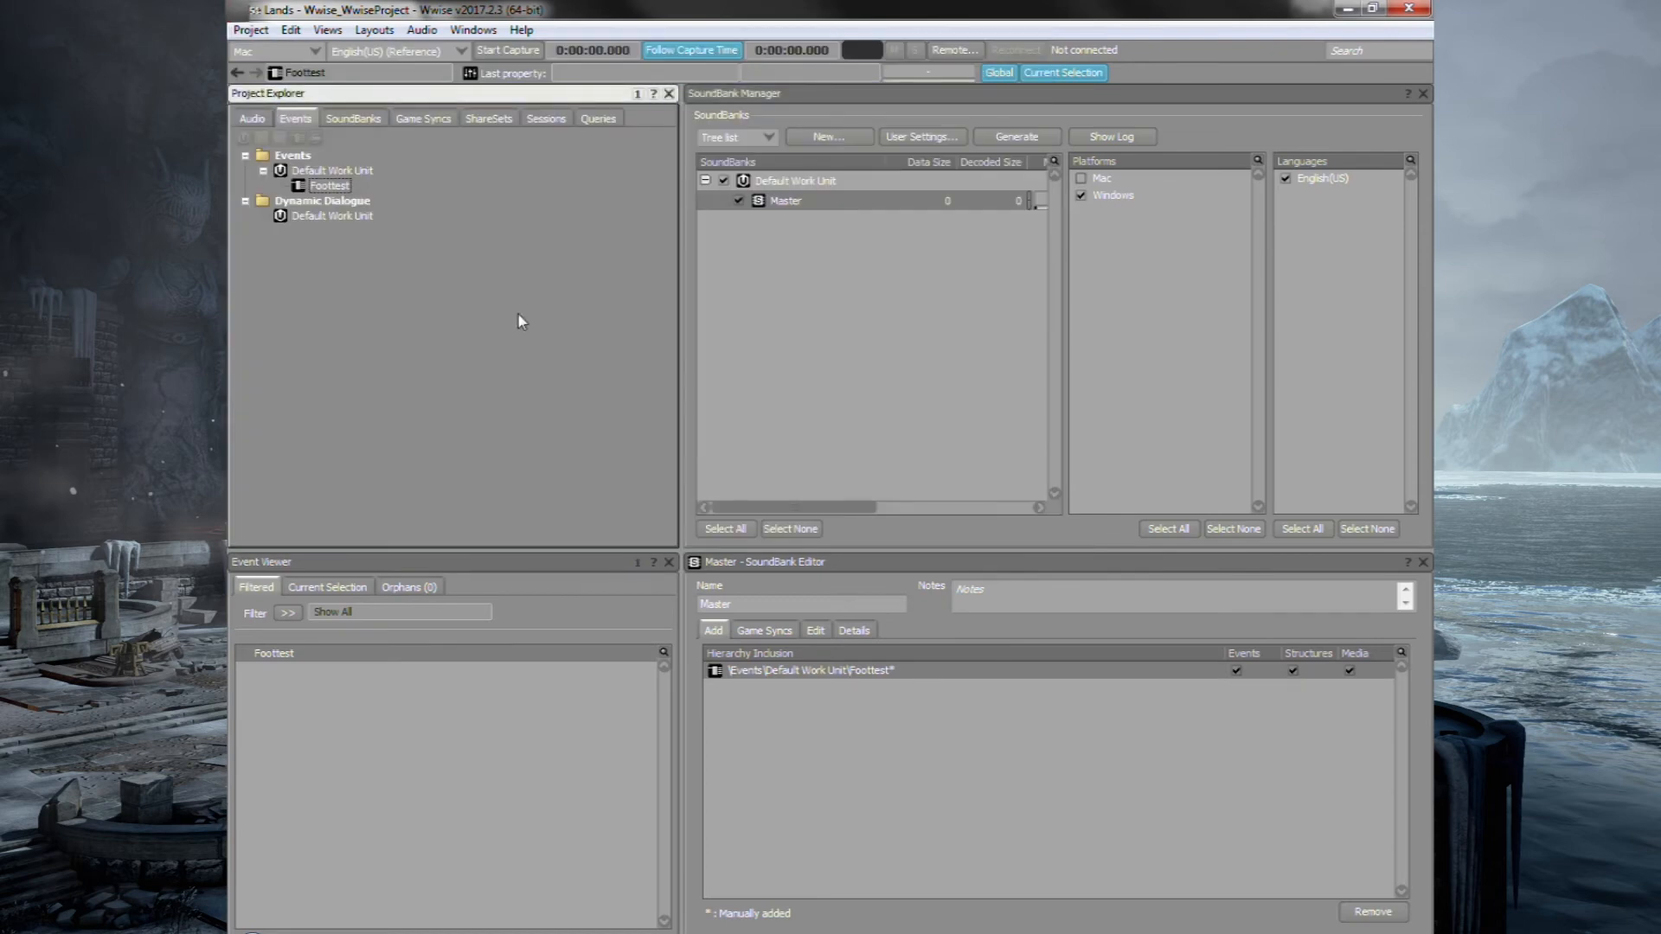
left_click(1016, 137)
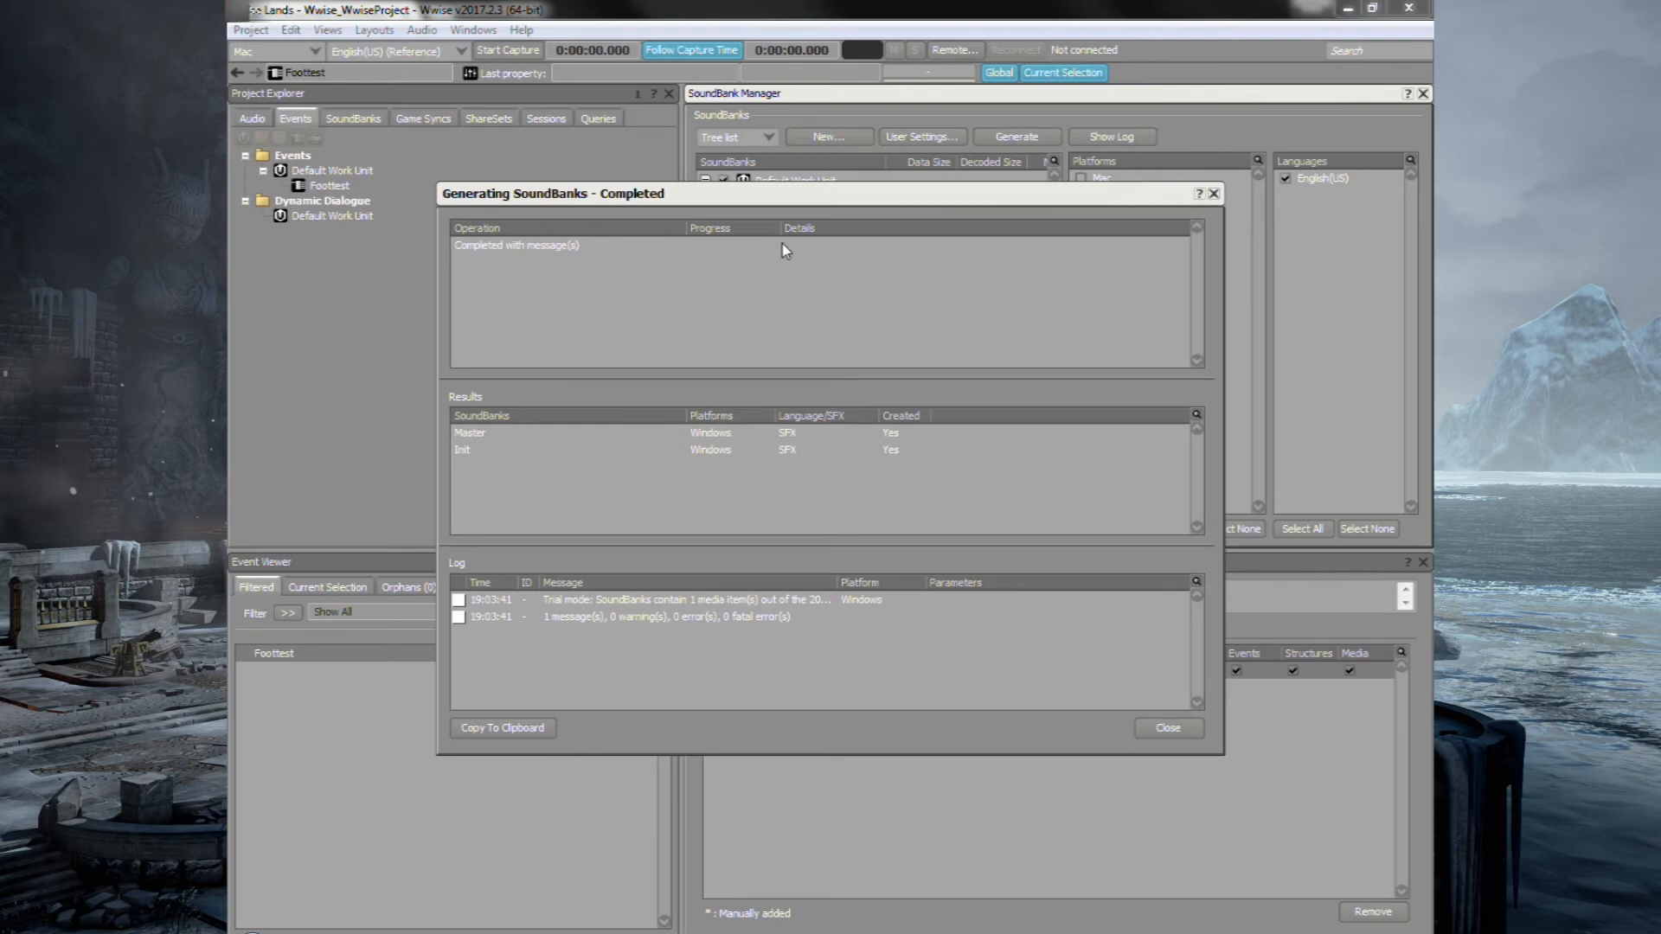
mouse_move(1168, 728)
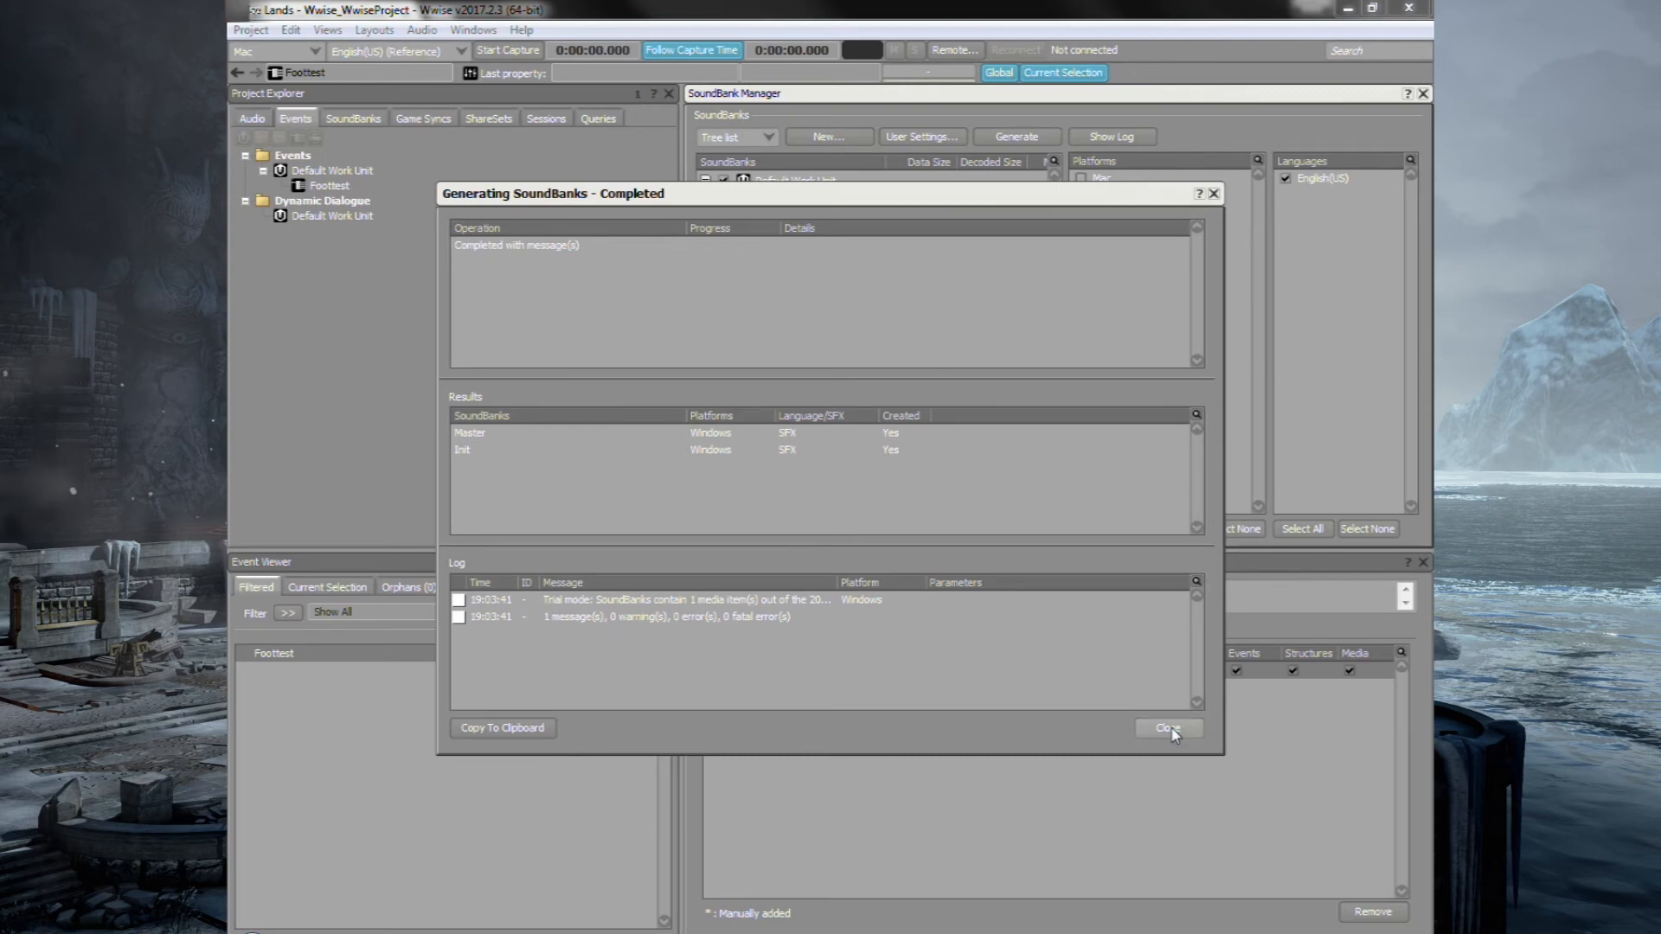
left_click(1167, 728)
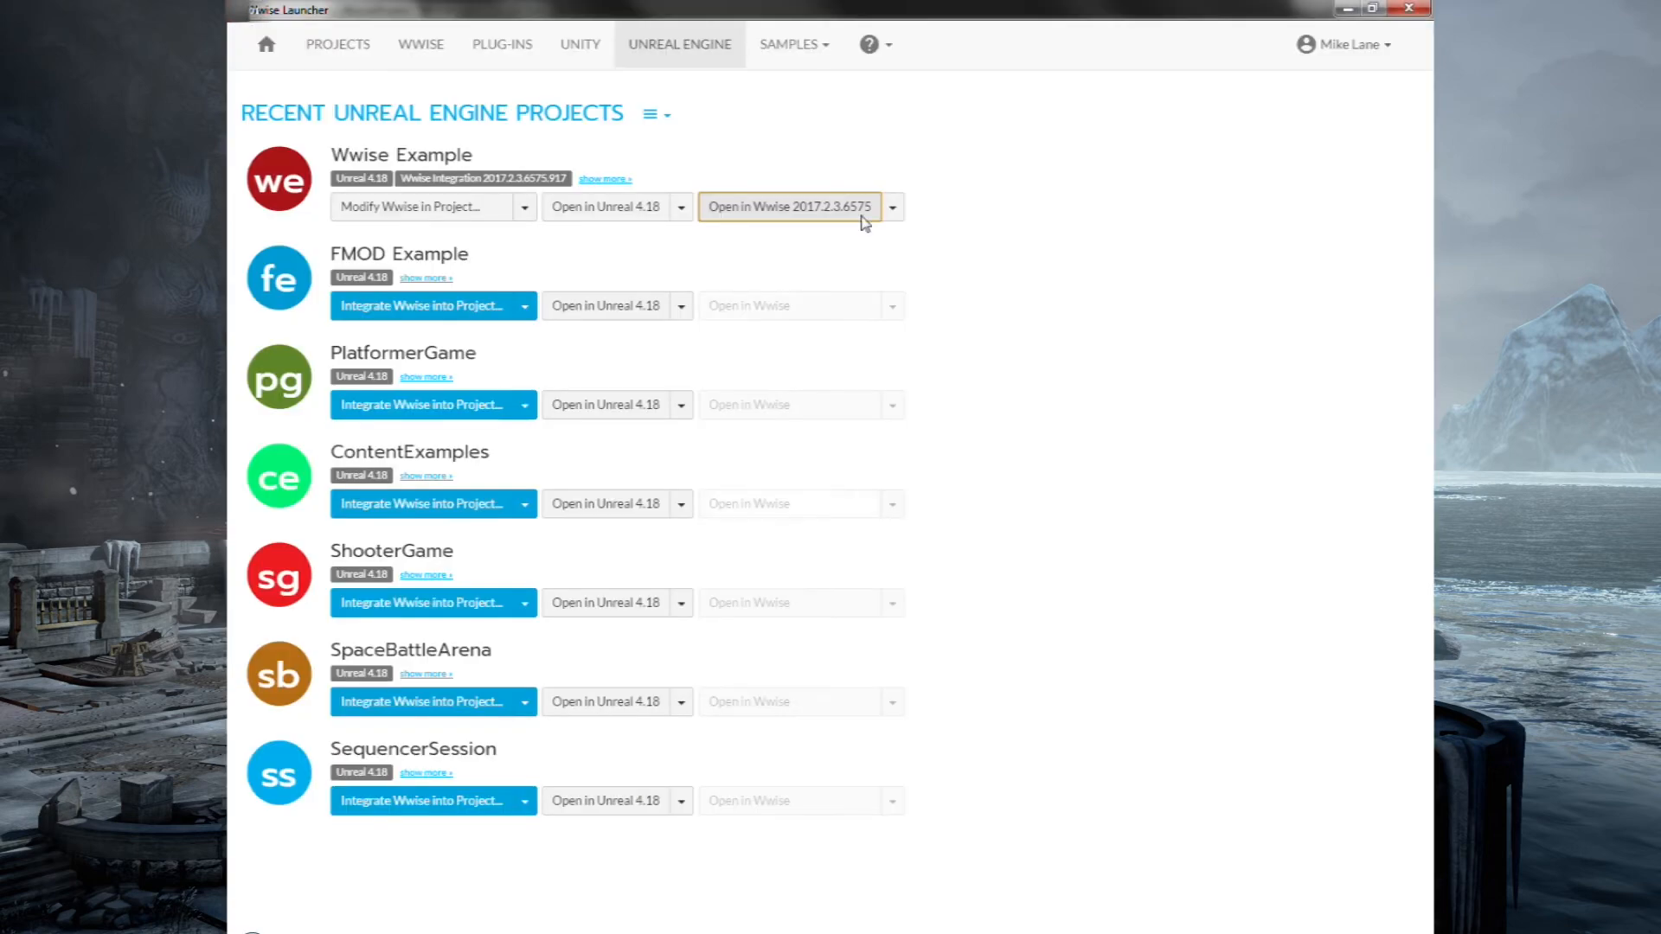
mouse_move(605, 205)
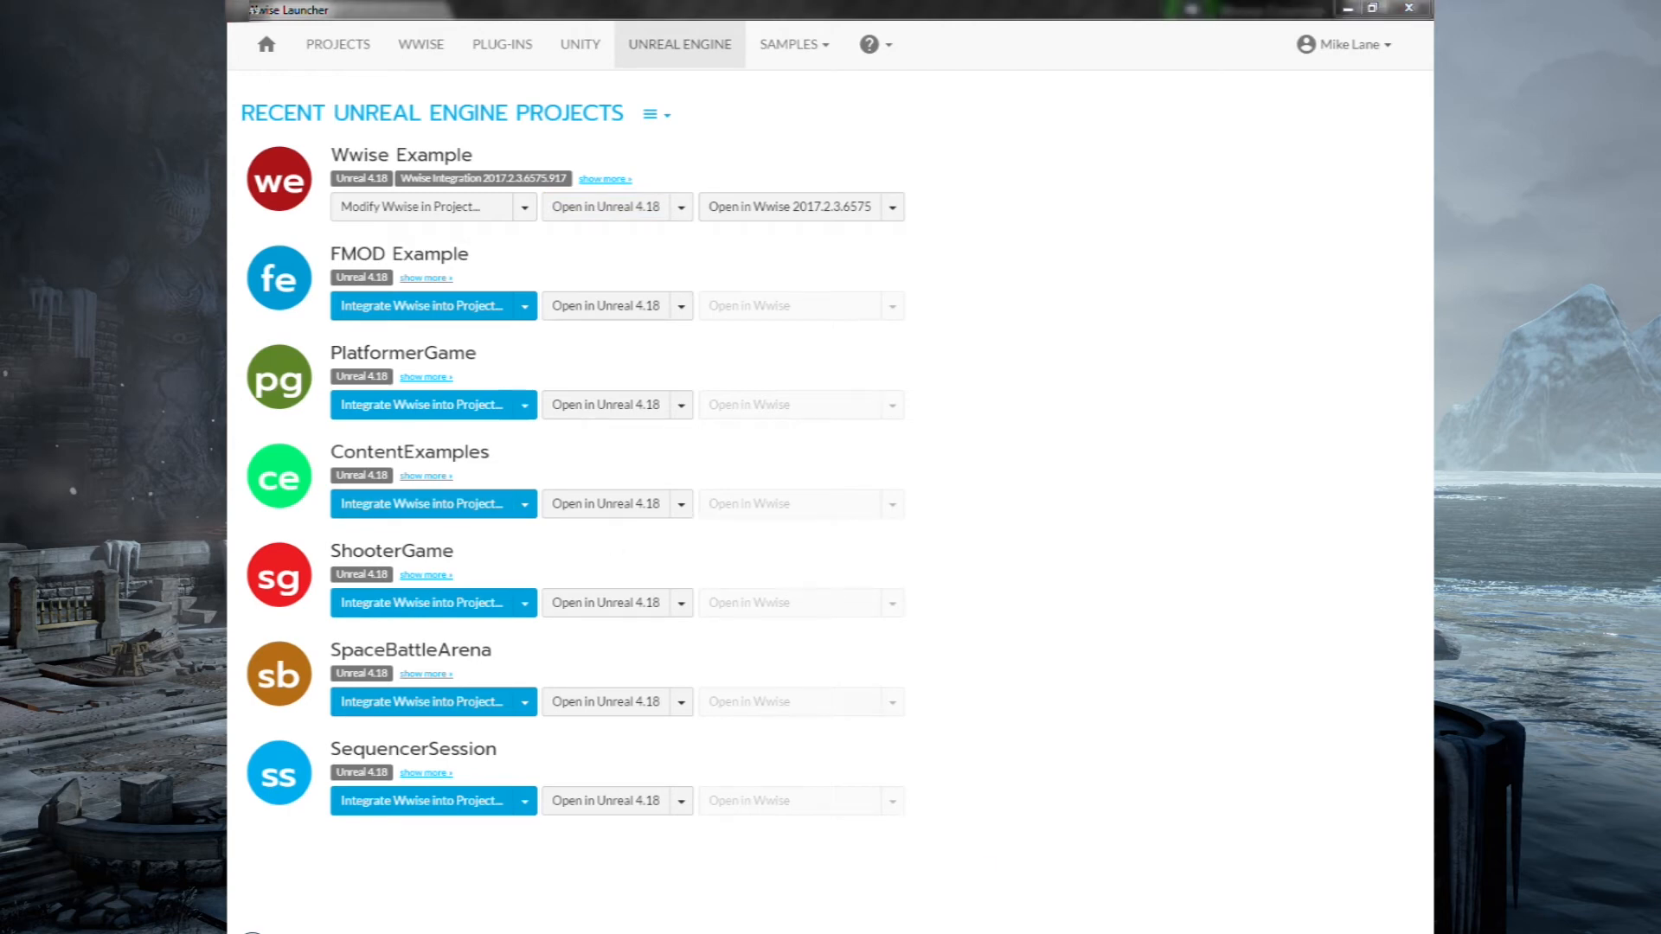
left_click(606, 206)
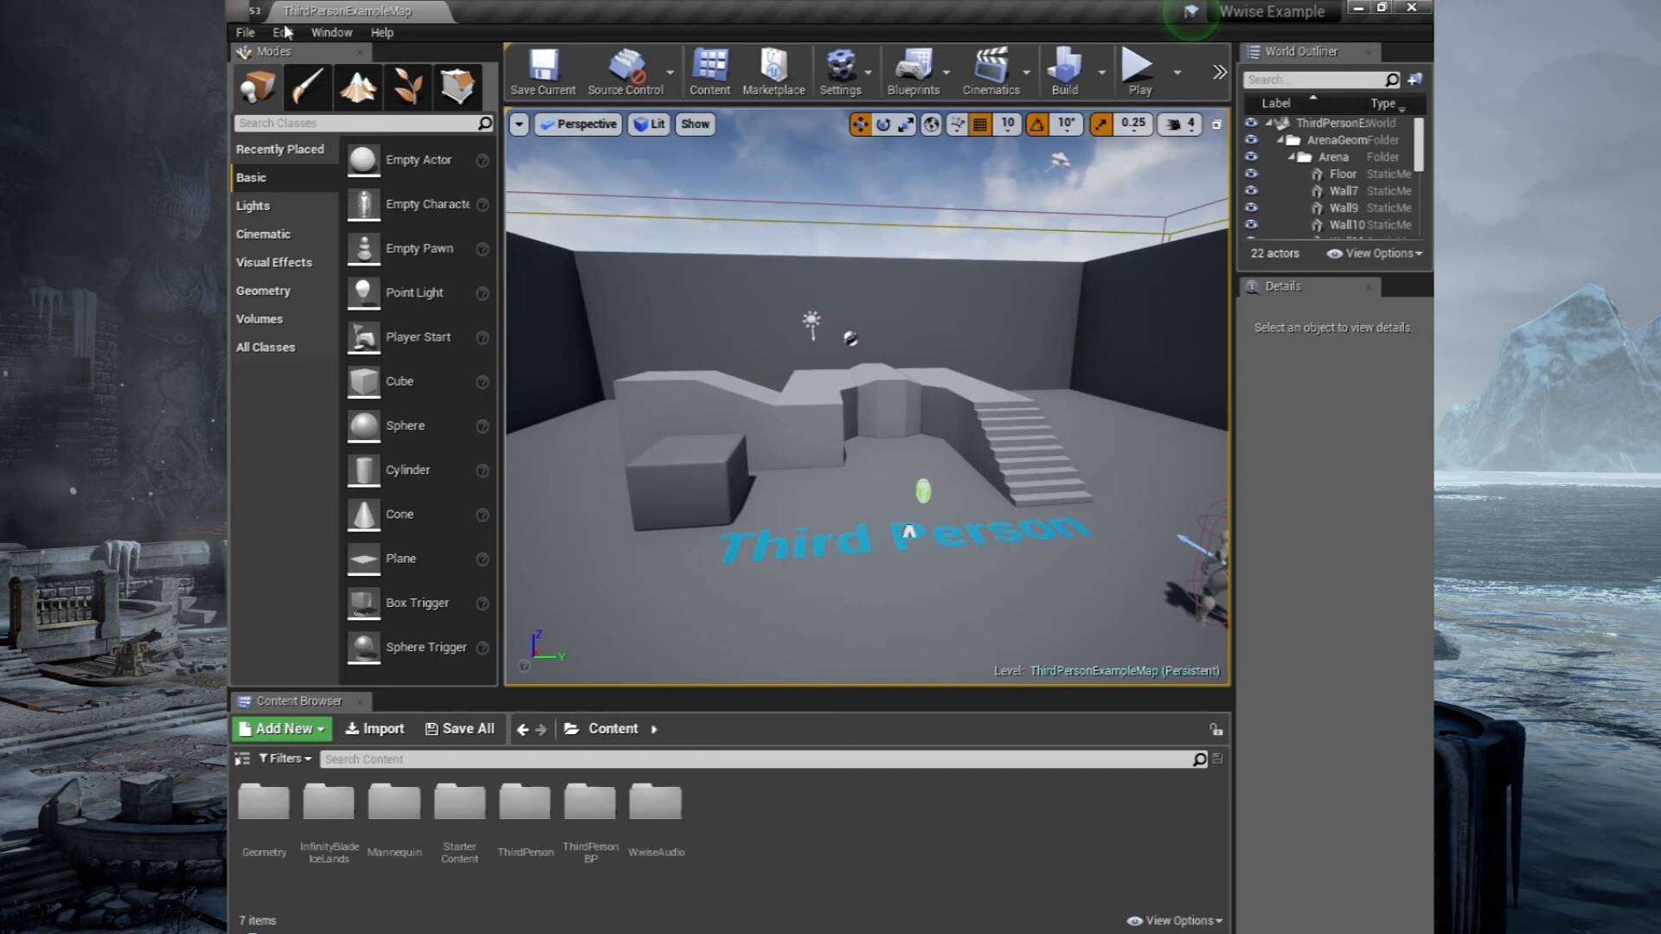
left_click(281, 31)
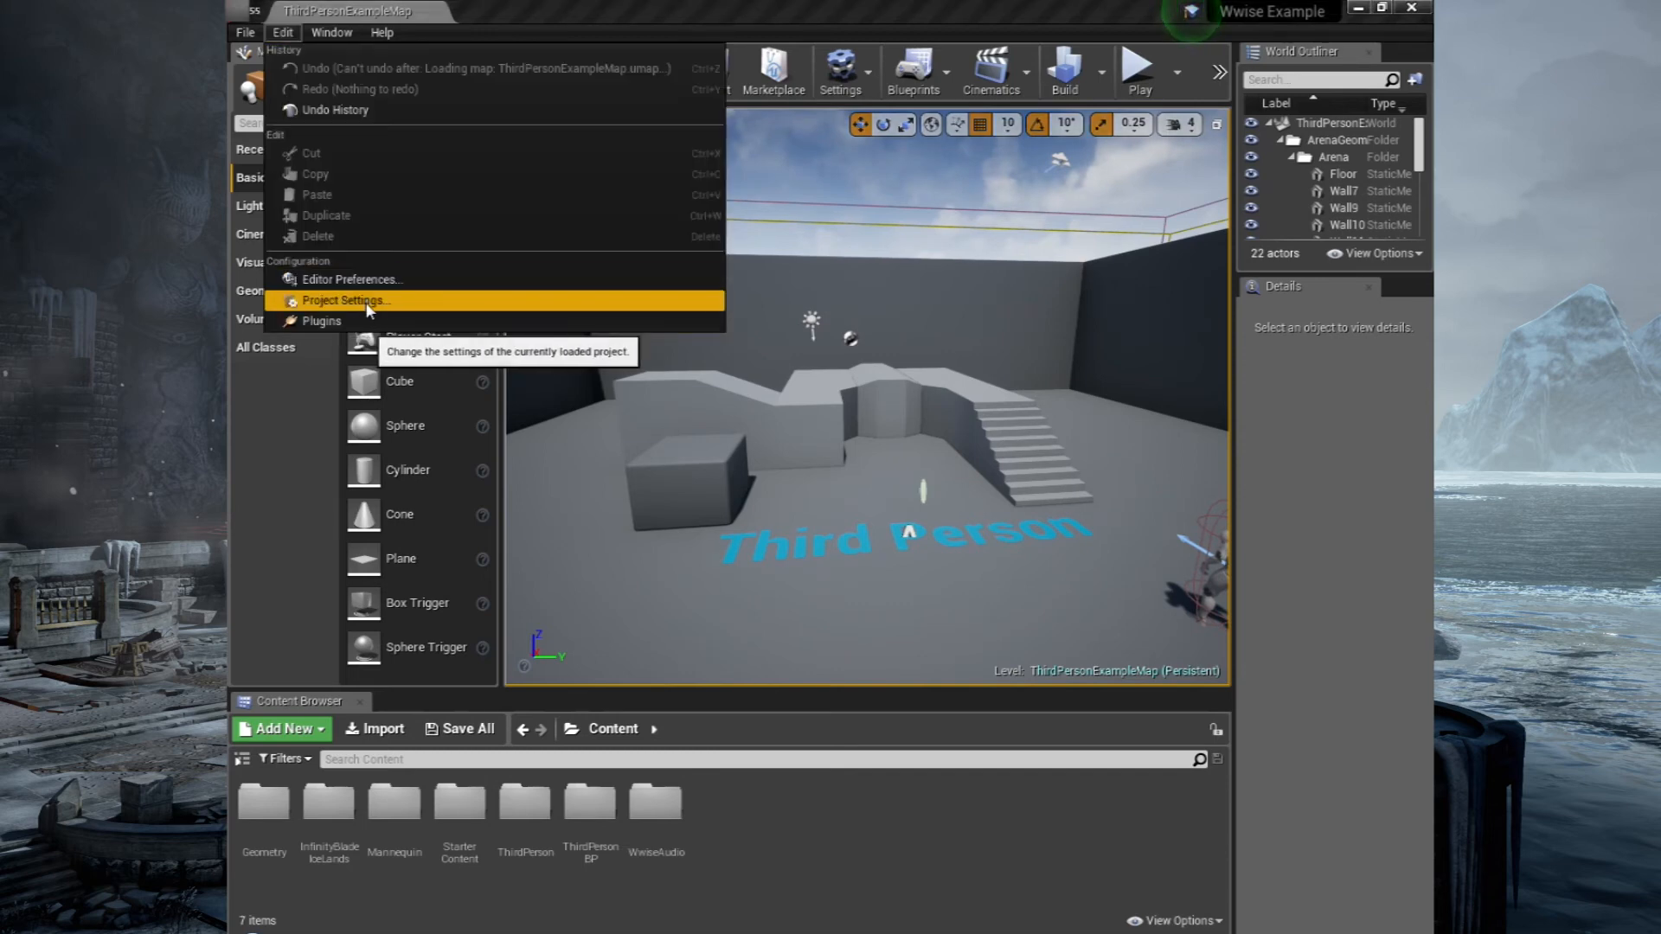
left_click(344, 299)
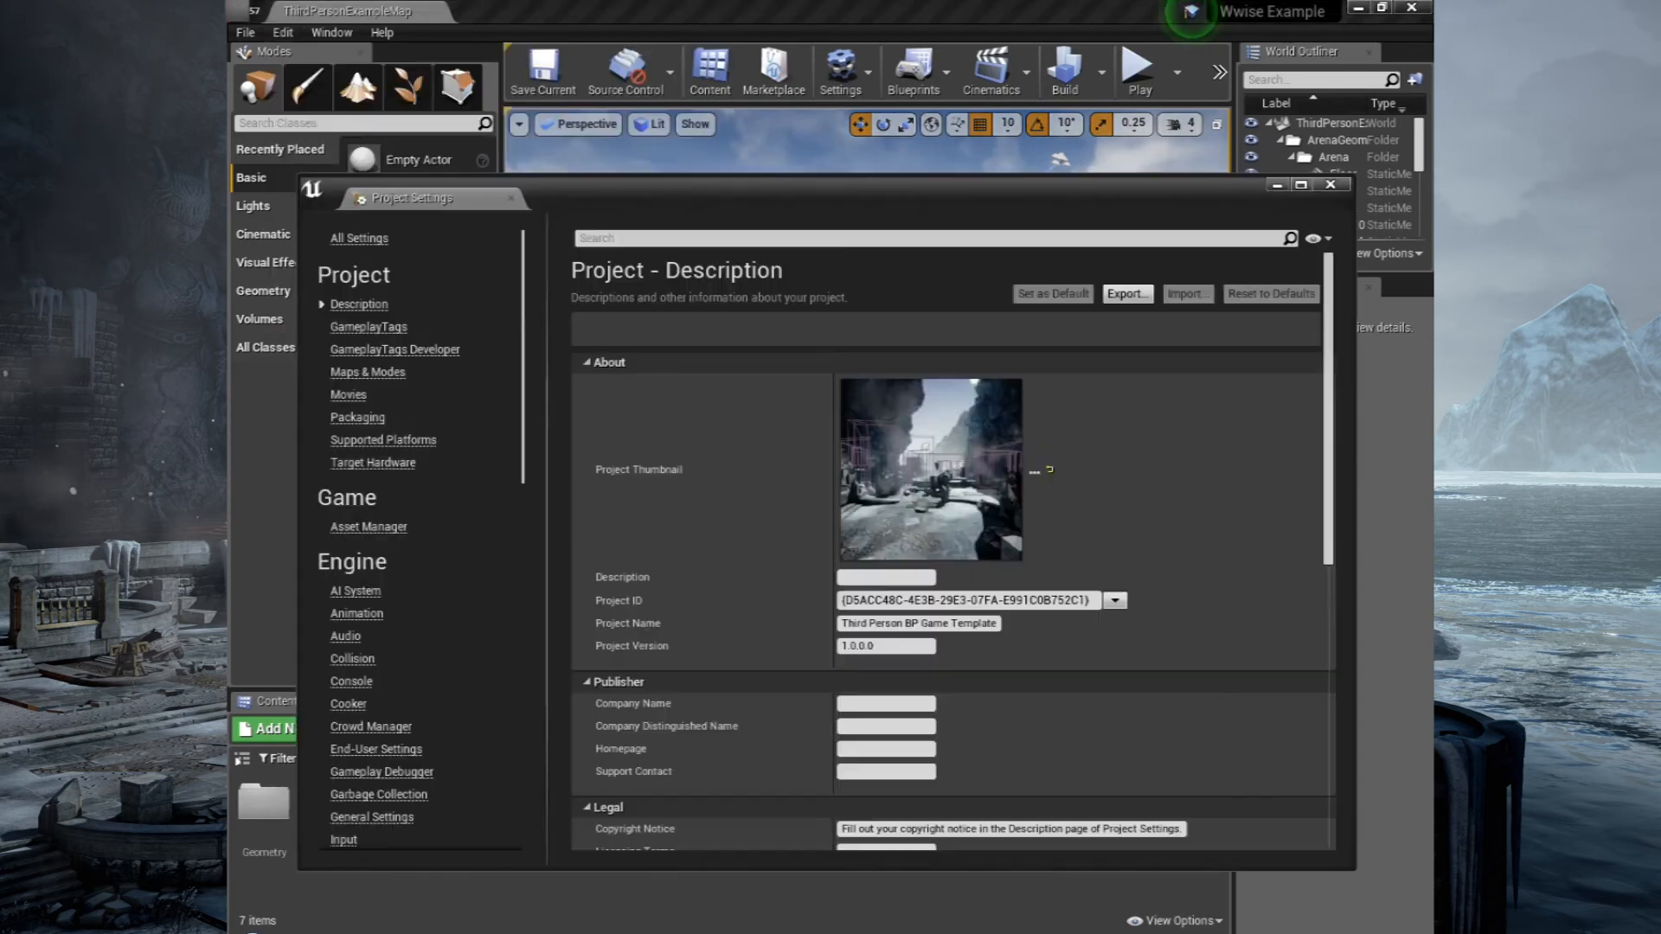
scroll("down", 3)
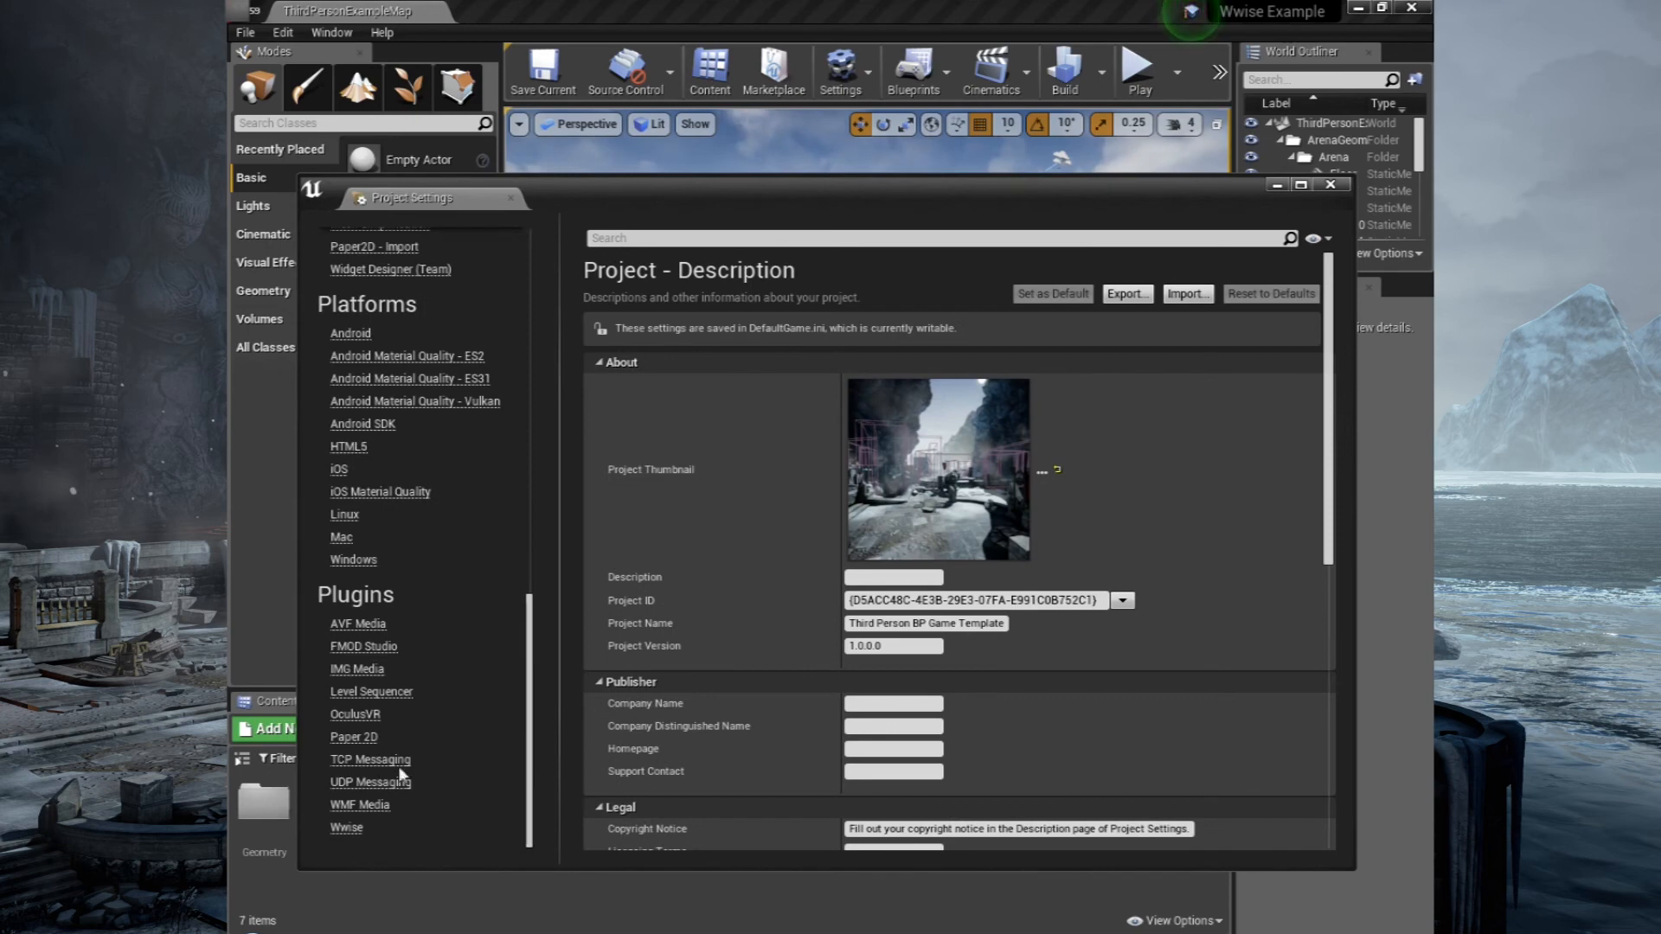
left_click(346, 827)
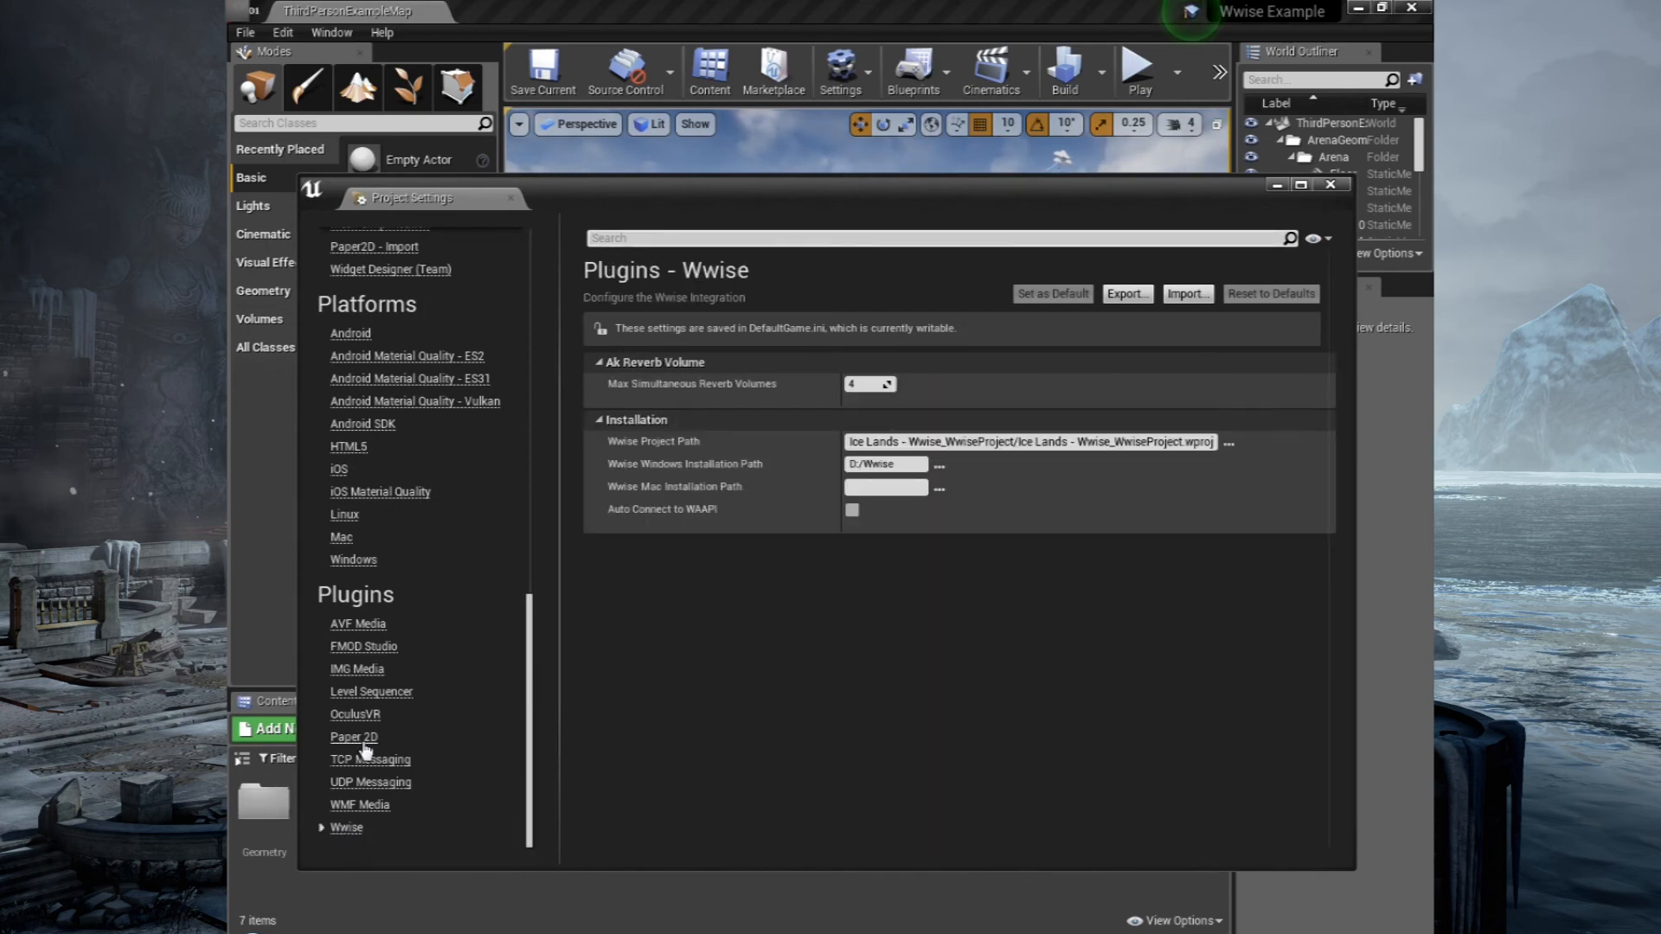
mouse_move(393, 773)
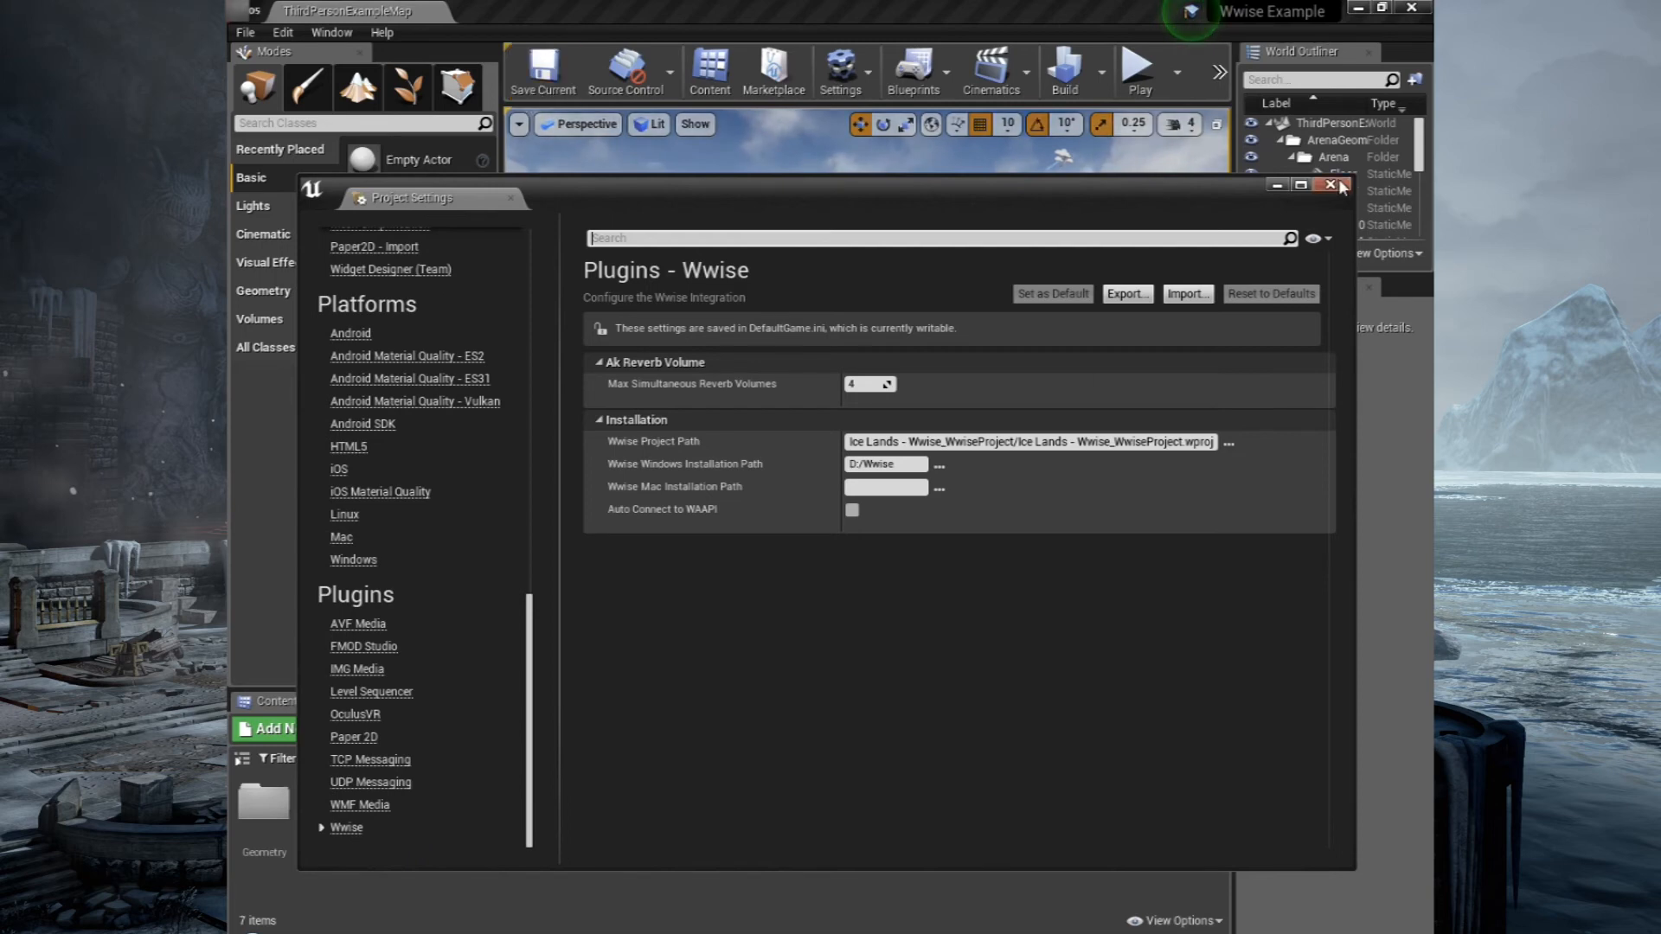
left_click(1329, 185)
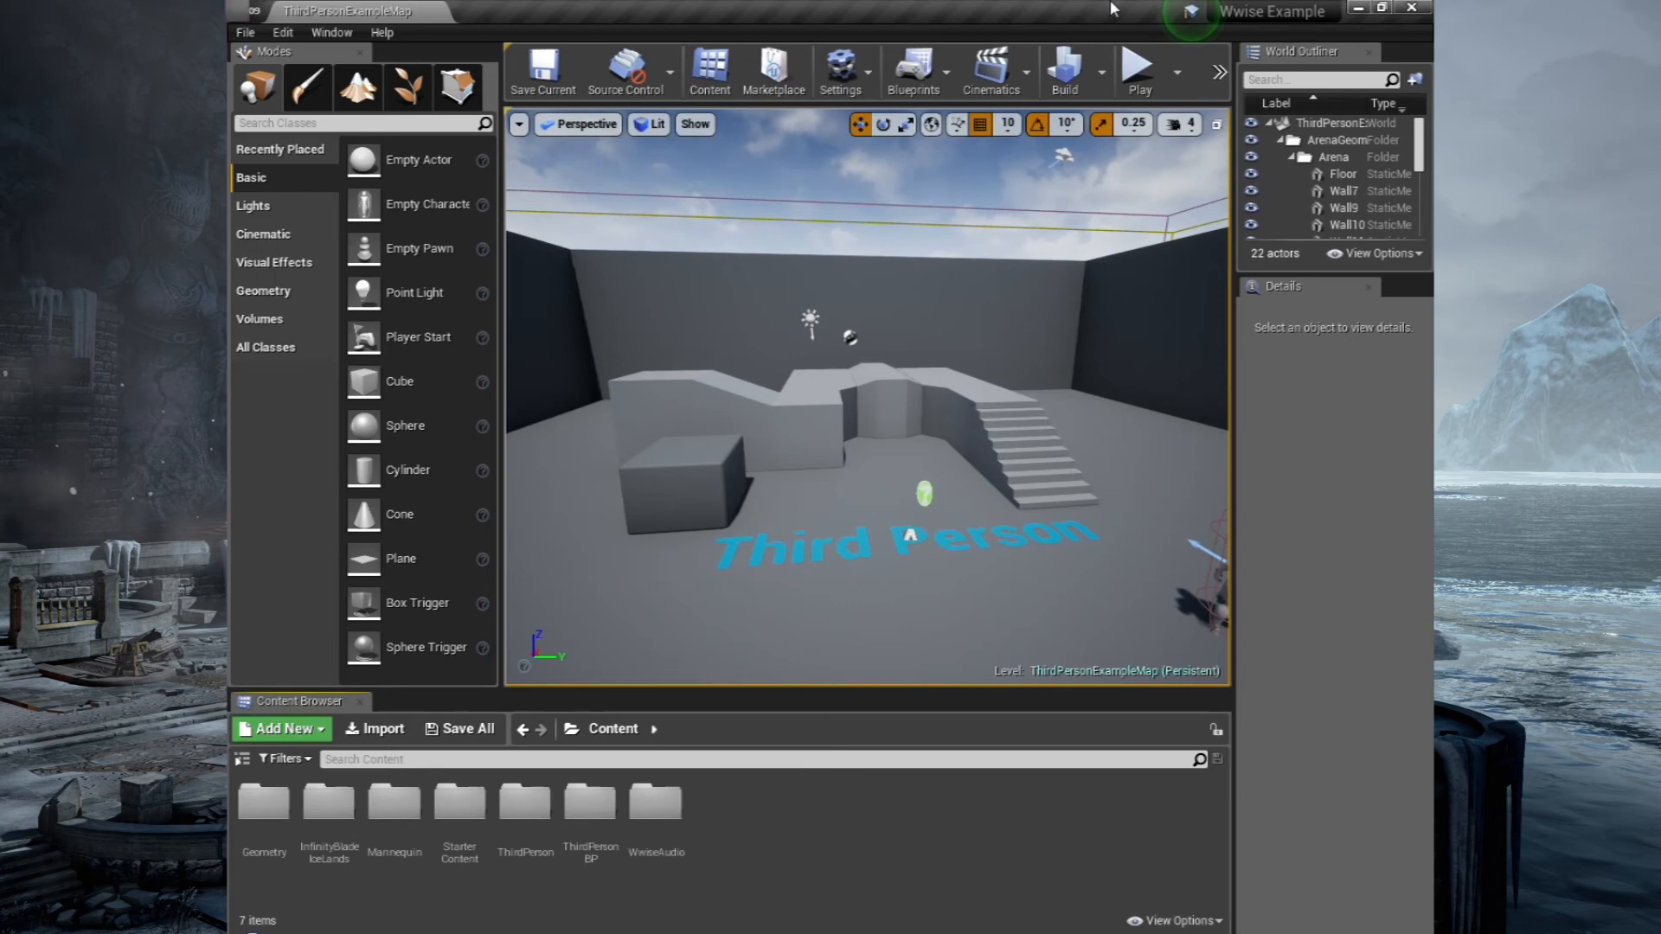
Create an Events folder under WwiseAudio and open it, ready for new content.
double_click(654, 801)
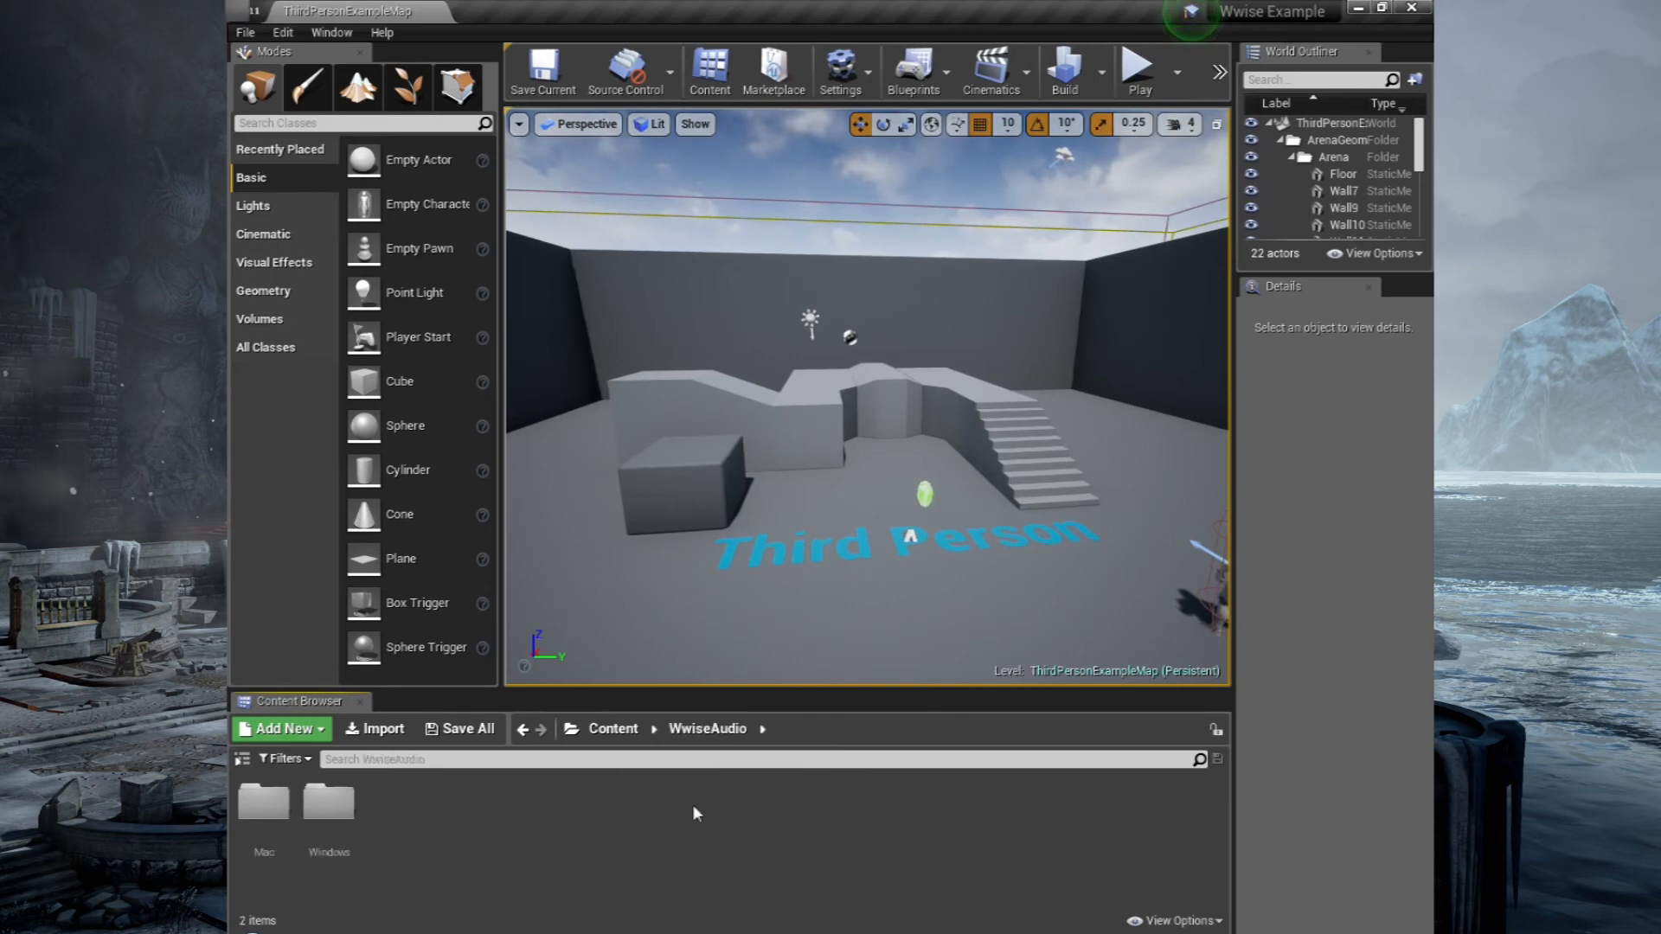
left_click(612, 729)
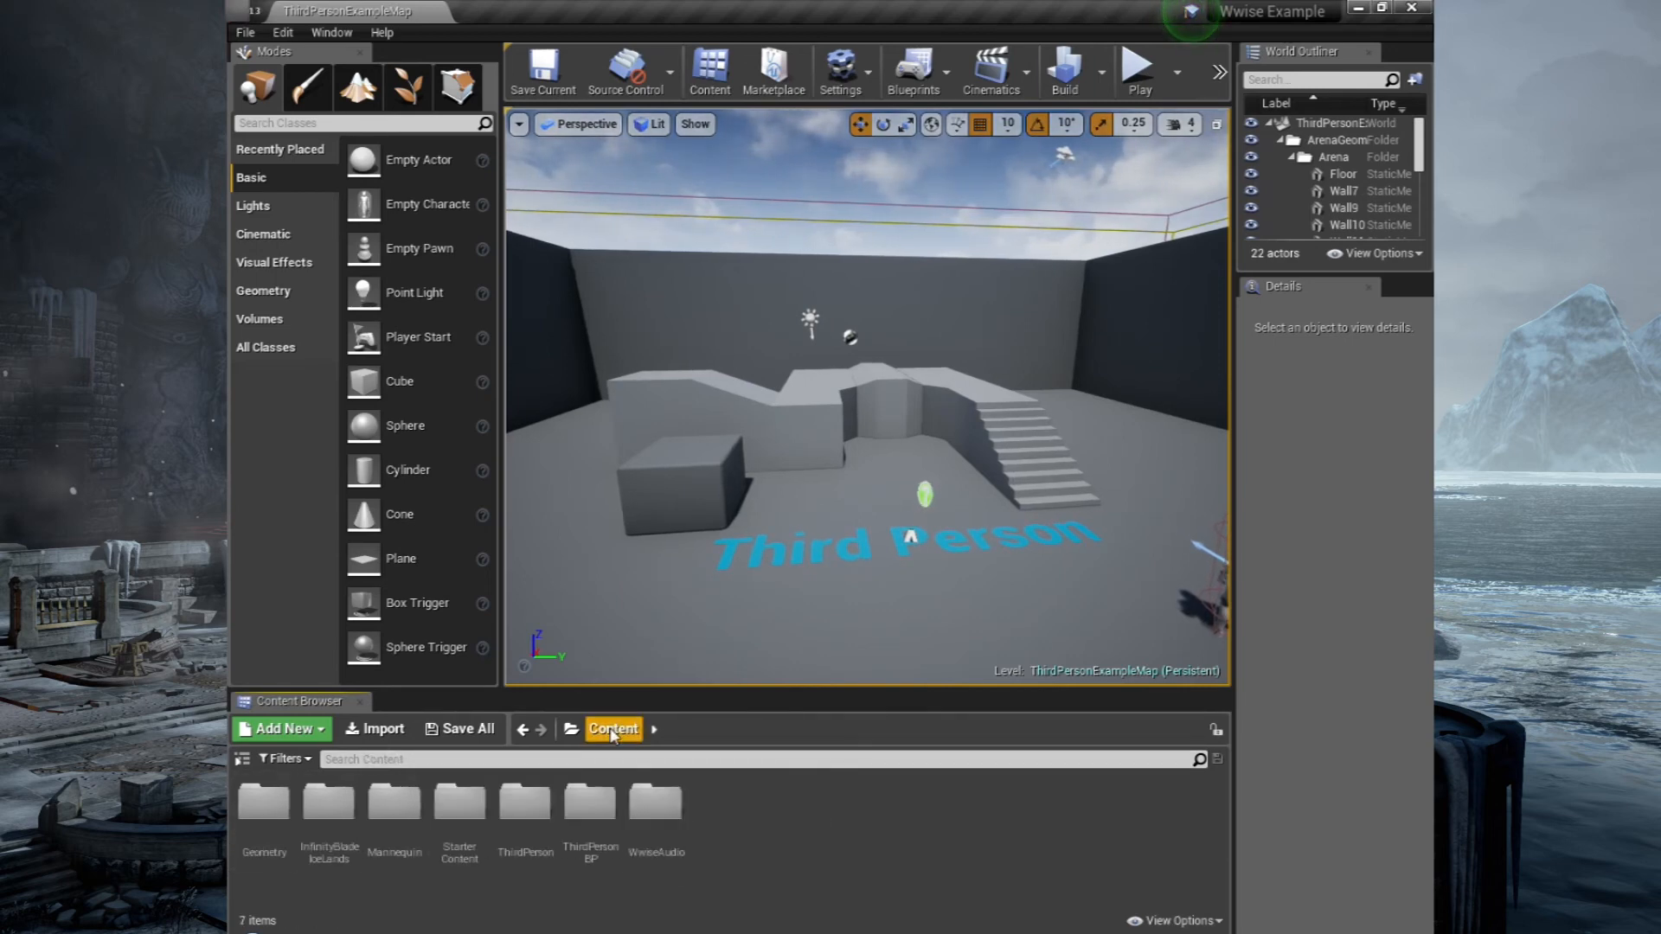
mouse_move(748, 809)
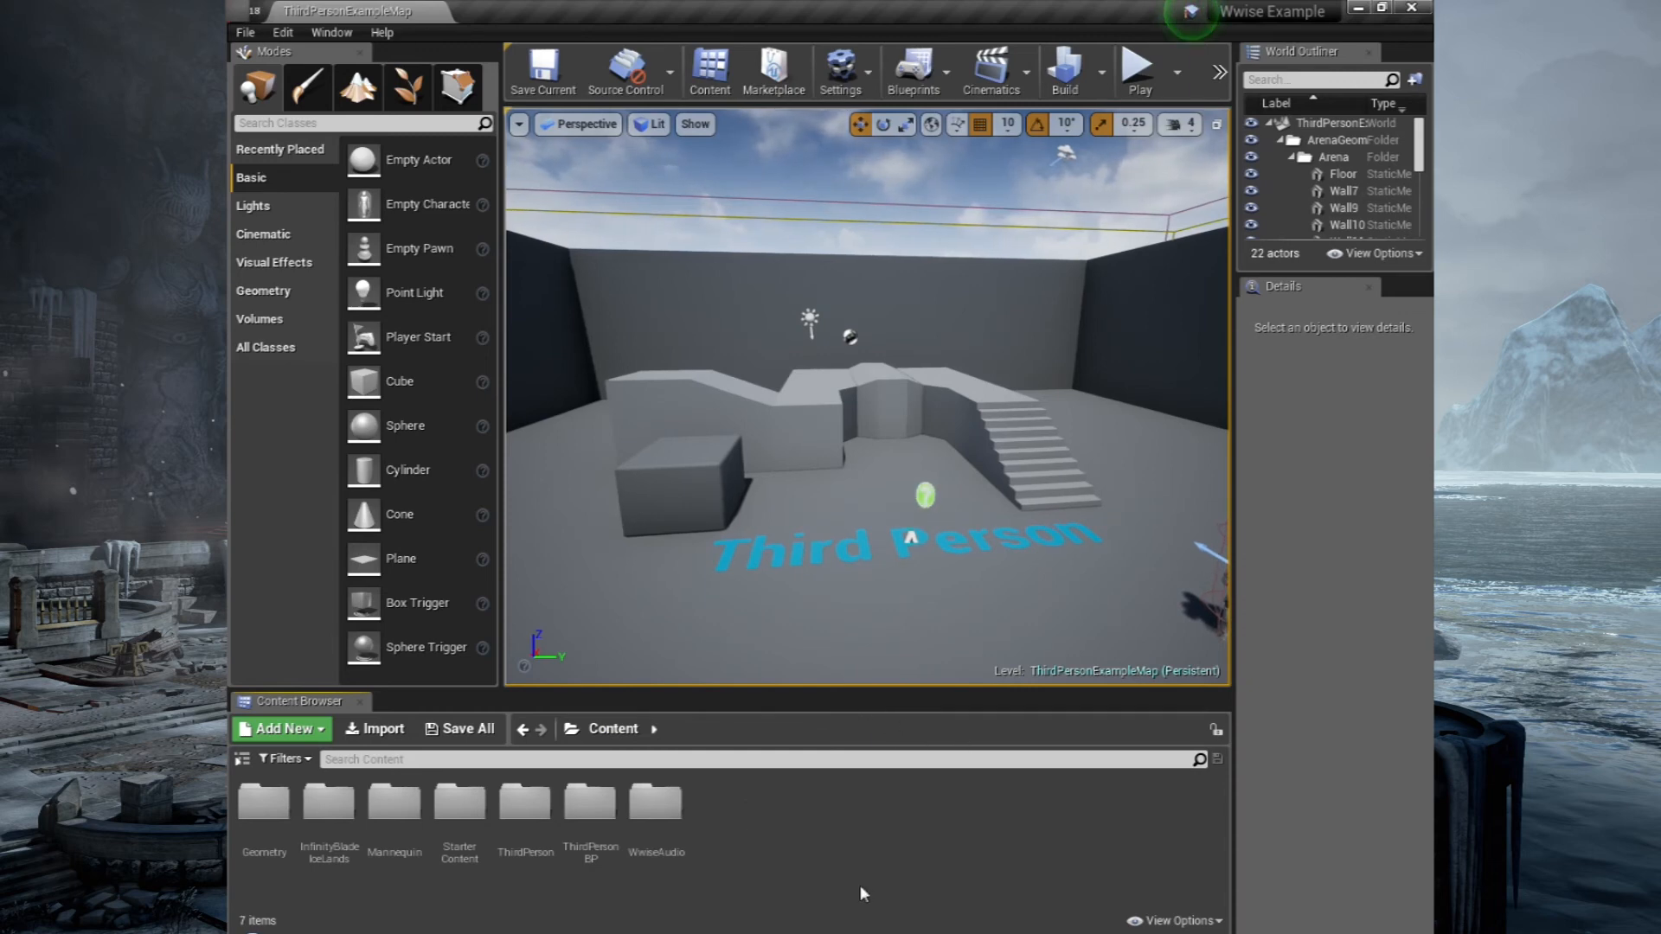
mouse_move(655, 801)
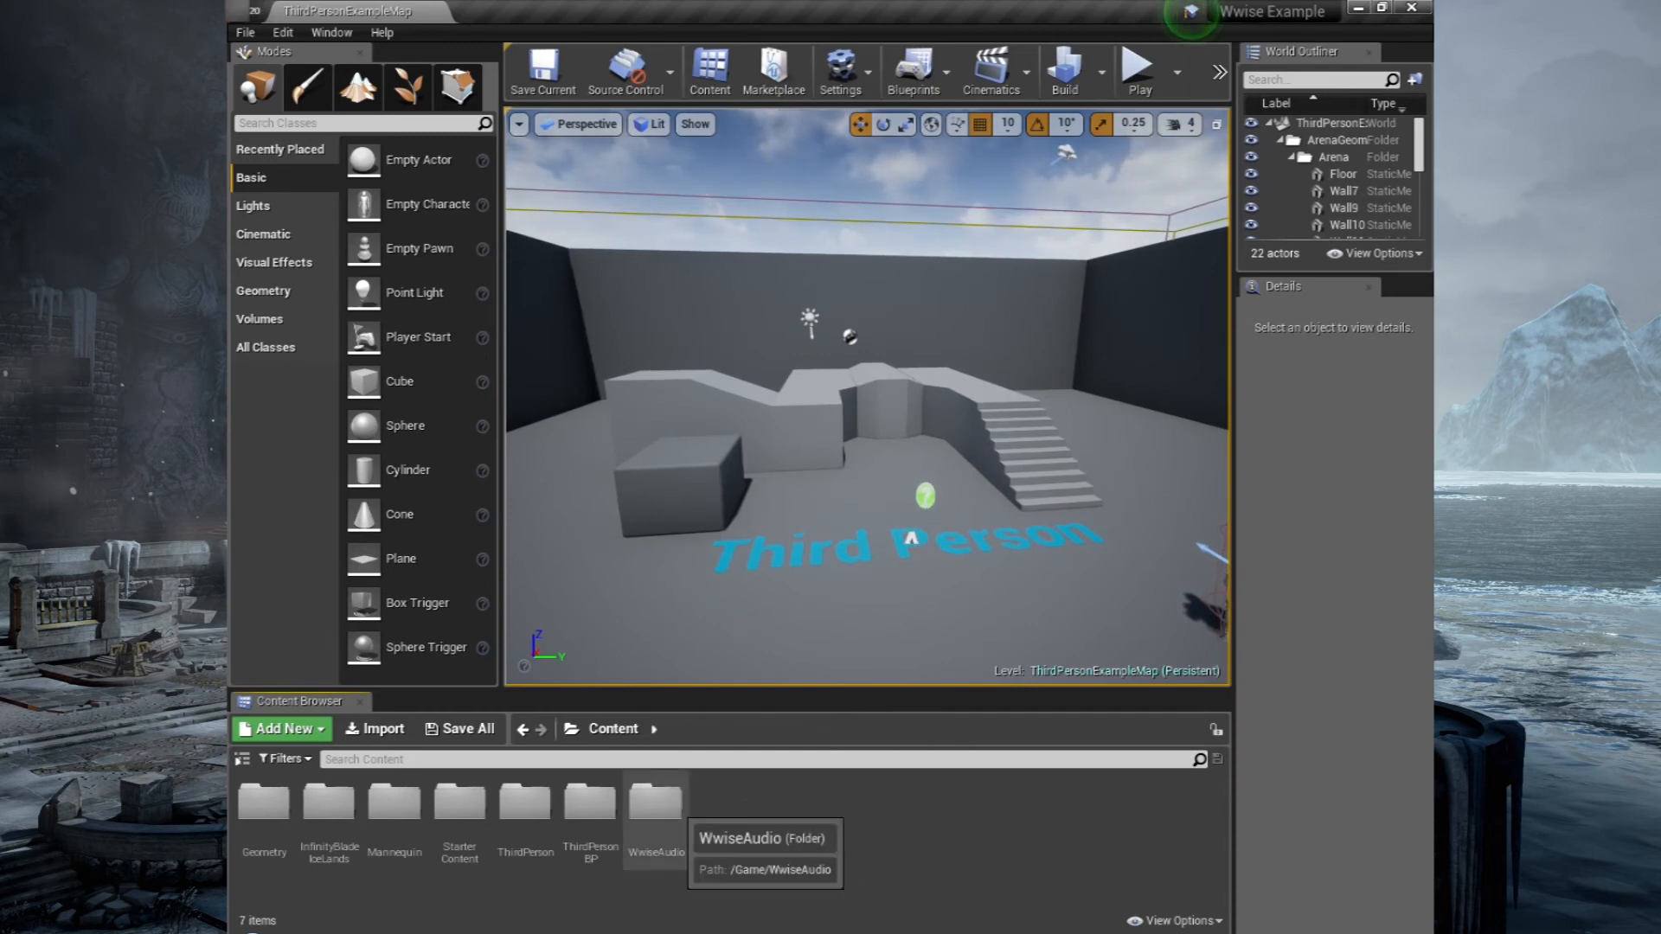
left_click(280, 728)
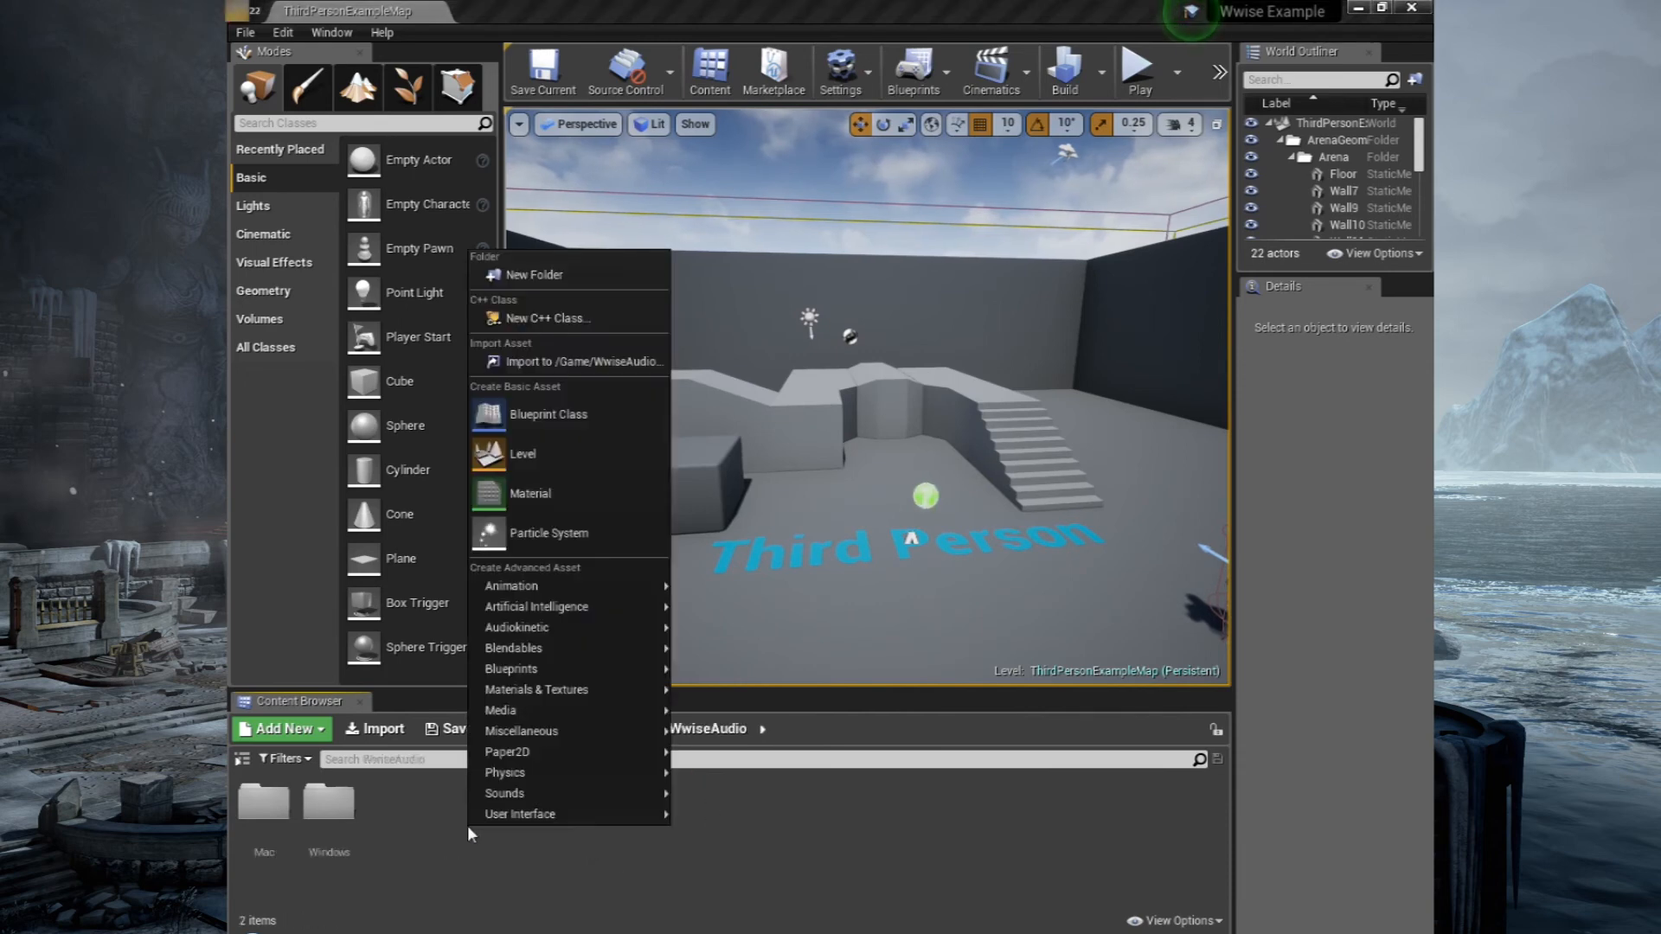
left_click(533, 275)
type("Events")
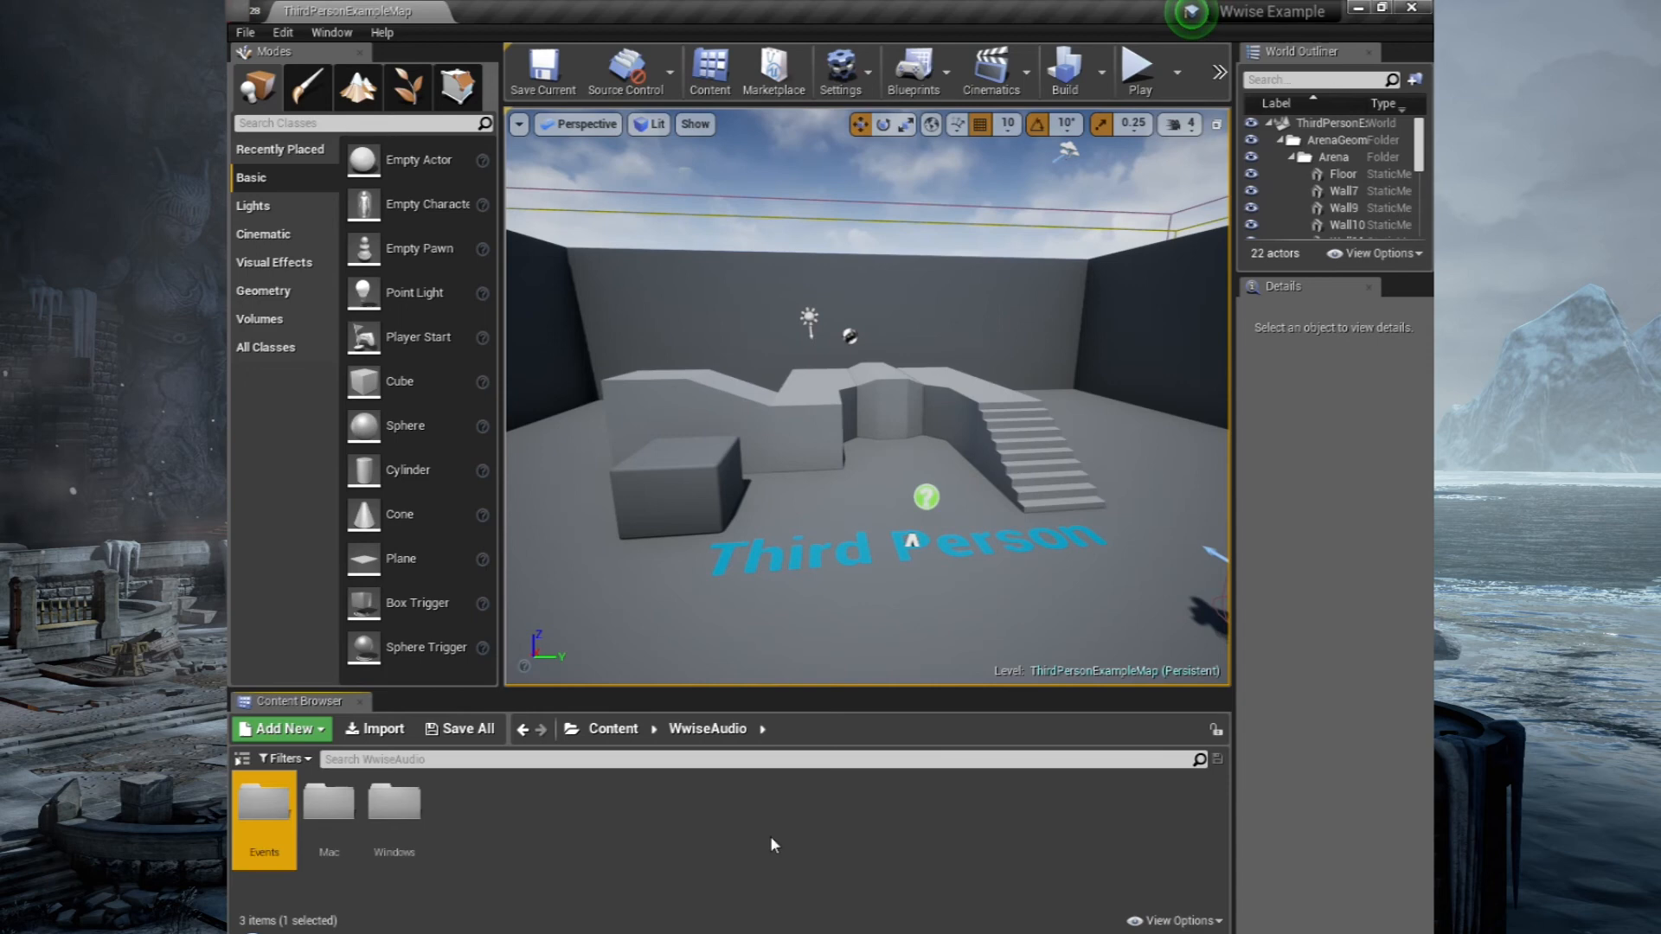
double_click(263, 803)
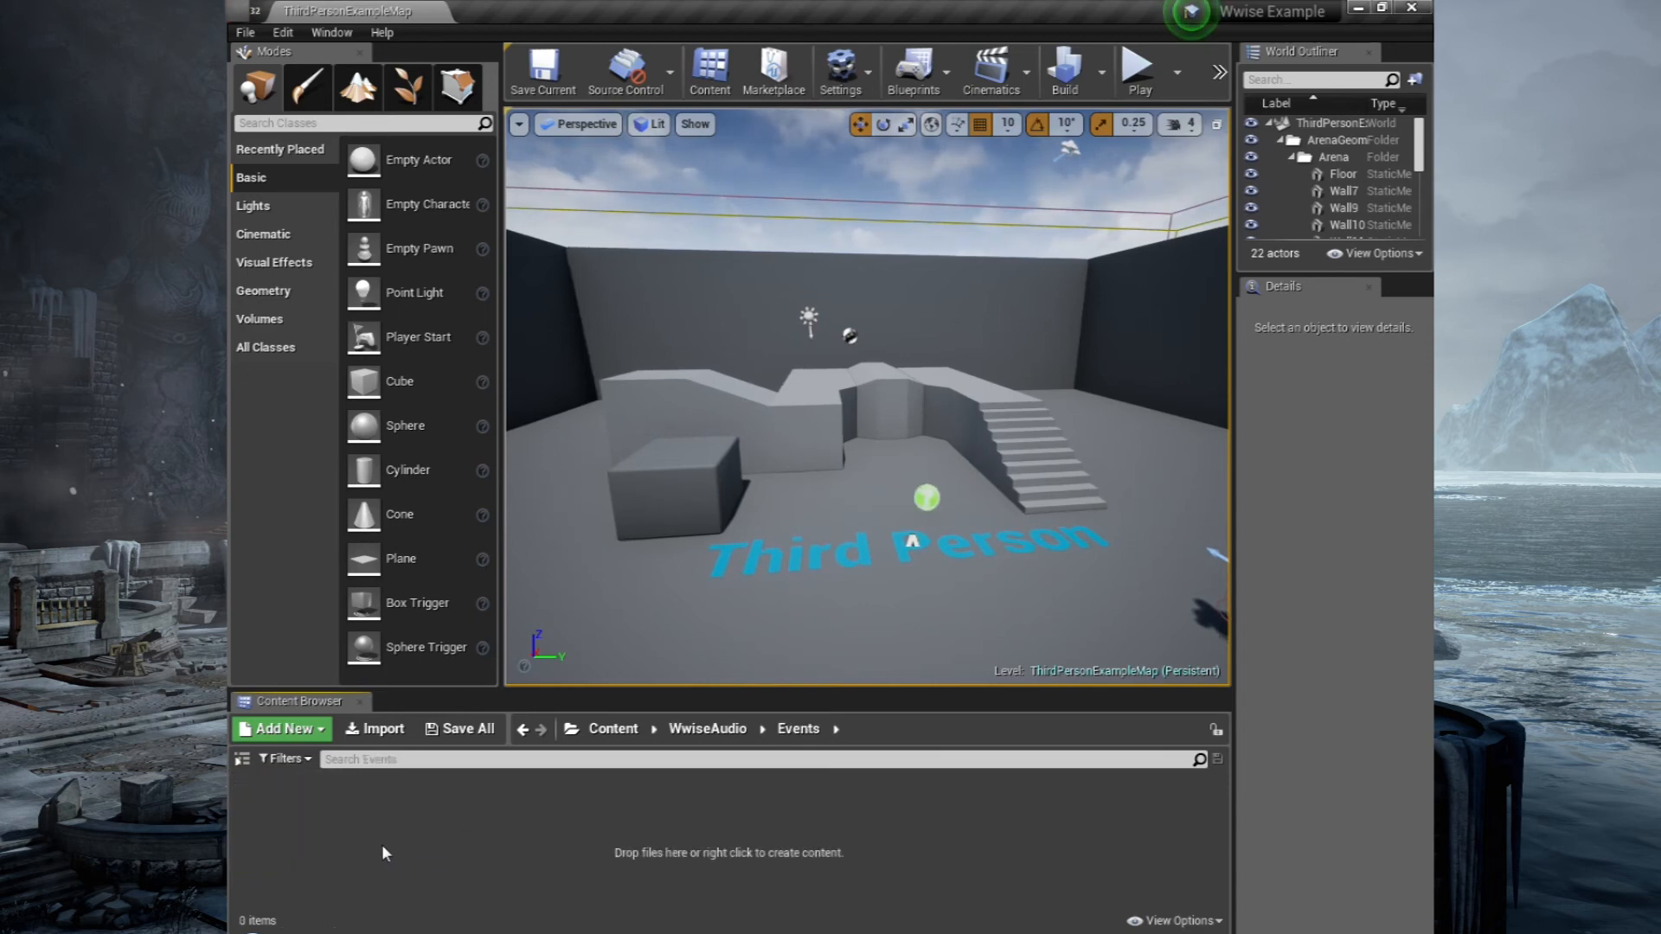
left_click(281, 728)
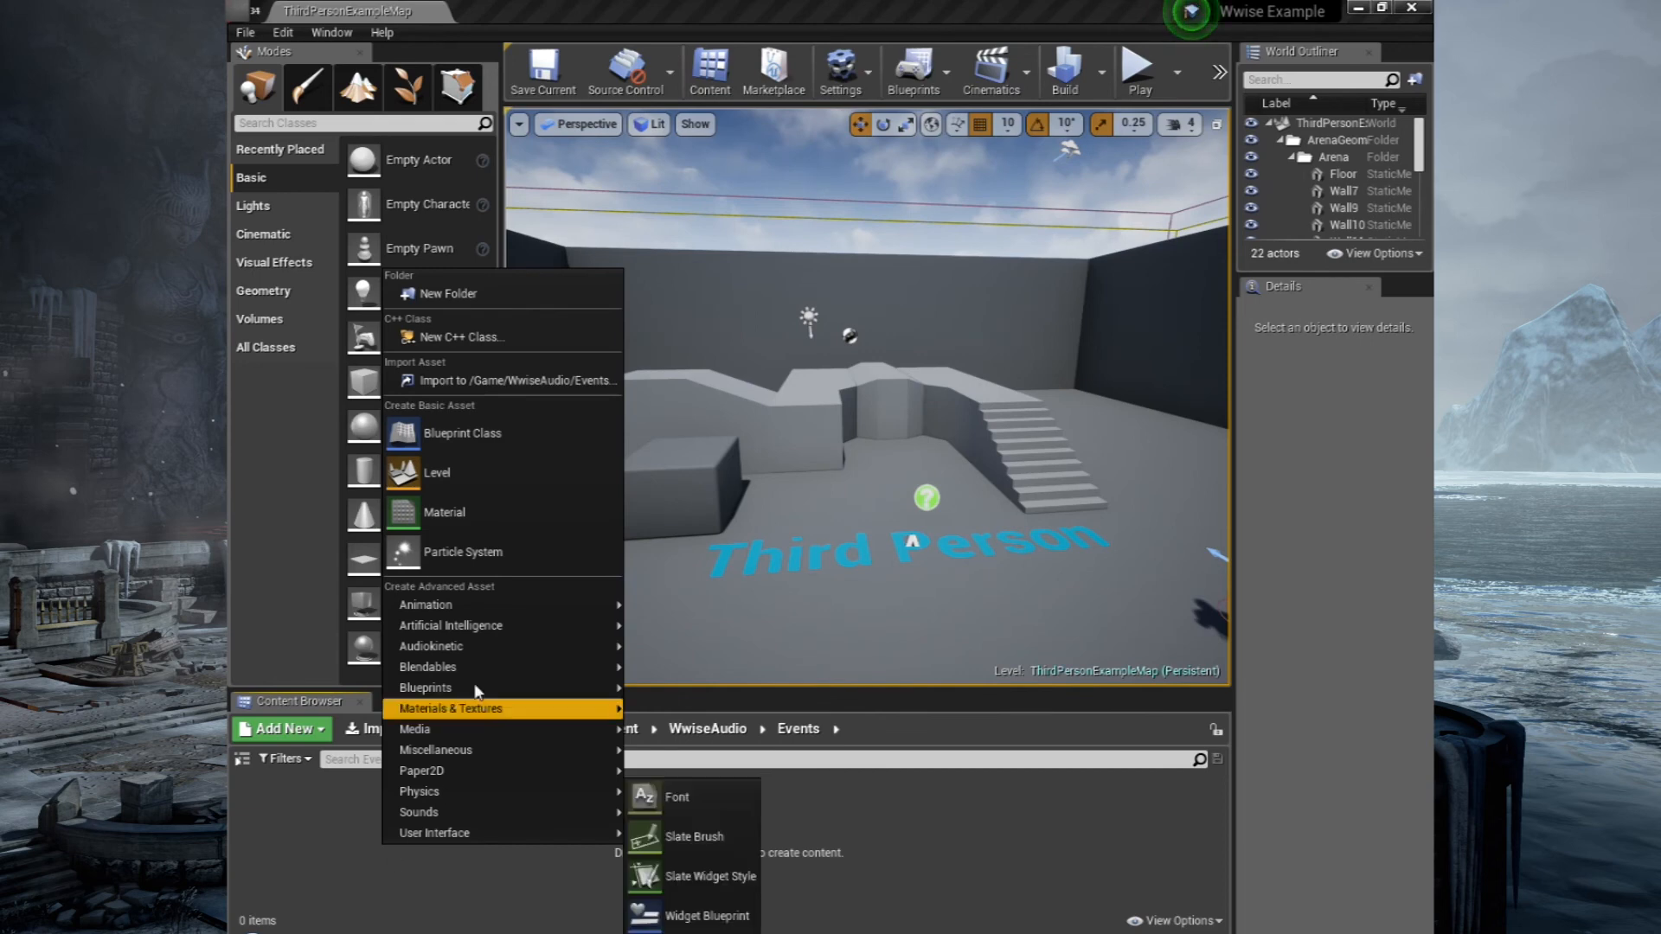
mouse_move(444, 645)
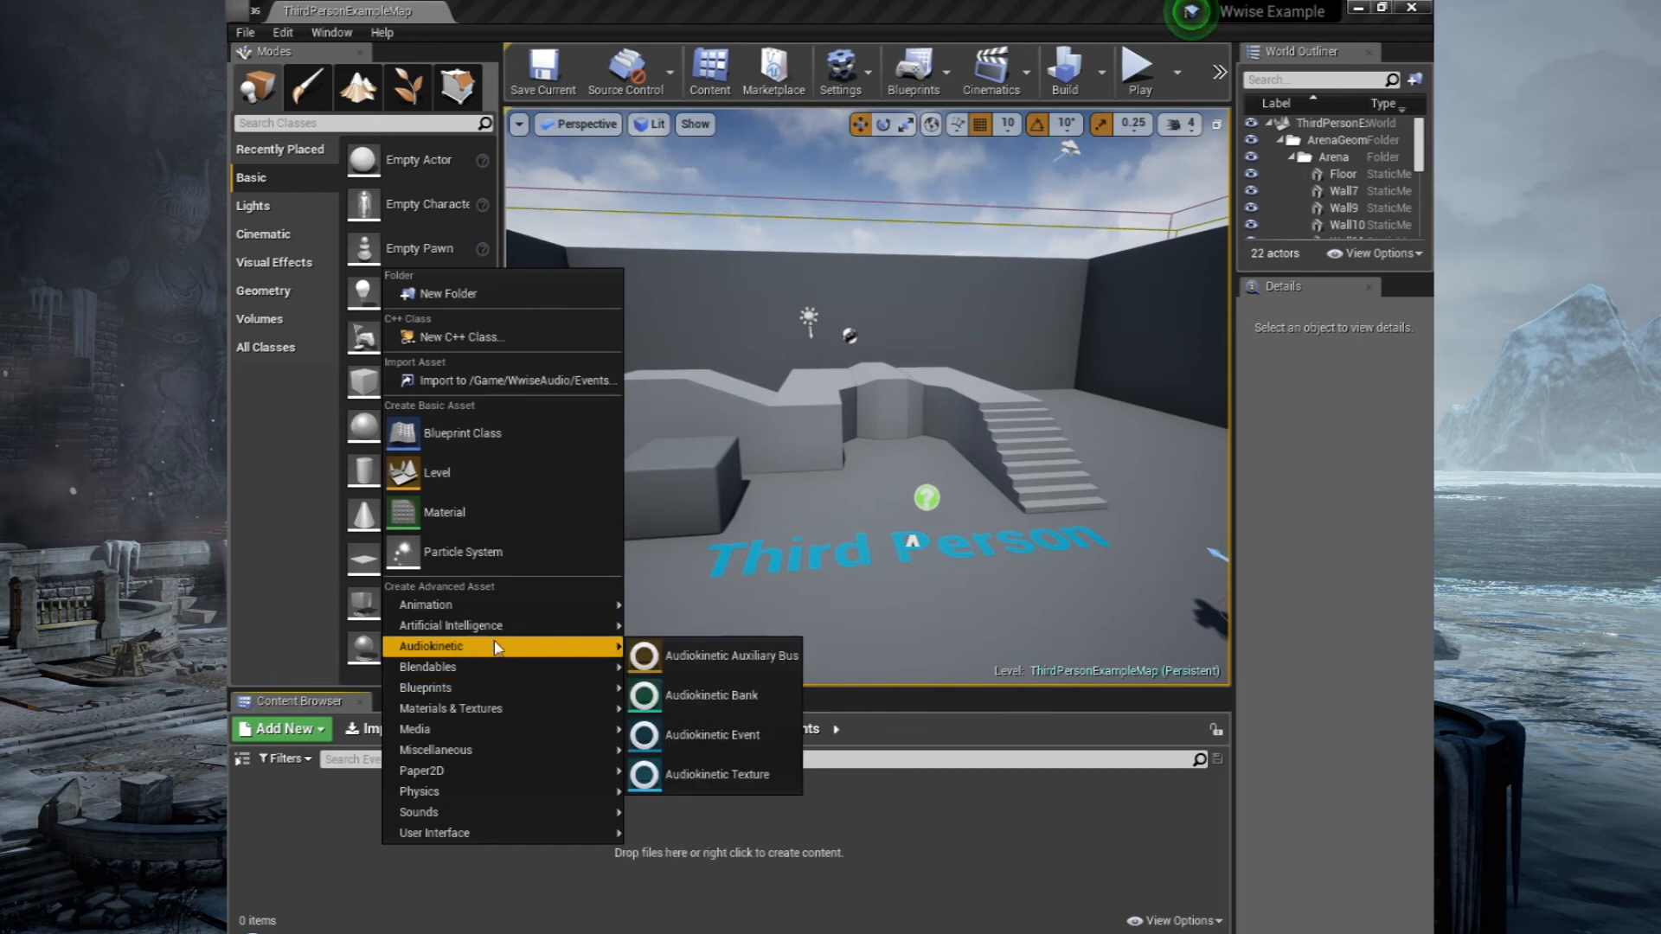
Drag Foottest from the WaapiPicker's Default Work Unit into the Events folder as an Audiokinetic Event.
left_click(330, 31)
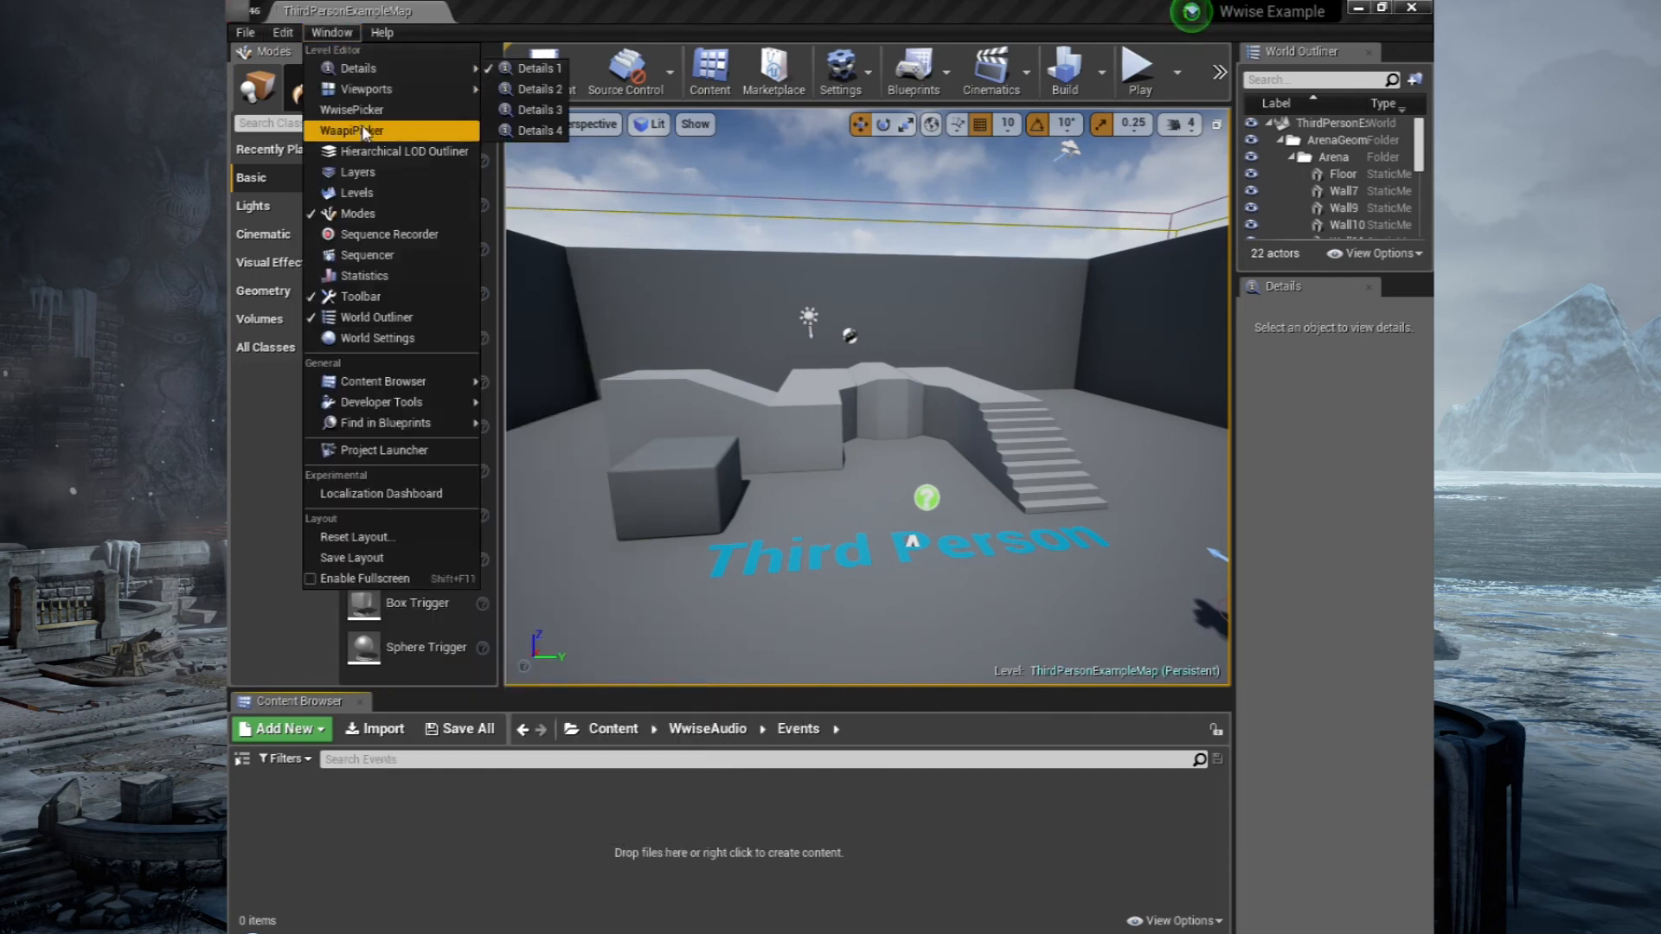
left_click(351, 130)
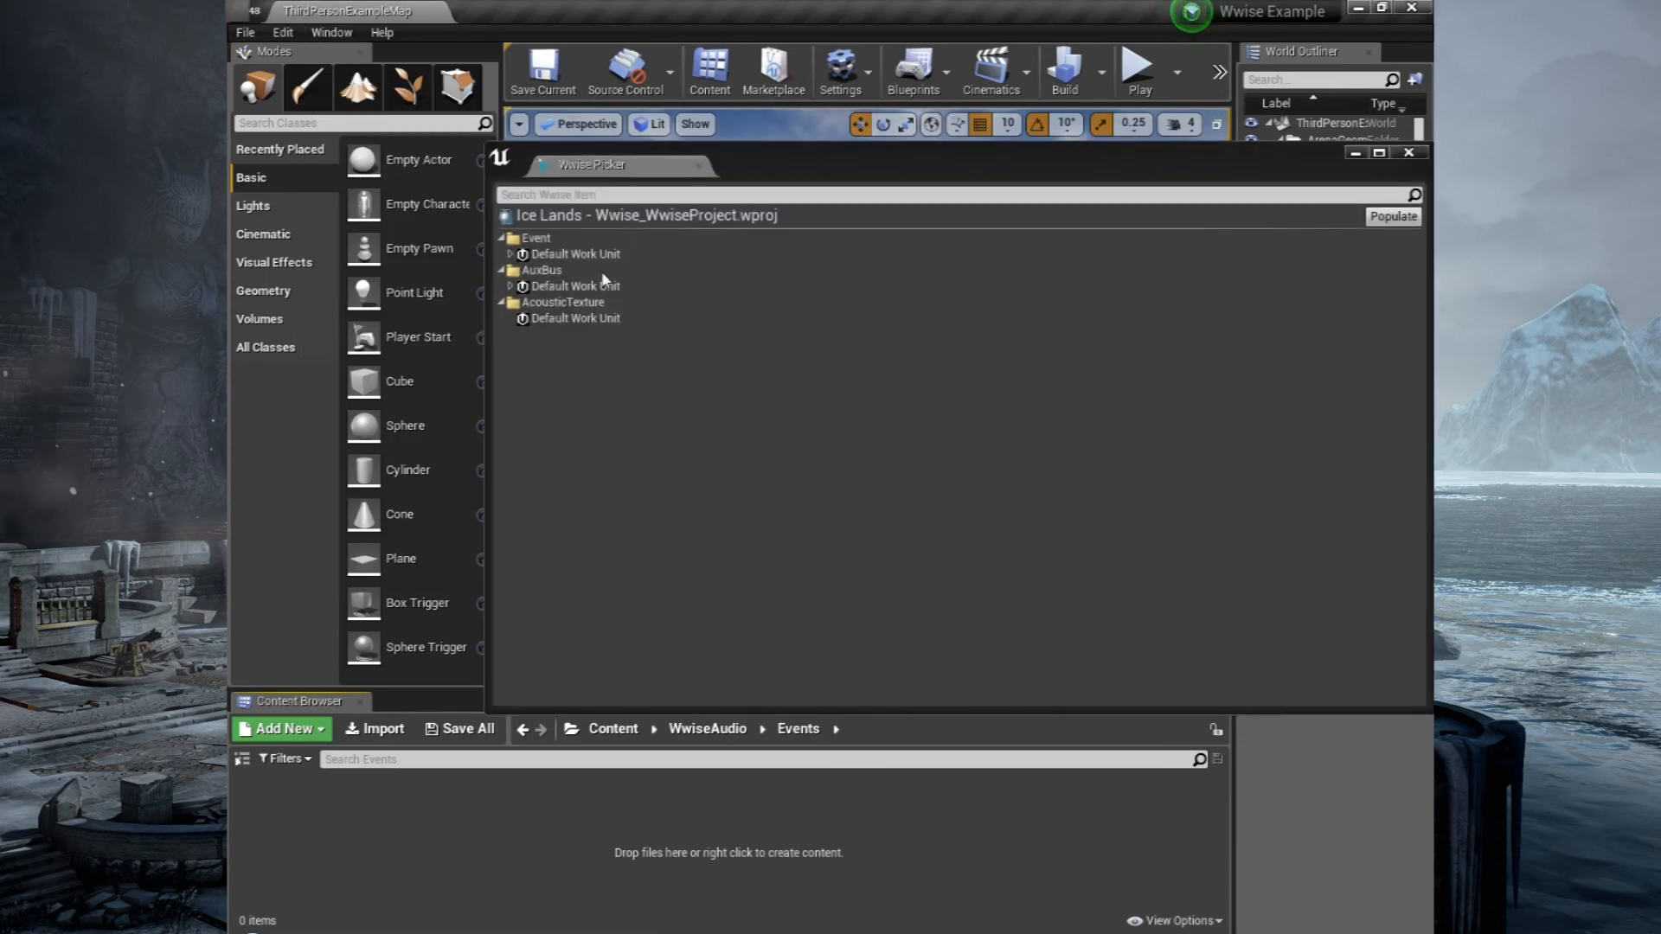
left_click(575, 255)
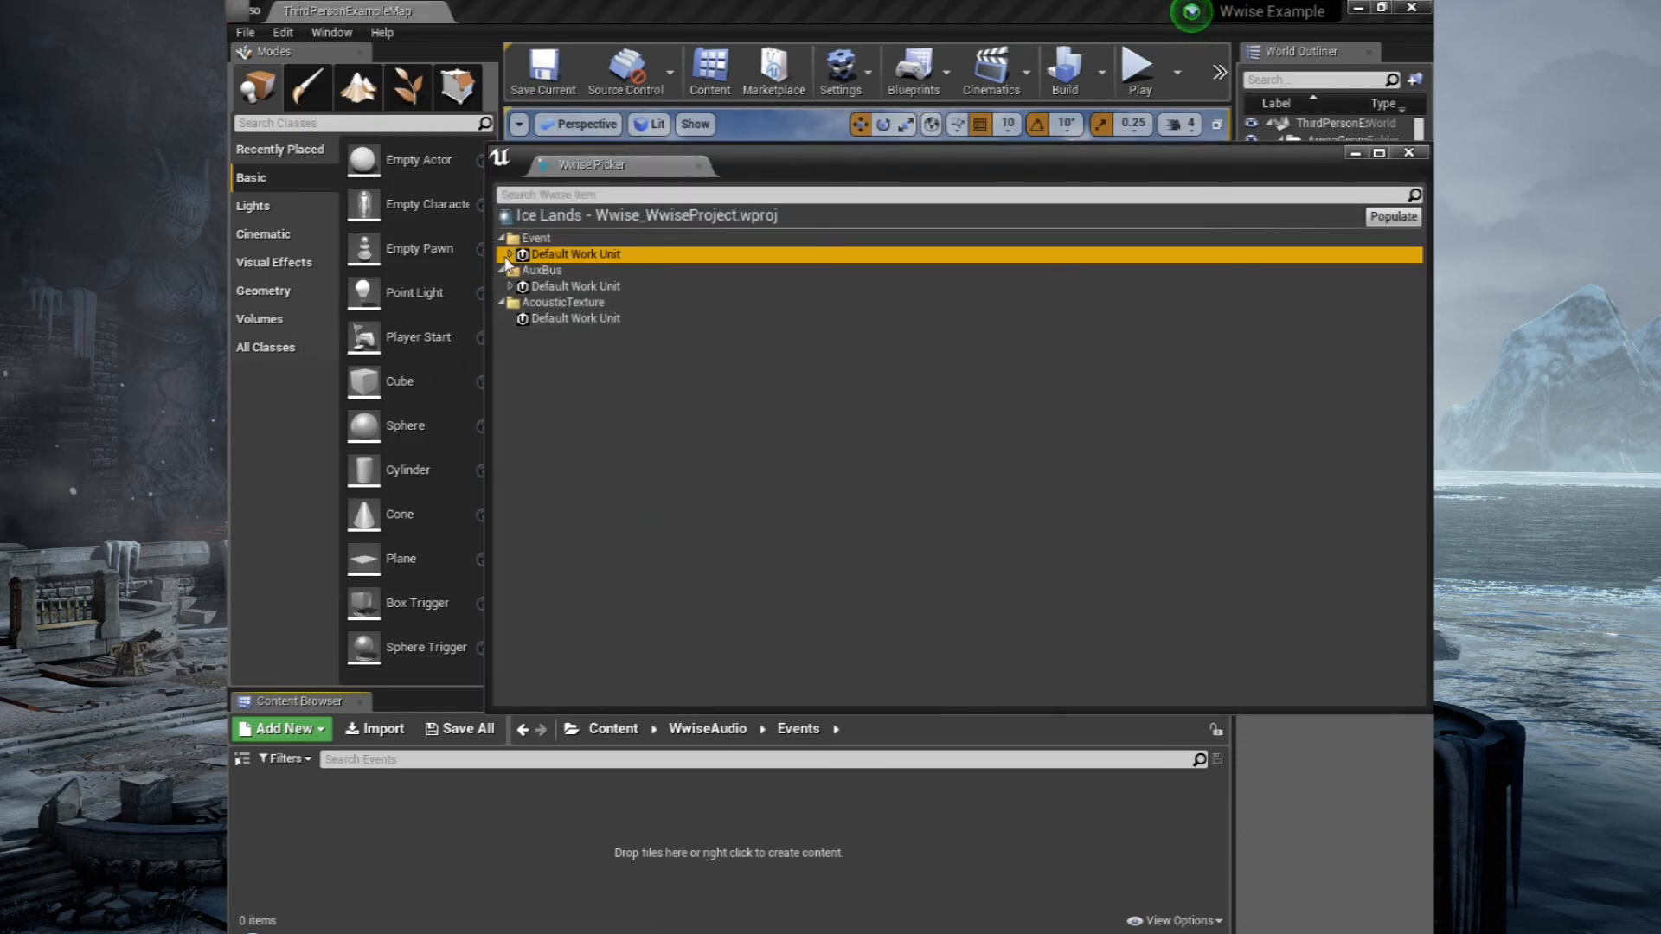
left_click(507, 254)
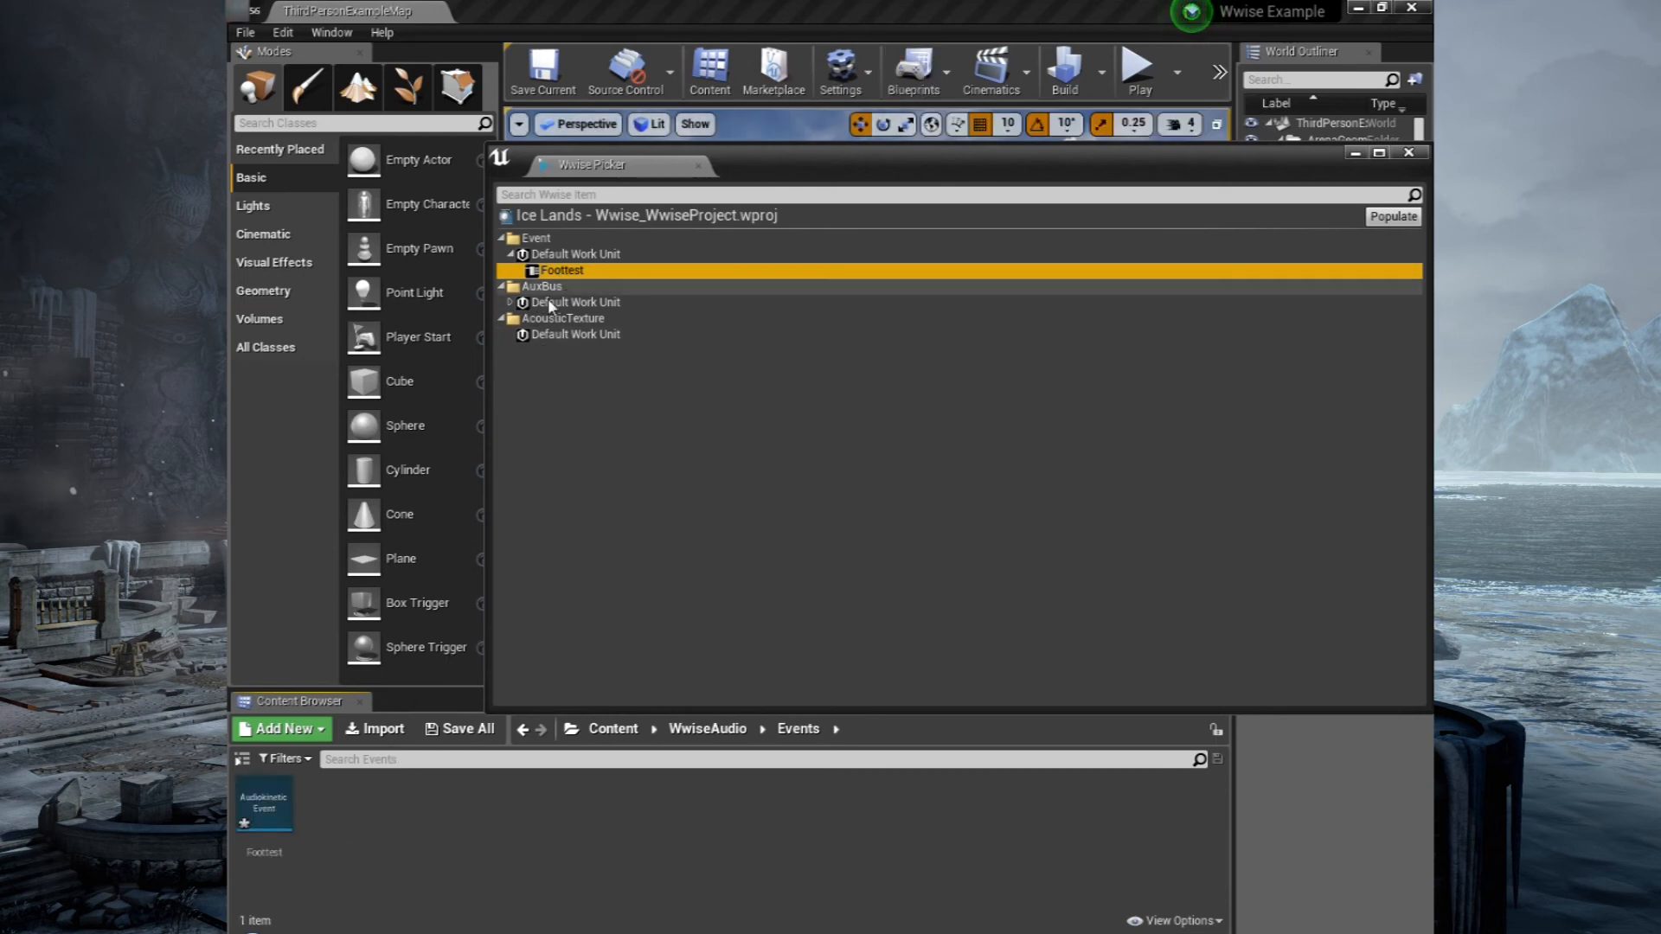
left_click(1409, 153)
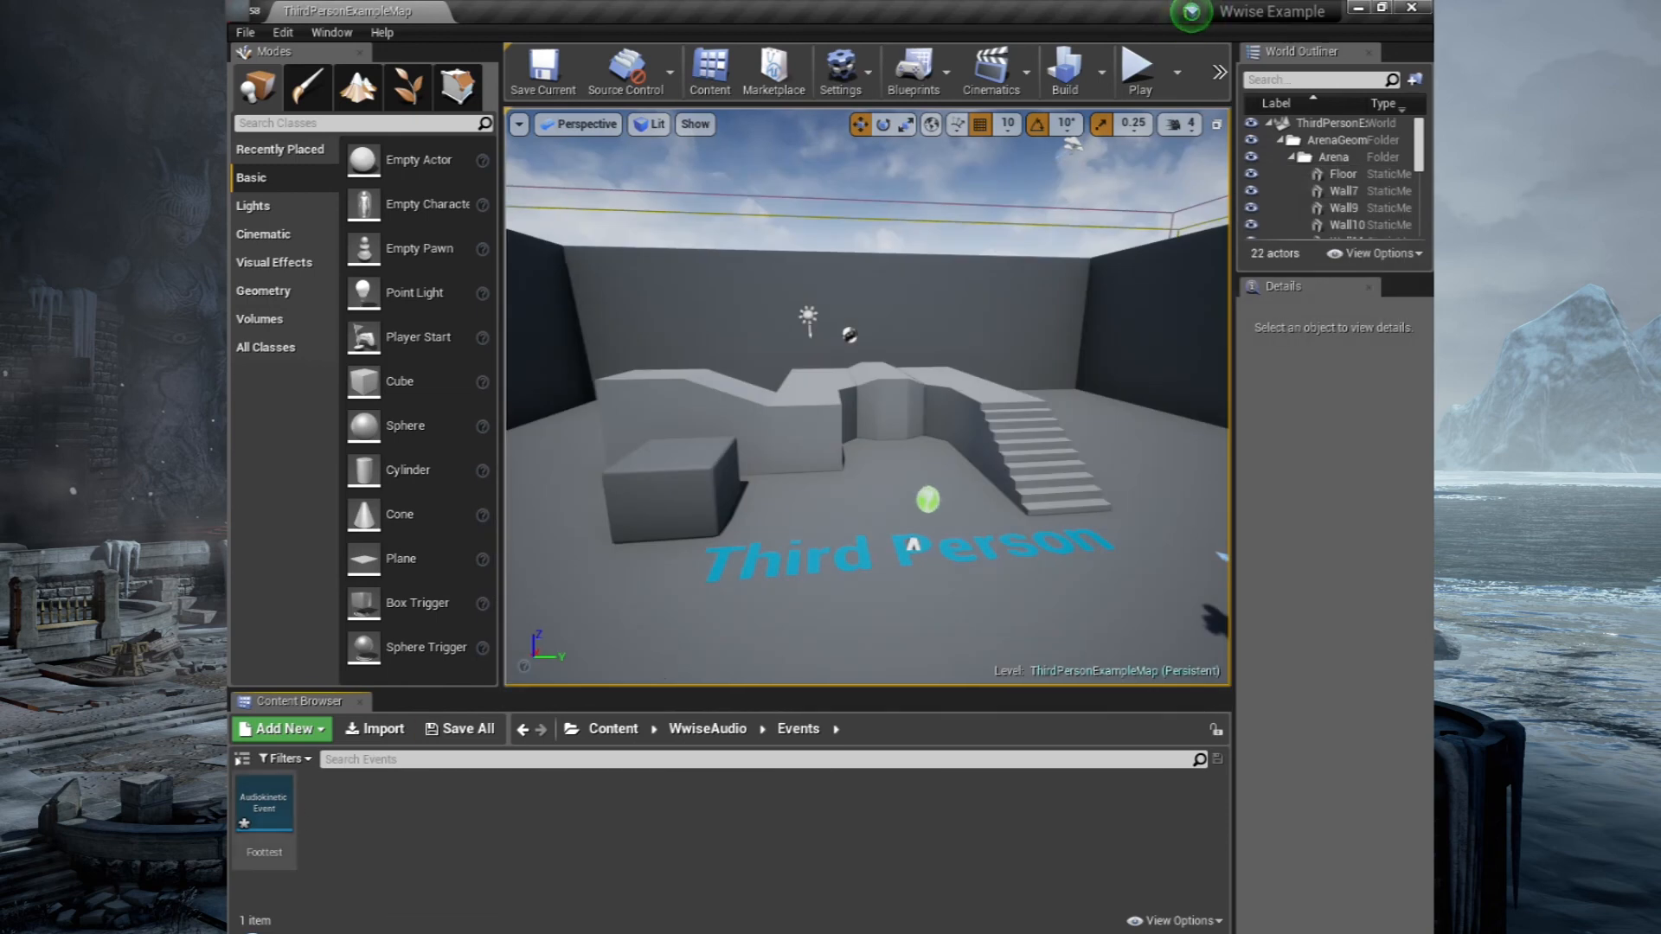
Set Foottest's Required Bank to a new Audiokinetic Bank named Master and save it.
left_click(263, 808)
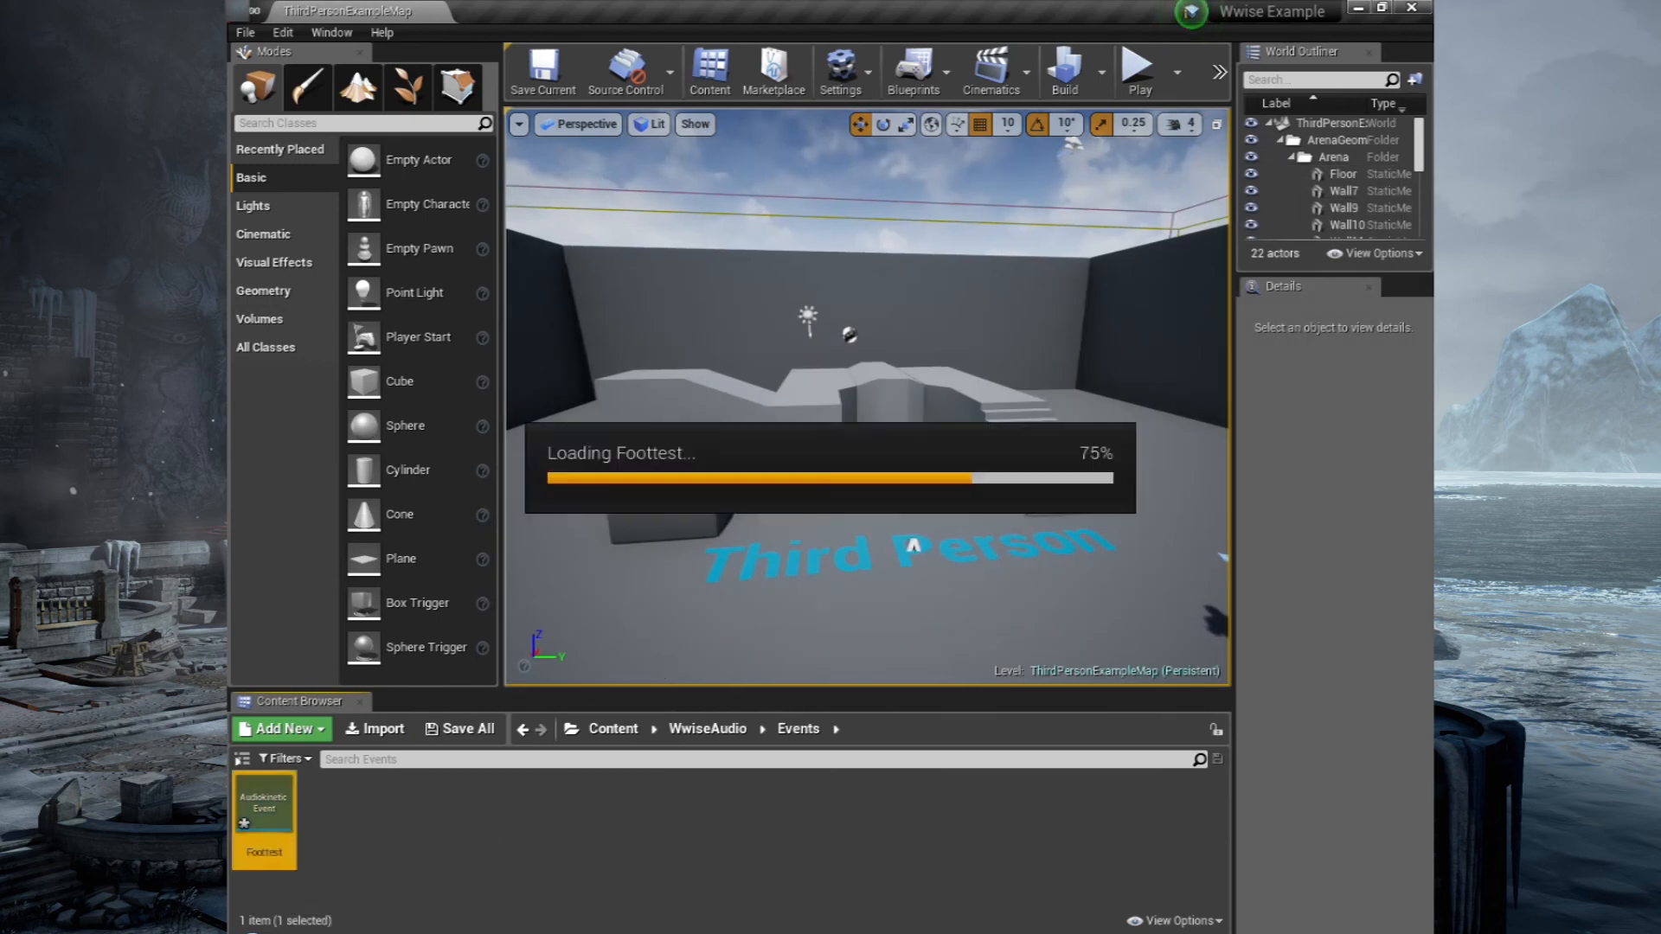
left_click(872, 220)
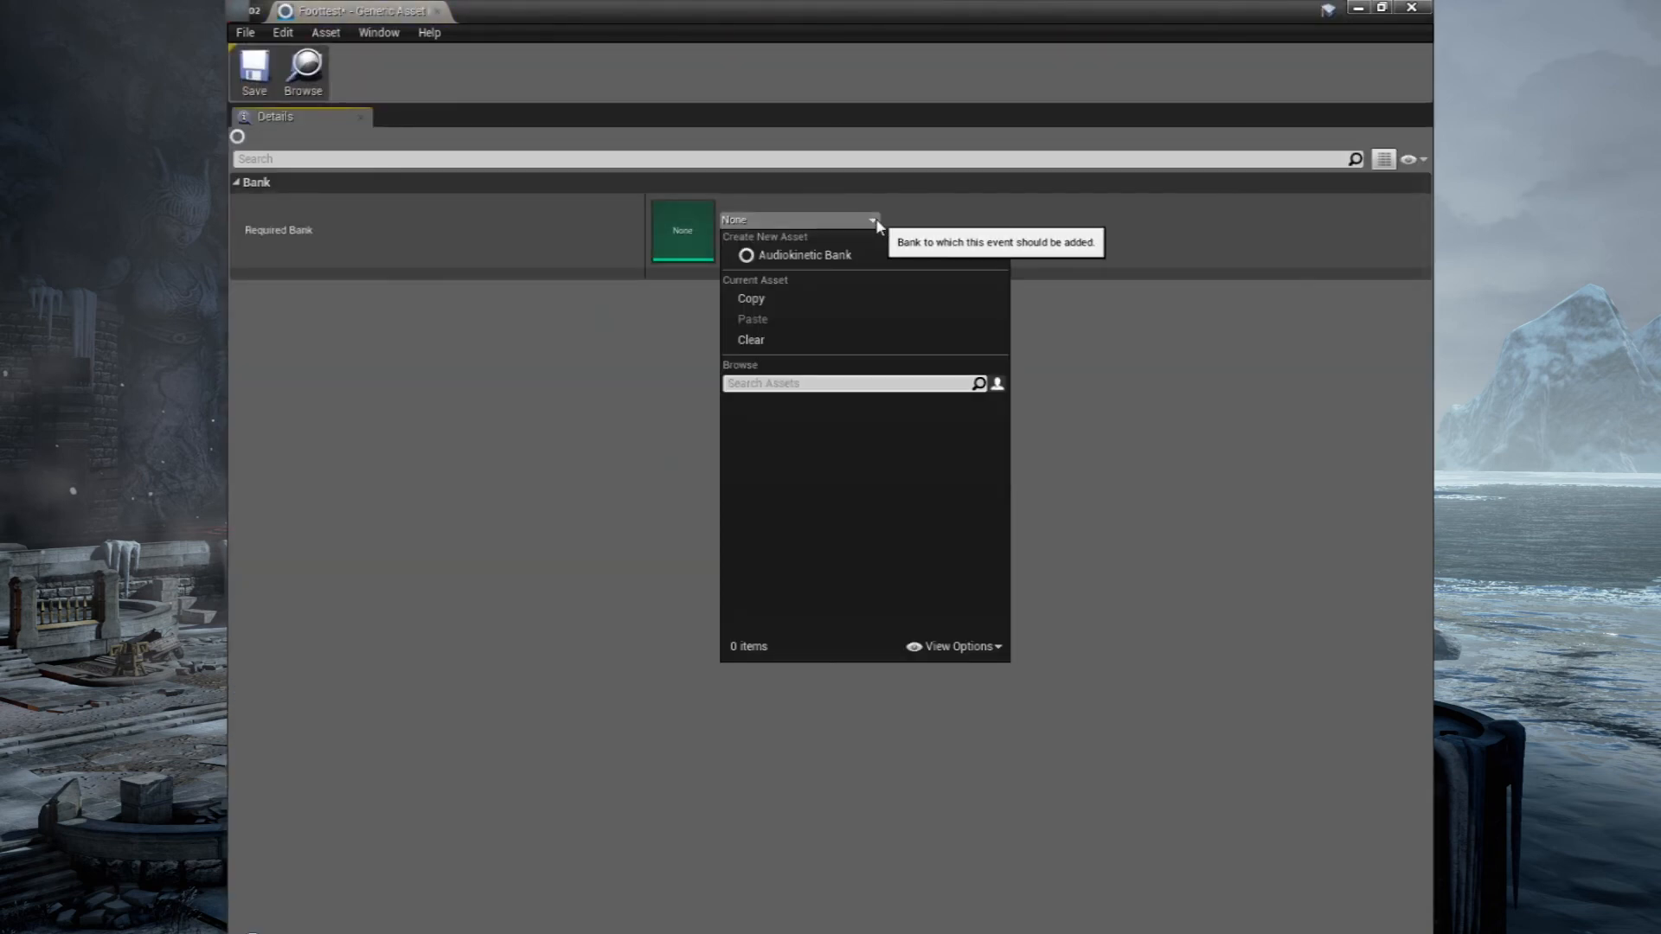
left_click(804, 255)
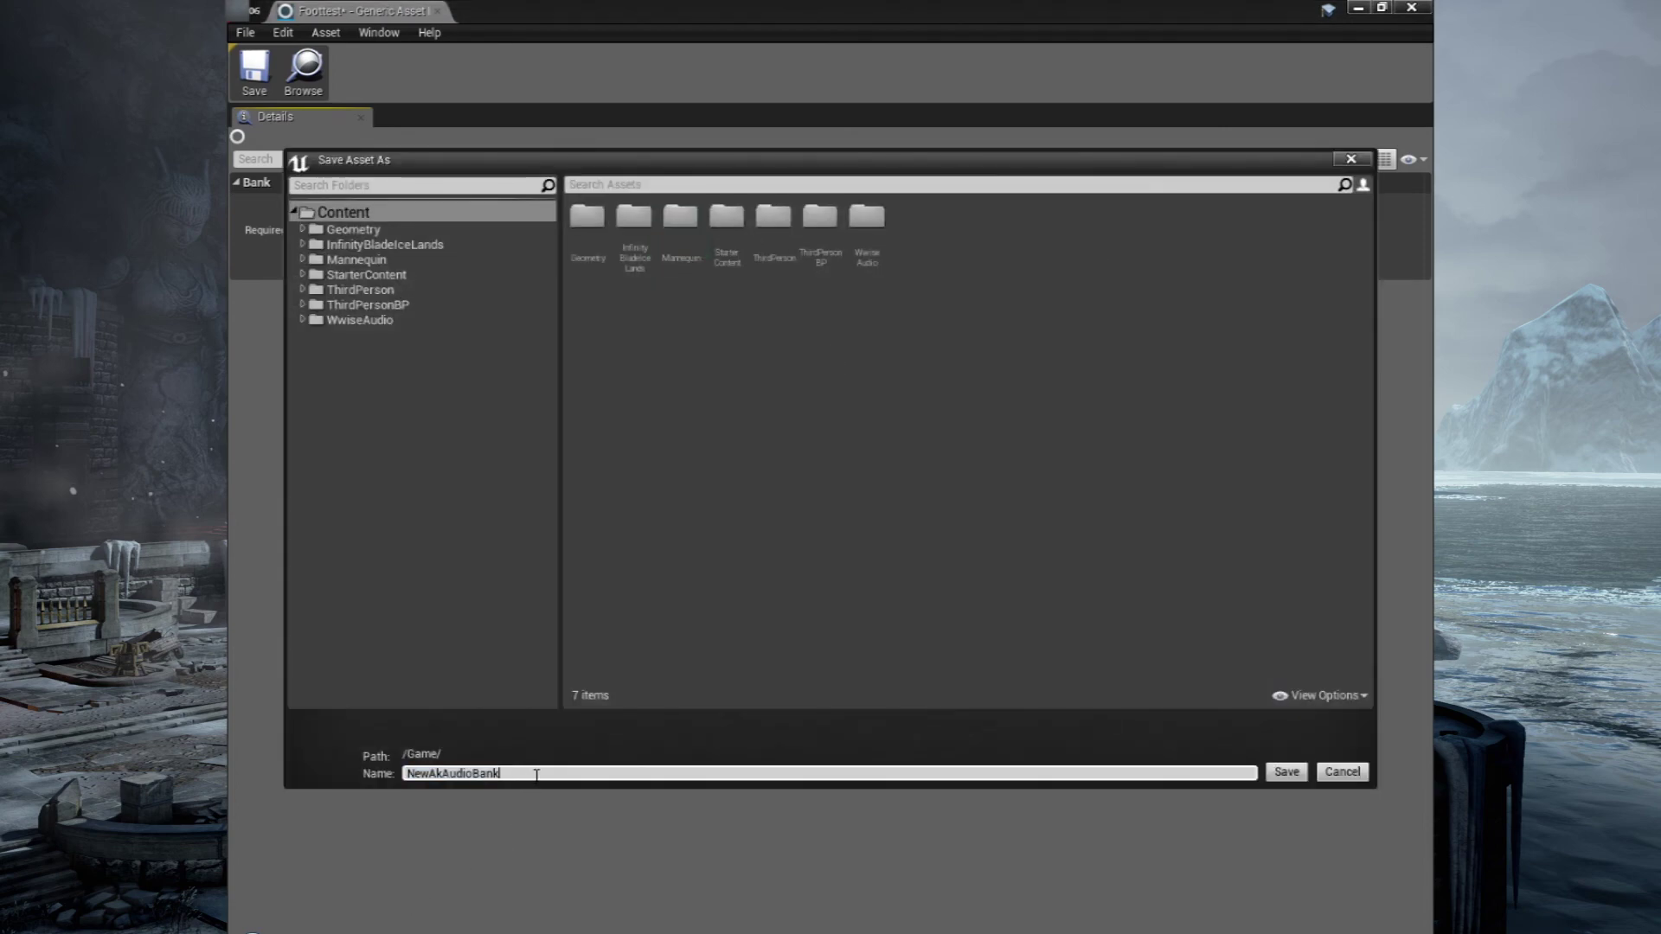
type("Master")
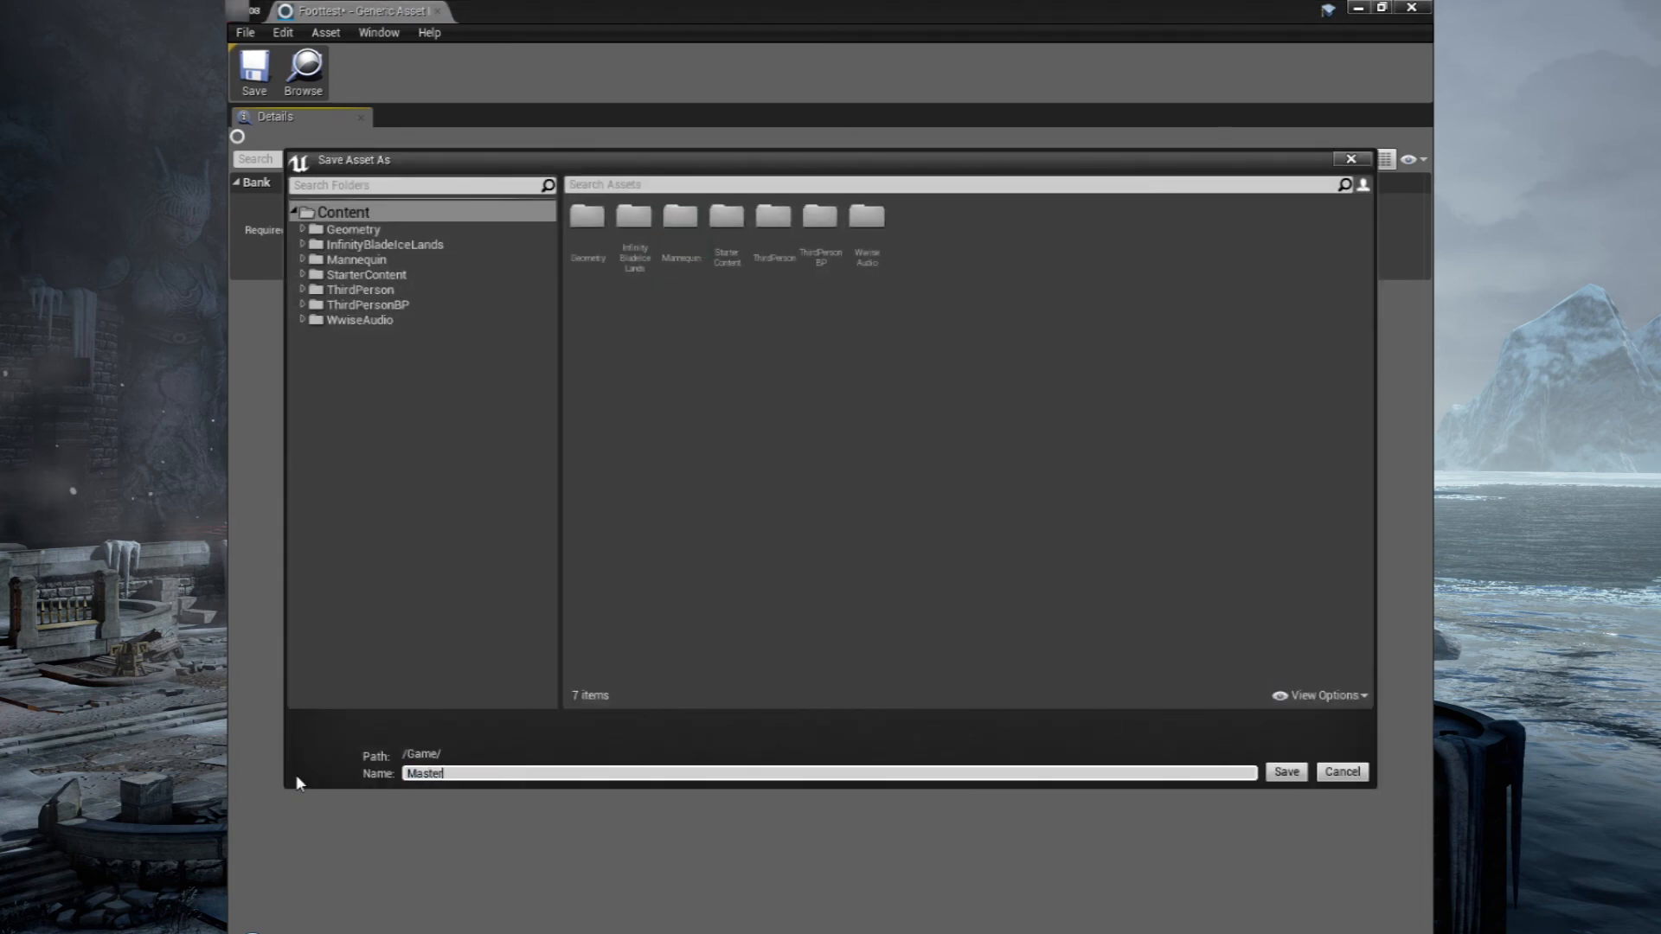
left_click(1284, 775)
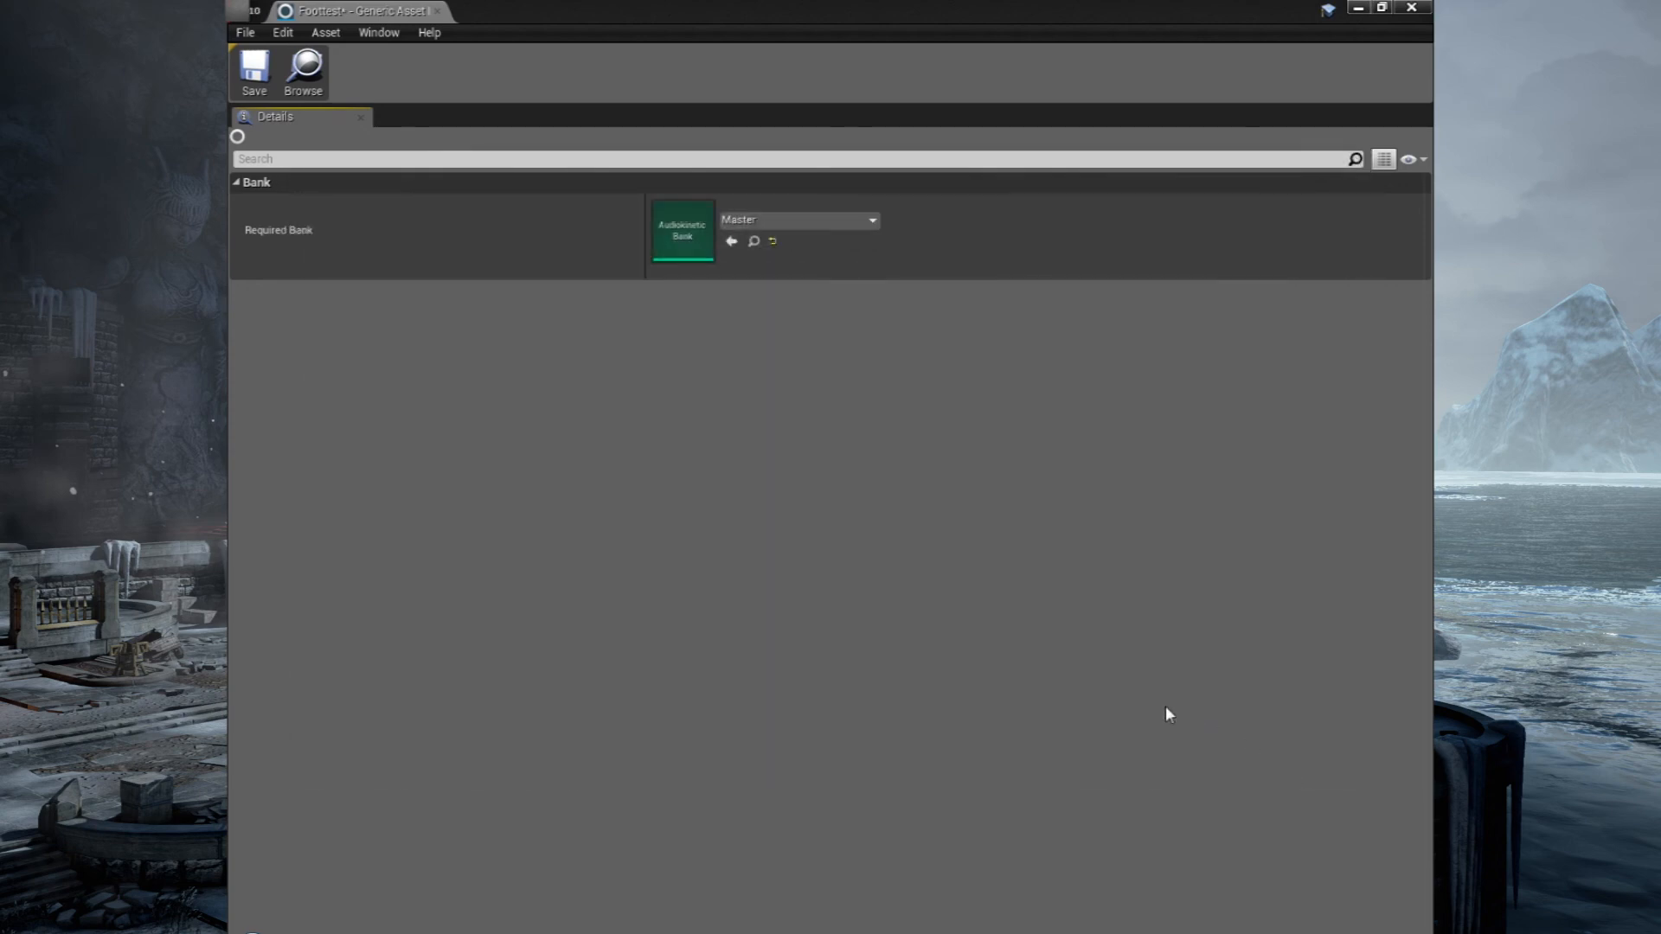
mouse_move(1413, 9)
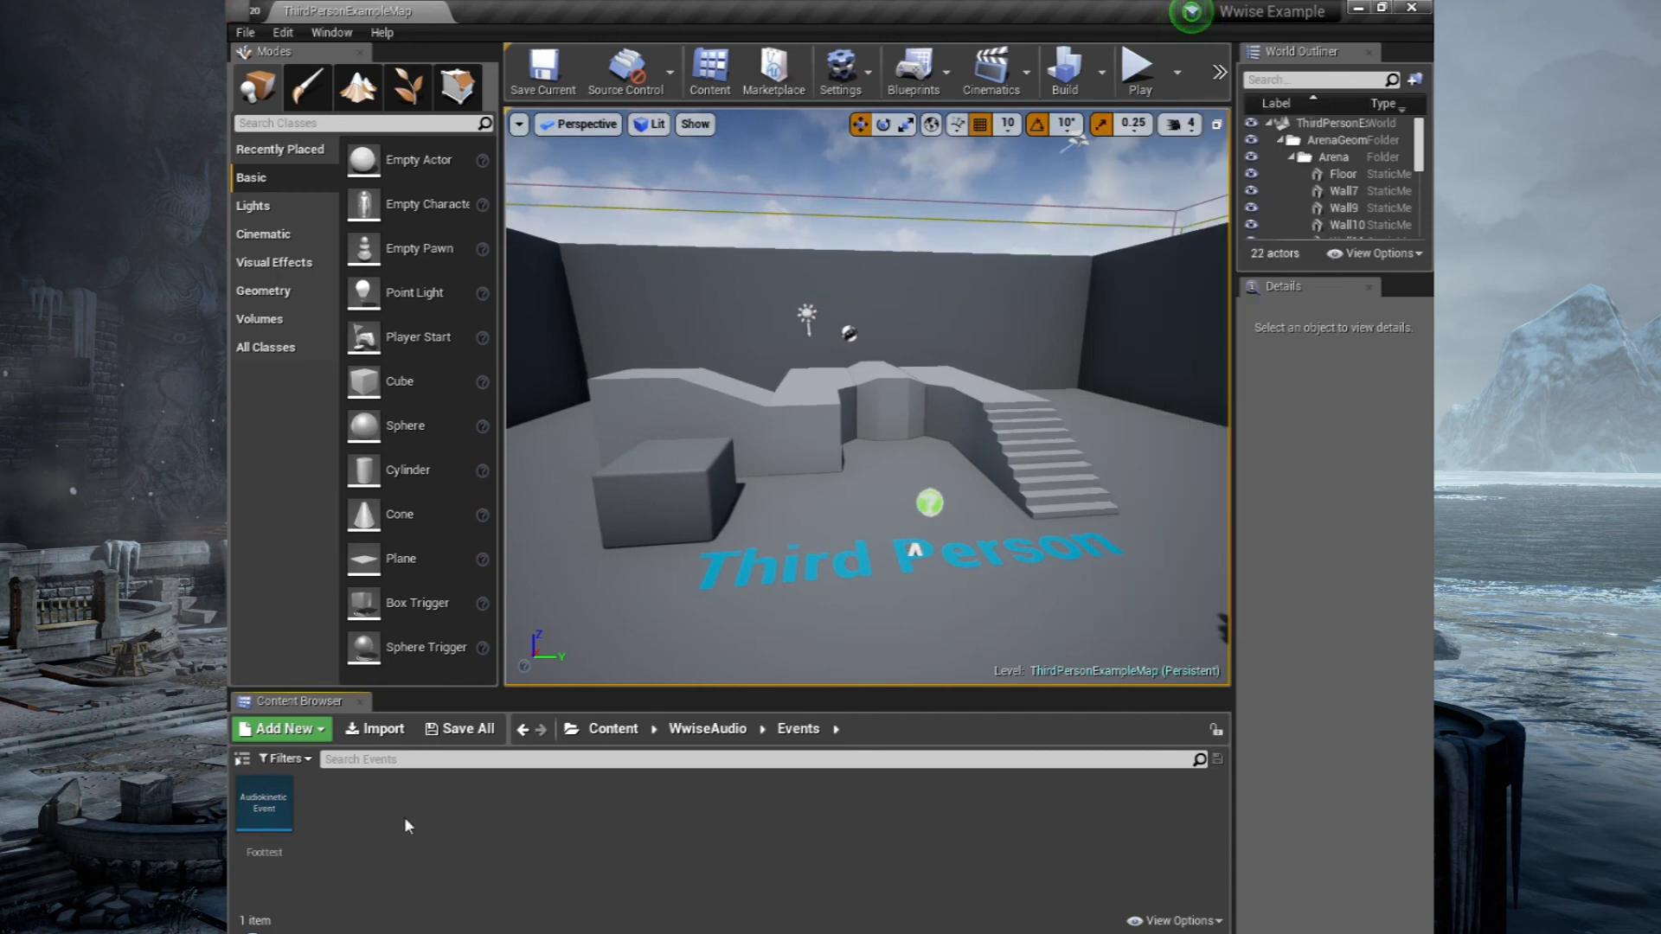
Generate soundbanks for the Master bank via Build > Audiokinetic > Generate SoundBanks.
left_click(263, 802)
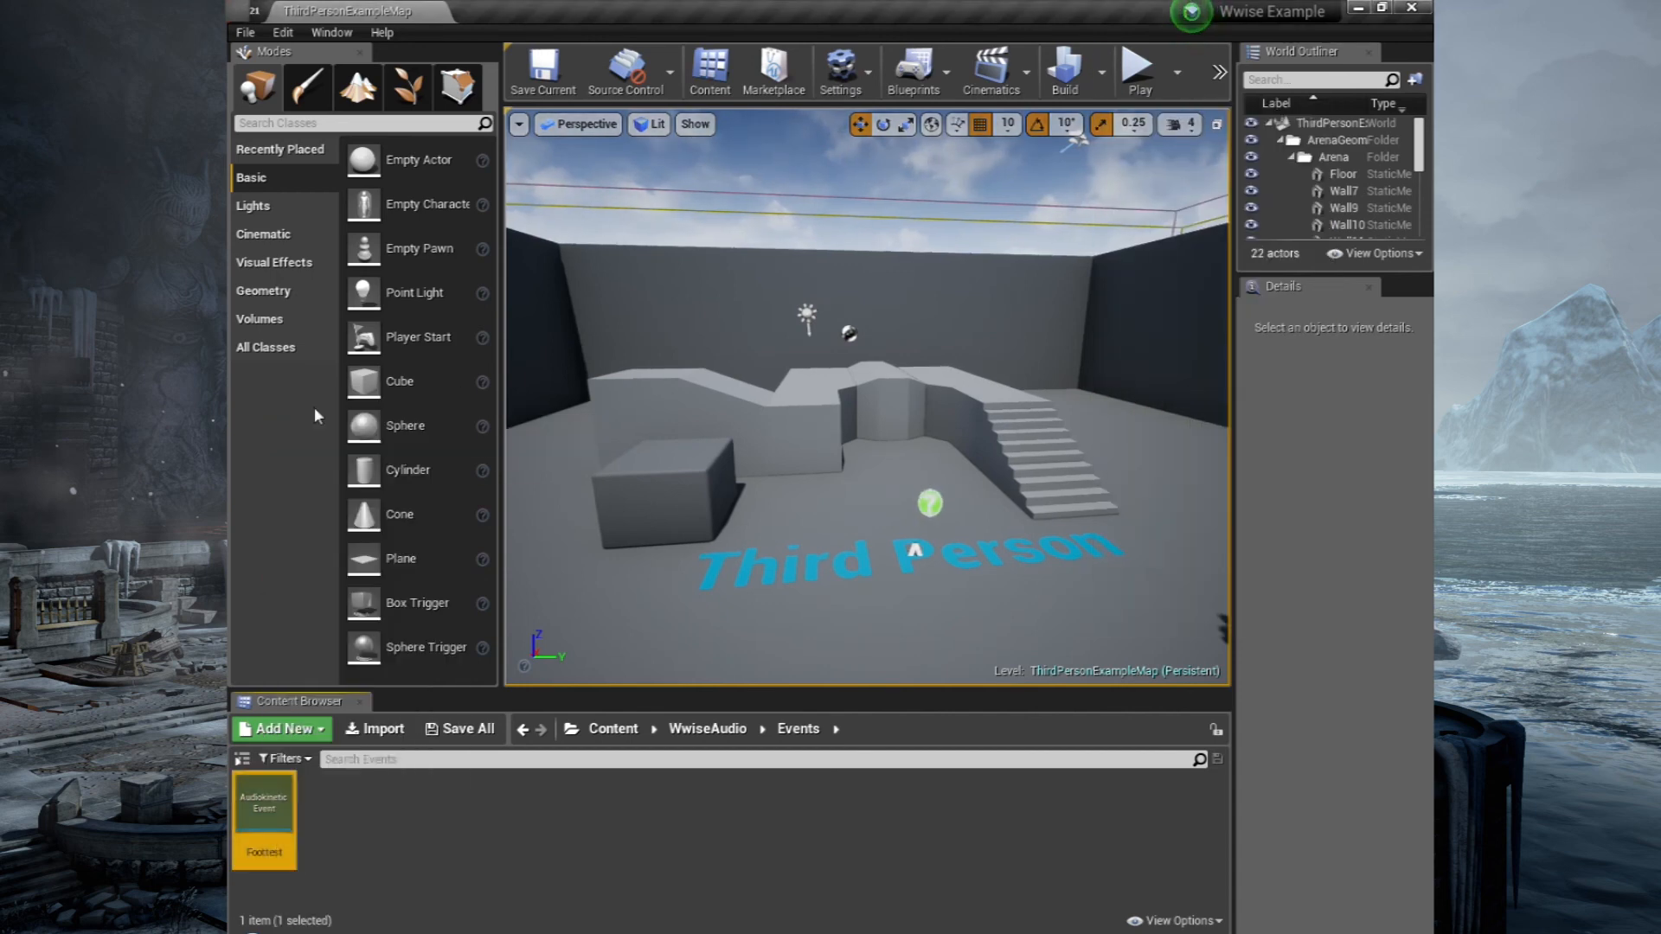
mouse_move(1099, 73)
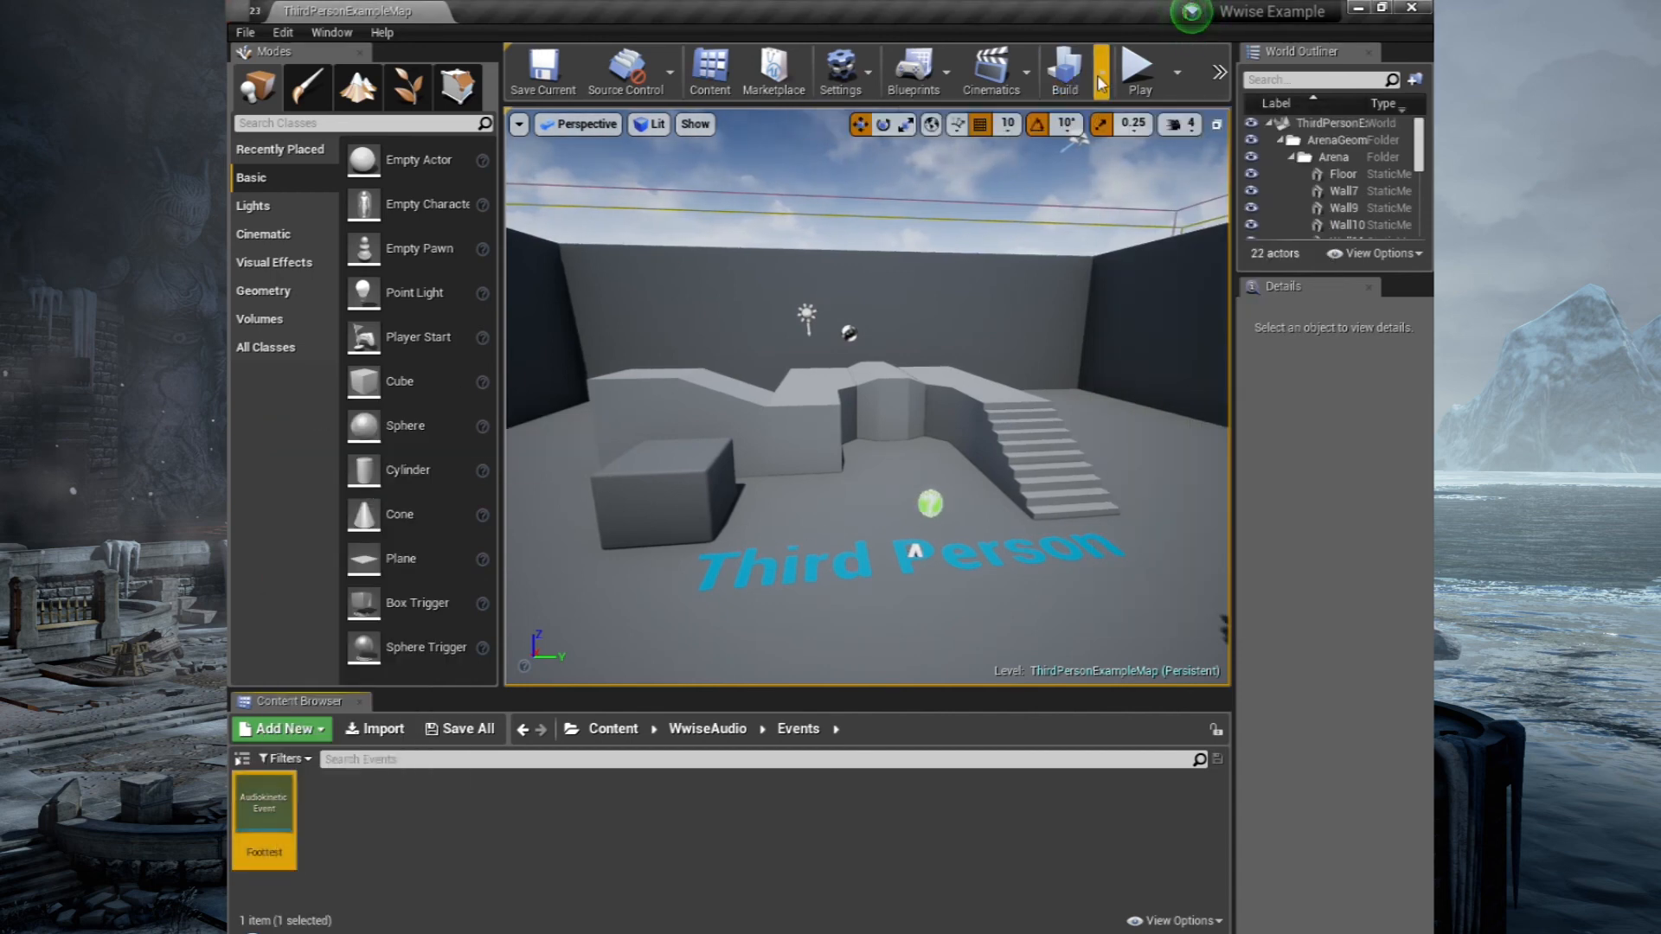
left_click(1063, 71)
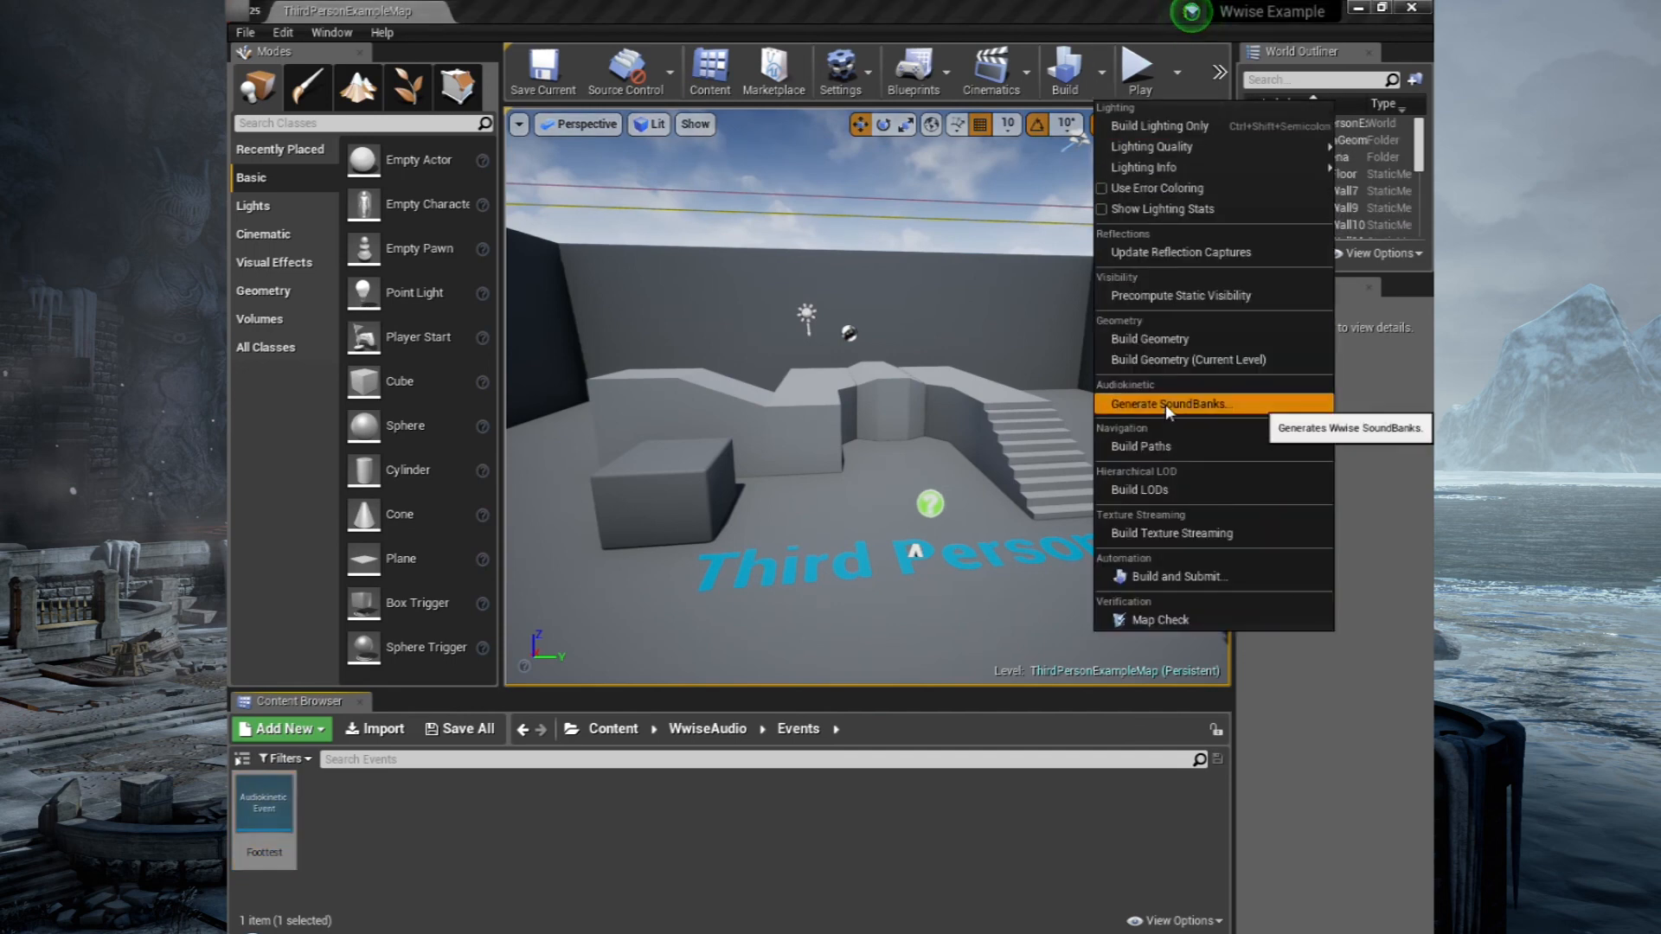
left_click(1167, 403)
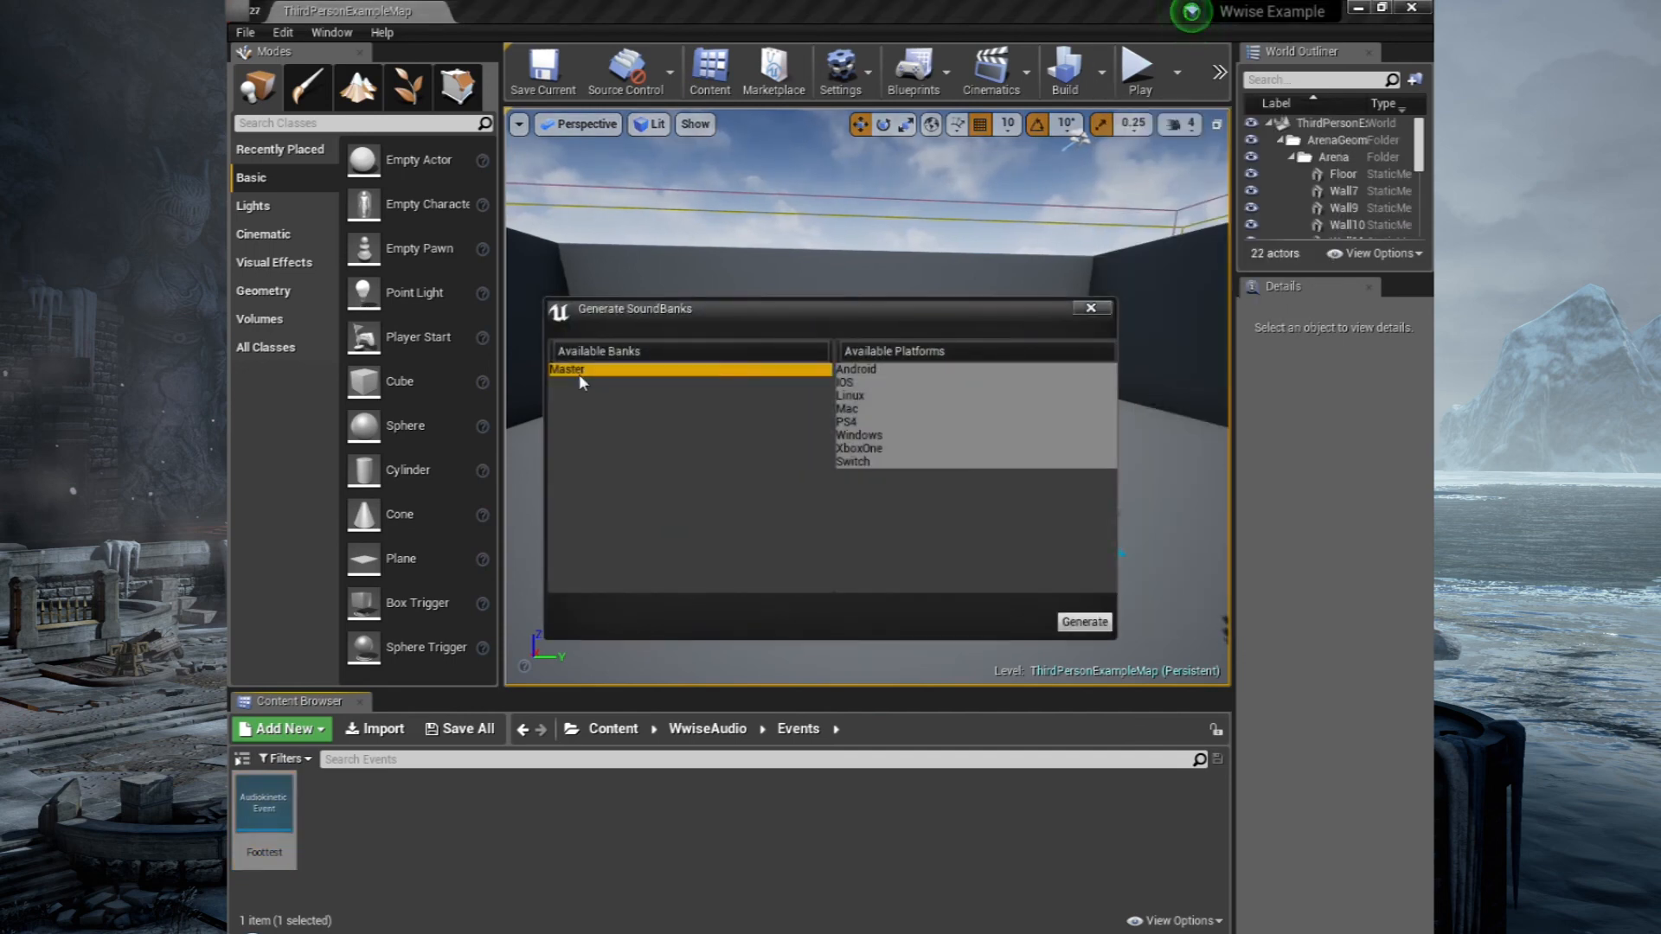
left_click(1084, 621)
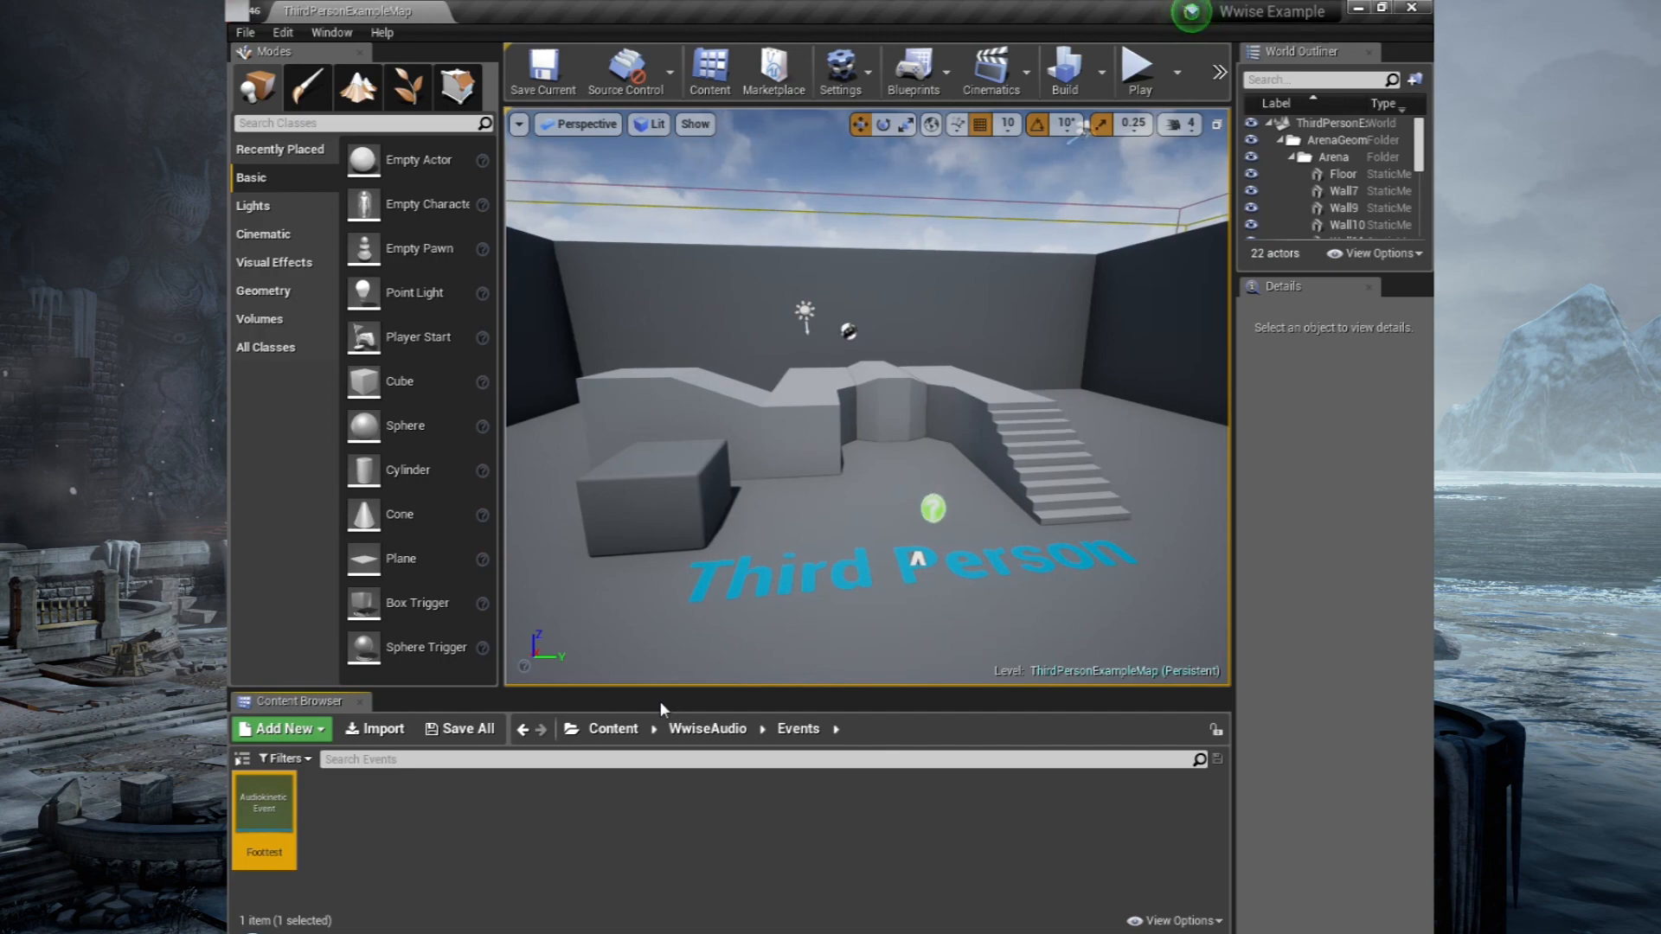
mouse_move(720, 876)
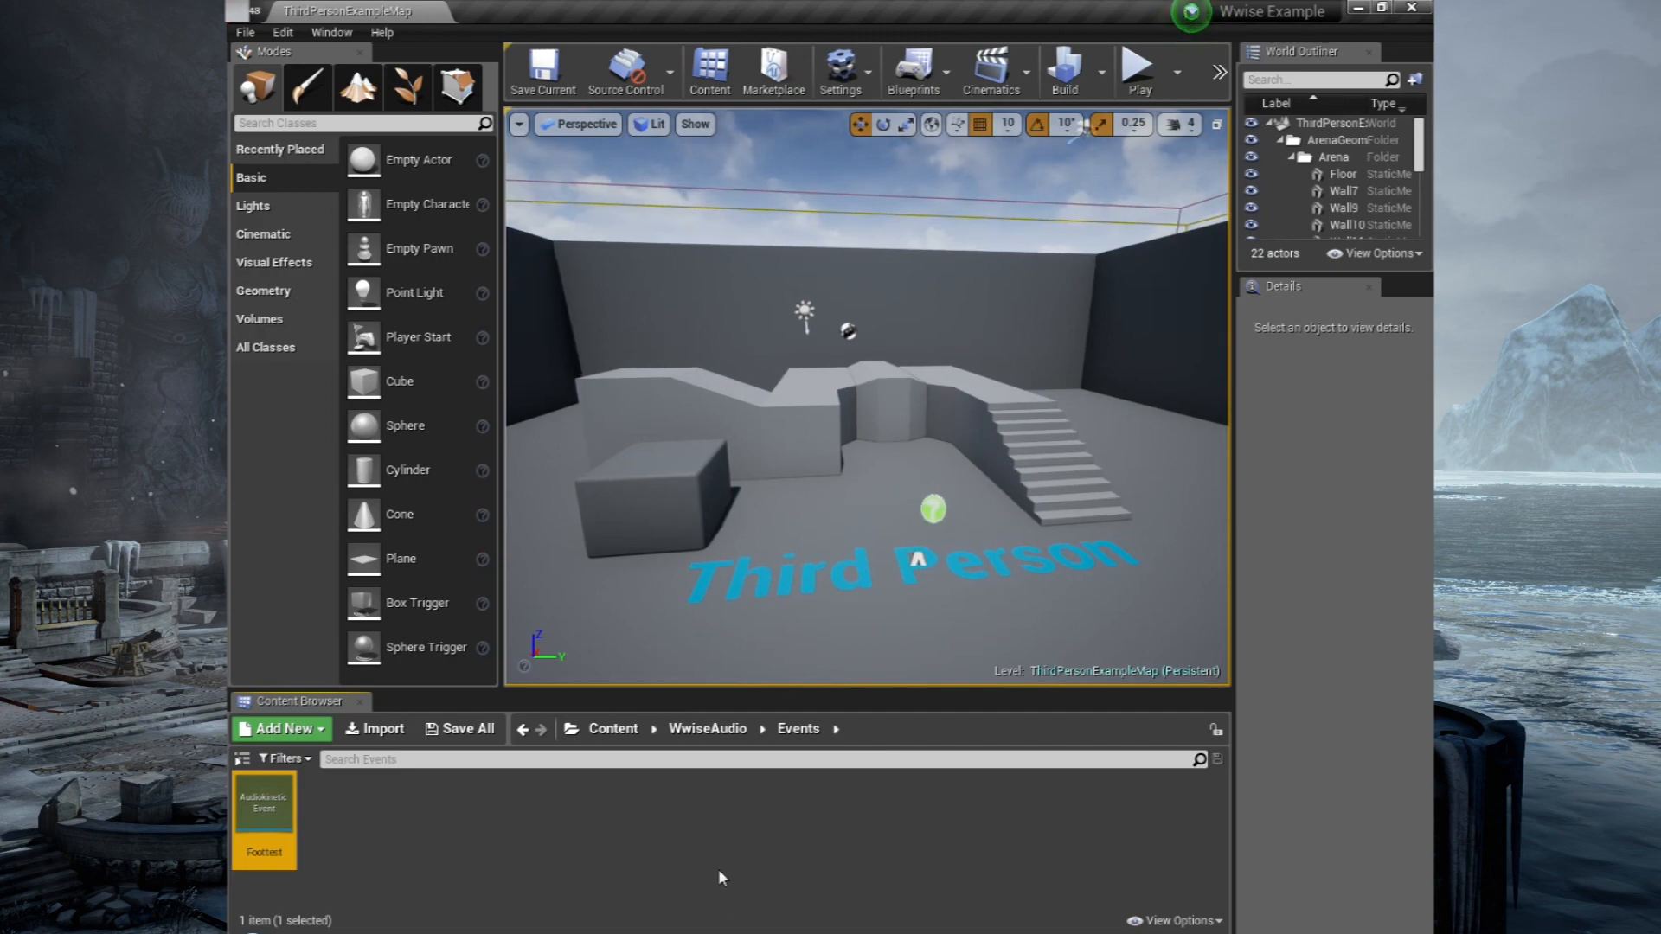